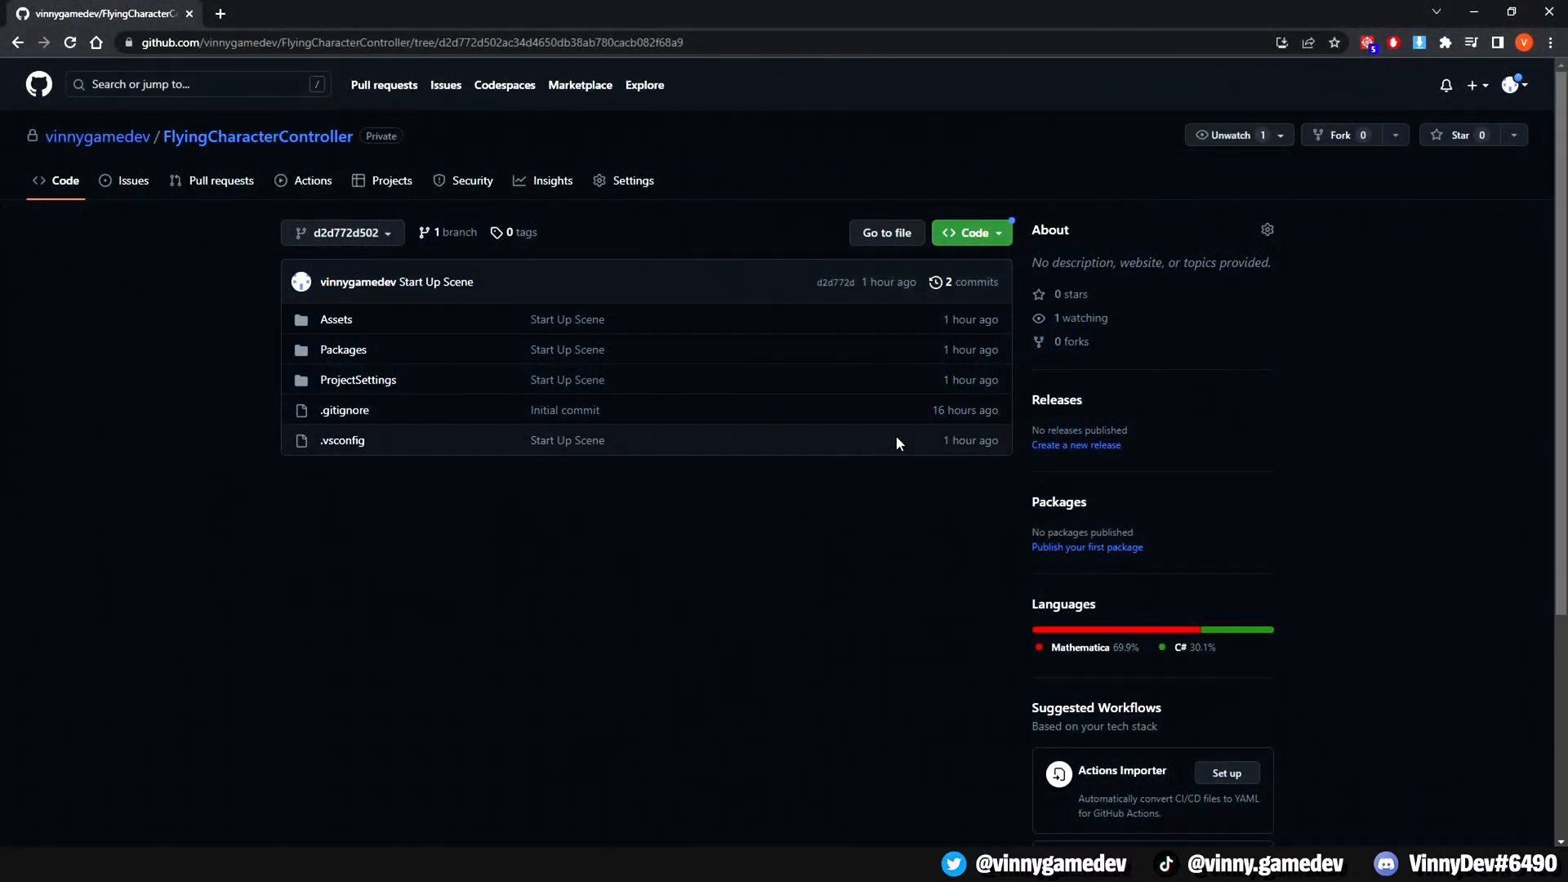
# - Leave the FlyingCharacterController GitHub page for the Unity project's Game Scene
pyautogui.click(972, 232)
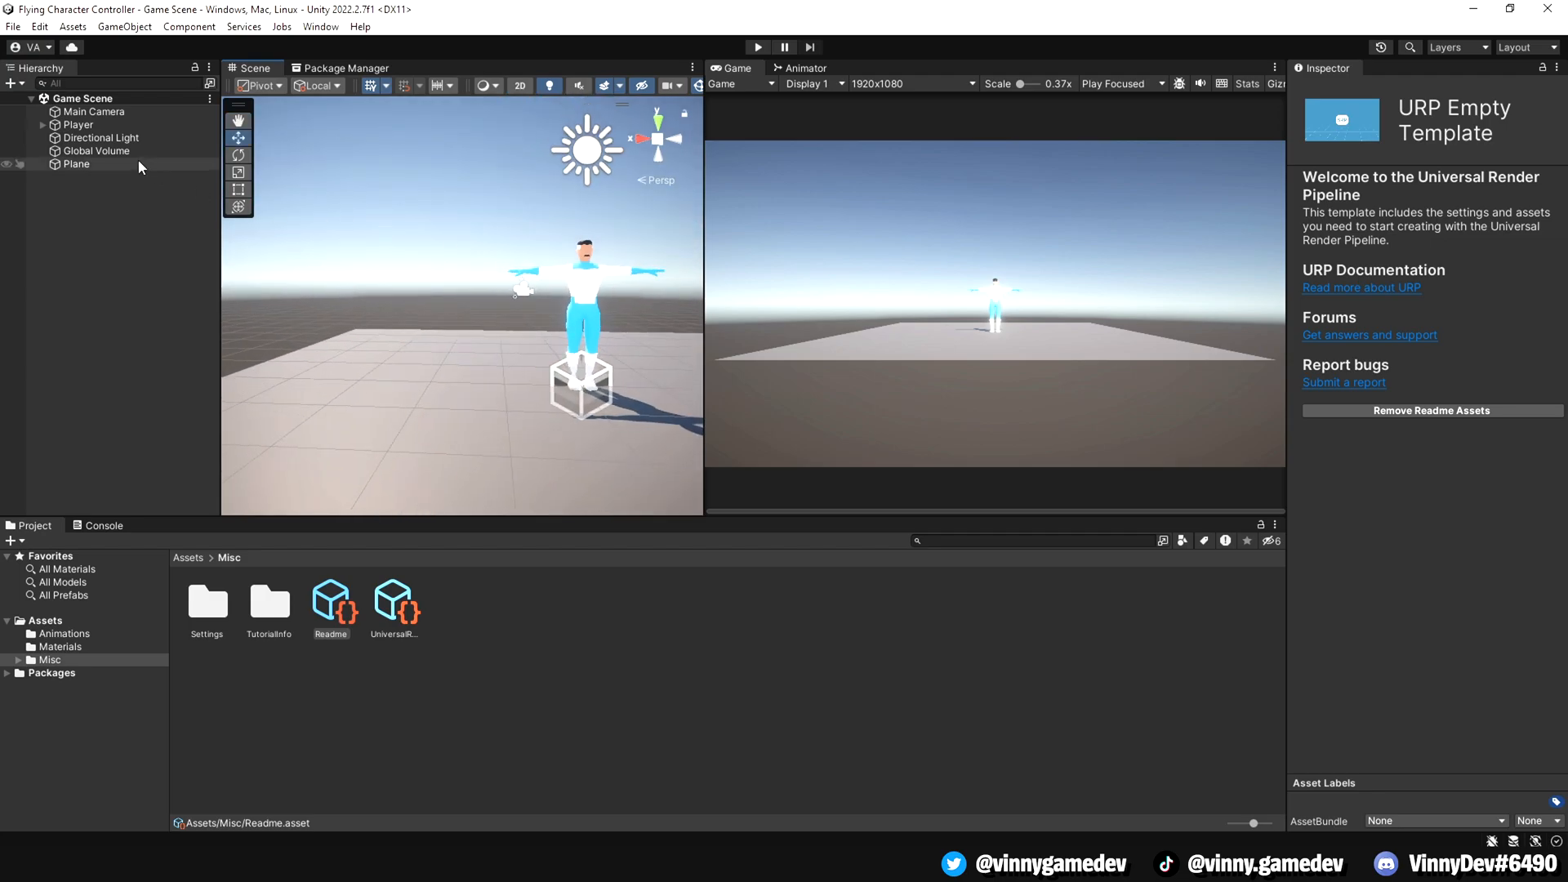
pyautogui.click(79, 124)
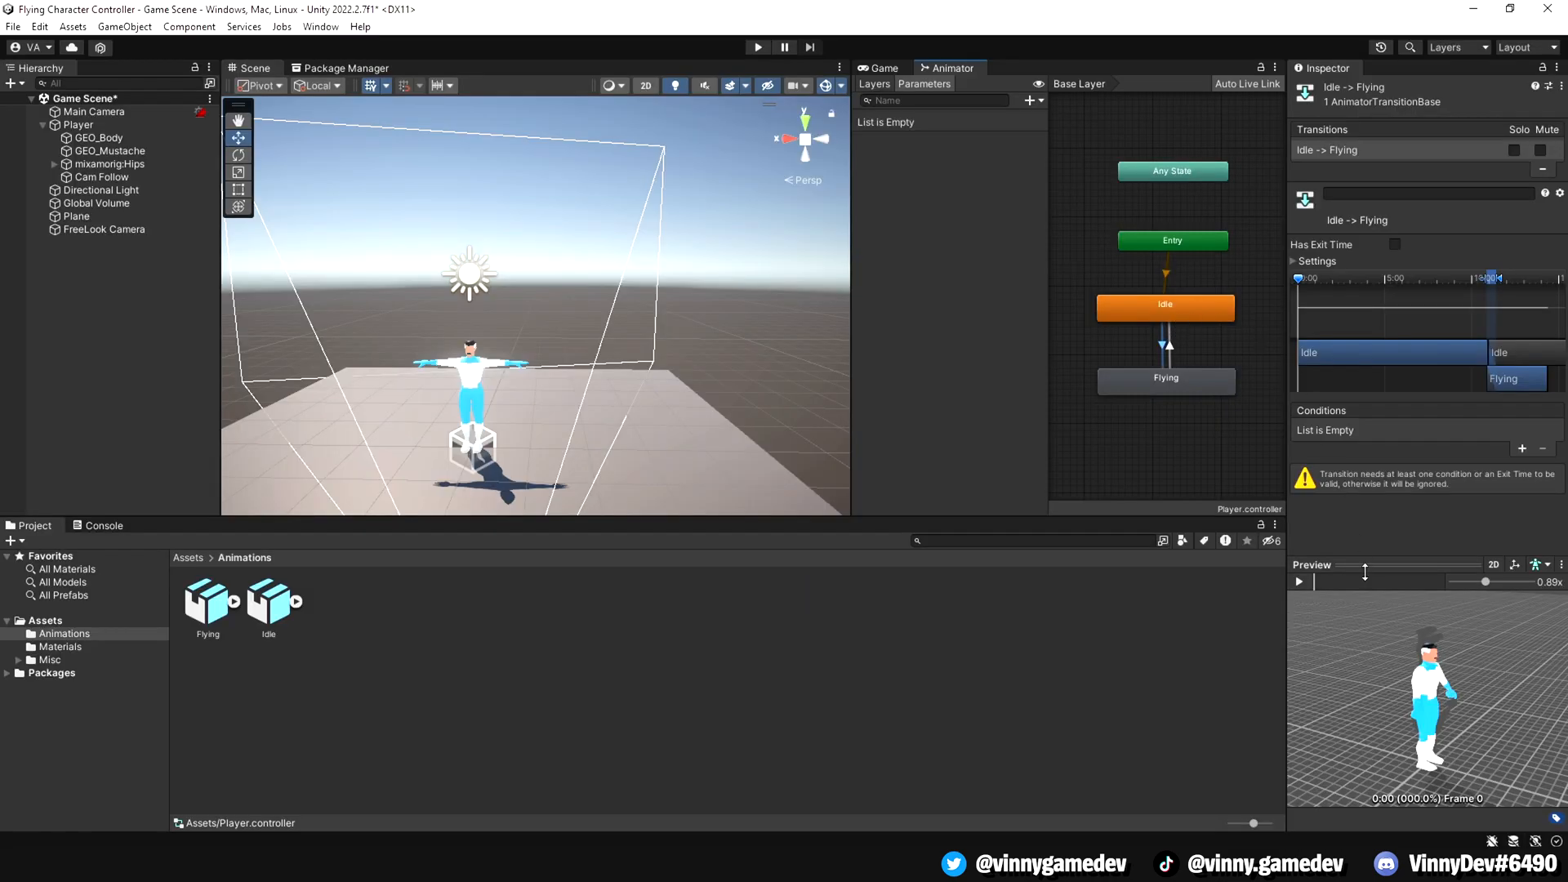
pyautogui.click(1297, 582)
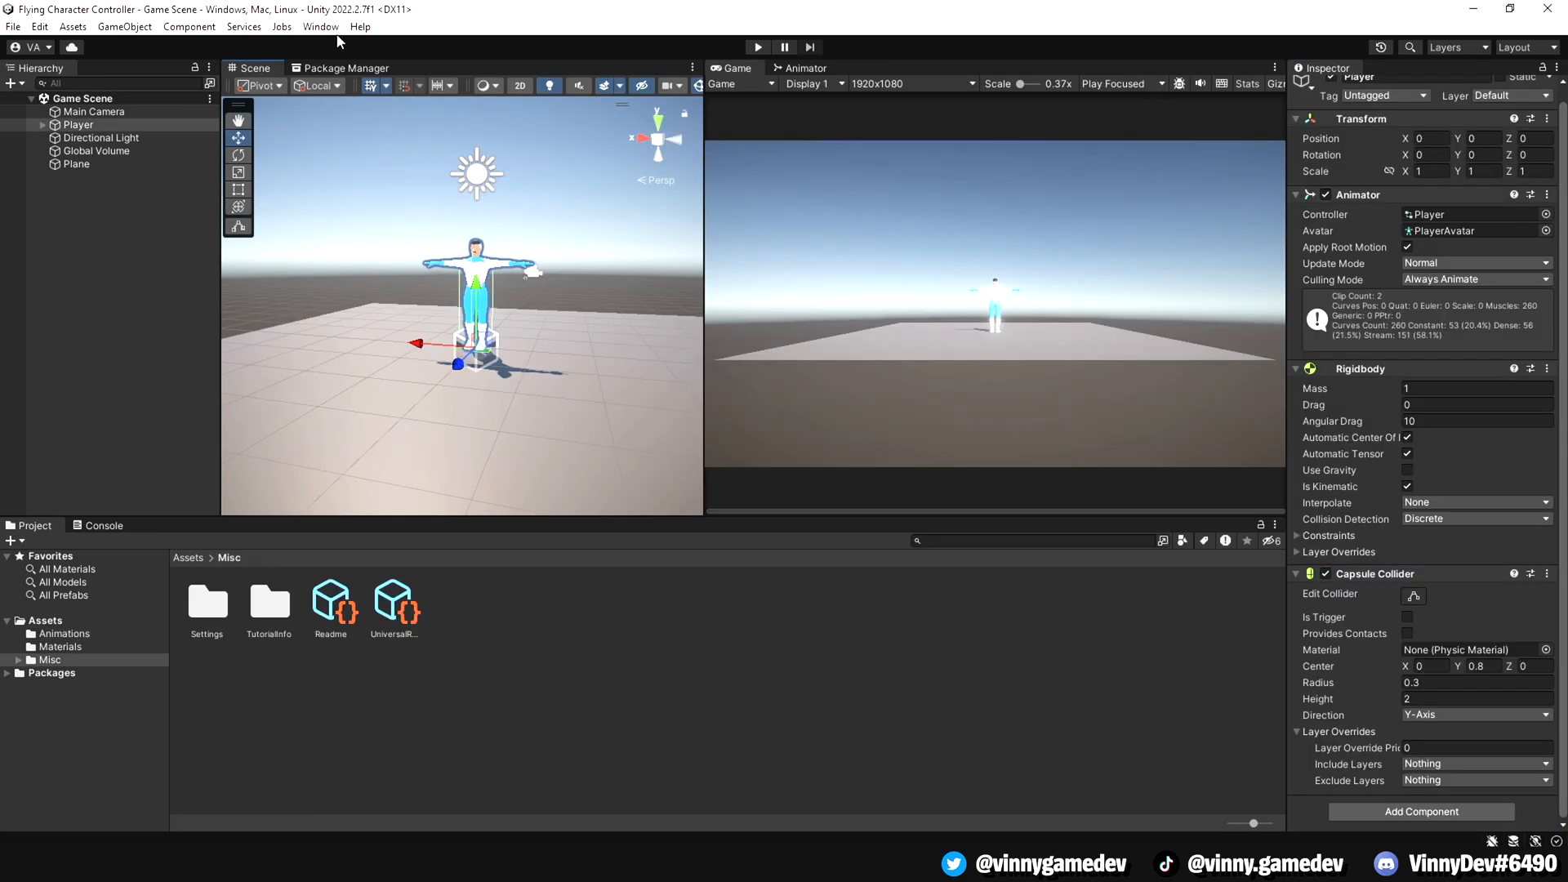
# - Install Cinemachine from the Unity Registry via Window > Package Manager
pyautogui.click(320, 26)
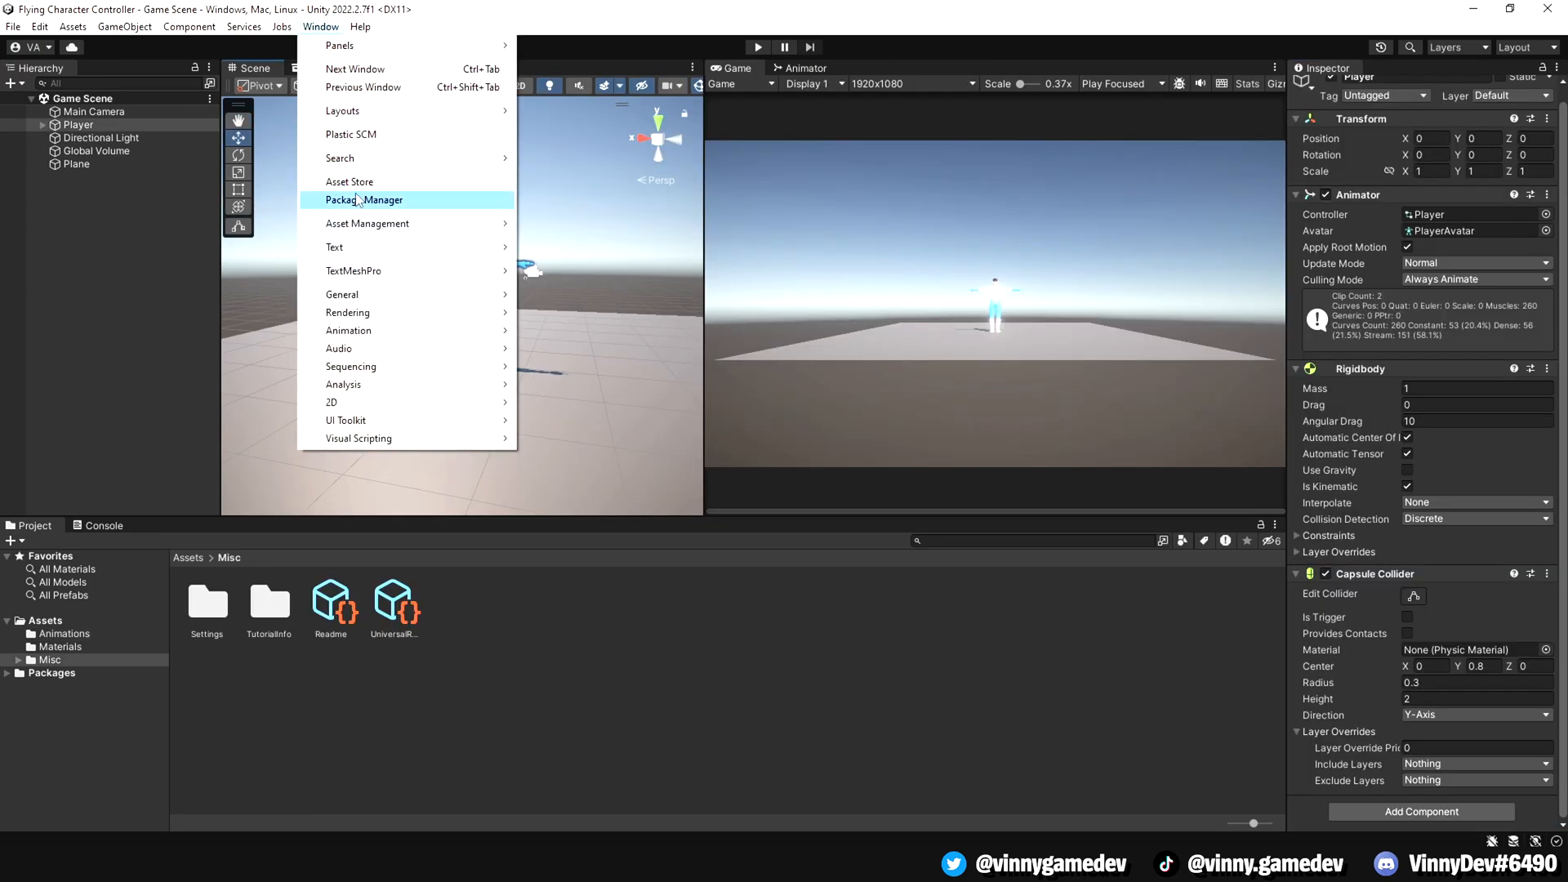
pyautogui.click(362, 199)
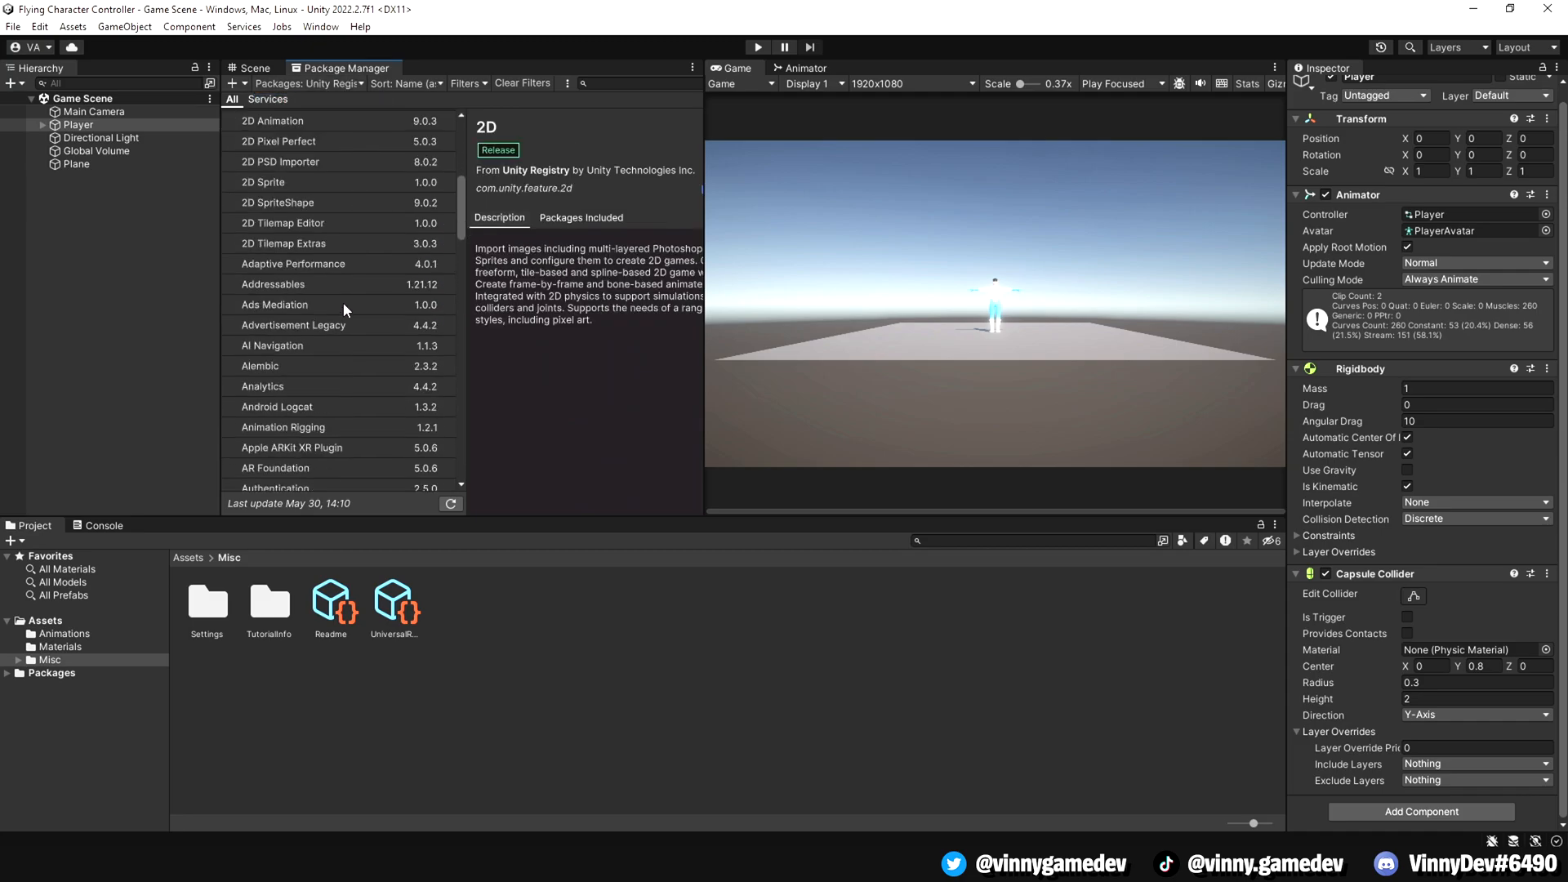
pyautogui.click(271, 196)
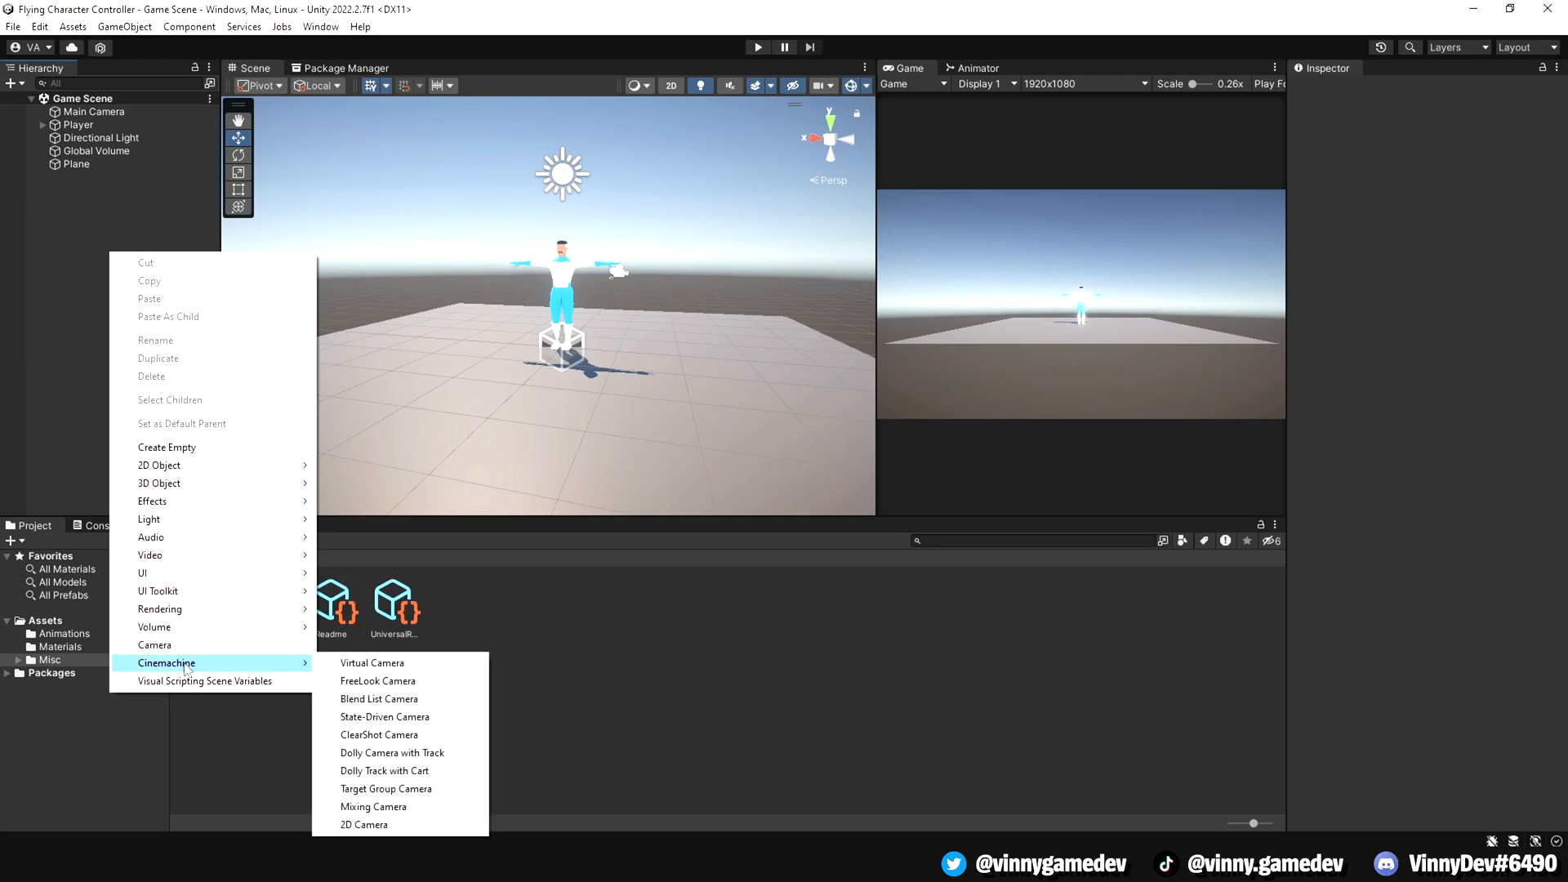
# - Create a FreeLook Camera and an empty 'Cam Follow' child under Player at Y 1.622
pyautogui.click(377, 679)
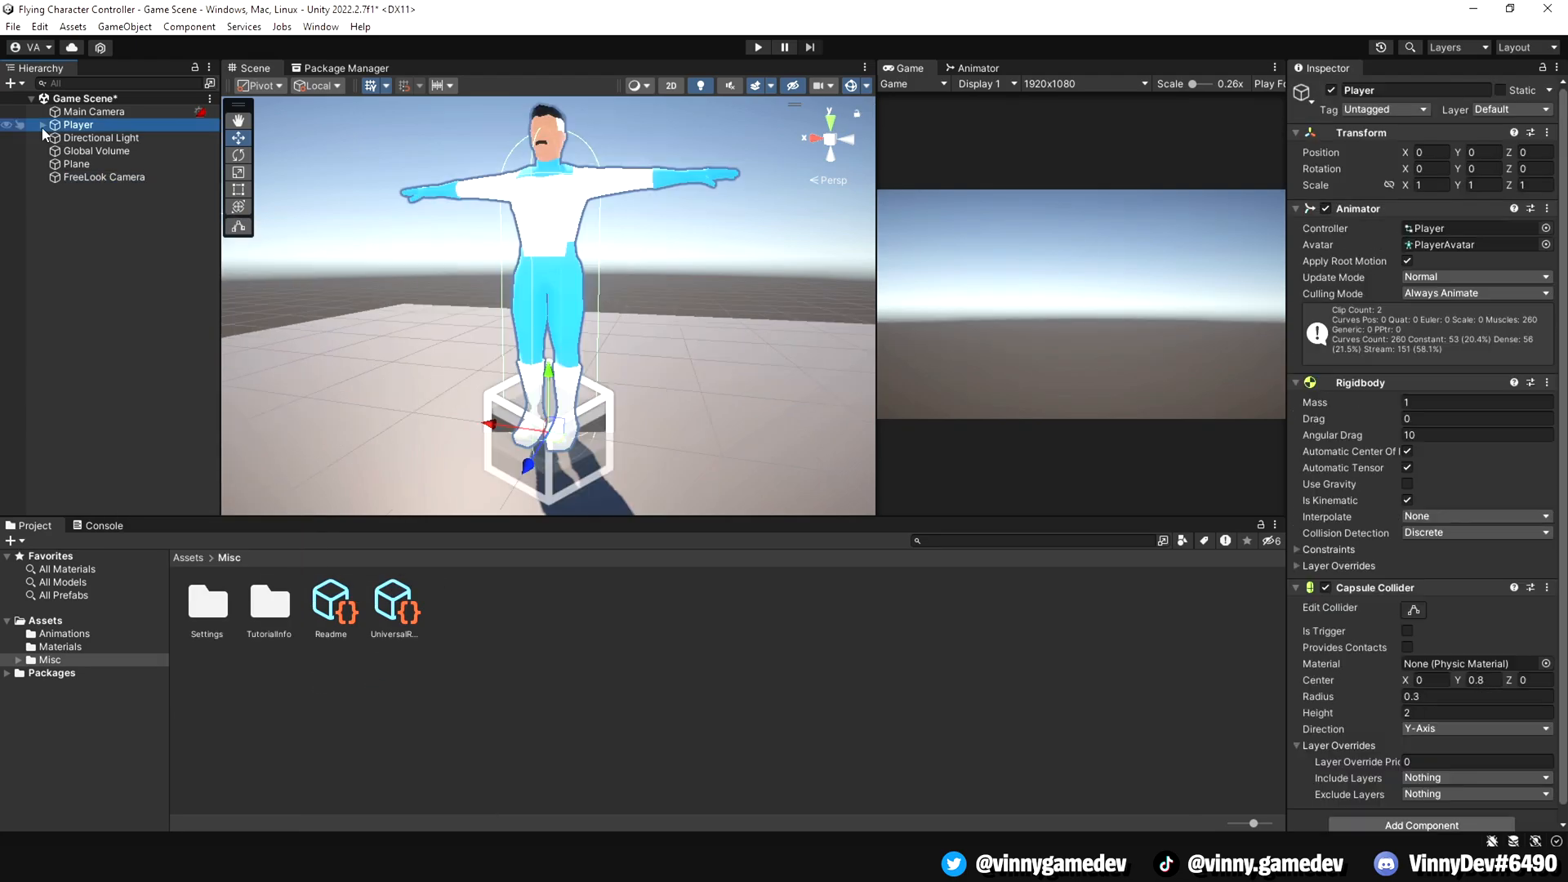
pyautogui.rightClick(78, 124)
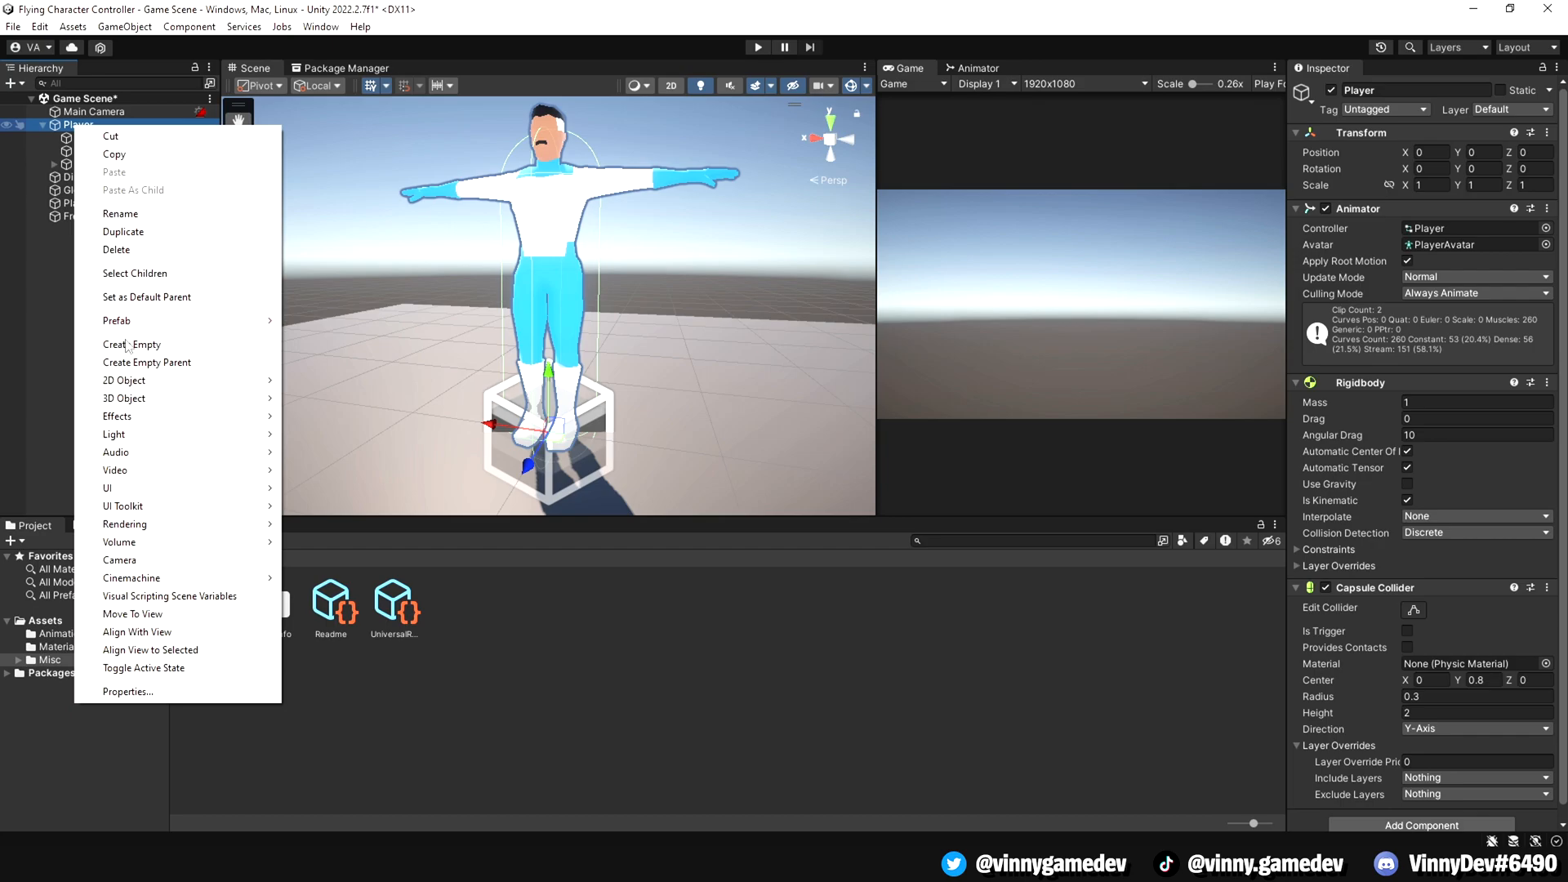
pyautogui.click(131, 345)
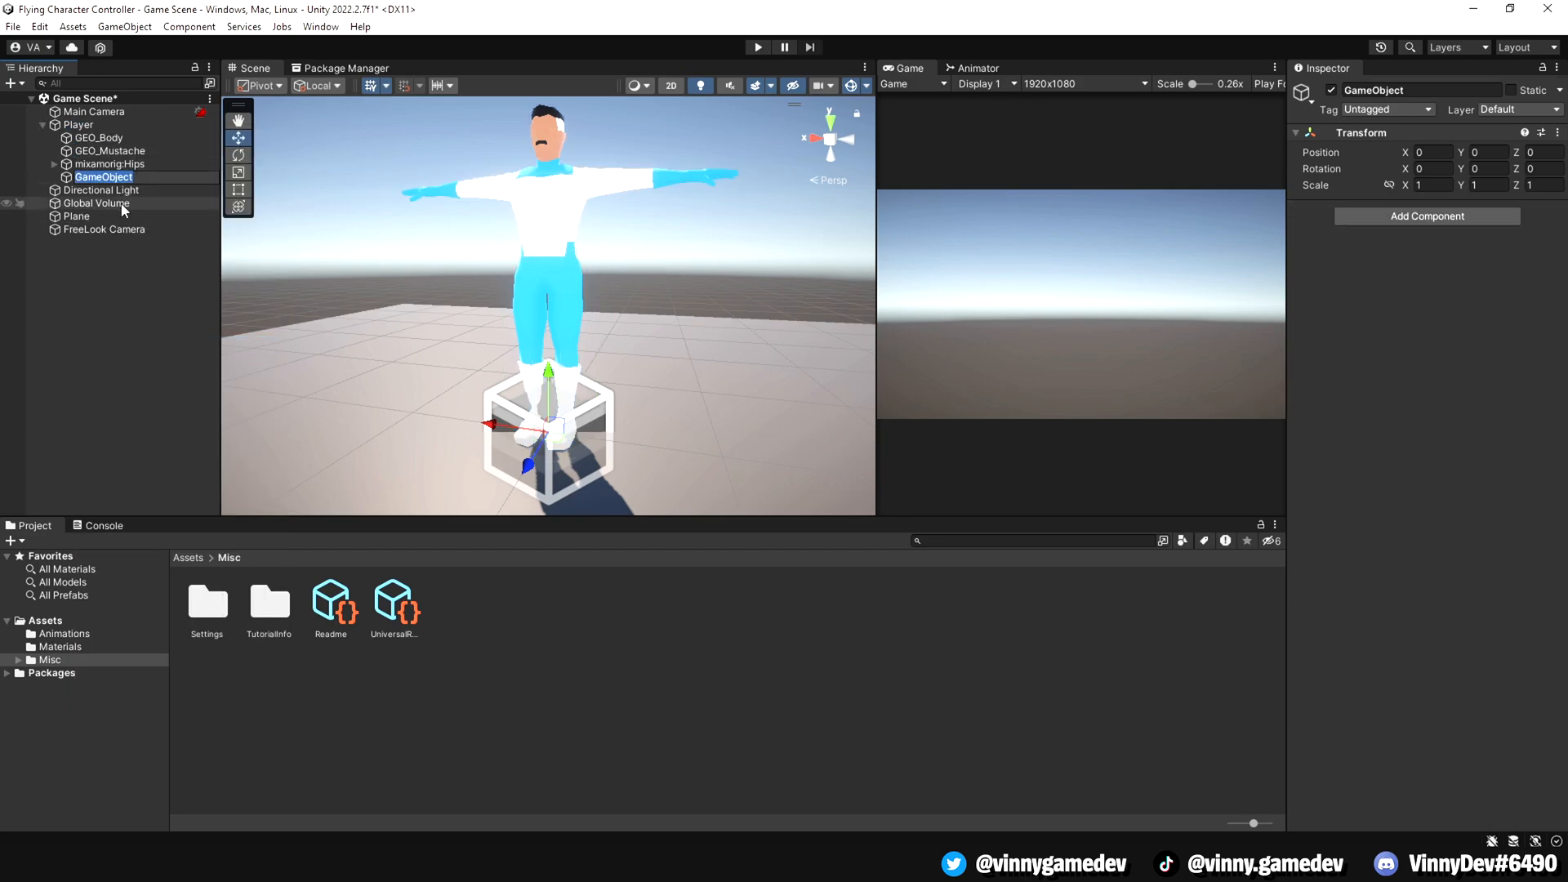
pyautogui.write('Cam Follow')
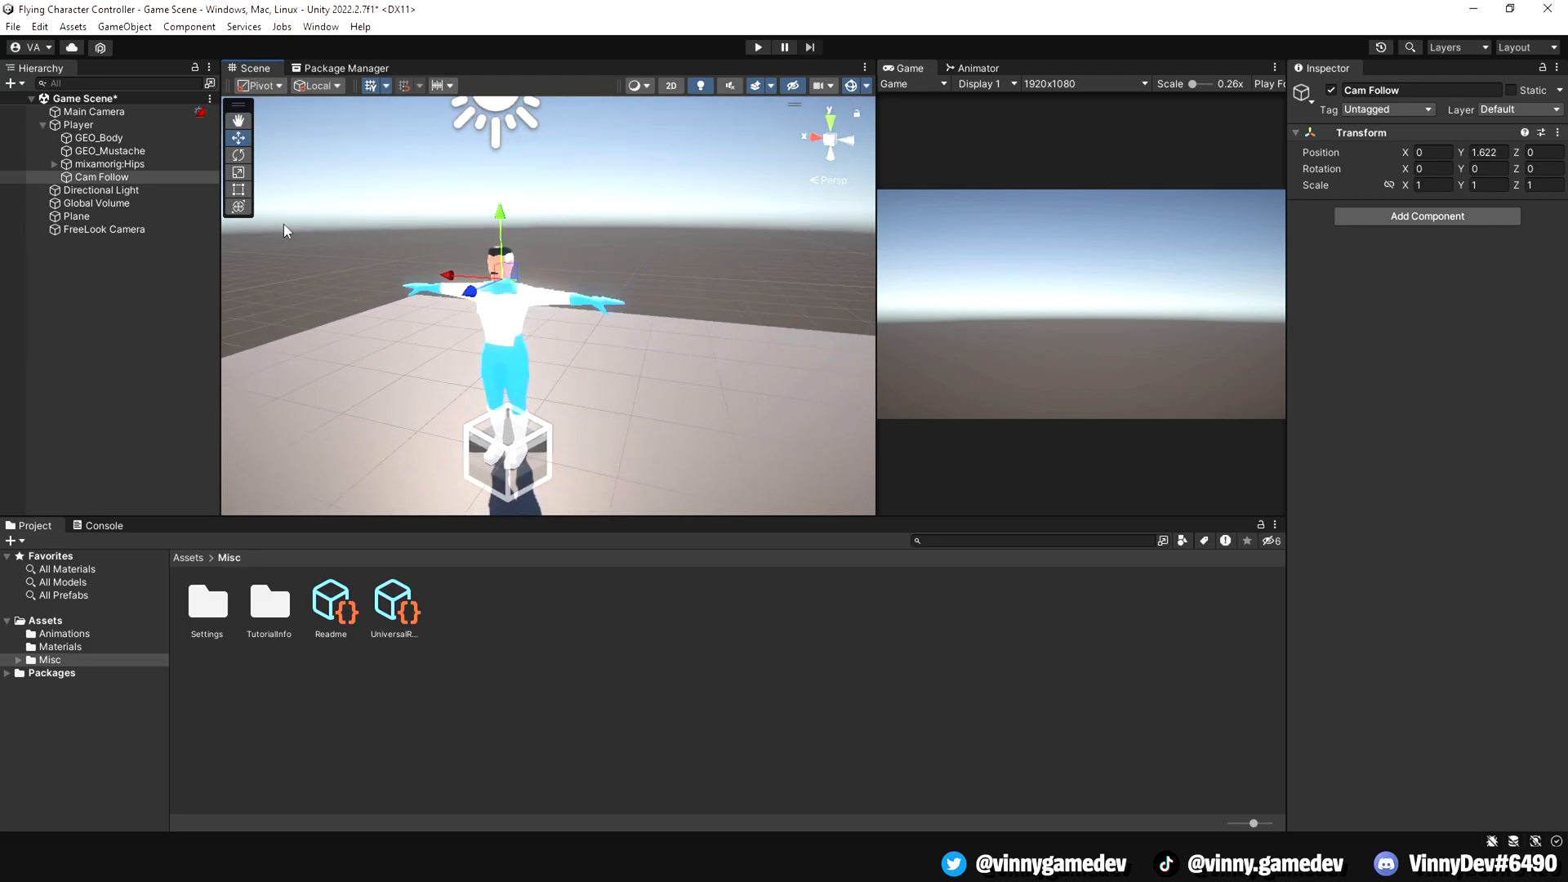
pyautogui.click(105, 229)
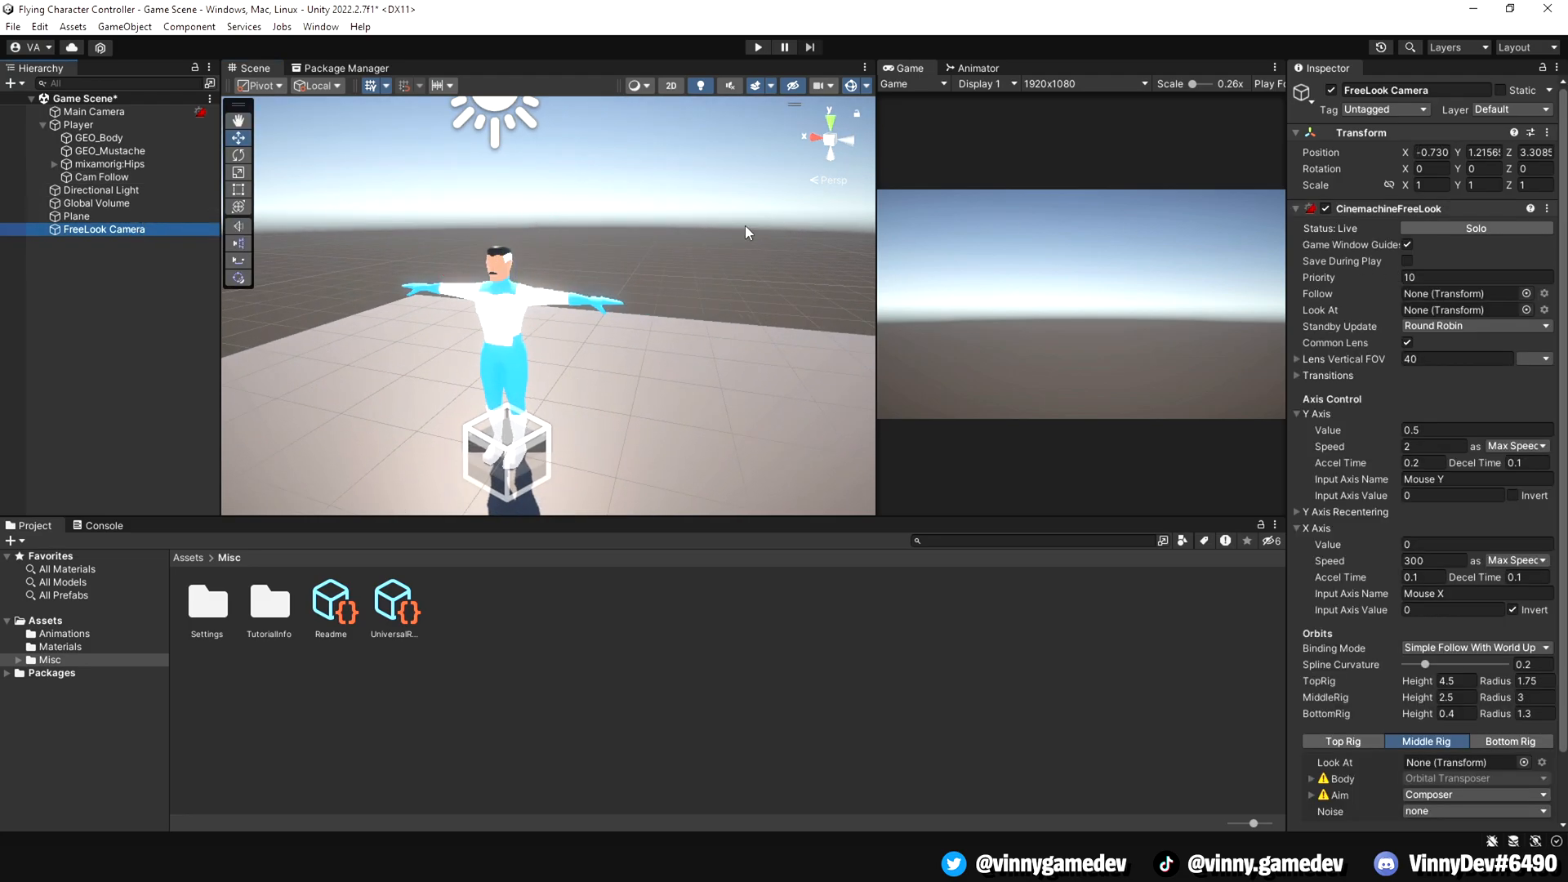
# - Assign Cam Follow as the FreeLook camera's Follow and Look At targets
pyautogui.click(1457, 294)
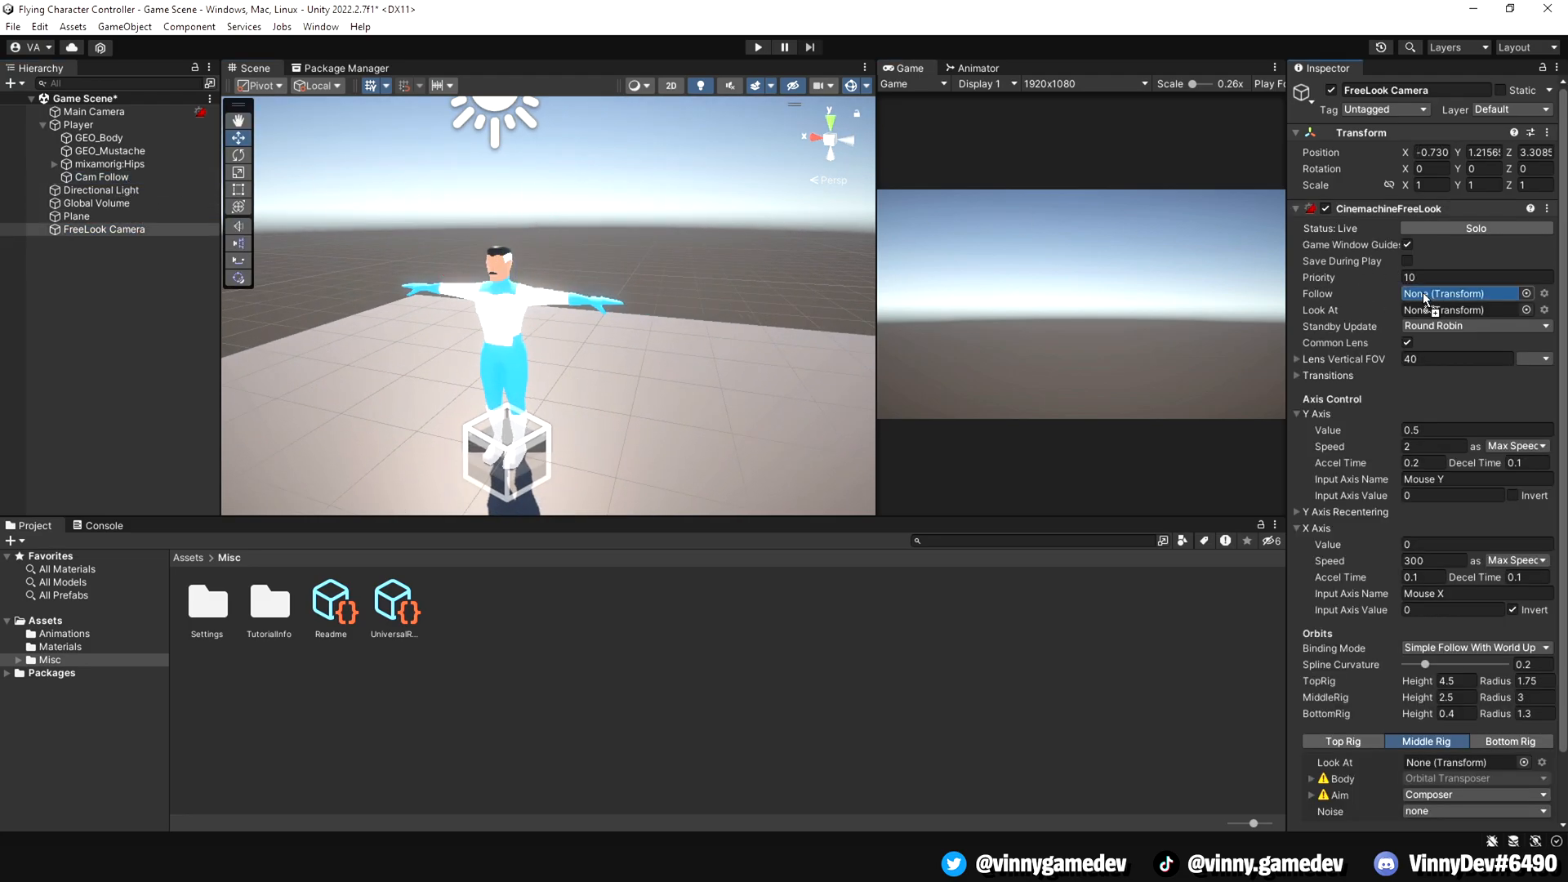
pyautogui.click(1457, 294)
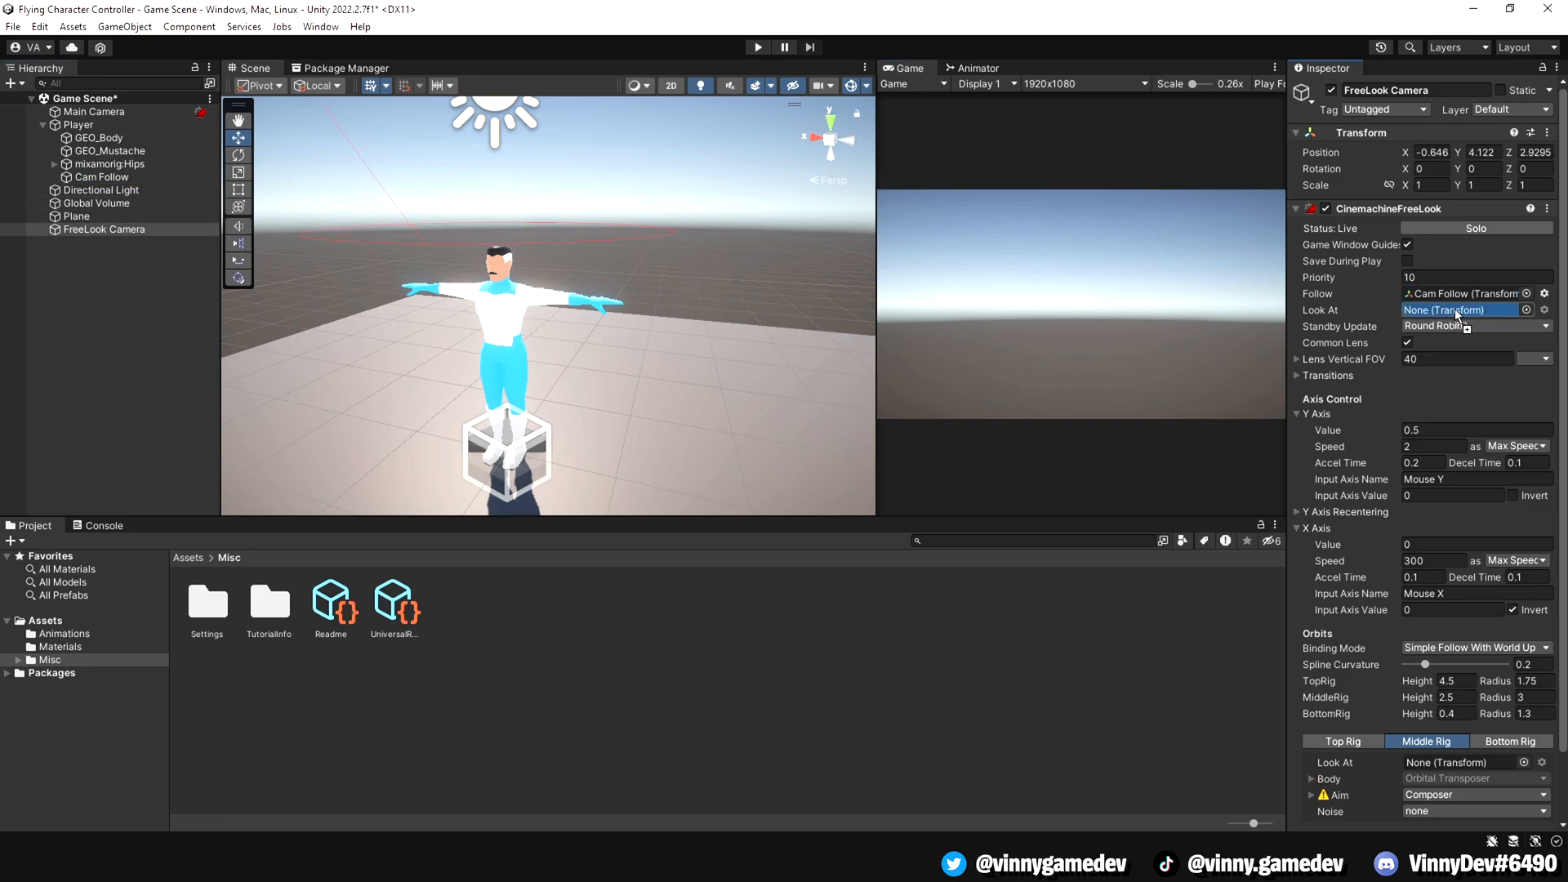
pyautogui.click(1467, 311)
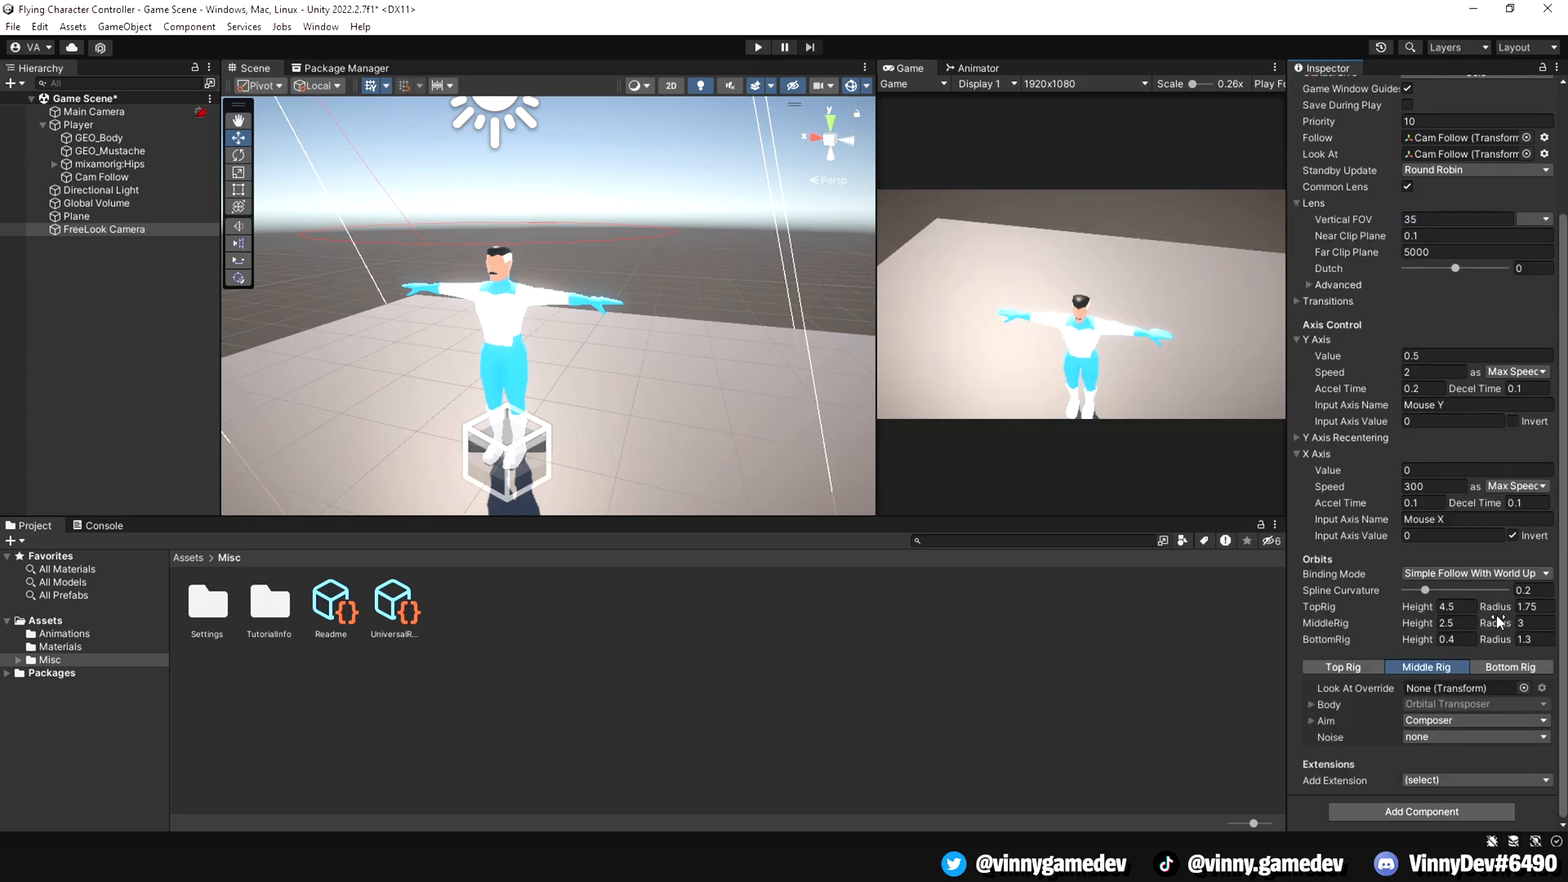
# - Set the TopRig, MiddleRig and BottomRig orbits to heights 8, 0, -6 and radii 2, 5, 6
pyautogui.click(1447, 606)
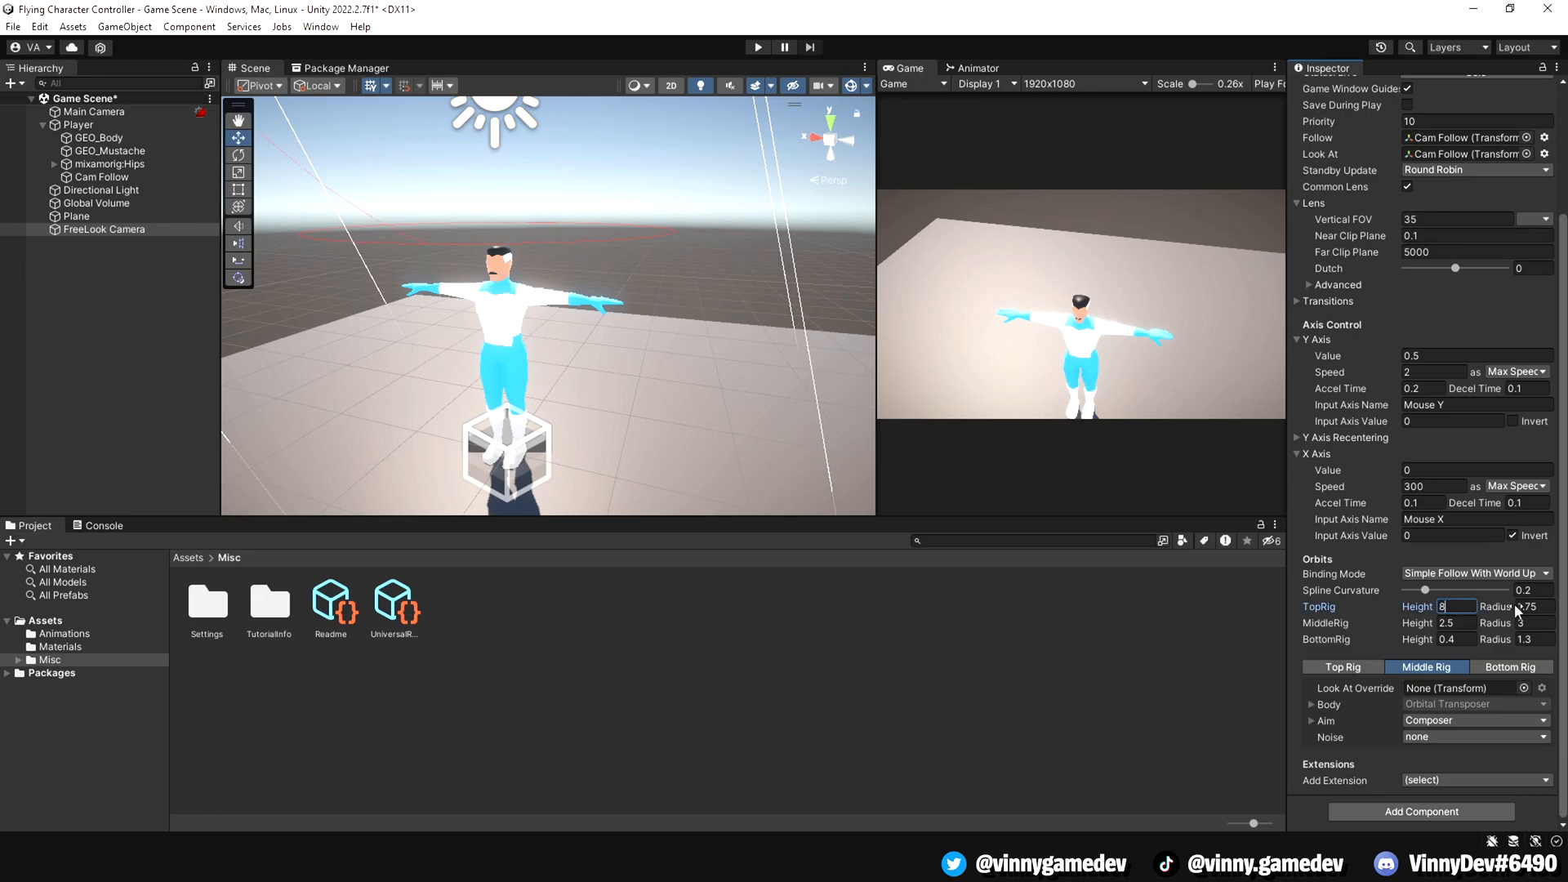
pyautogui.click(1522, 606)
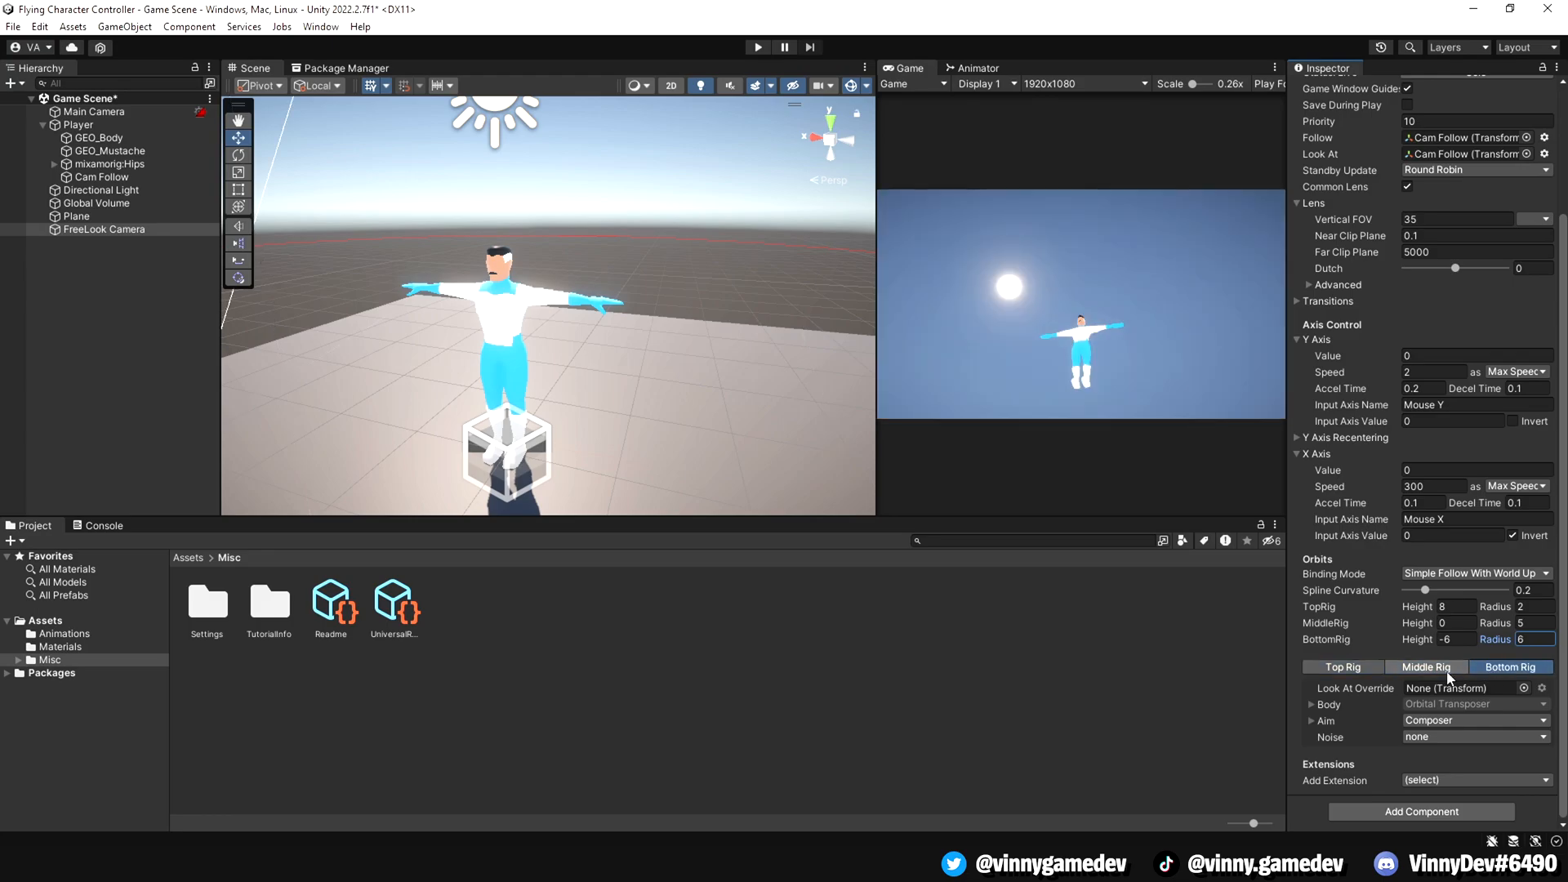
pyautogui.click(105, 228)
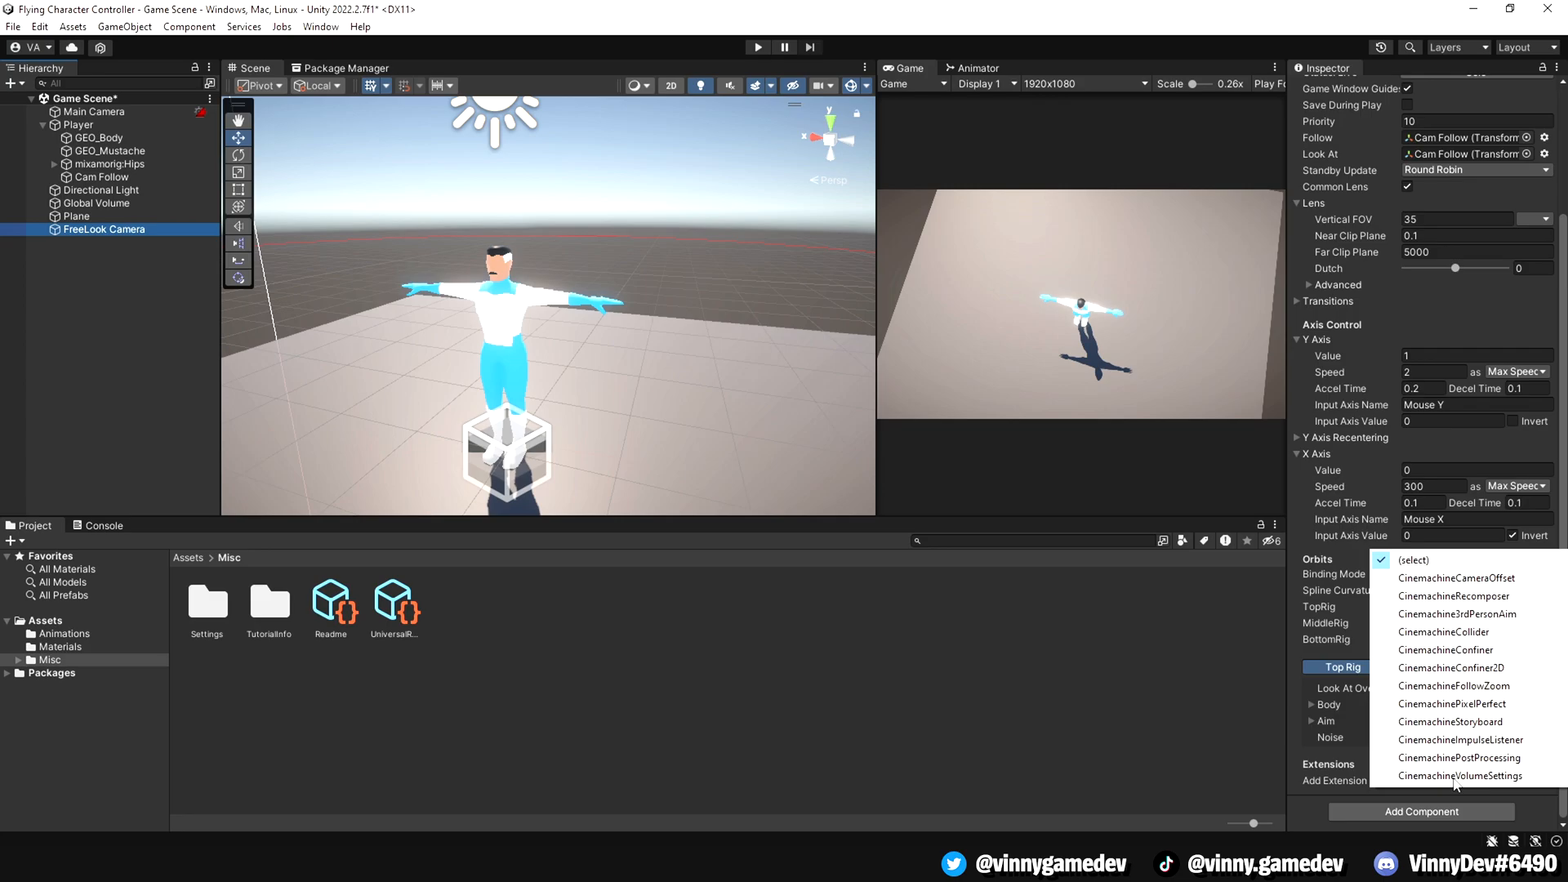
# - Add a CinemachineCollider colliding against Ground, then create and attach a FlyController script to Player
pyautogui.click(1444, 632)
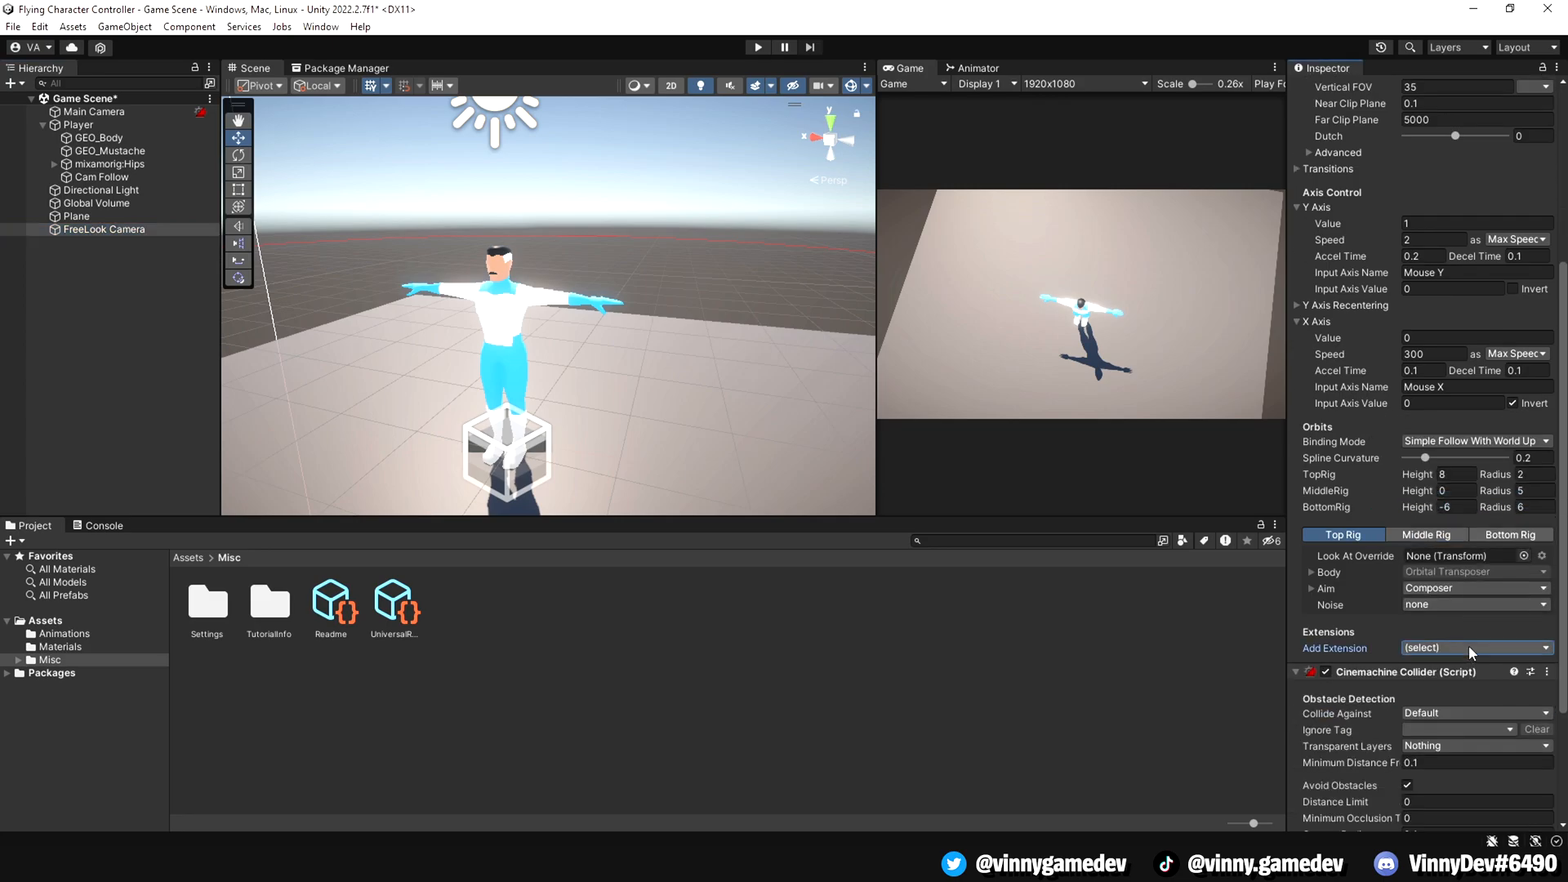
pyautogui.scroll(-3)
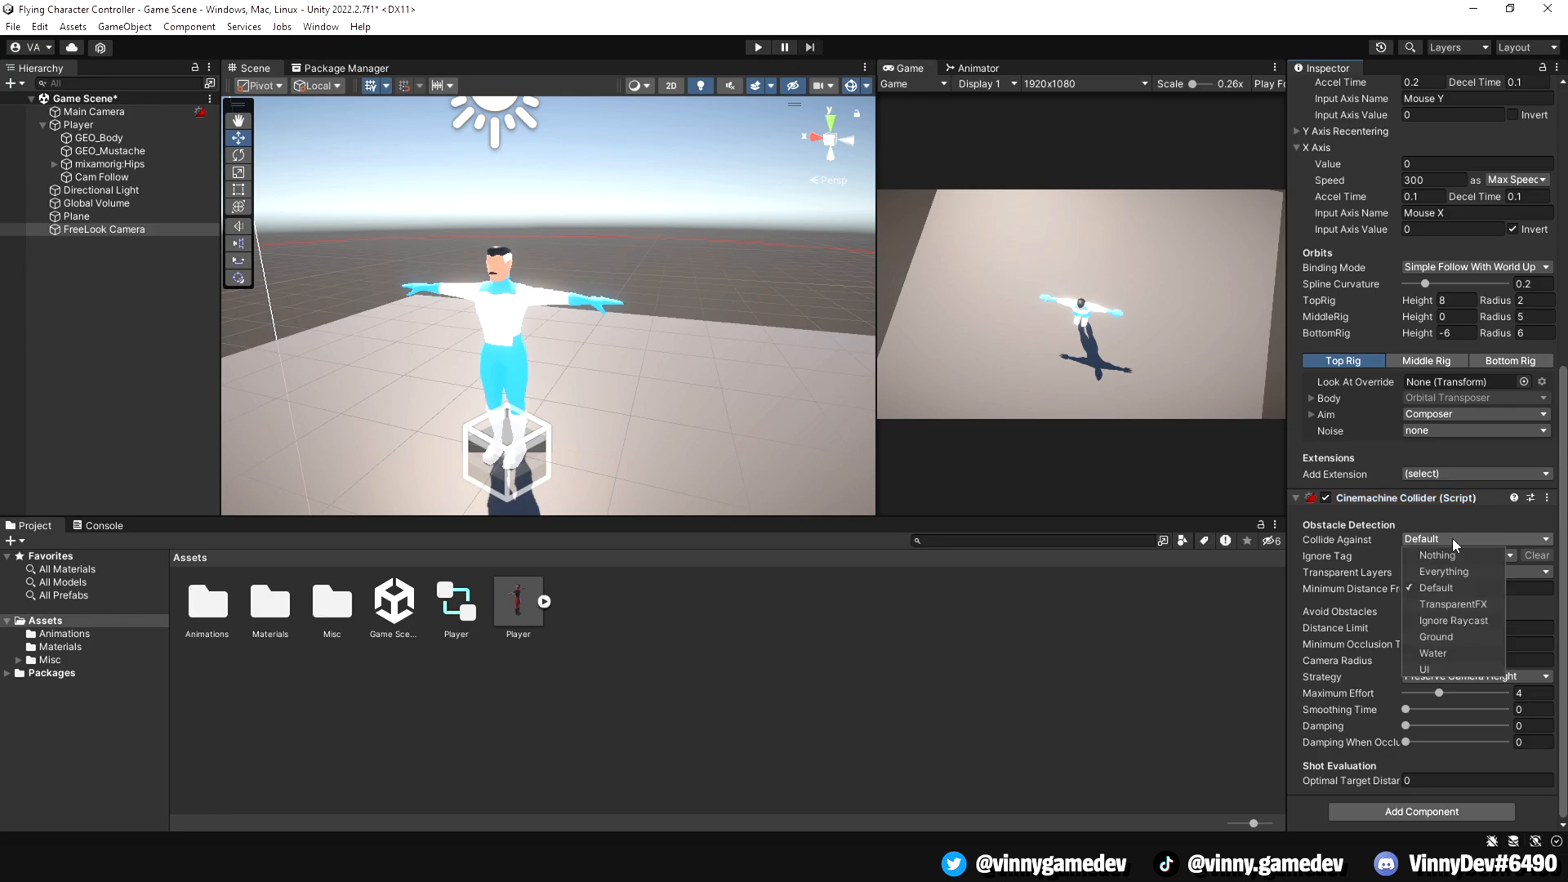
pyautogui.click(1435, 635)
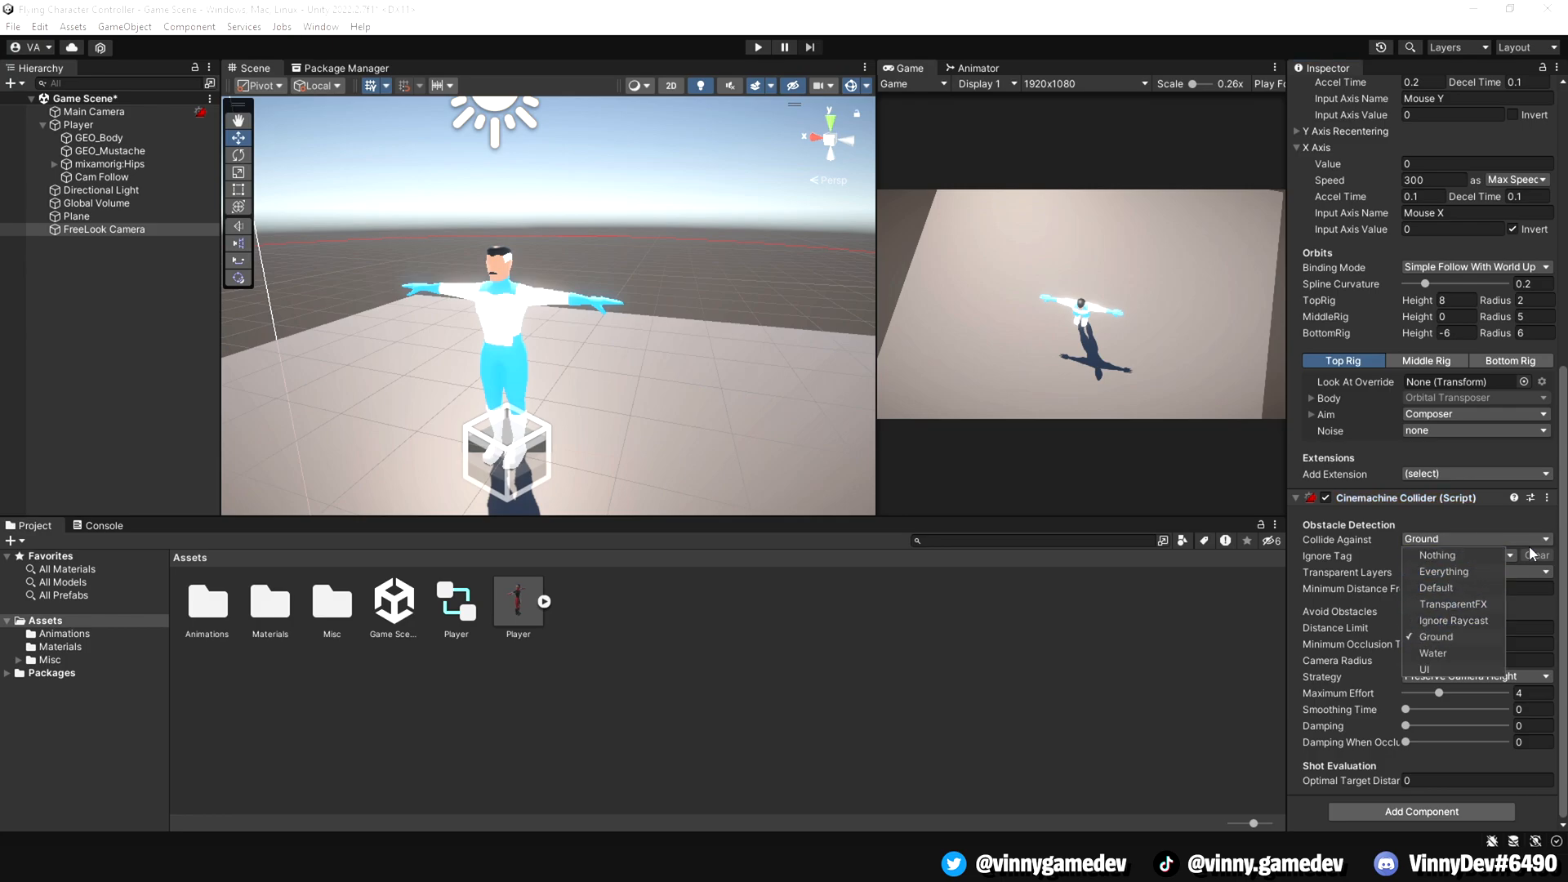
pyautogui.click(1435, 635)
pyautogui.write('FlyContr')
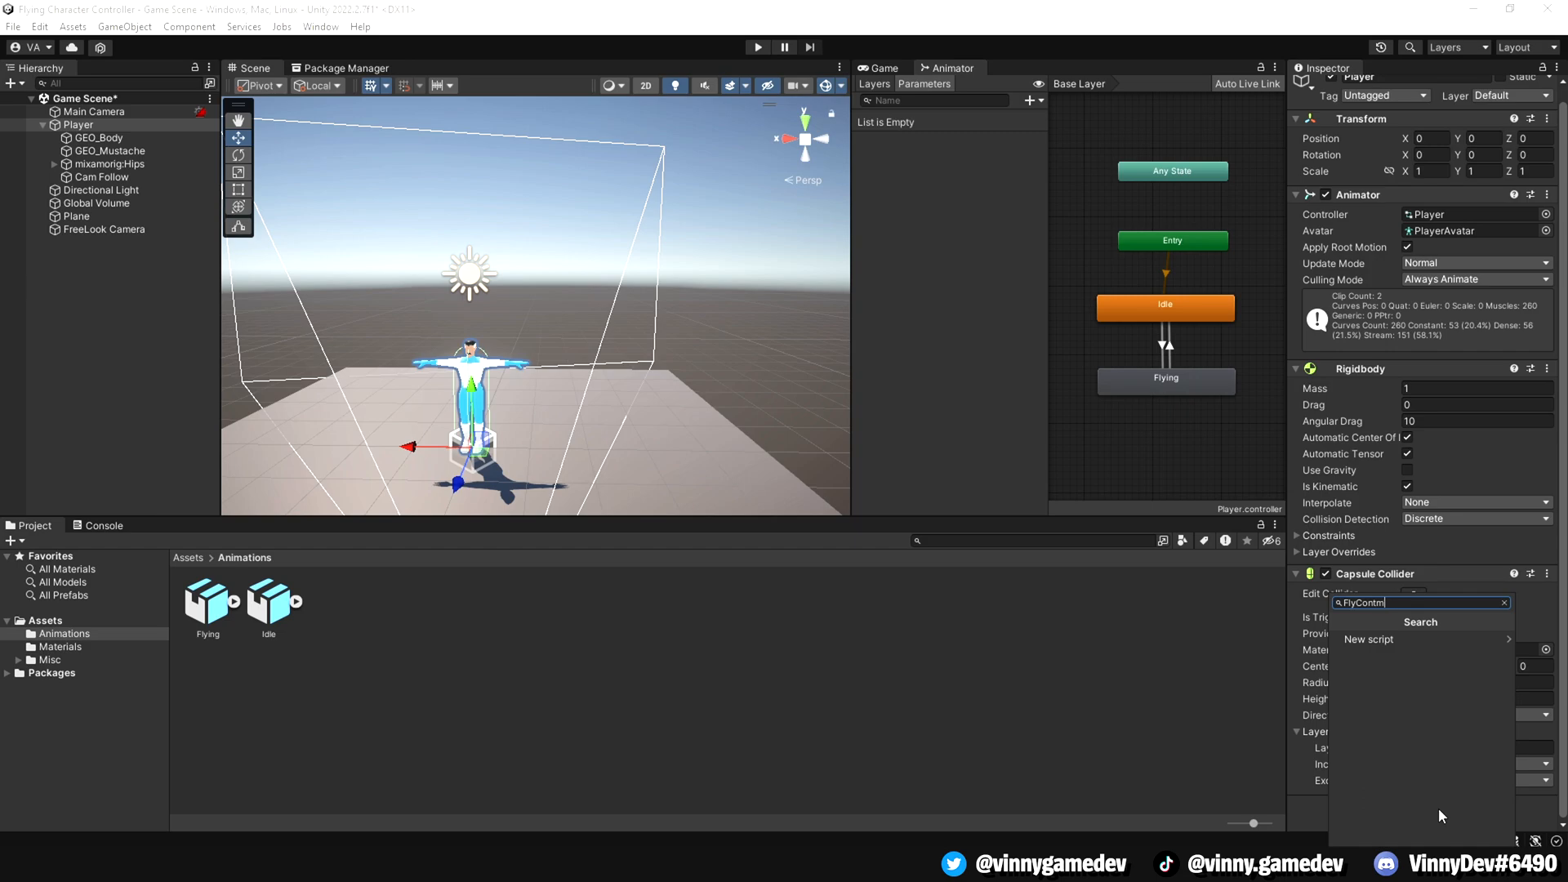
pyautogui.click(1366, 638)
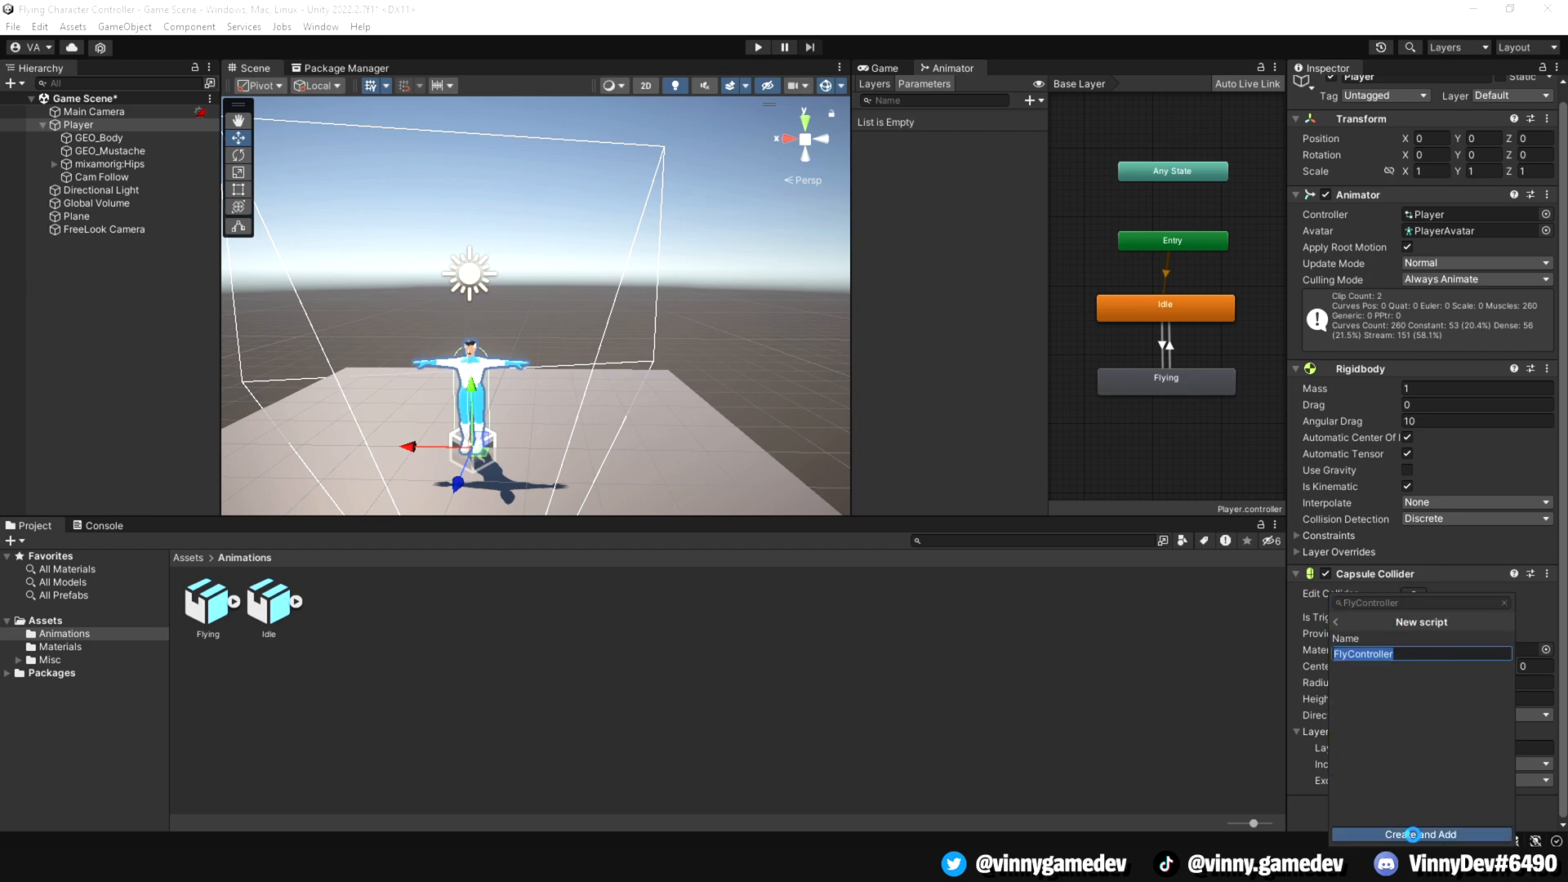
pyautogui.click(1424, 833)
pyautogui.write('public float move')
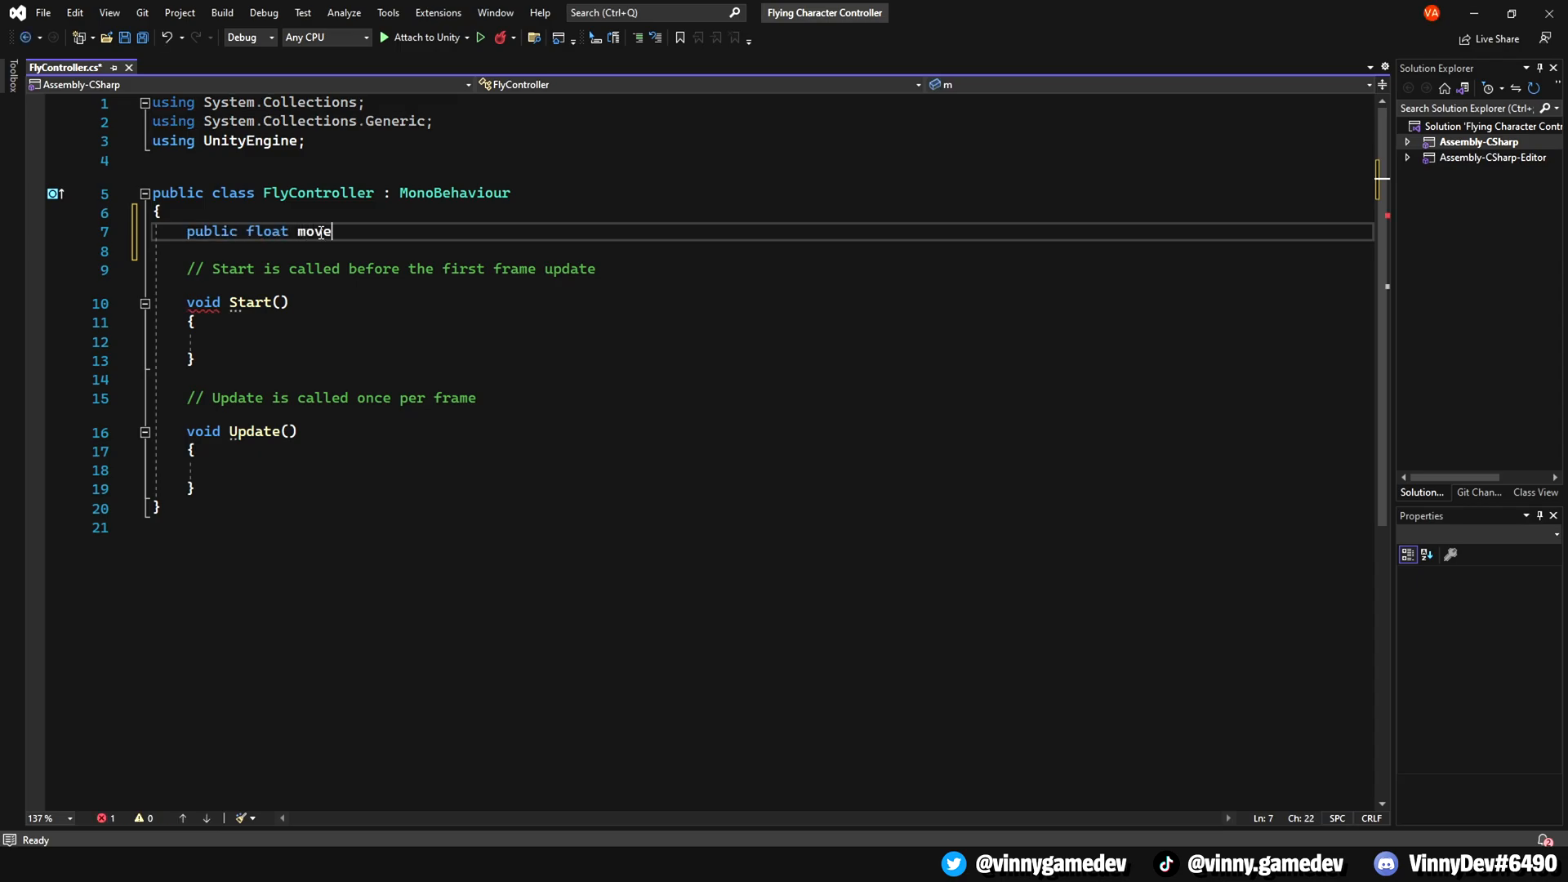
# - Declare moveSpeed, height limits, freeLookCamera, currentHeight and Animator anim fields
pyautogui.write('Speed;')
pyautogui.write('public float minFloatHe')
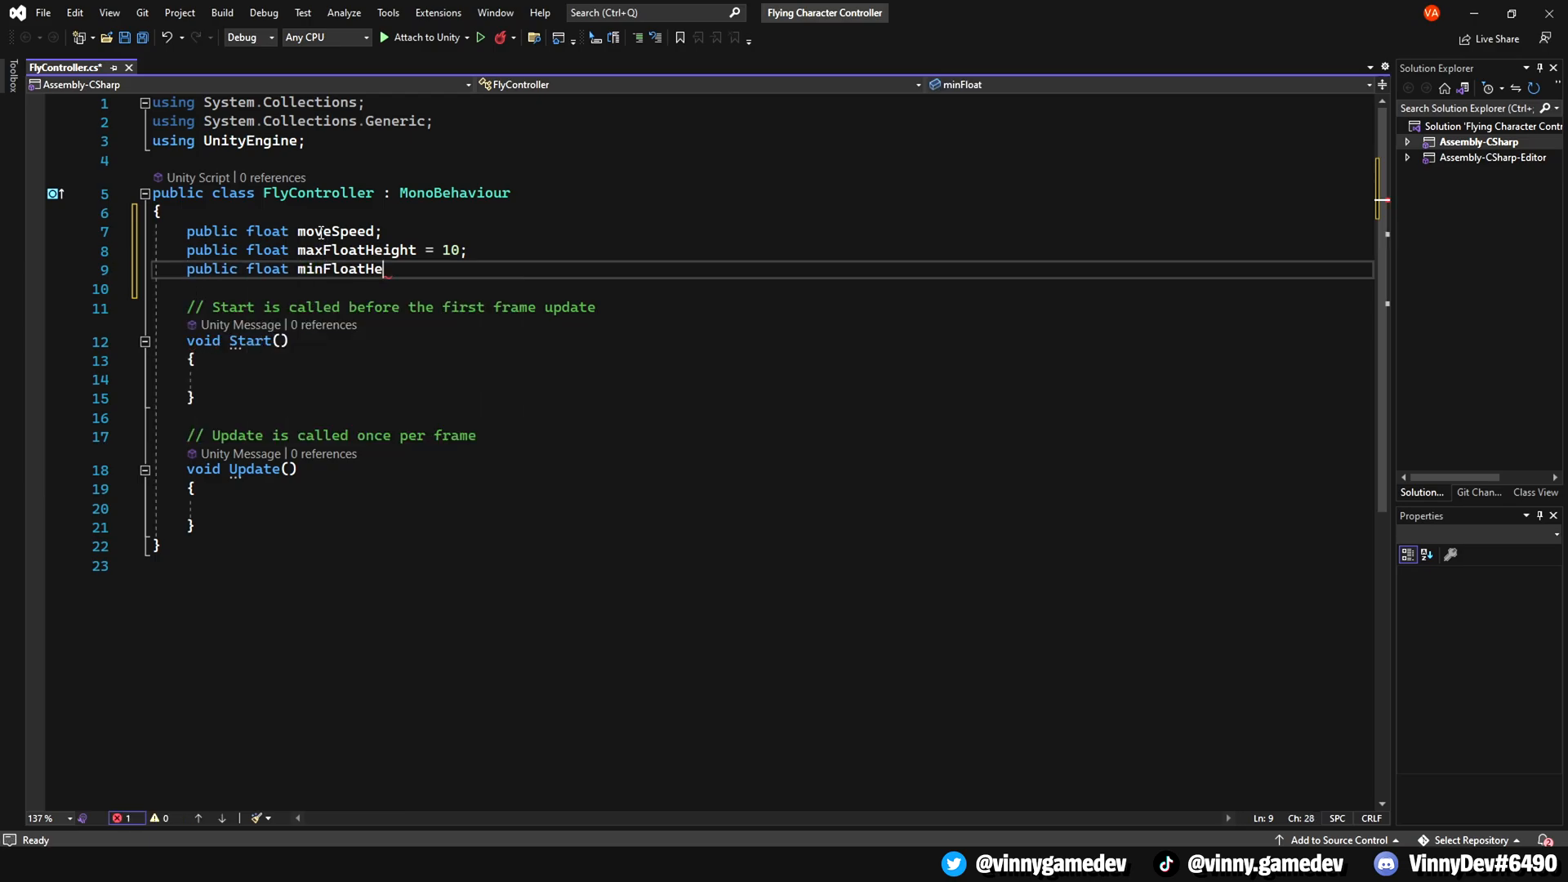
pyautogui.write('ight =')
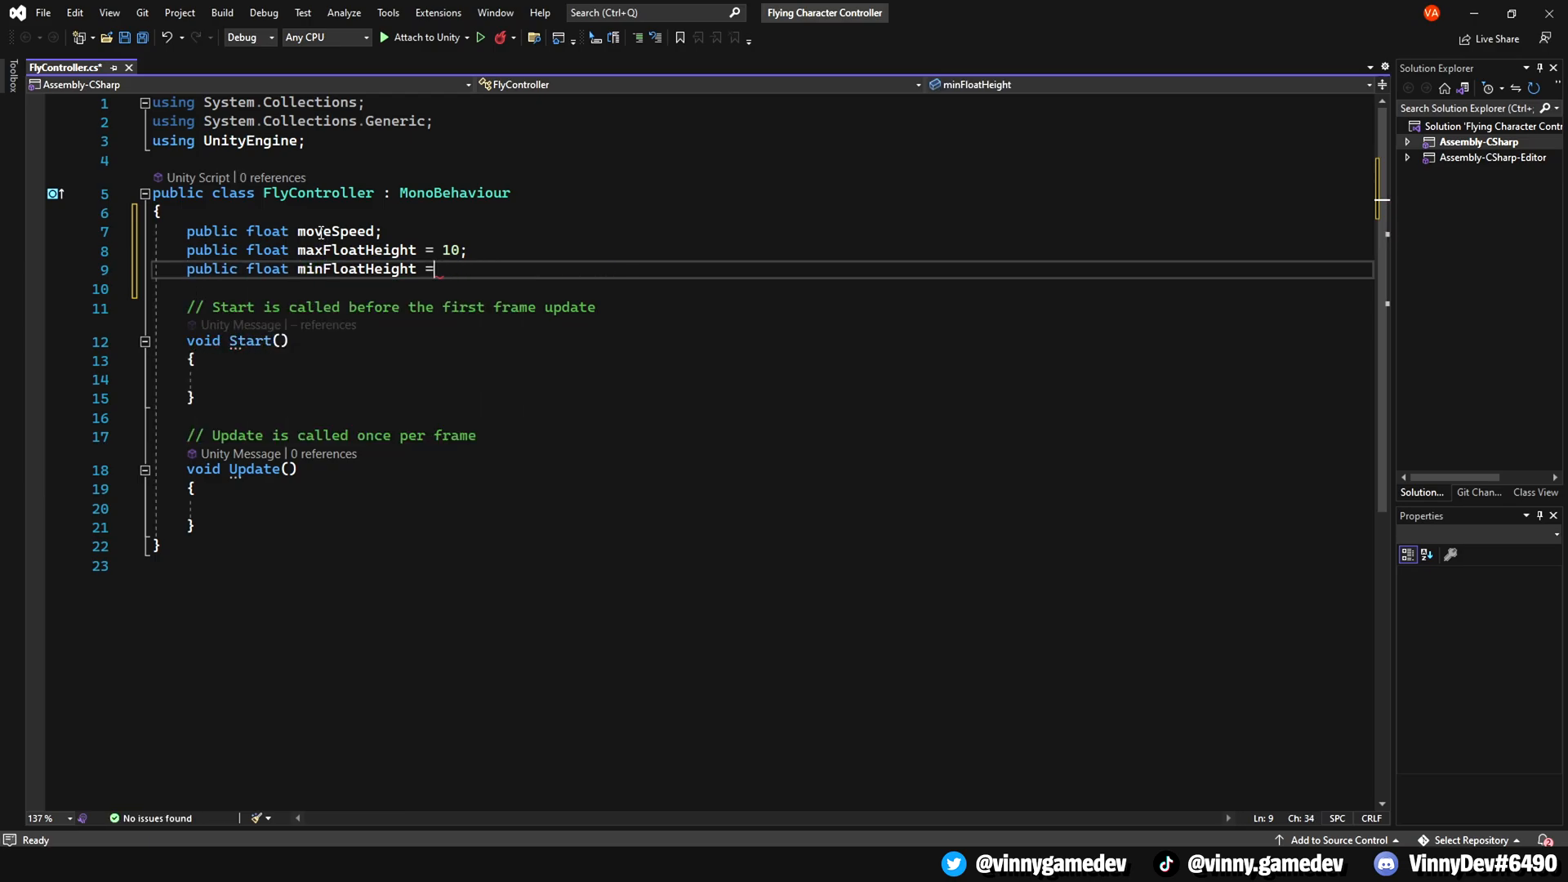
pyautogui.write(';')
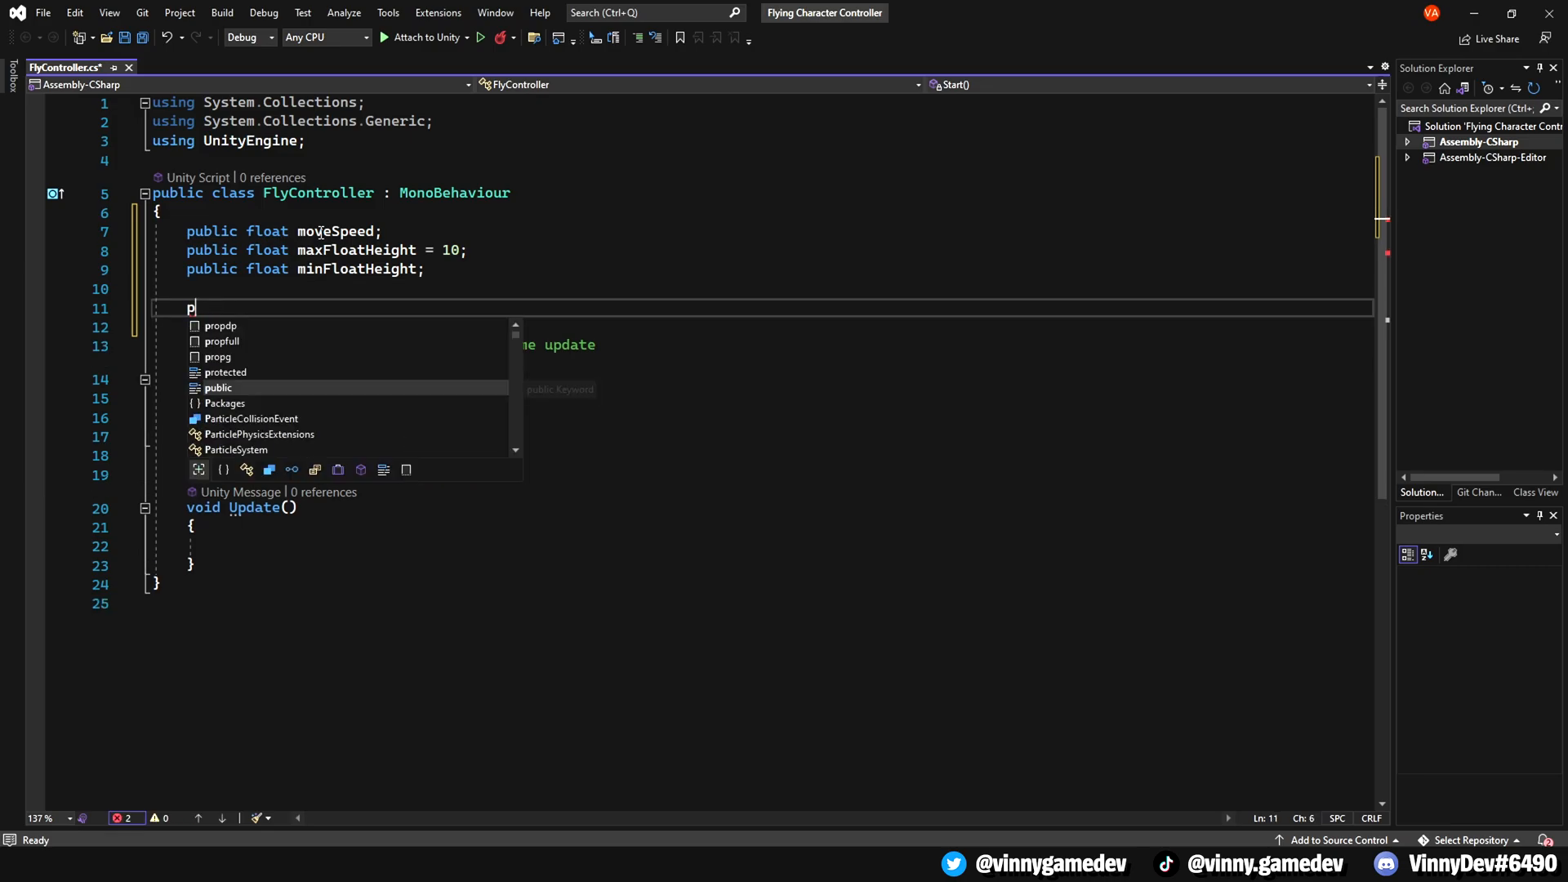
pyautogui.write('ublic Camera freeLookCamera;')
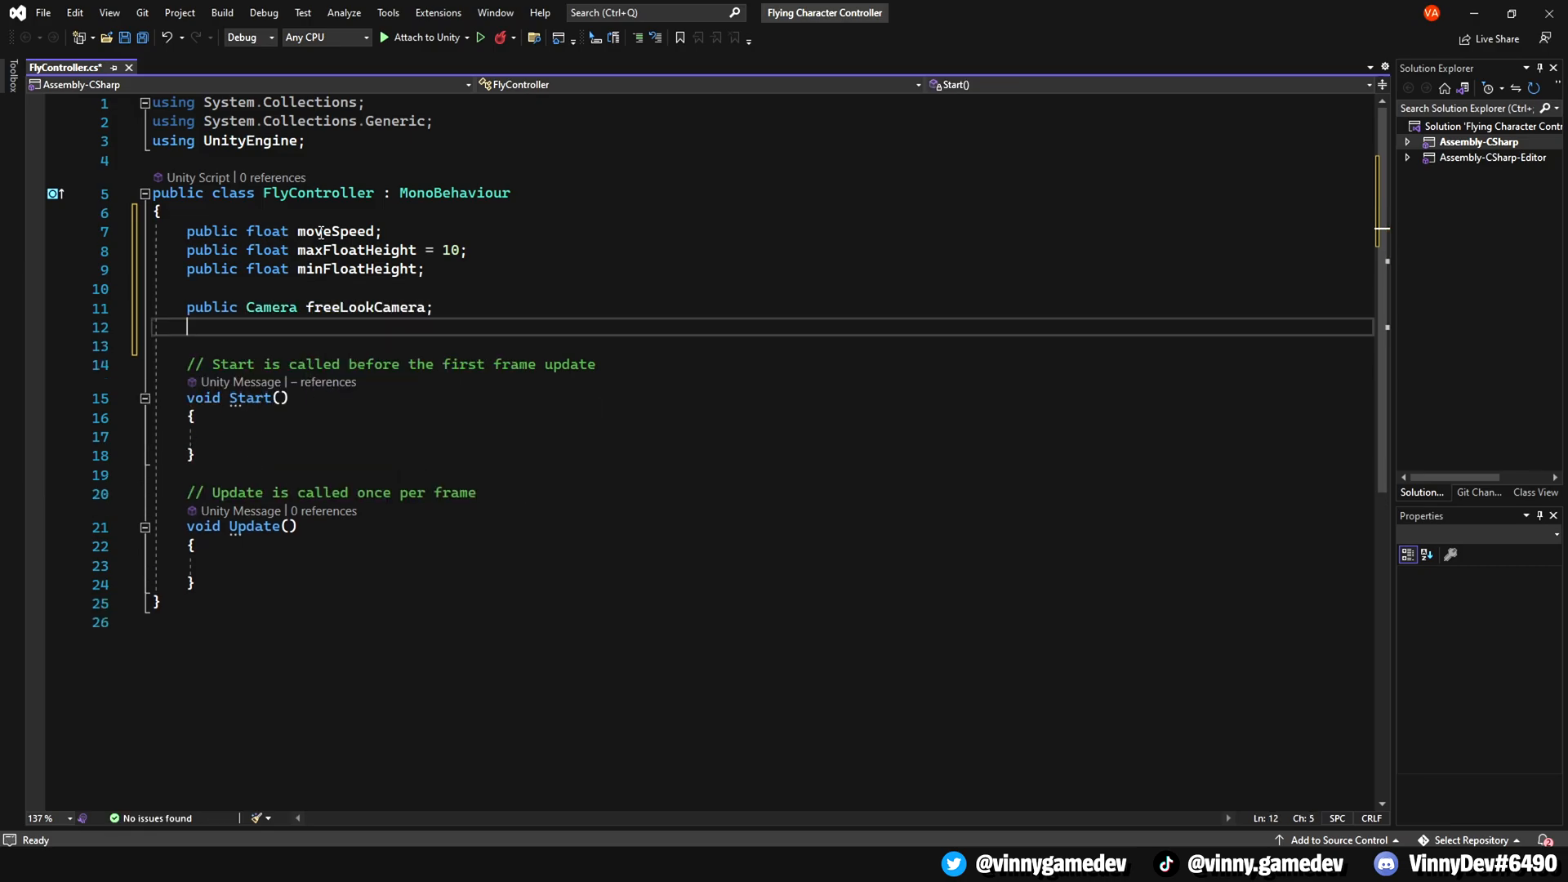
pyautogui.write('private float currentHeight;')
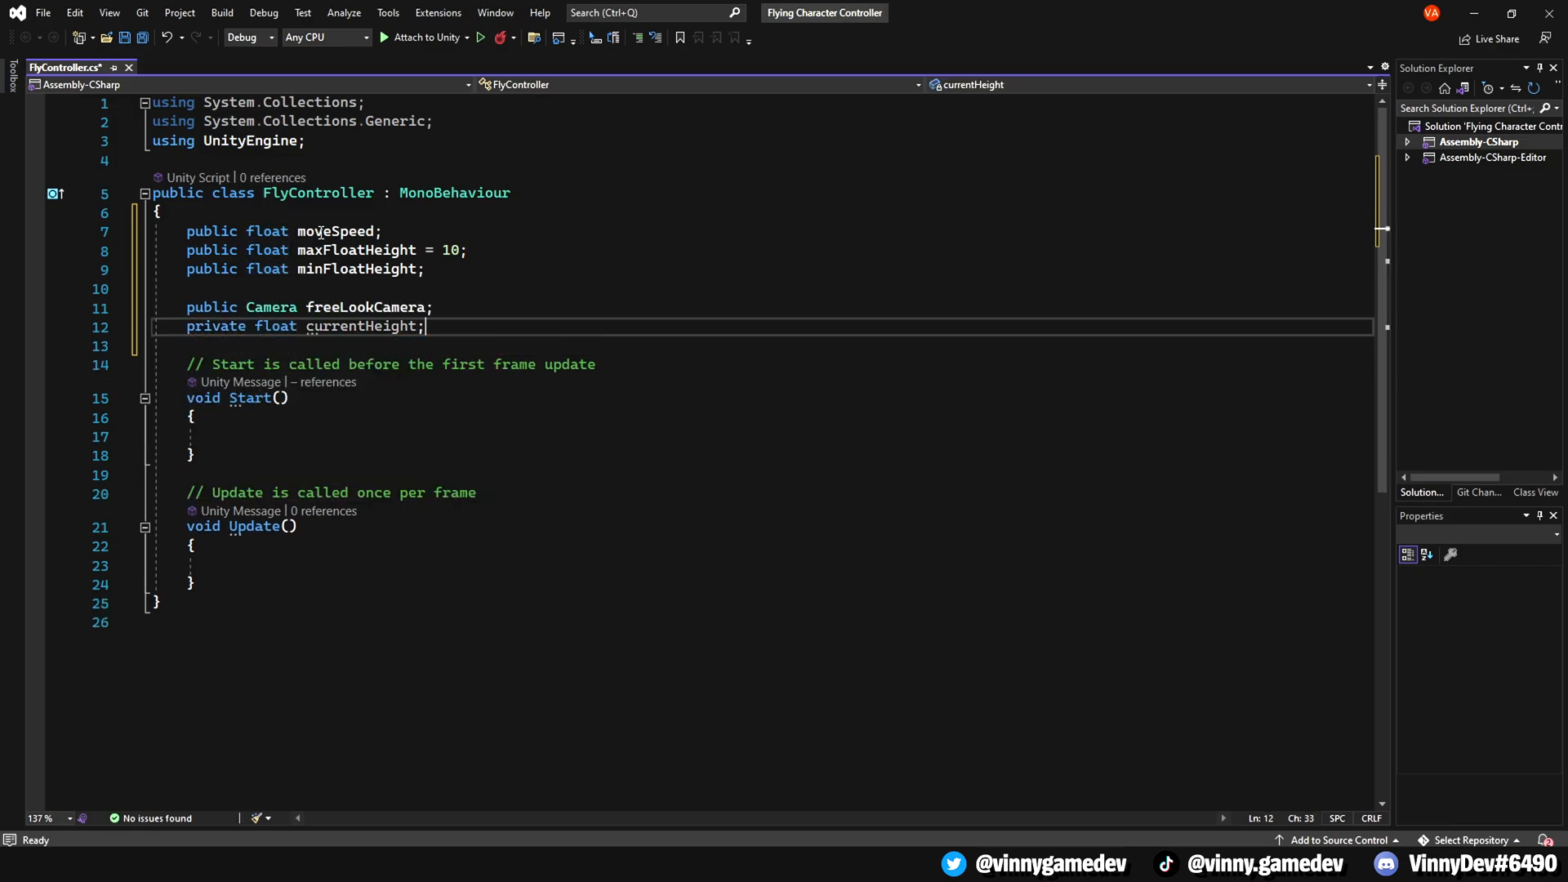
pyautogui.write('private Animator anim;')
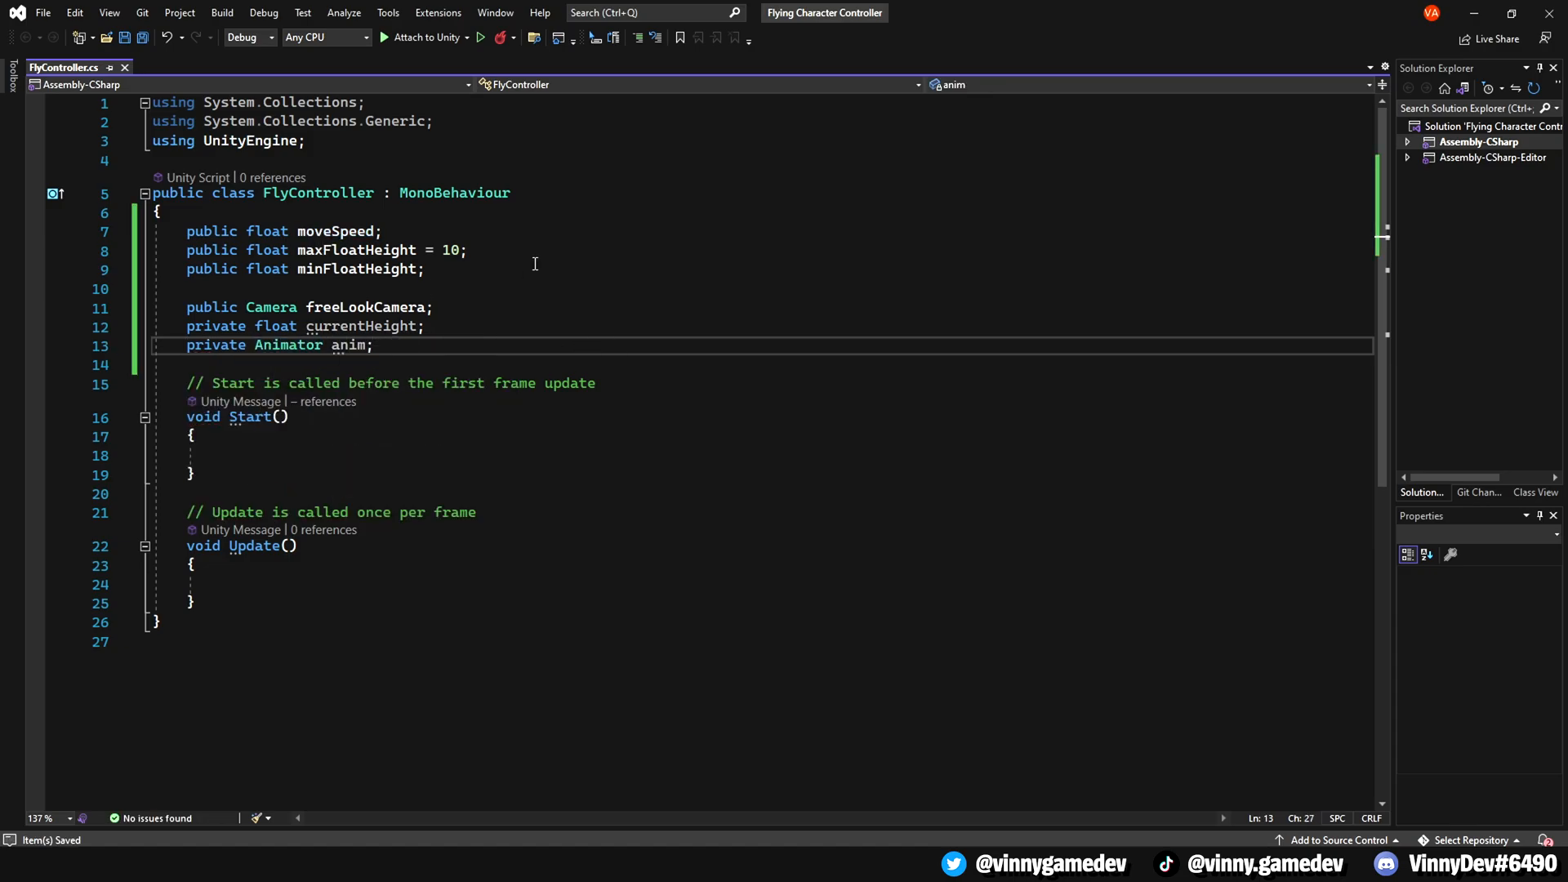
# - Initialize currentHeight and anim = GetComponent<Animator>() in Start, and read the vertical axis in Update
pyautogui.write('currentHeight = transform.position.y;')
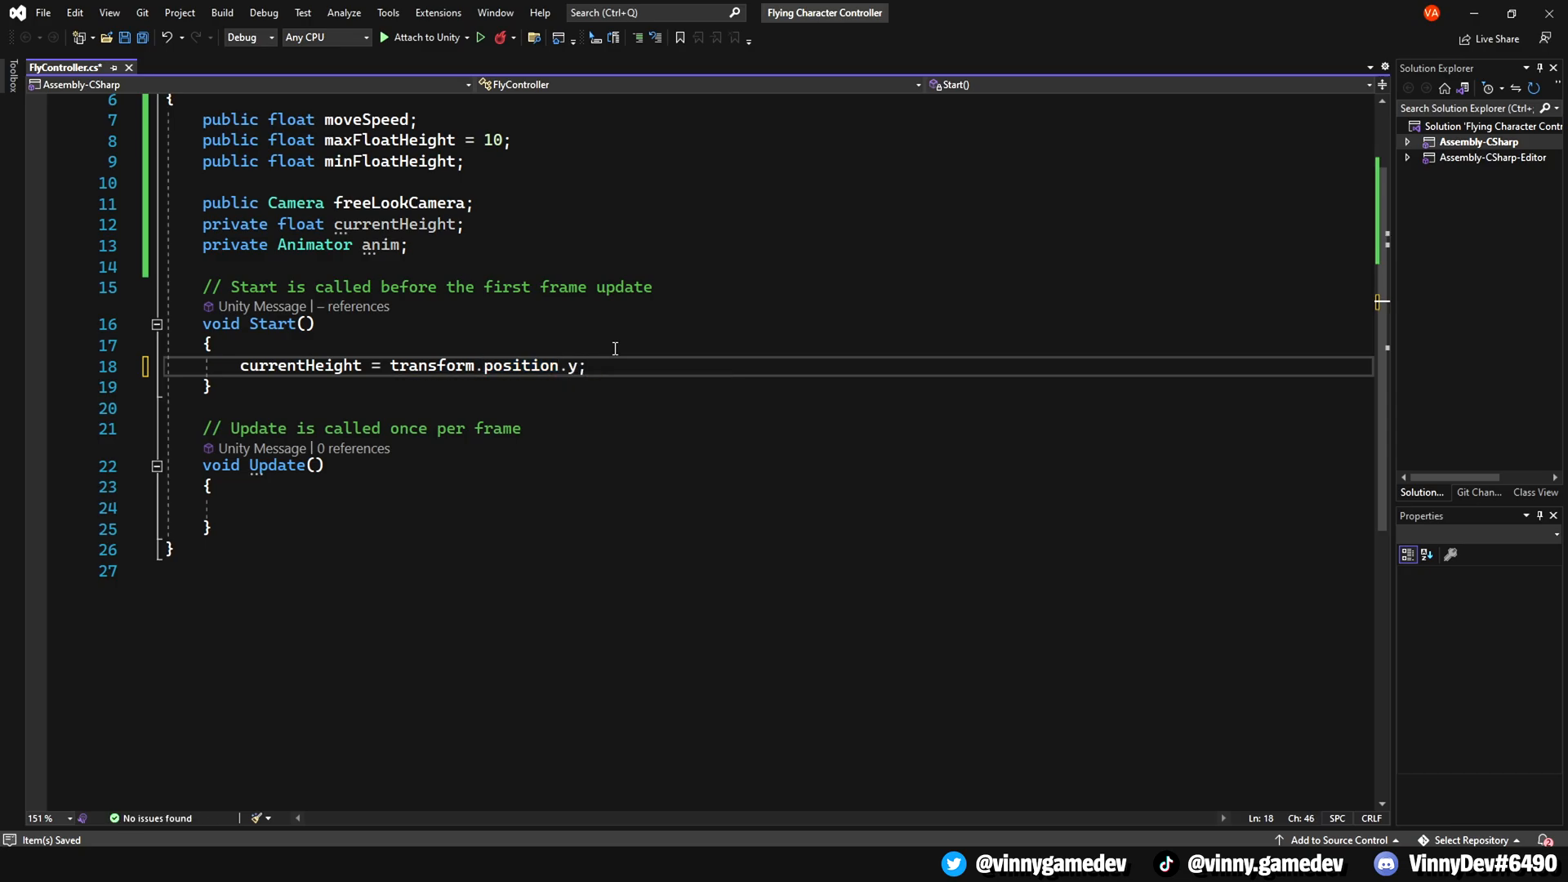
pyautogui.write('anim')
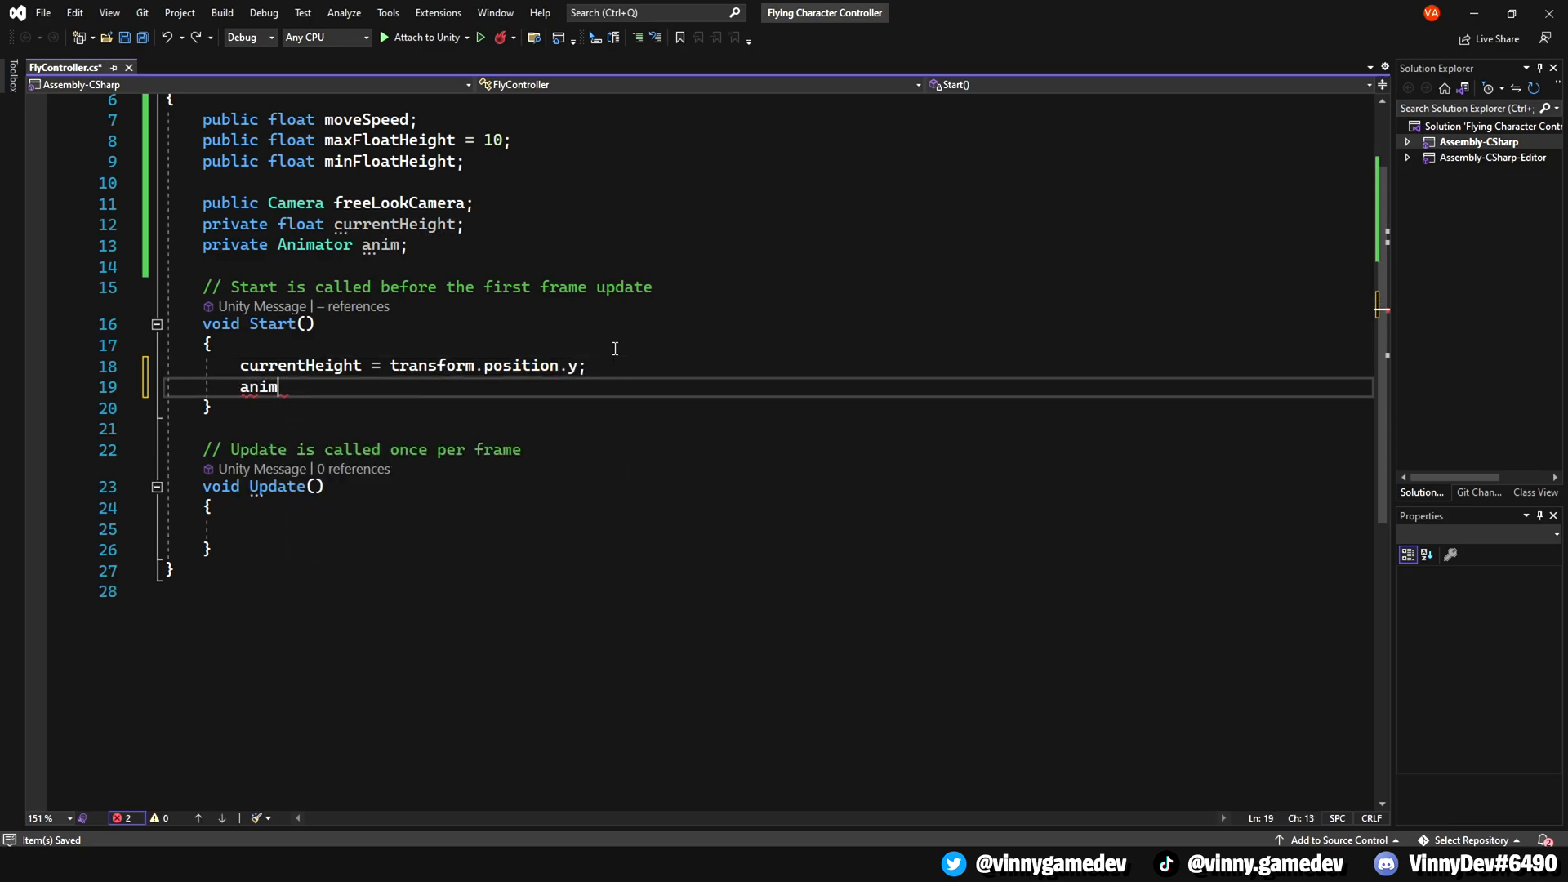
pyautogui.write('= GetComponent')
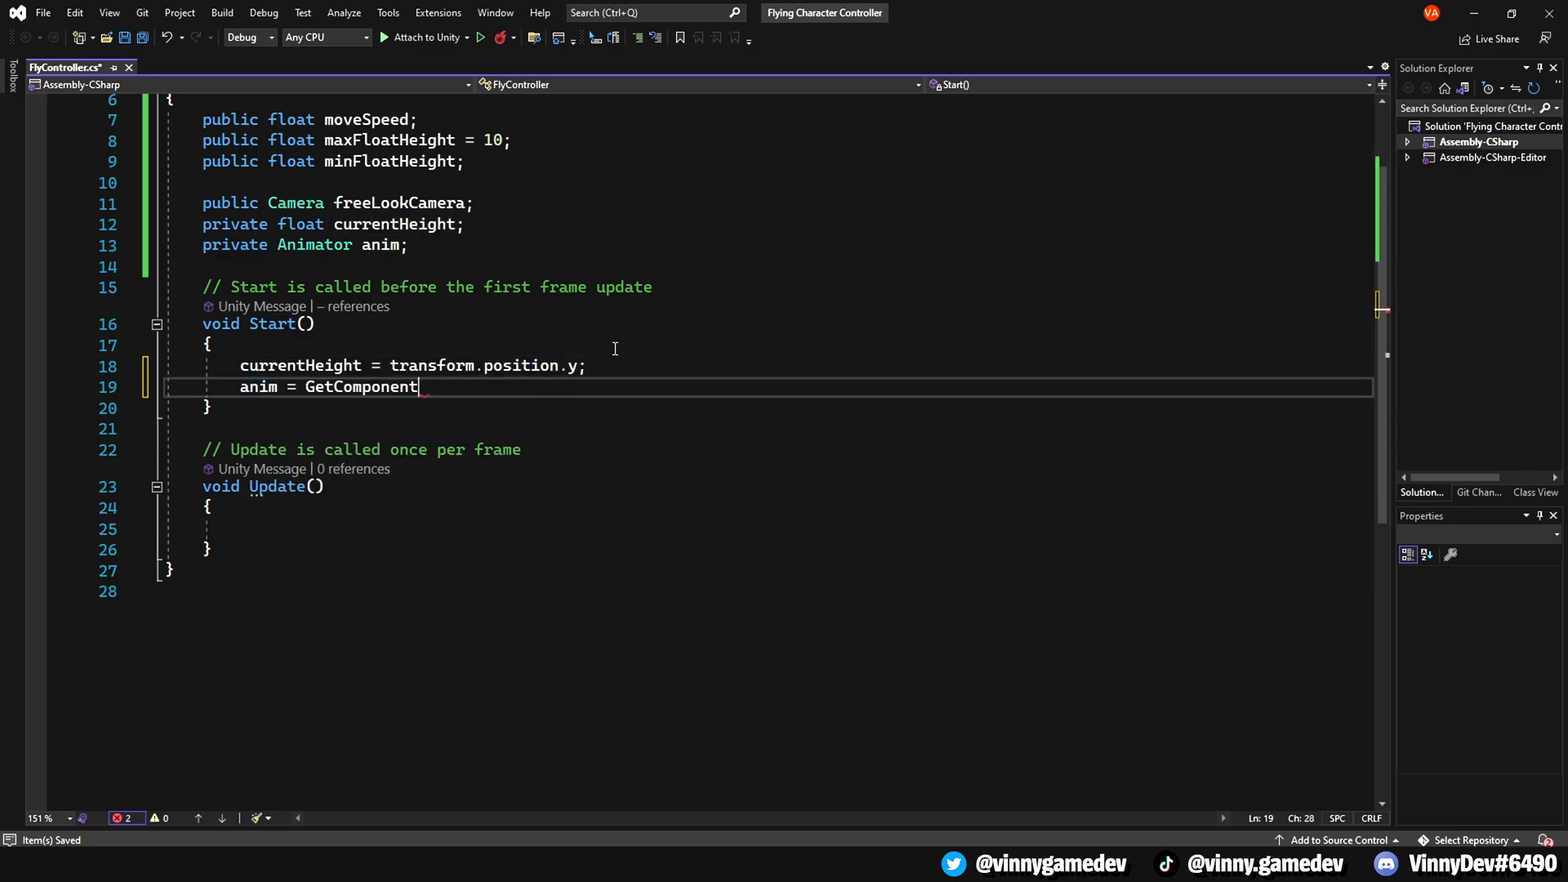
pyautogui.write('<Animator>();')
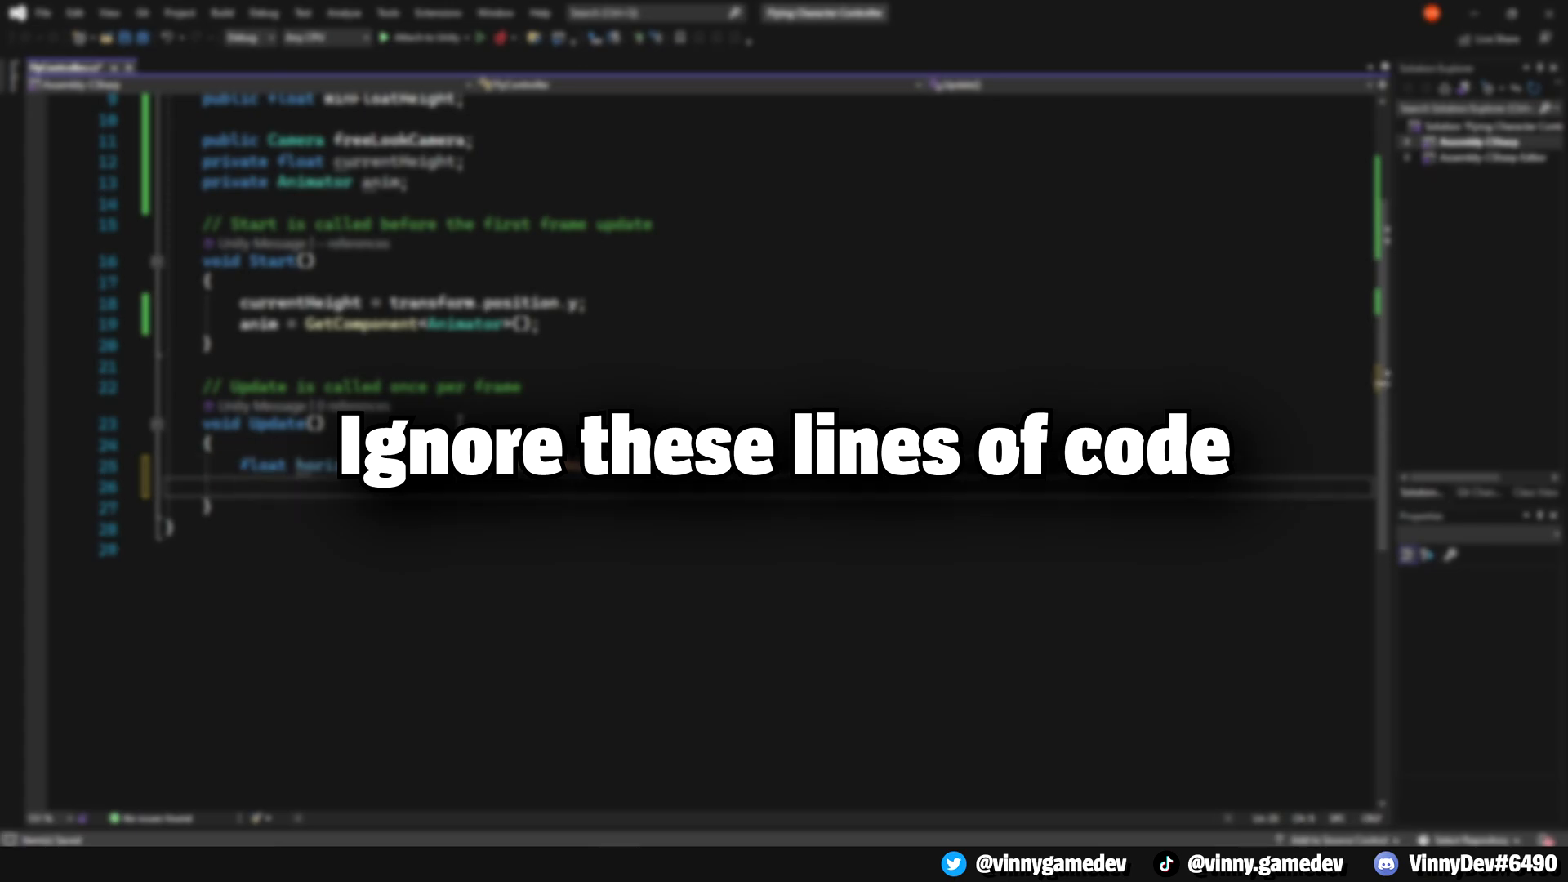
pyautogui.write('float vertical = Input.GetAxis("Vertical");')
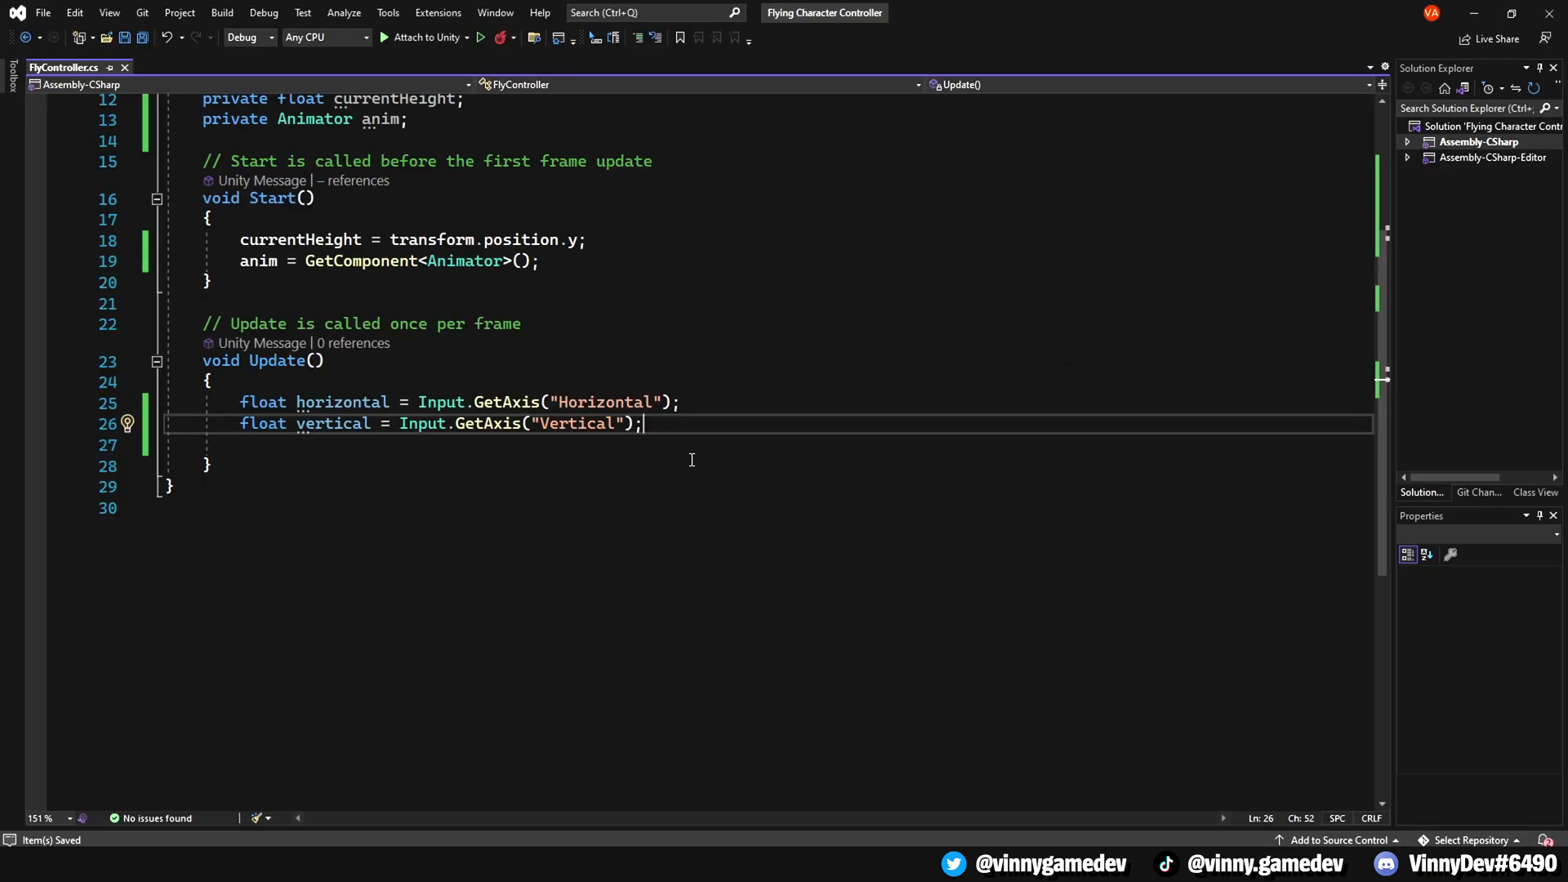
# - Call MoveCharacter when Input.GetKey(KeyCode.W) is held, otherwise DisableMovement
pyautogui.write('if(Input.getkey)')
pyautogui.write('Move')
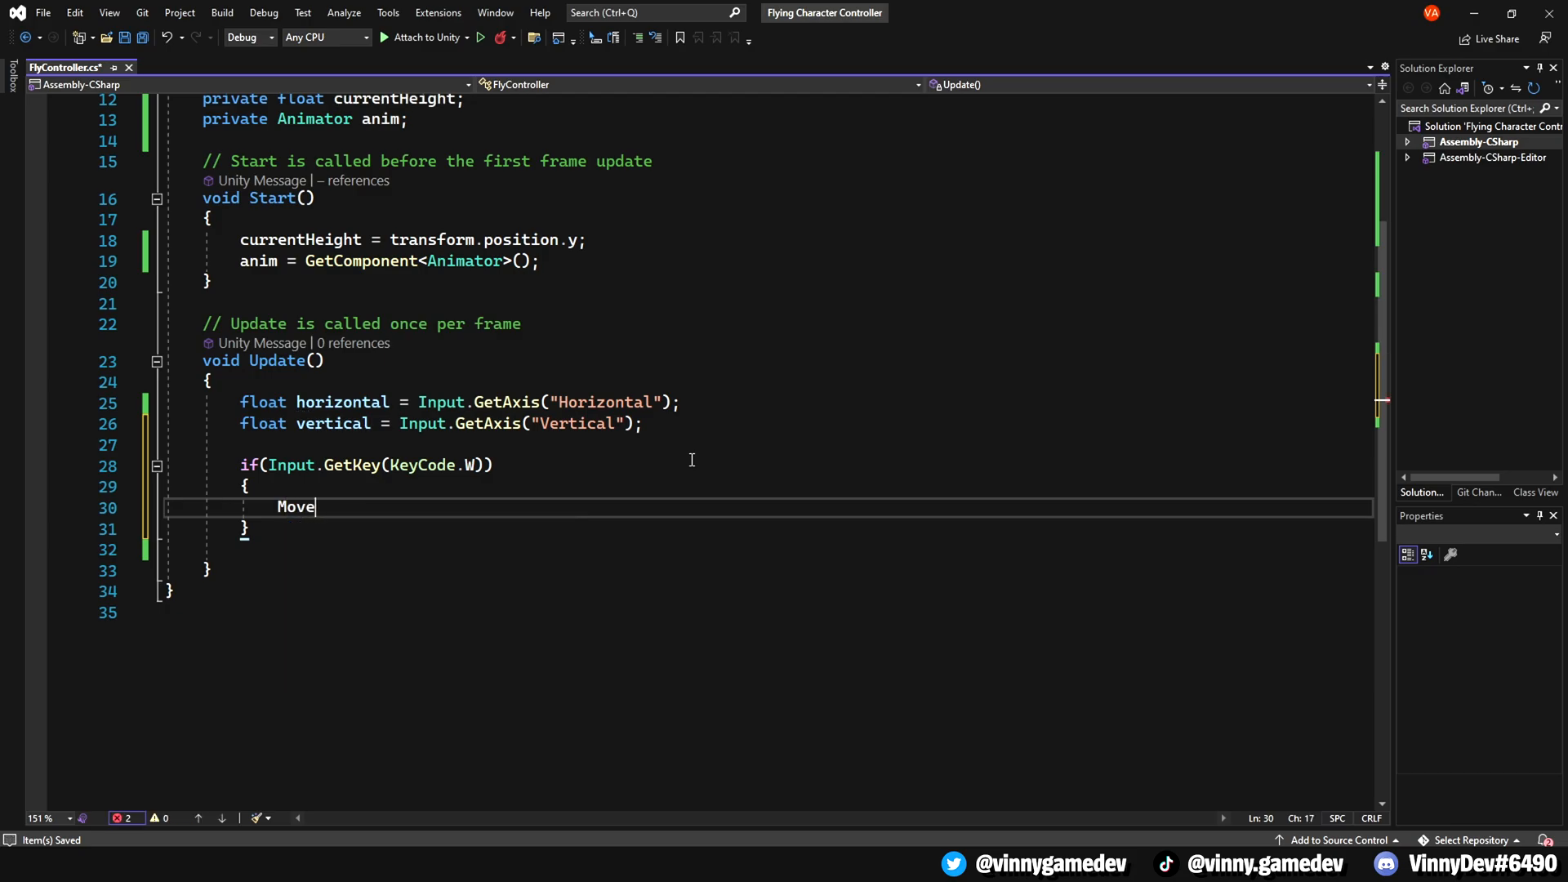
pyautogui.write('Character();')
pyautogui.click(767, 549)
pyautogui.write('else')
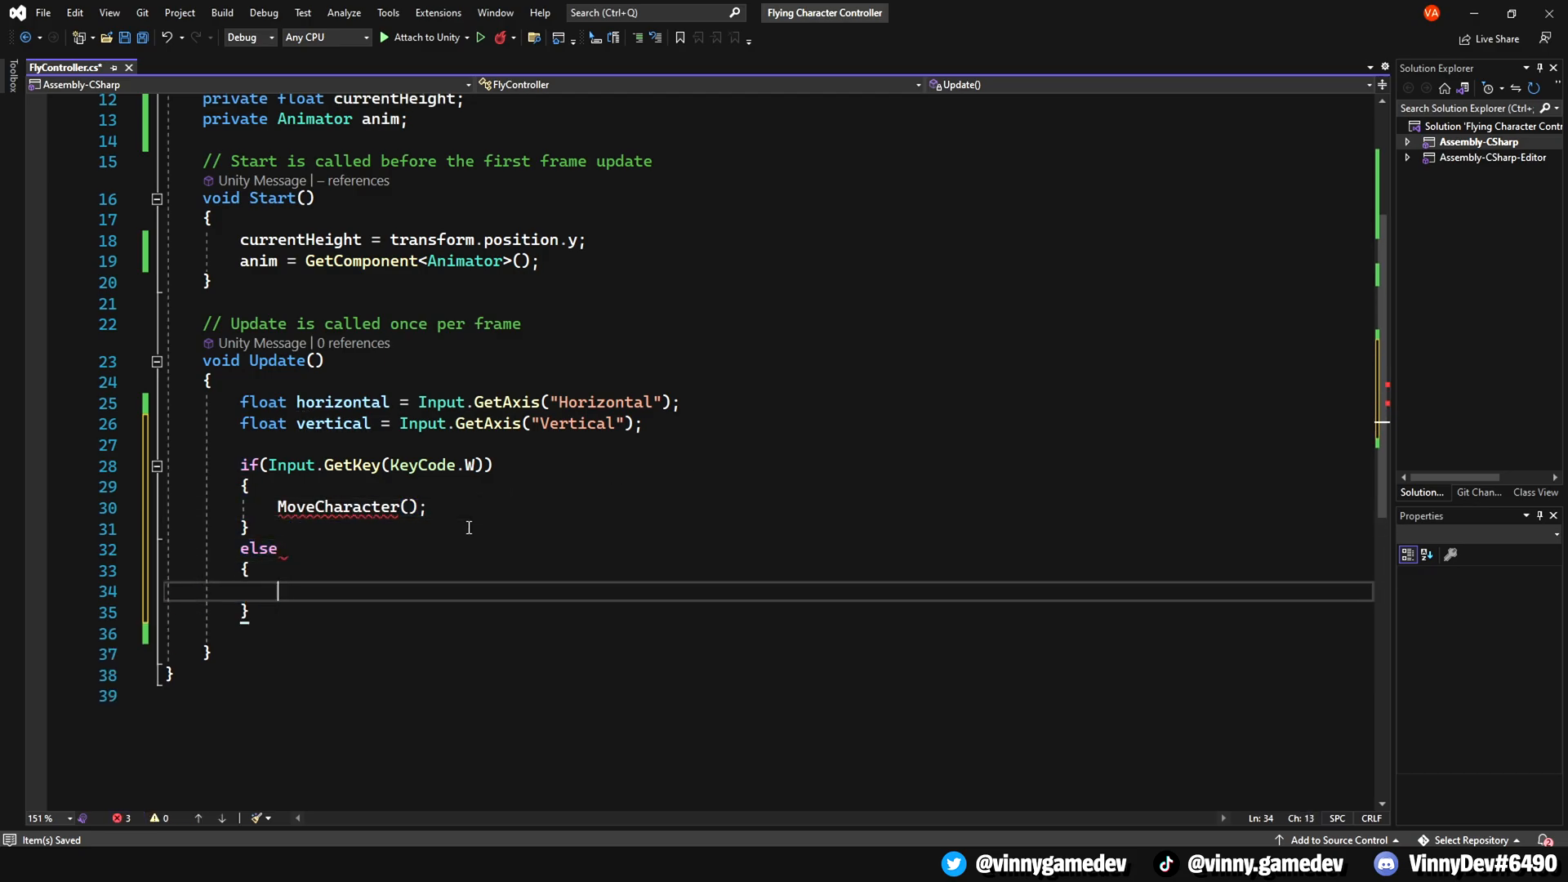
pyautogui.write('DisableMovement();')
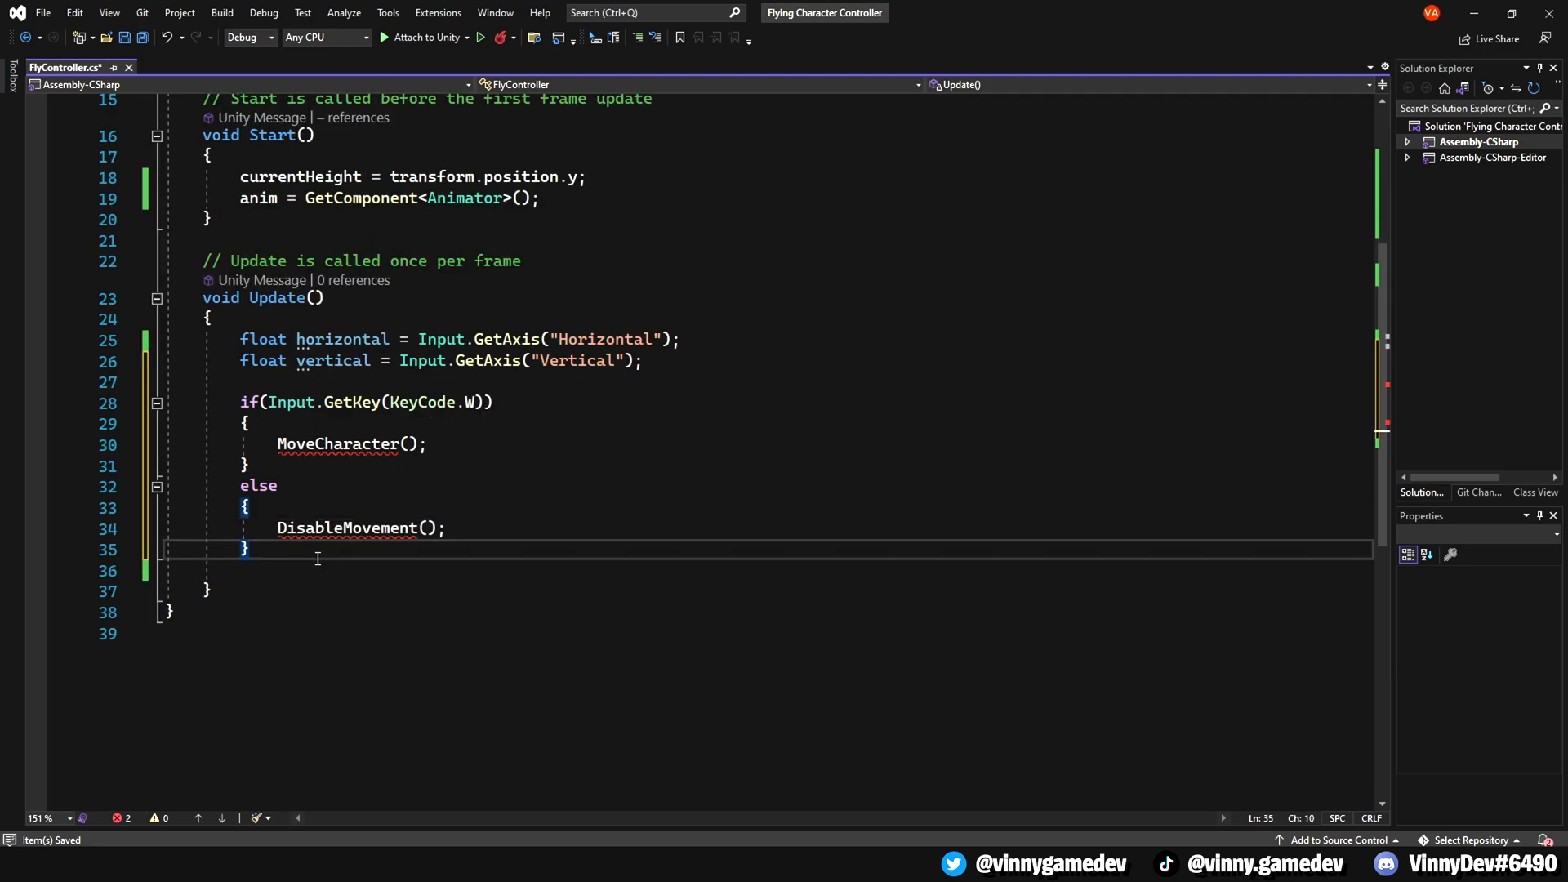
# - Clamp currentHeight with Mathf.Clamp and apply it to transform.position as a new Vector3
pyautogui.write('currentHeight = Mathf.clamp(transform.position.y, currentHeight')
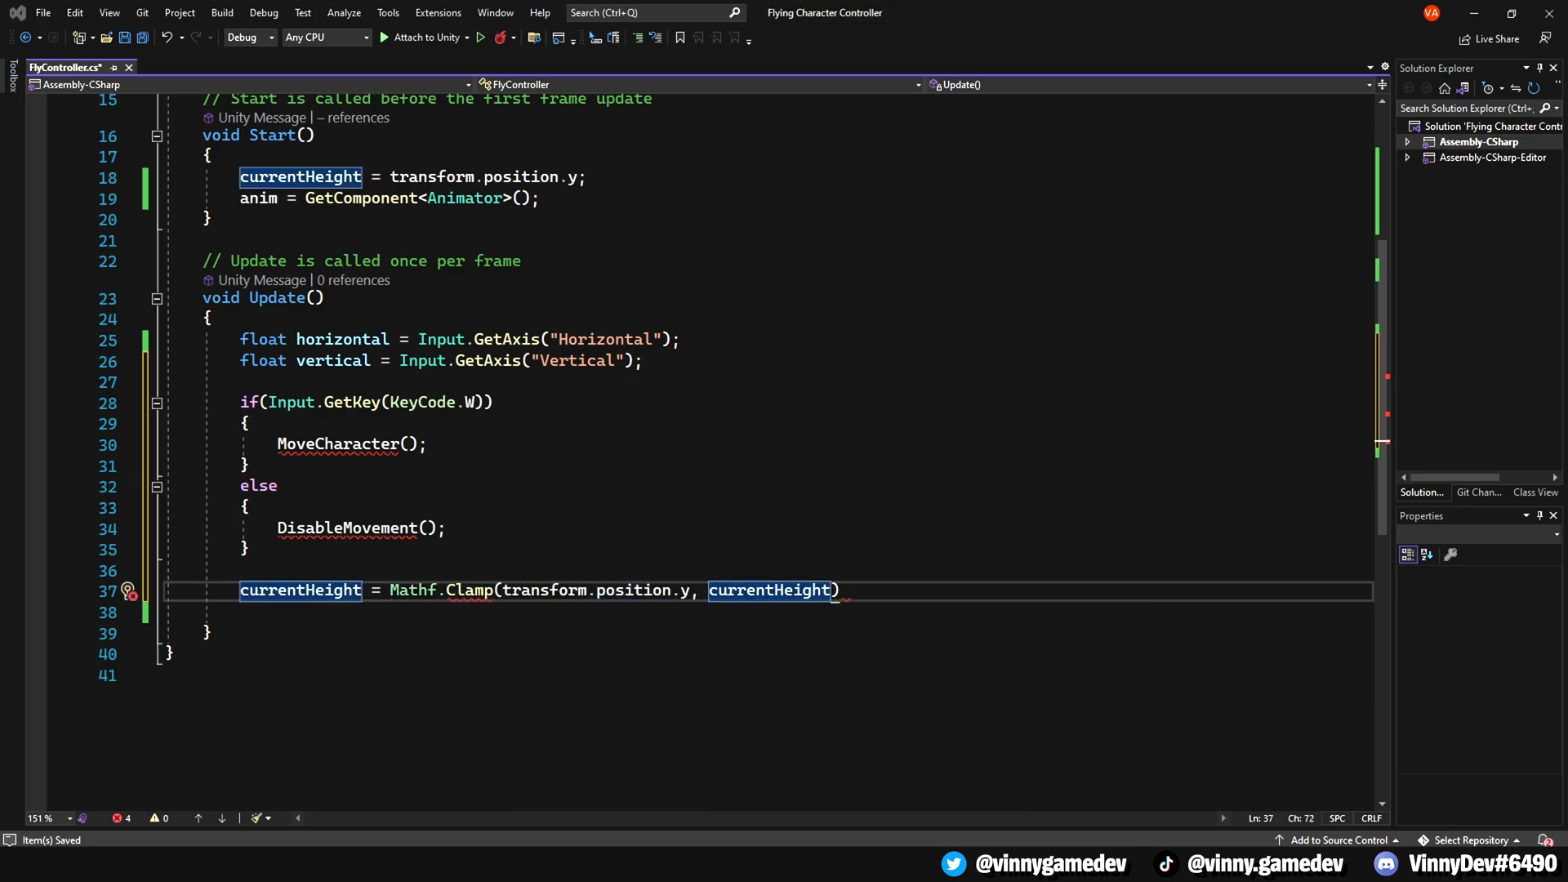
pyautogui.write(', maxhe')
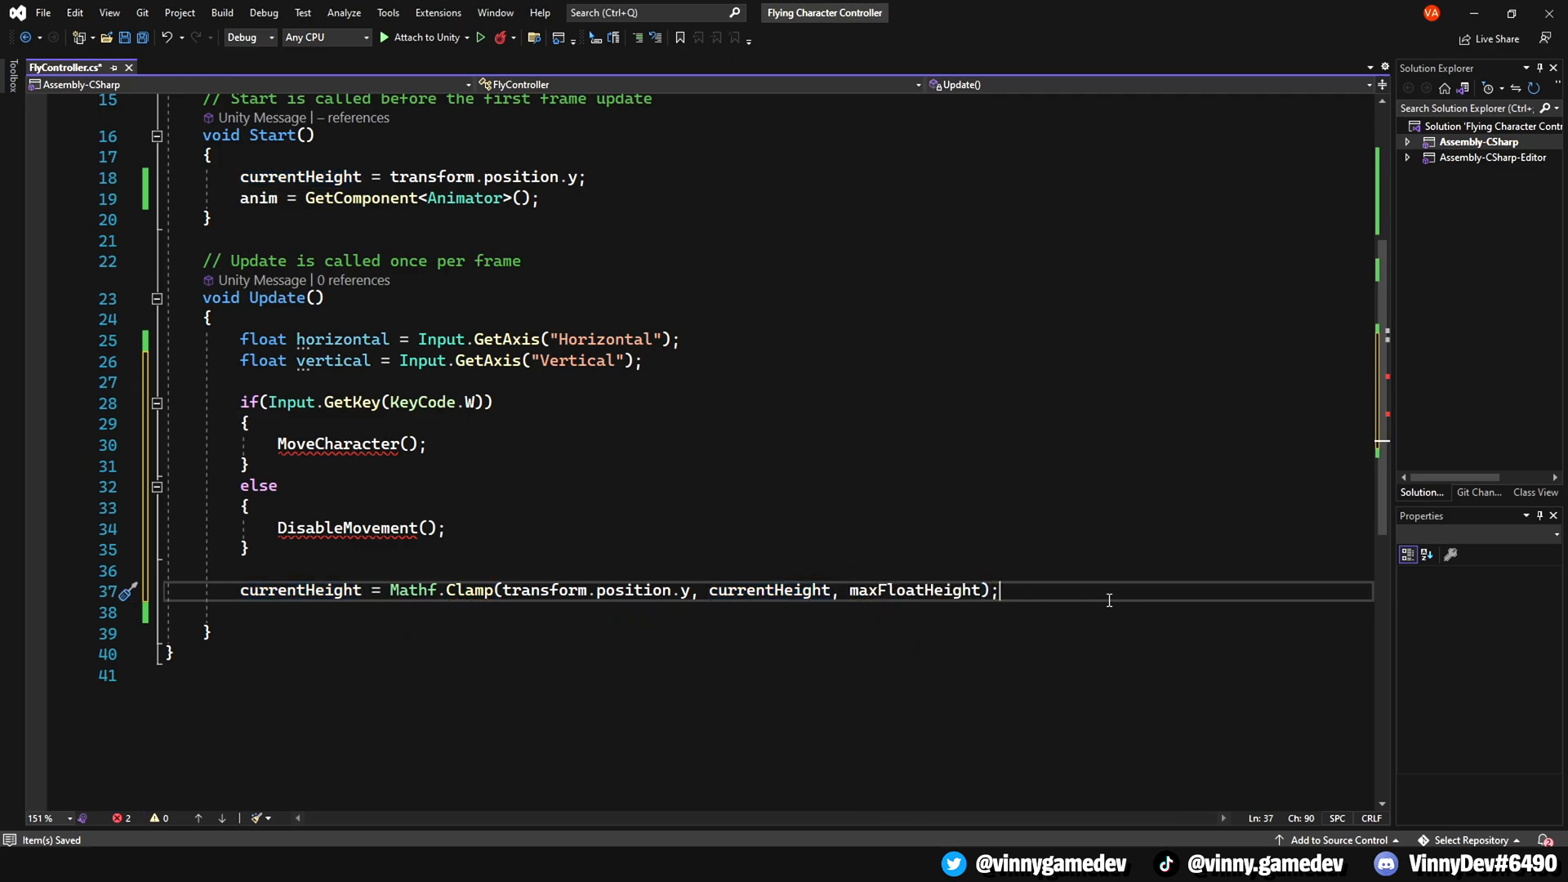
pyautogui.write('transform.position = new Vector3')
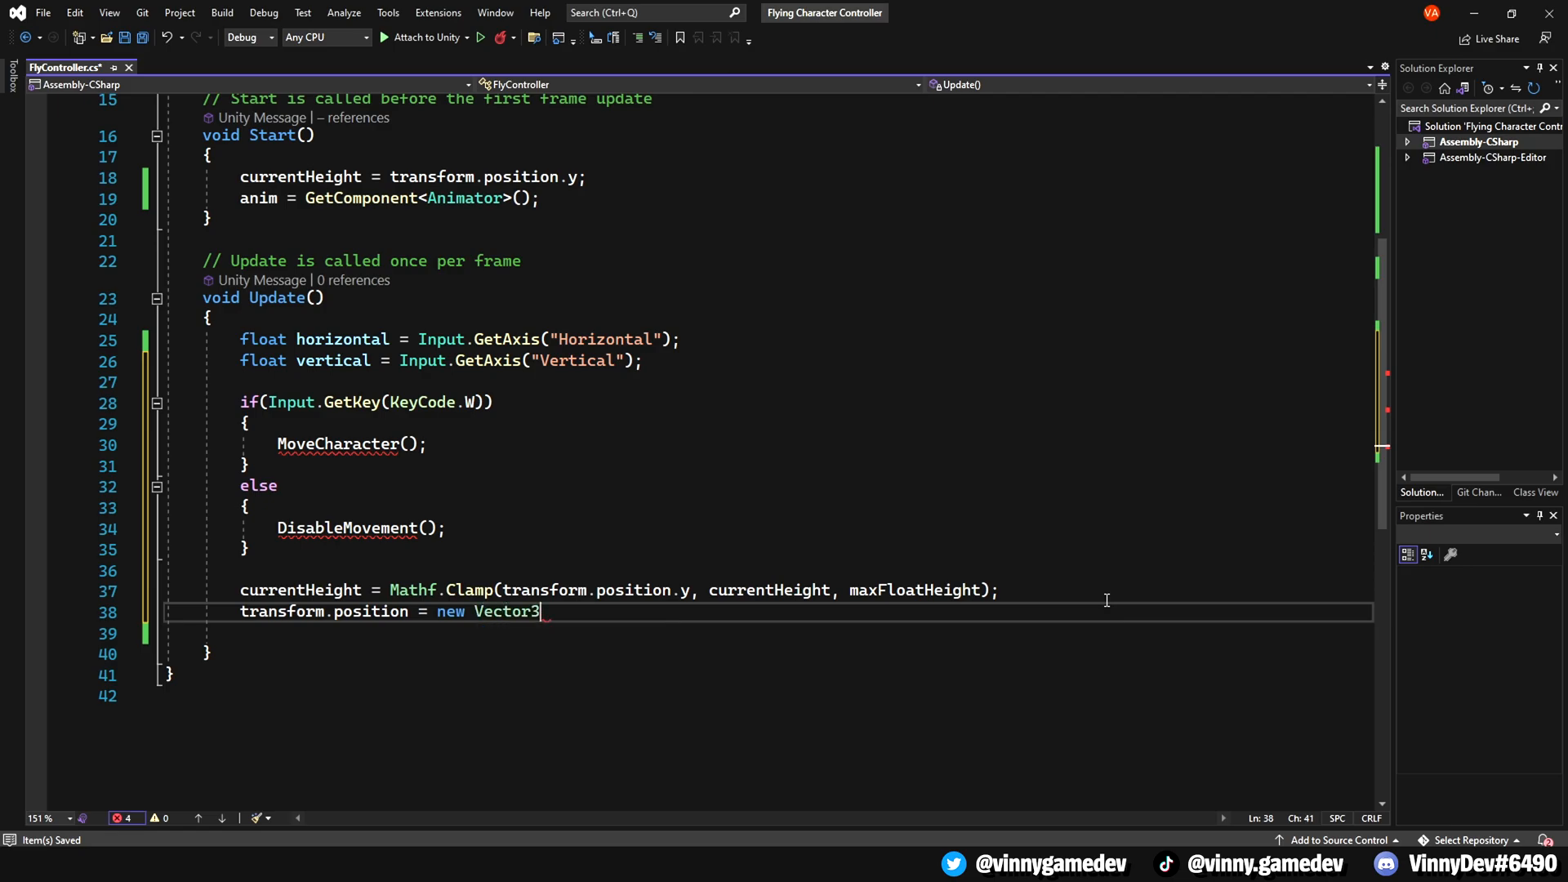
pyautogui.write('(transform.position.x, c')
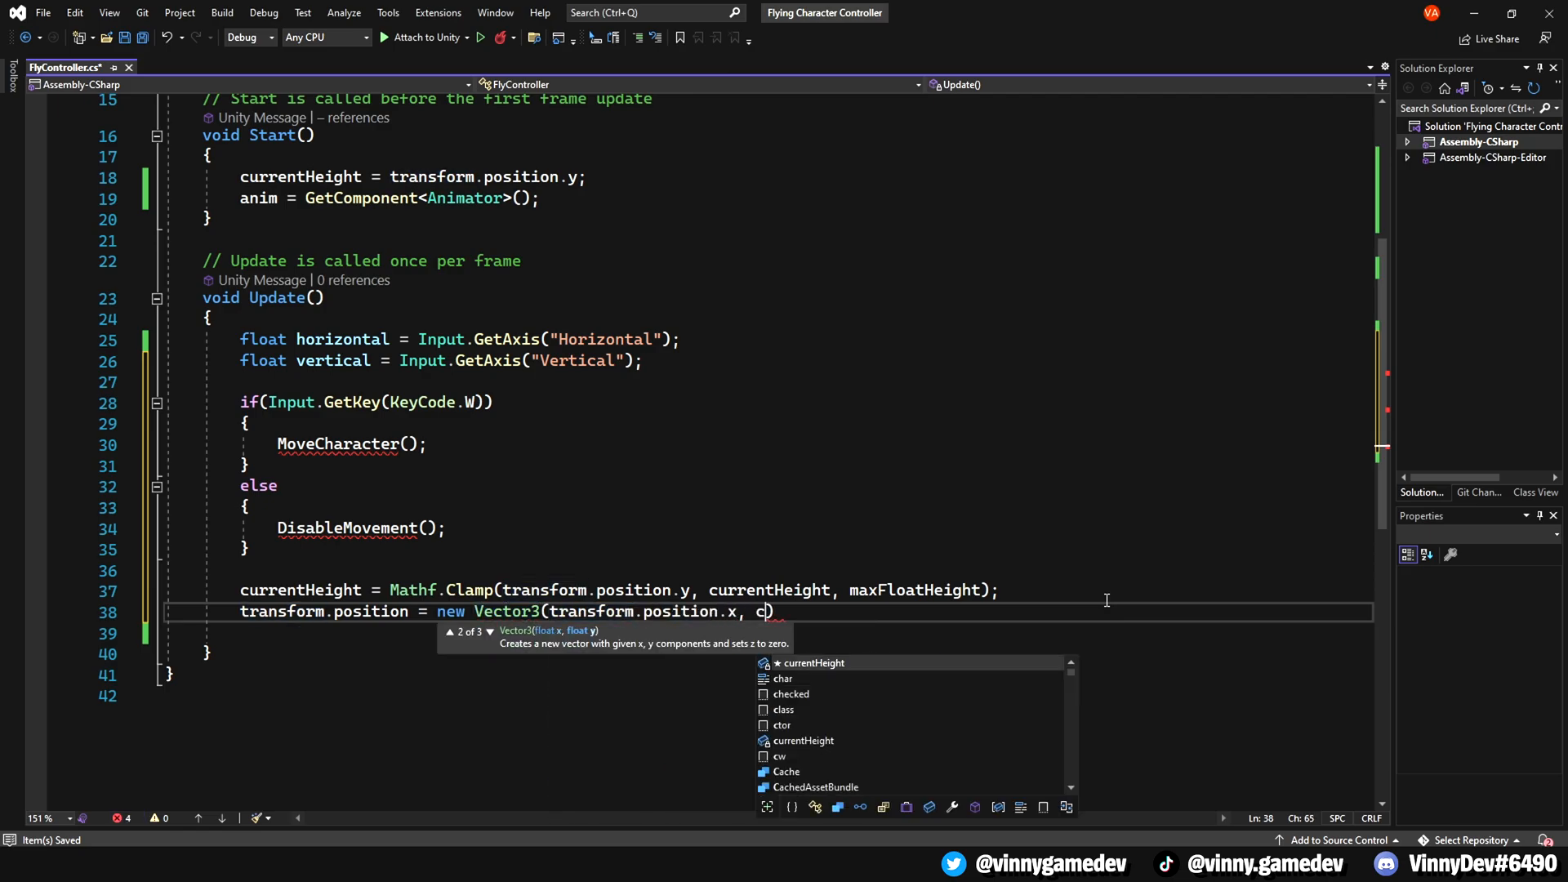
pyautogui.write('urrentHeight')
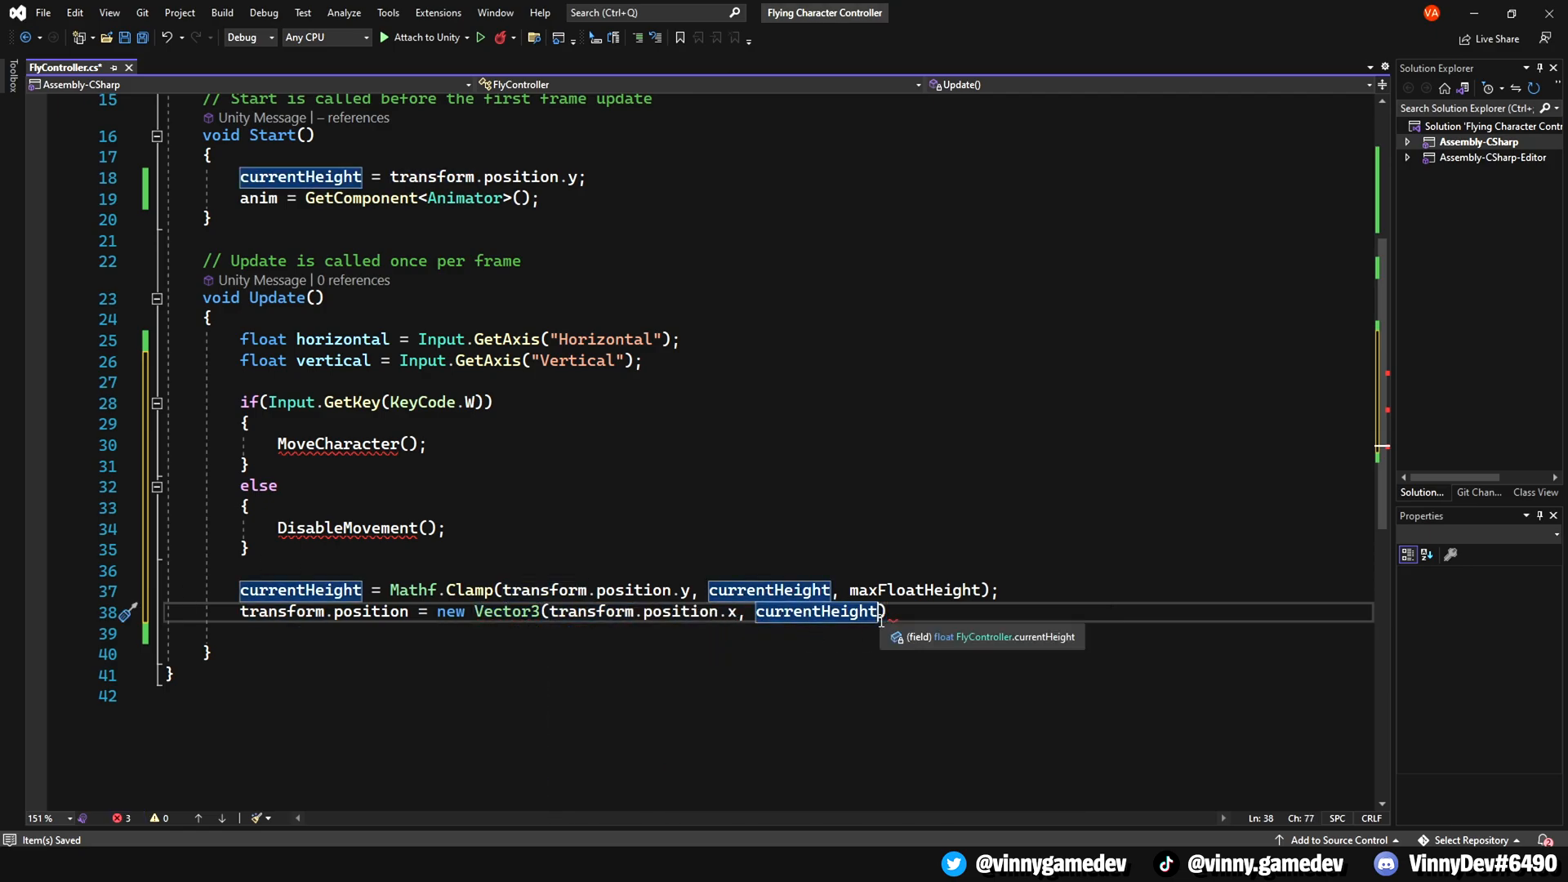
pyautogui.write(', transform.position.z);')
pyautogui.write('Vector3 cameraForward = new')
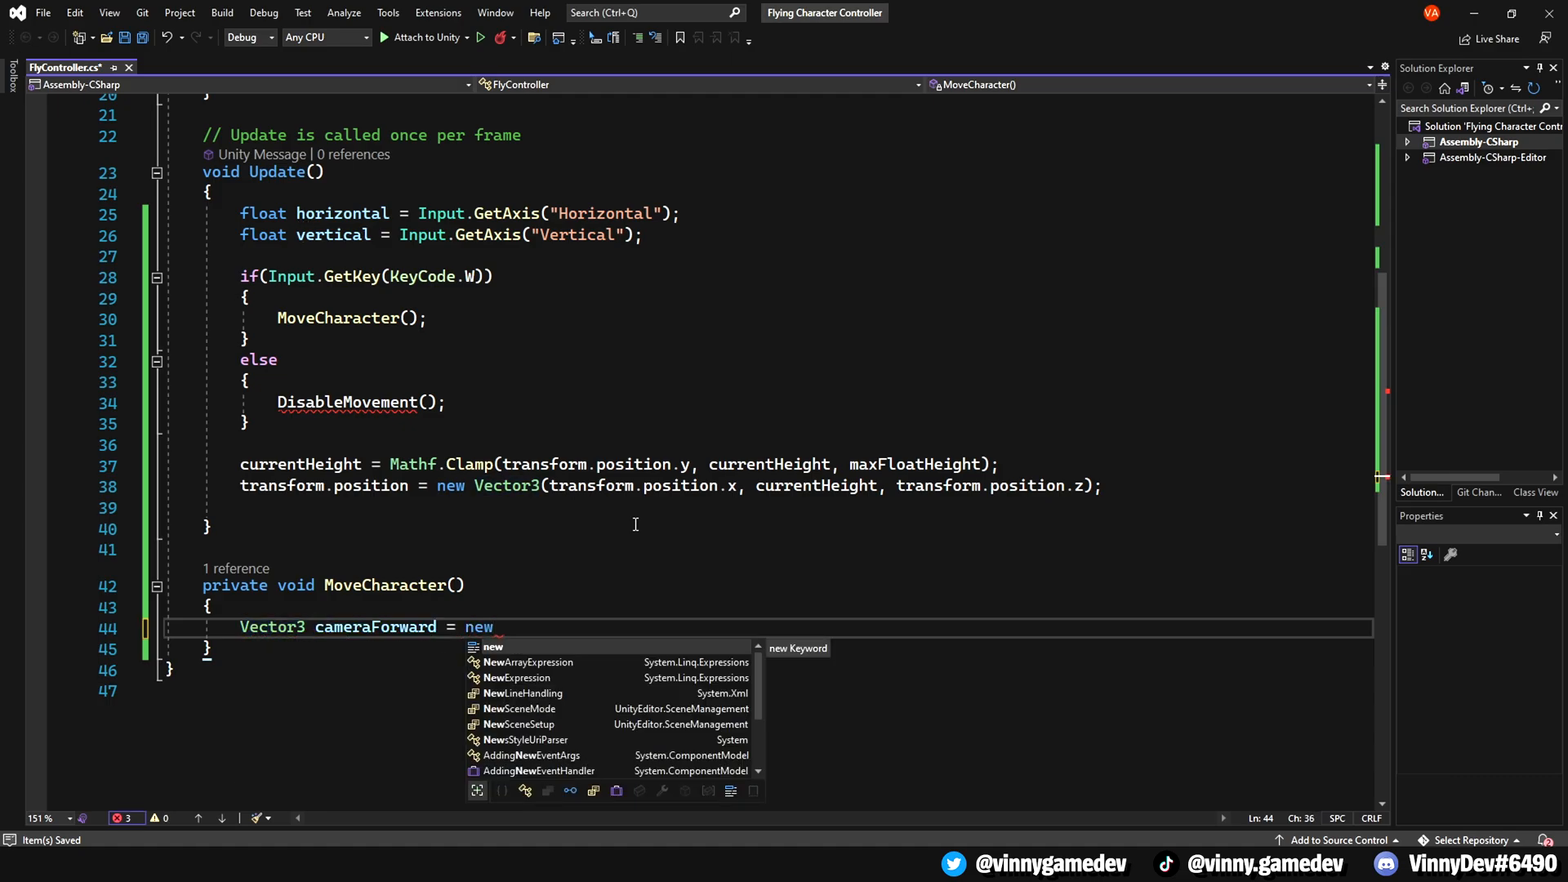
# - Build cameraForward from the camera's x/z forward, set rotation via Quaternion.LookRotation and Rotate(0,0,0, Space.Self)
pyautogui.write('Vector3(freeLookCamera.transform')
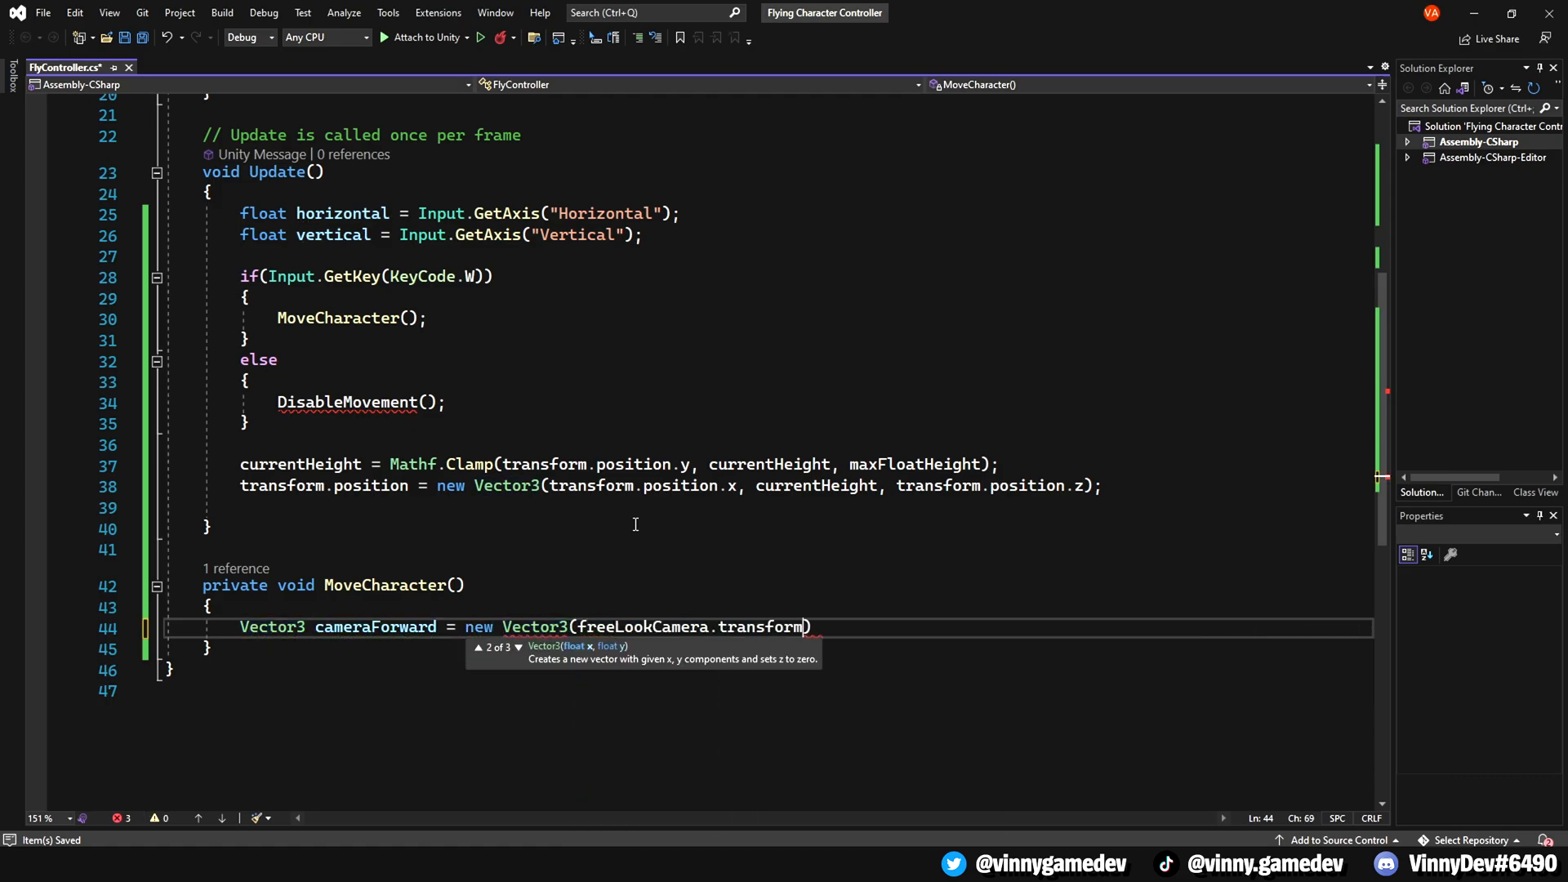
pyautogui.write('.forward.x, 0, freeLookCamera.transform.forward.z')
pyautogui.write('transform.rotation =')
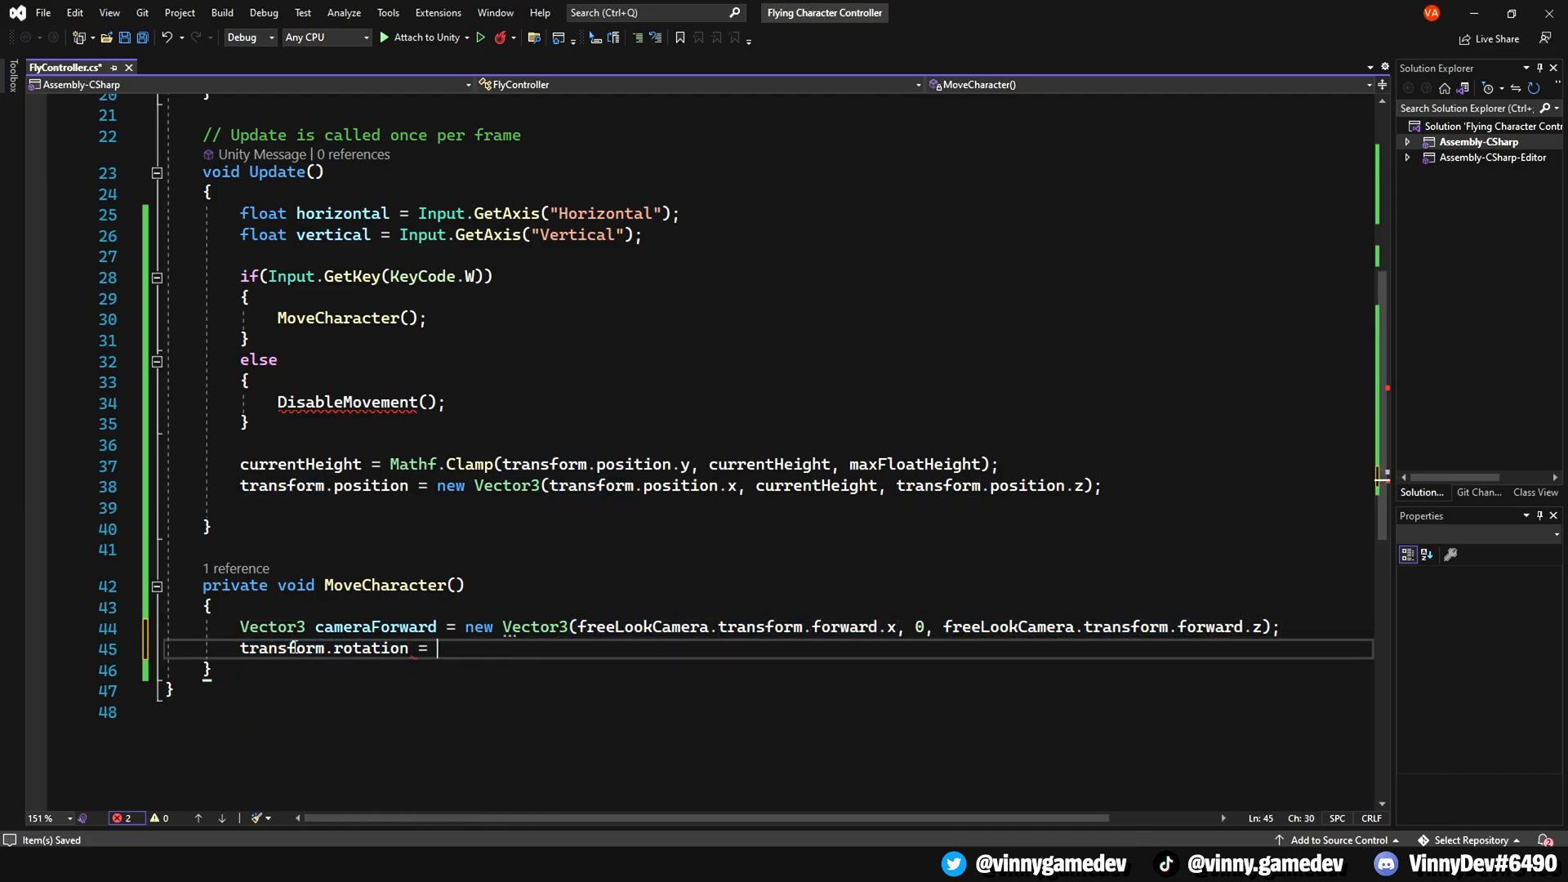
pyautogui.write('Quaternion.LookRotation(cameraForward);')
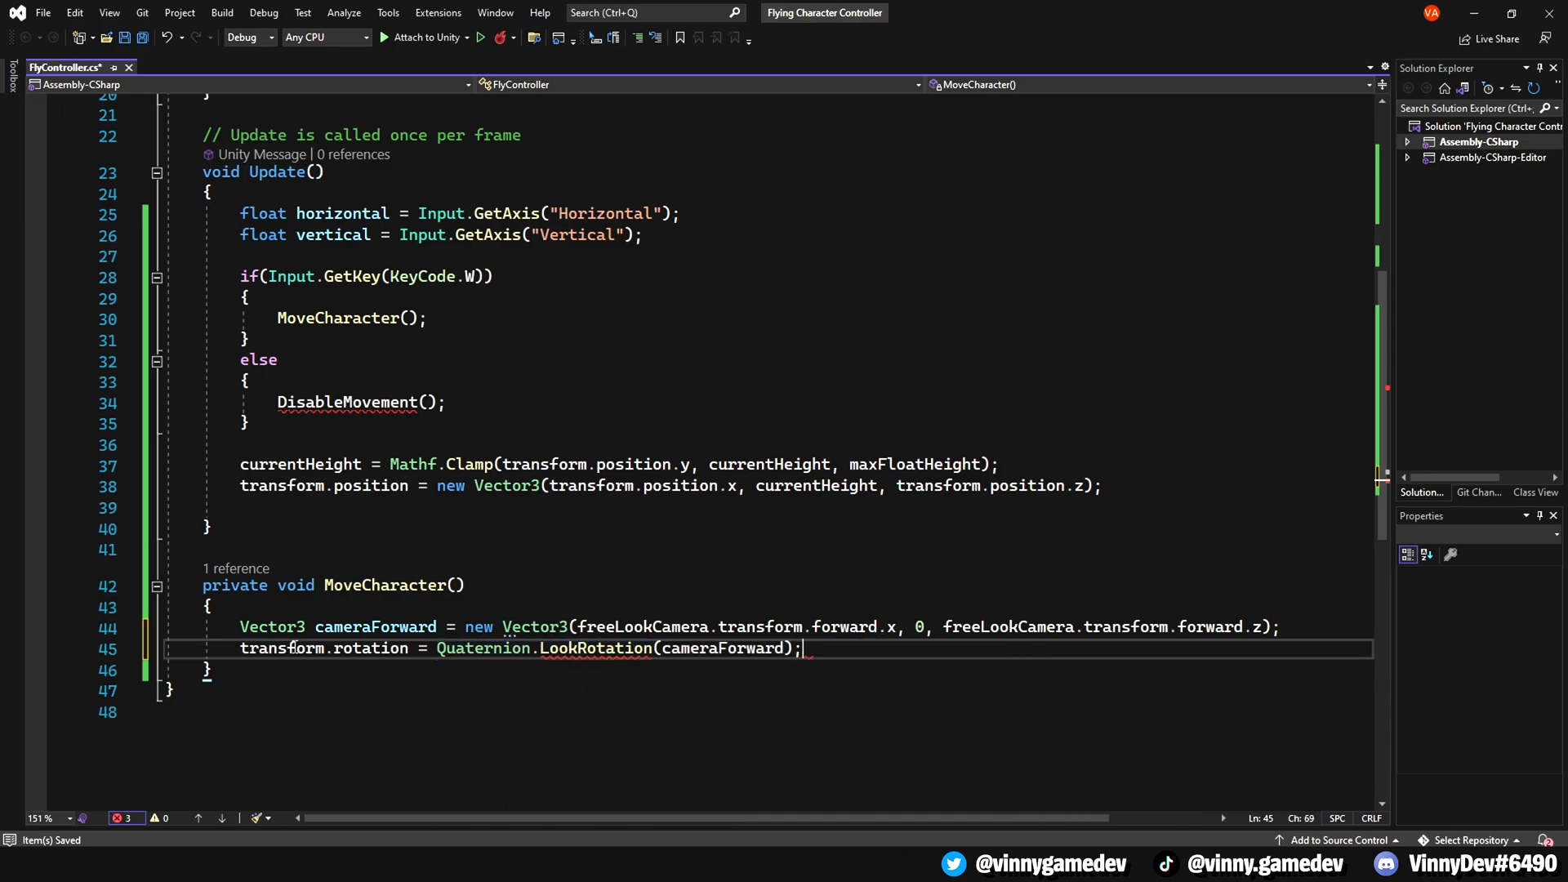
pyautogui.write('transform.rotate(new Vector3')
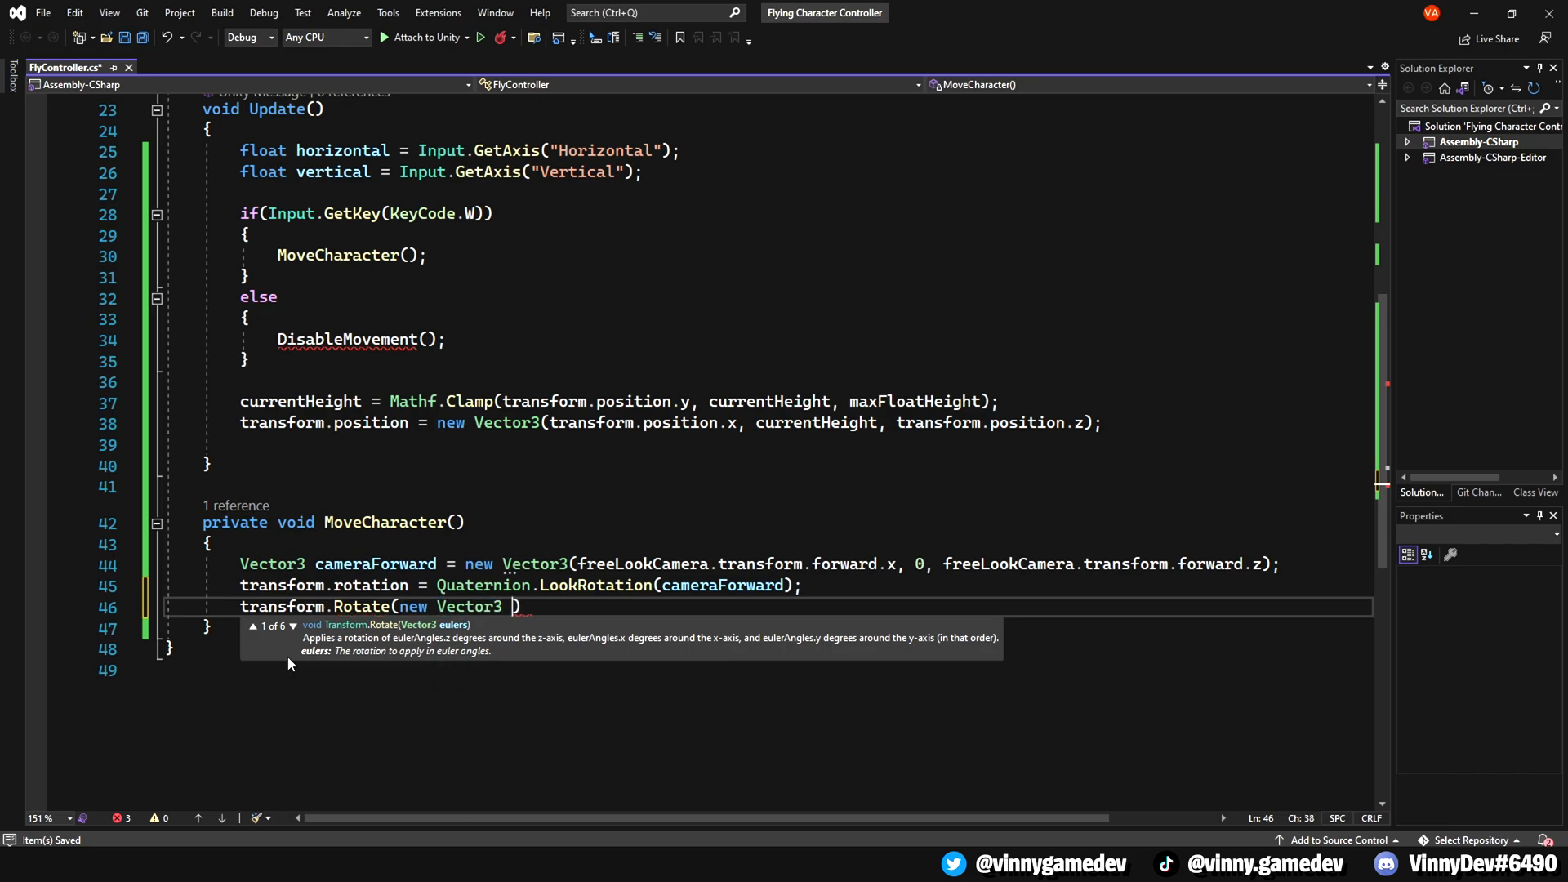
pyautogui.write('(0,0,0)')
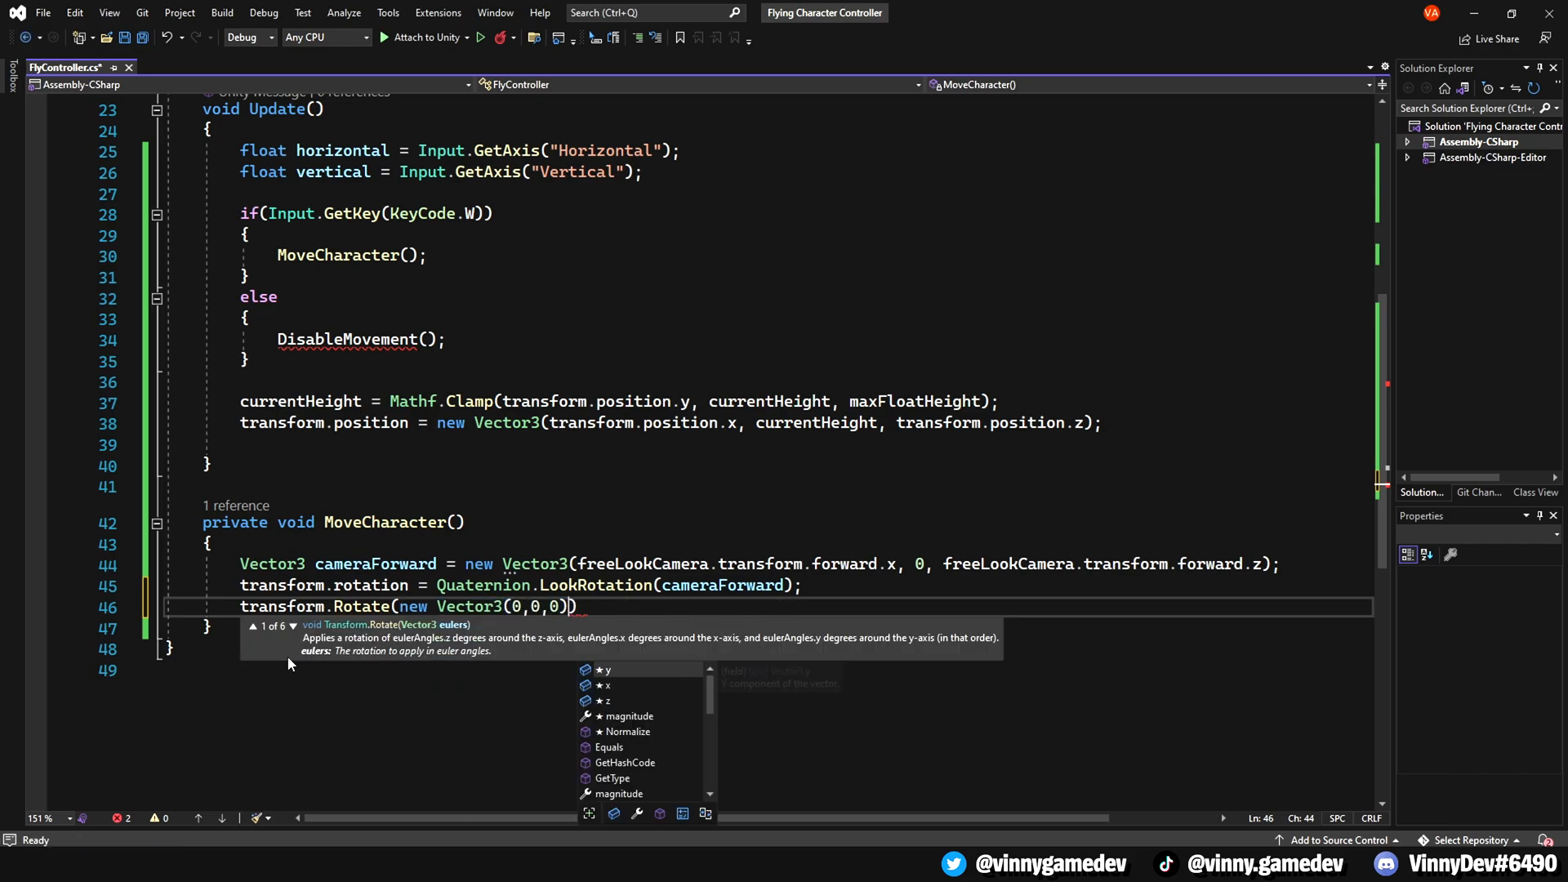
pyautogui.write(', Space.Self);')
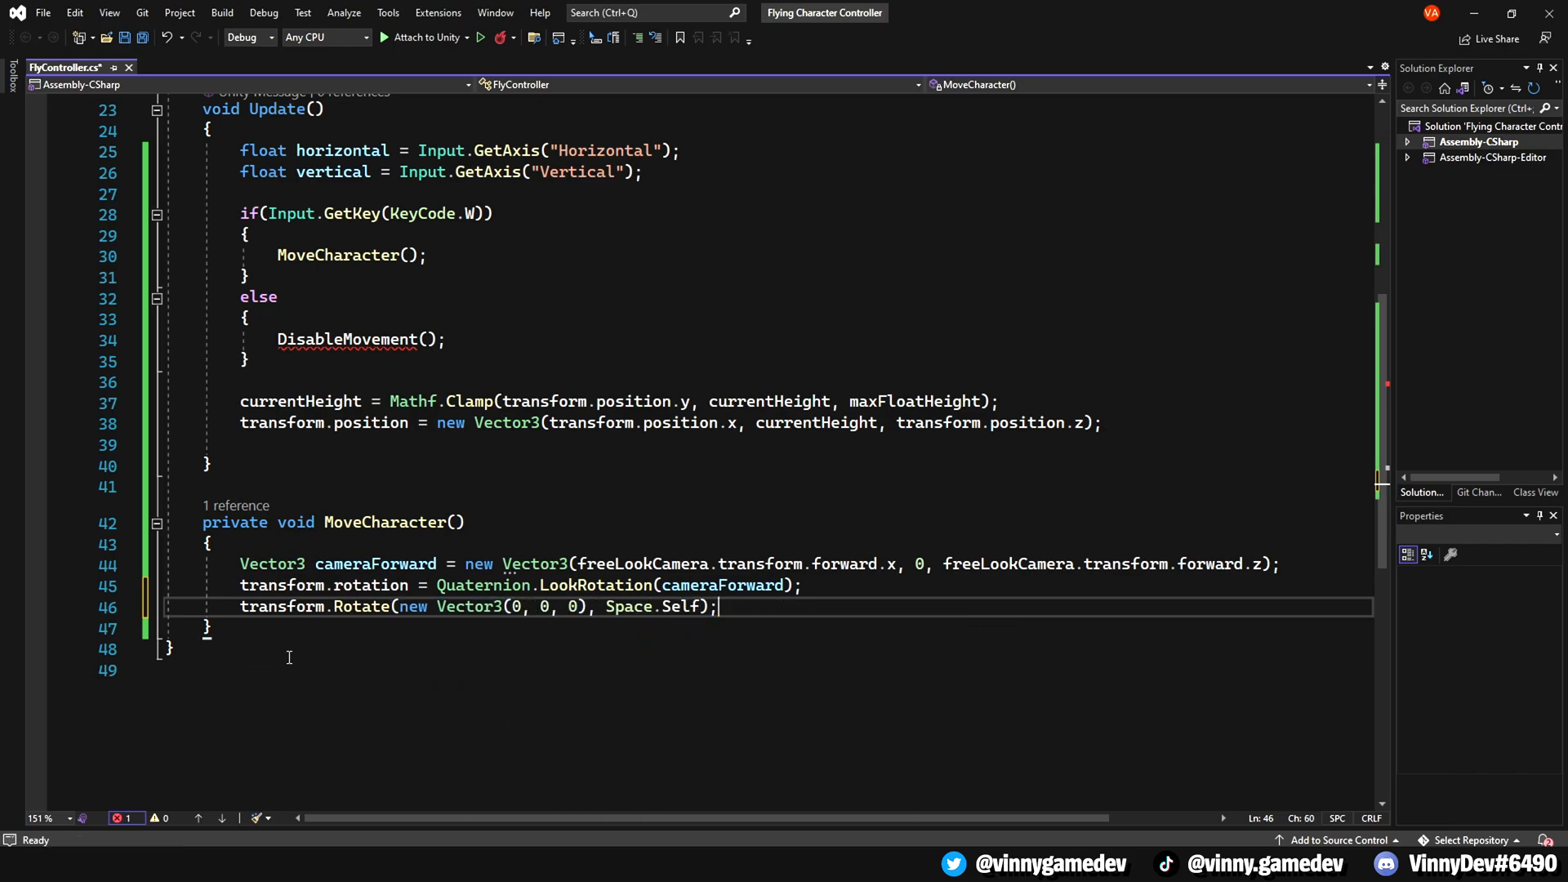
# - Set anim.SetBool("isFlying", true) and begin the forward Vector3
pyautogui.write('anim')
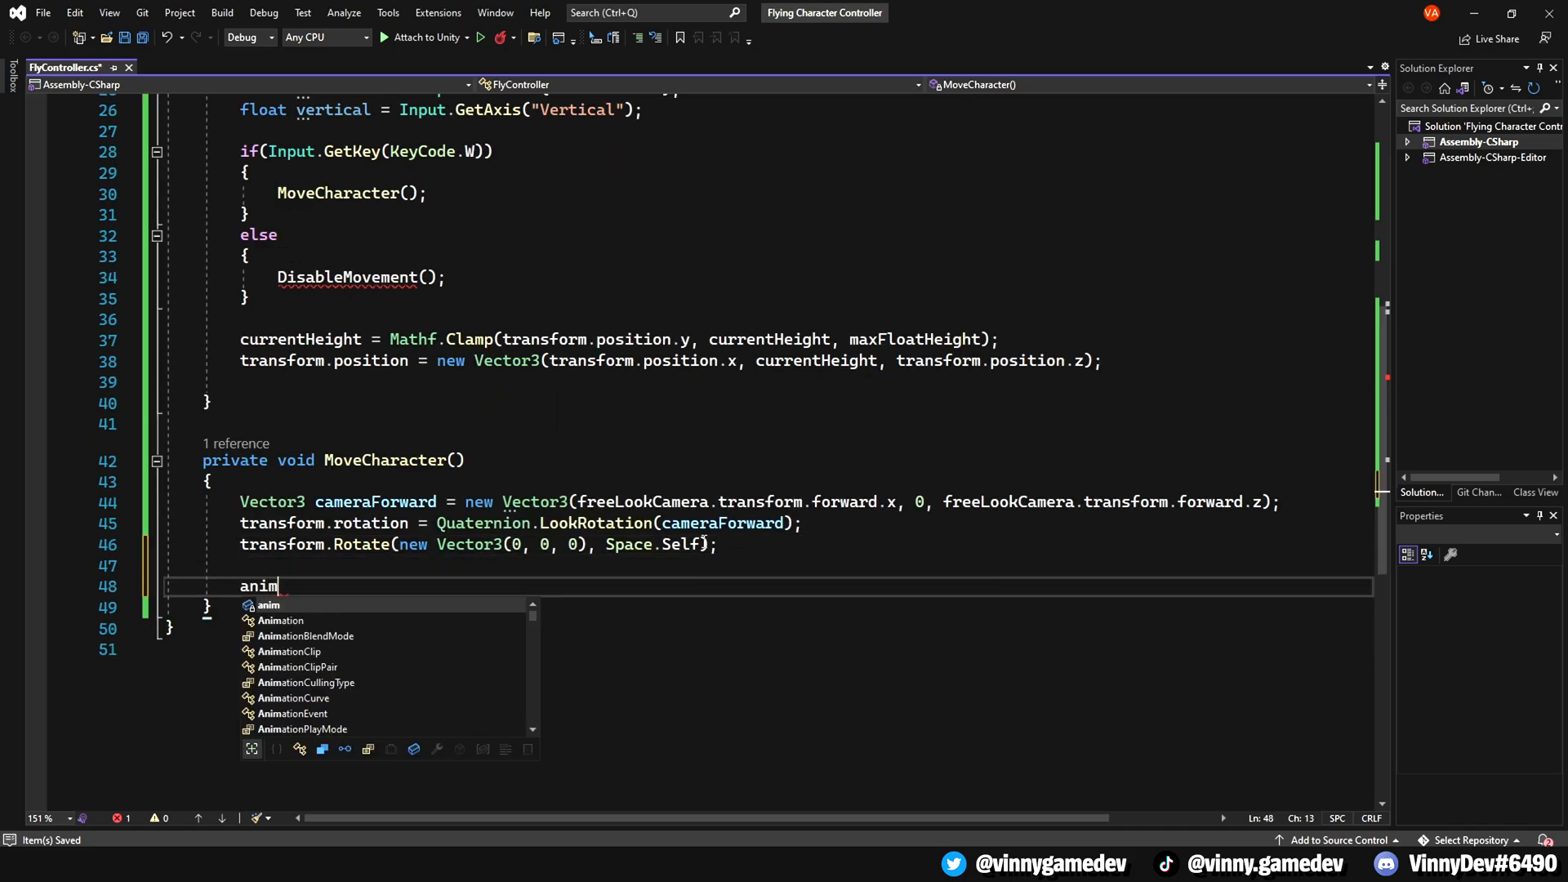
pyautogui.write('.SetBool("isFlying",')
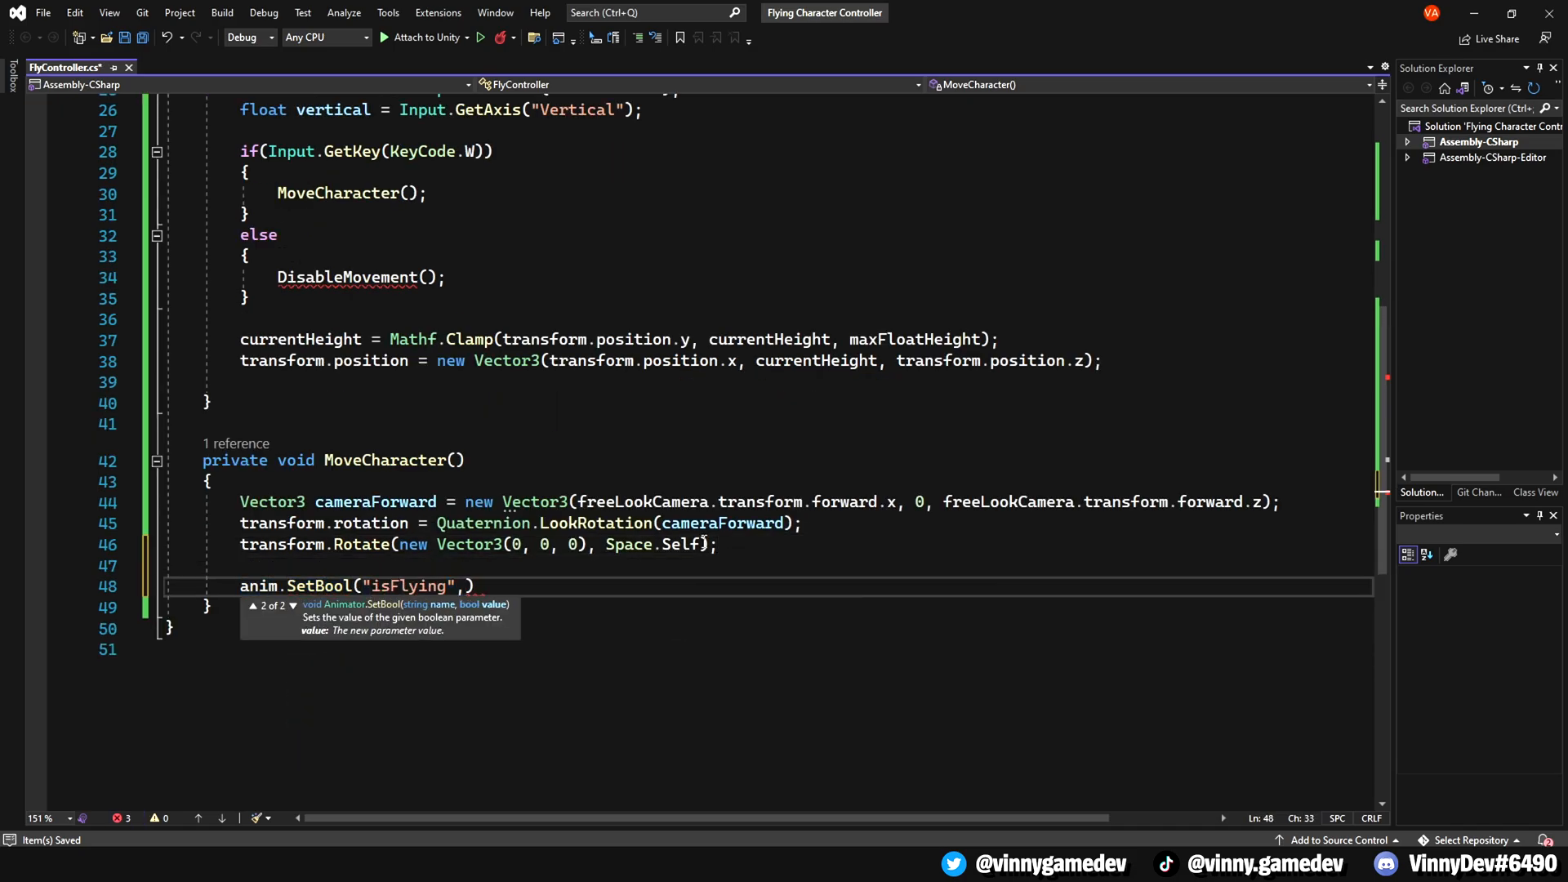
pyautogui.write('true);')
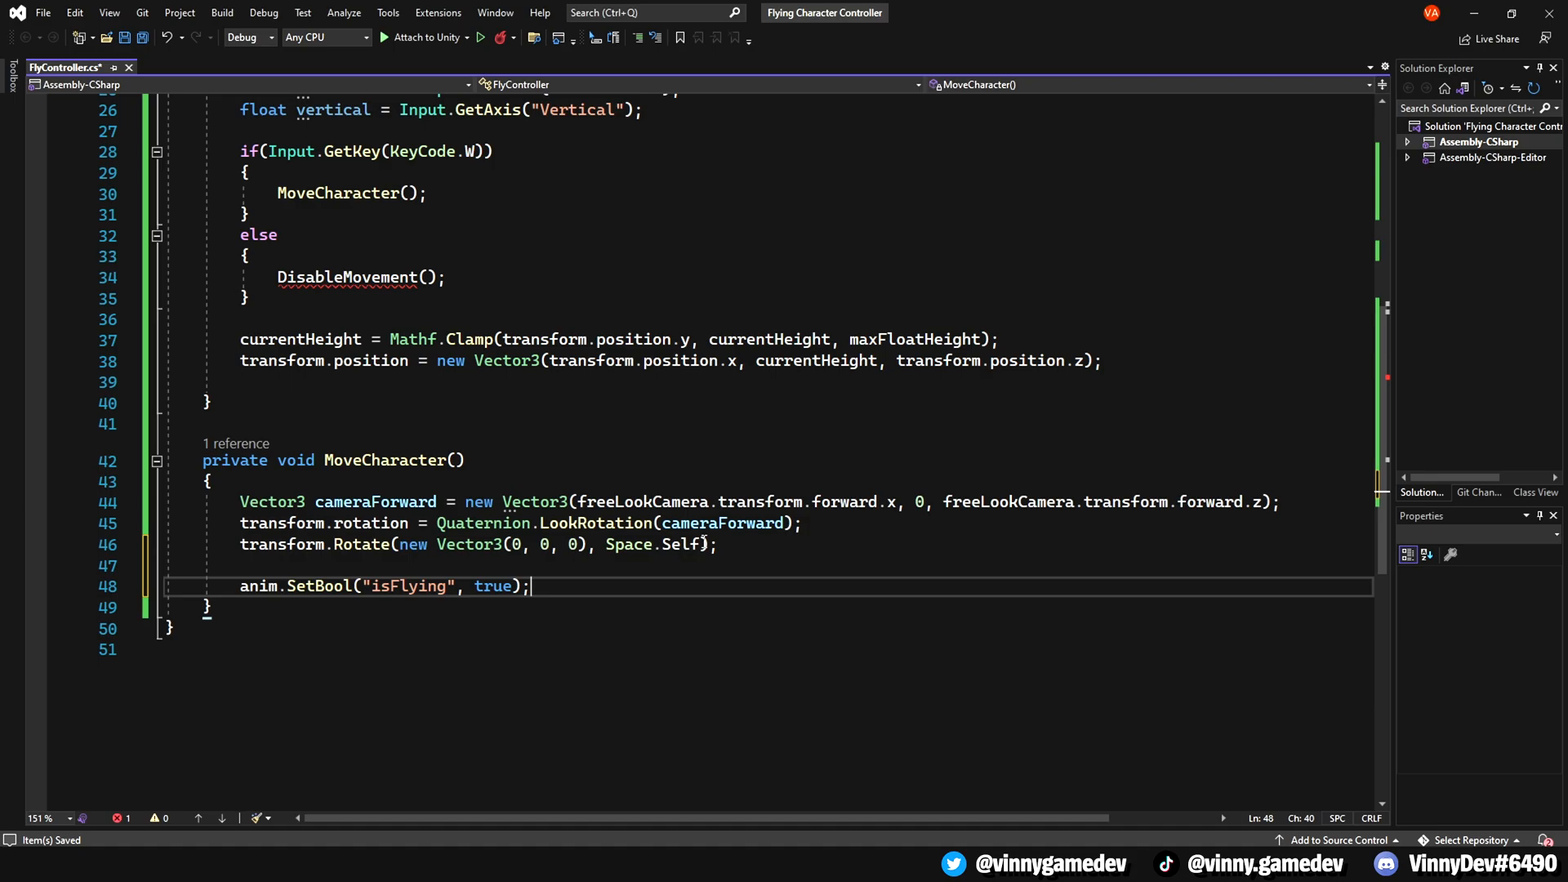
pyautogui.write('Vec')
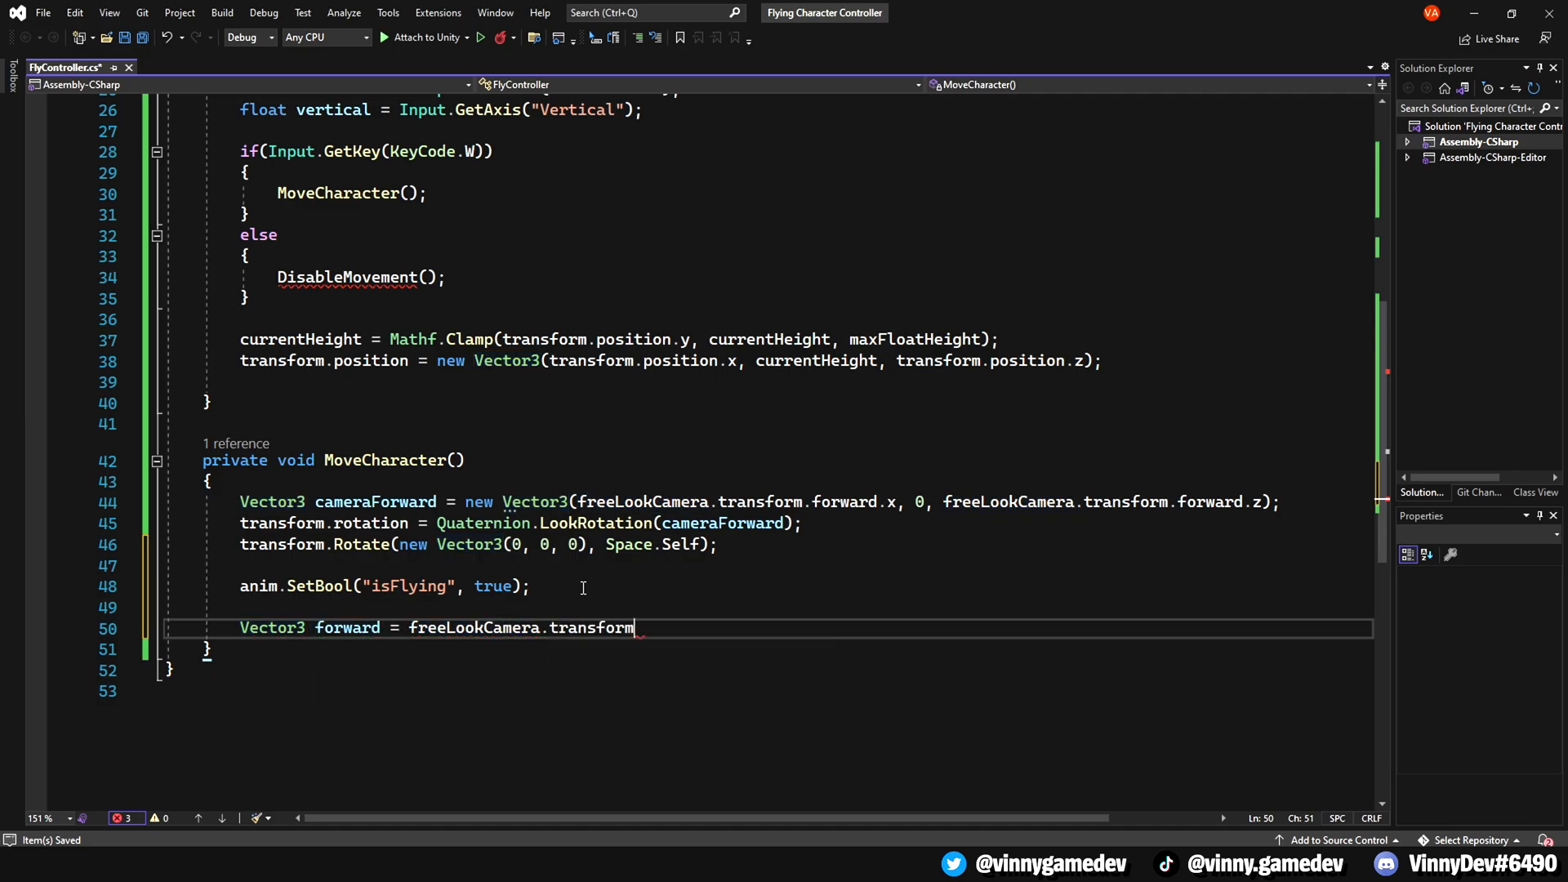
# - Define forward and normalized flyDirection, and raise currentHeight along flyDirection
pyautogui.write('.forward;')
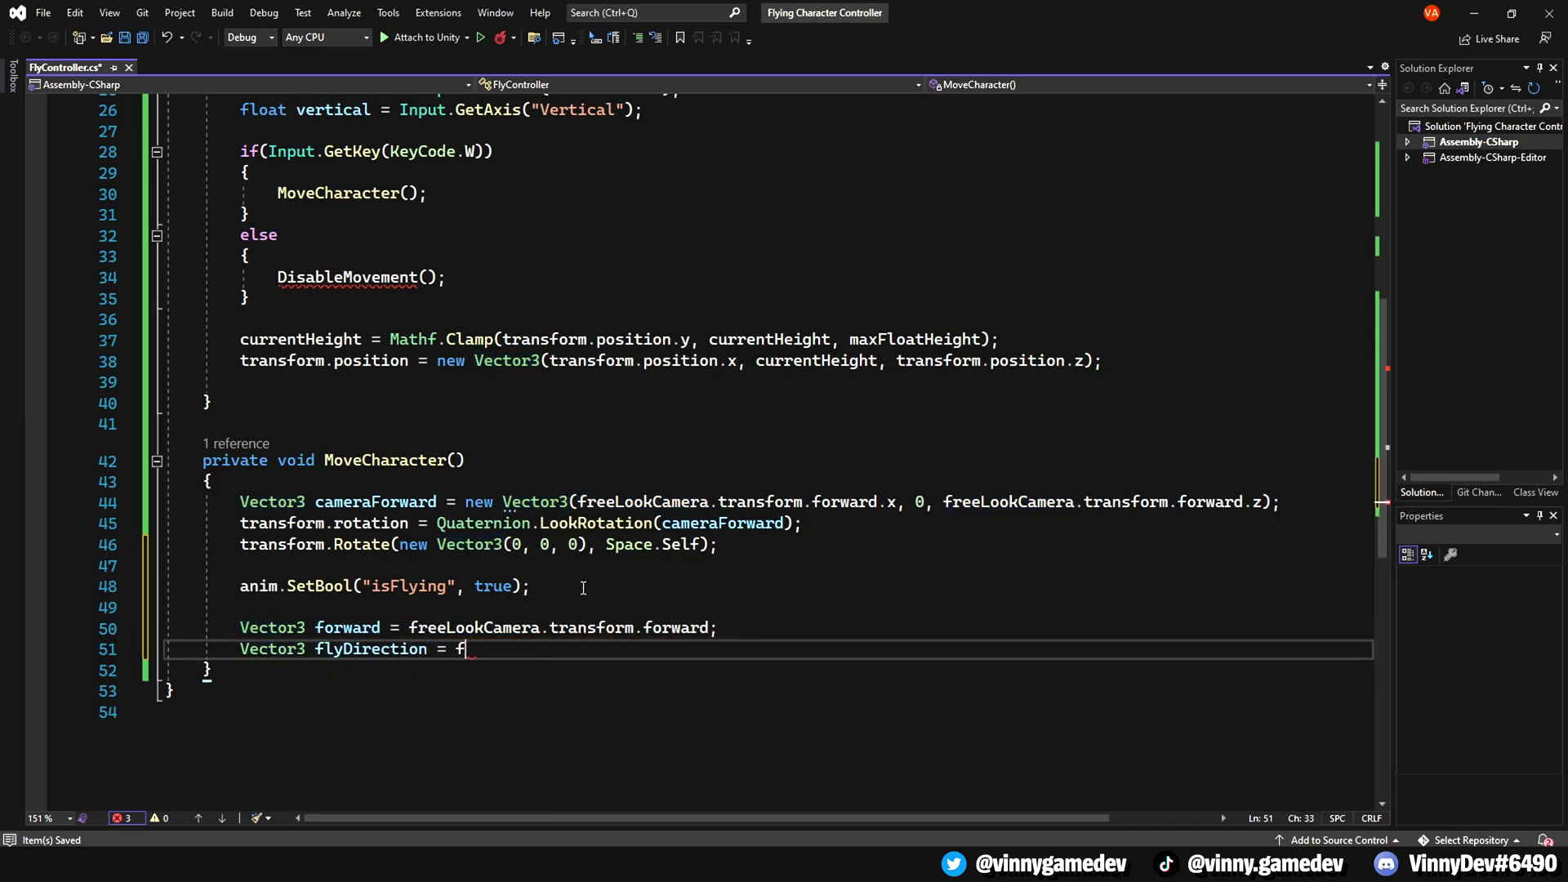
pyautogui.write('orward.normalized;')
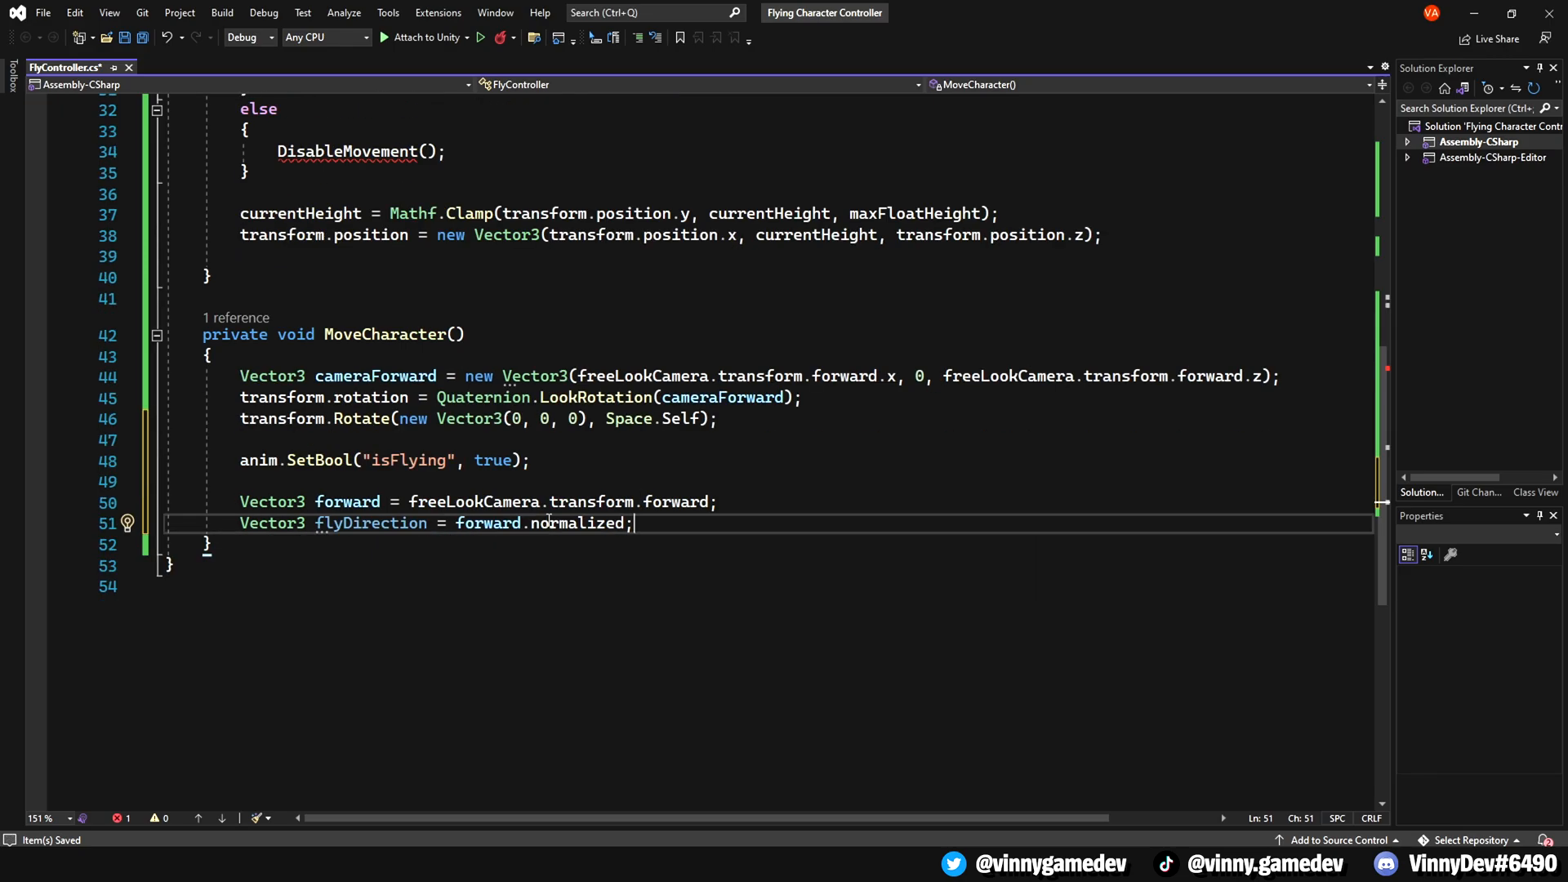
pyautogui.write('currentHeight += flyd')
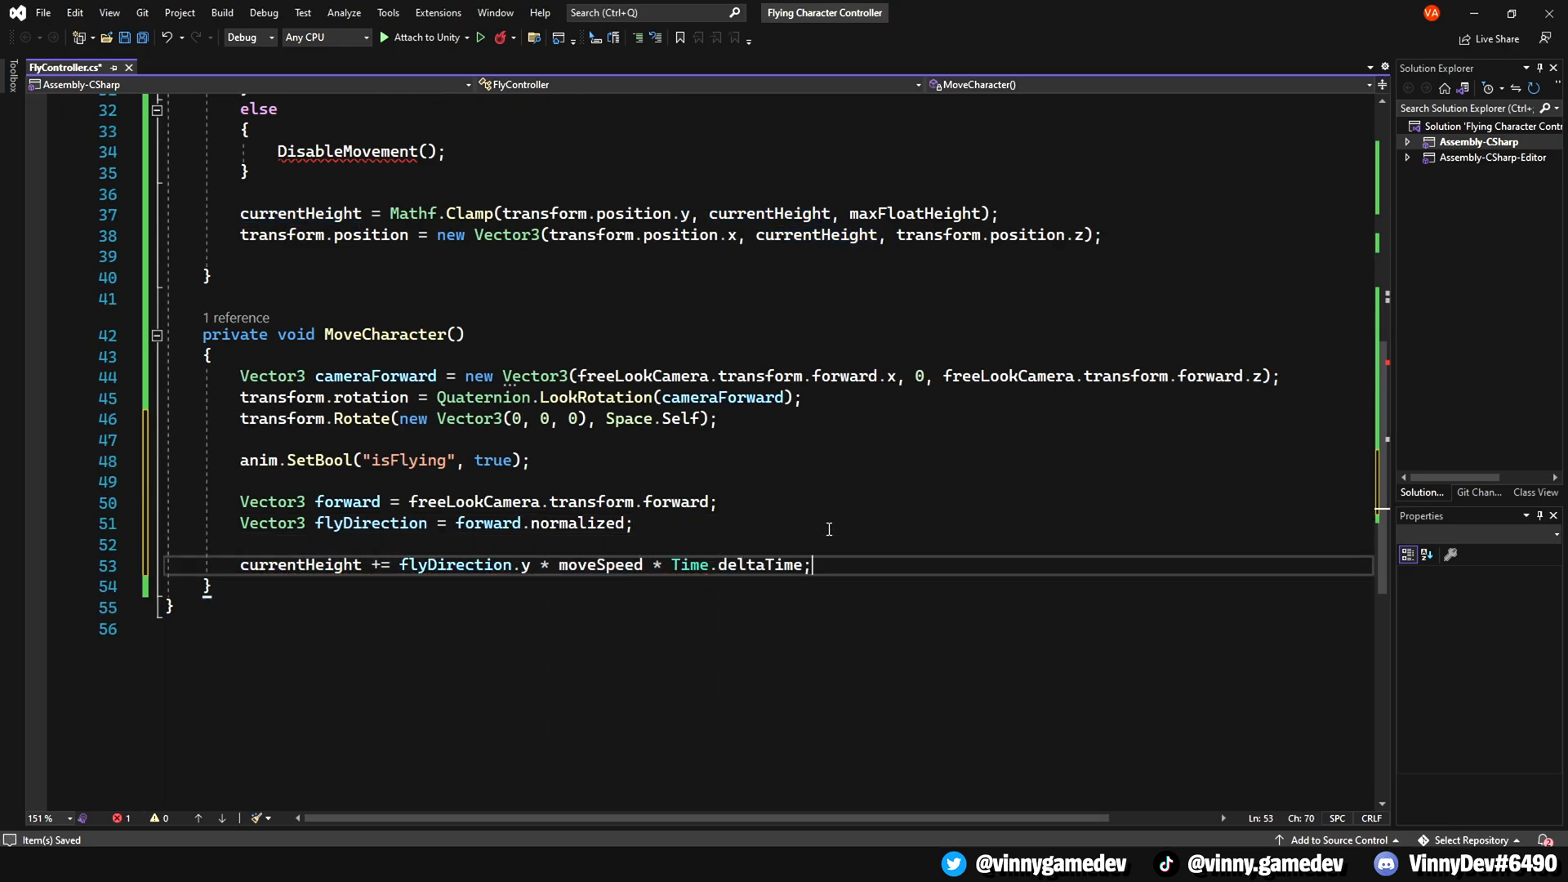
# - Clamp currentHeight between minFloatHeight and maxFloatHeight, move by flyDirection * moveSpeed, and reapply the height
pyautogui.write('currentHeight = Mathf.Clamp(cuu')
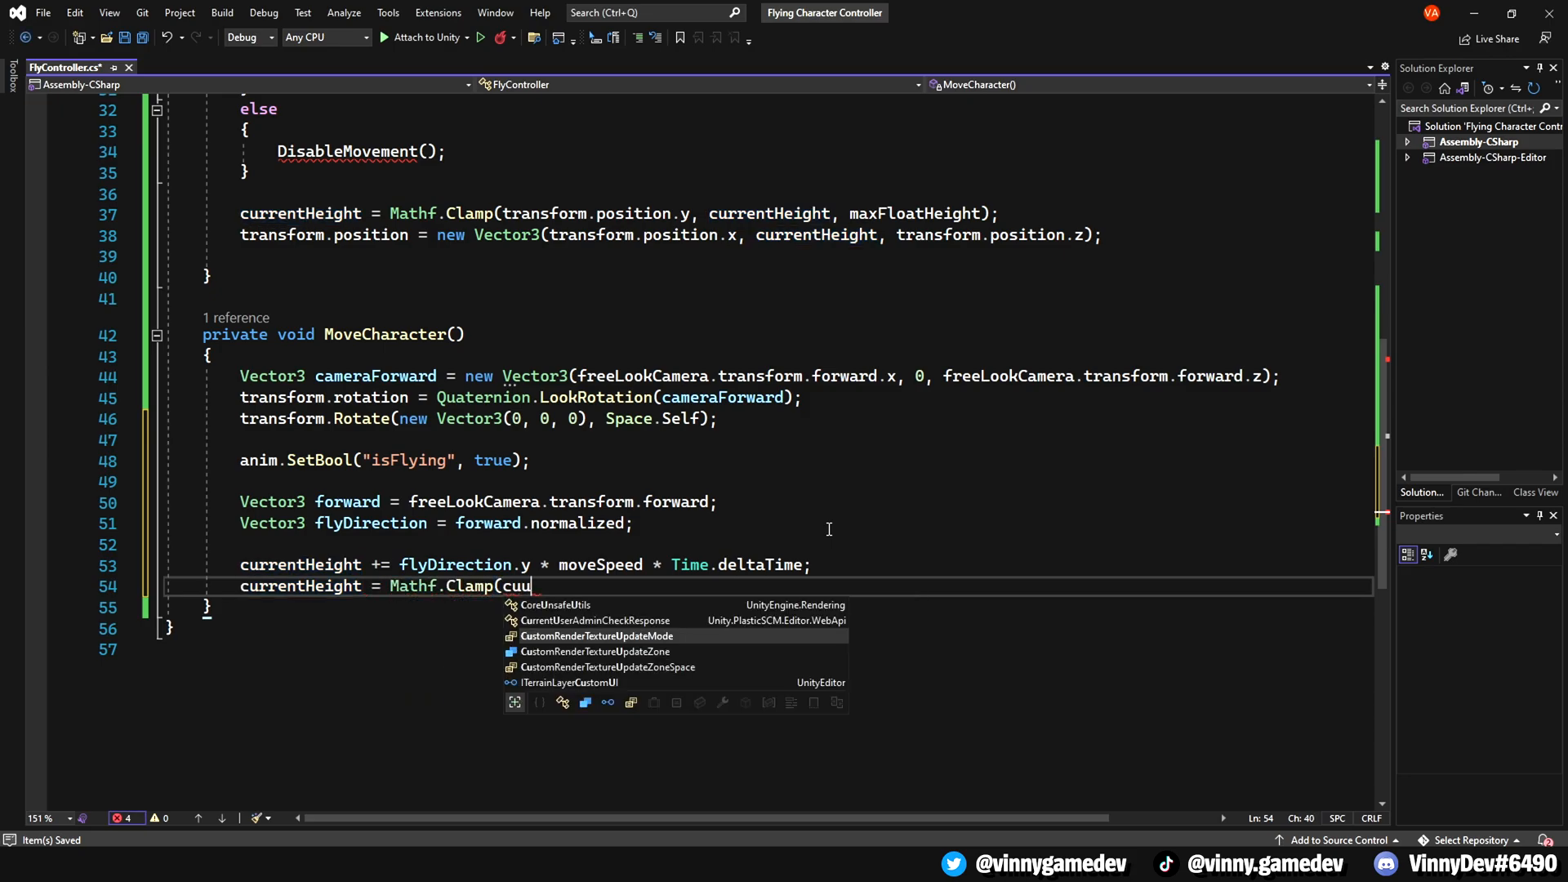
pyautogui.write('currentHeight, minFloatHeight, maxFloatHeight')
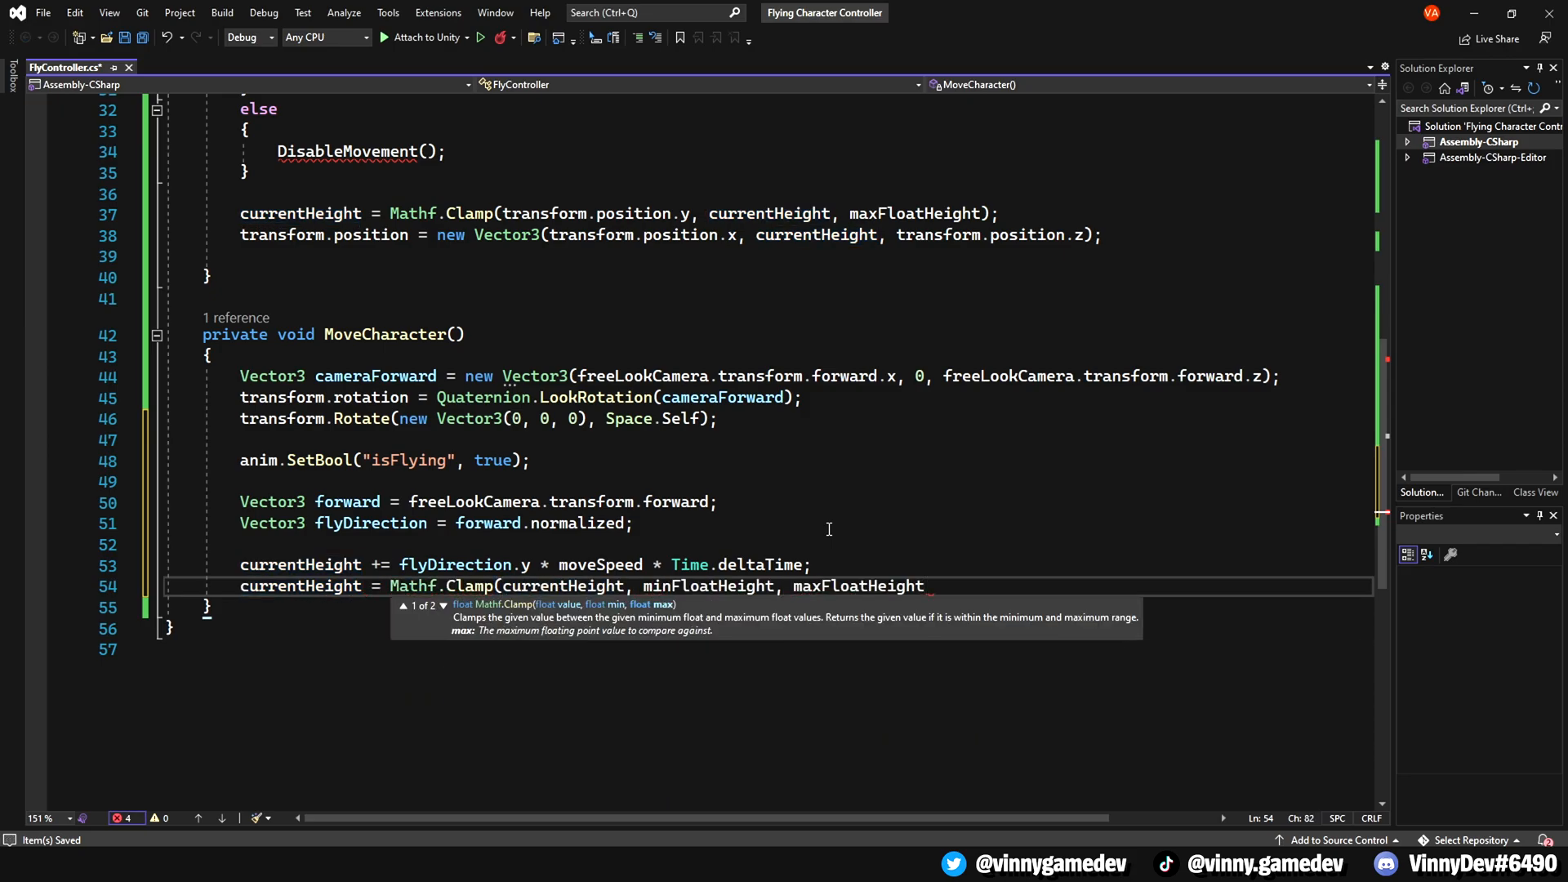
pyautogui.press('Enter')
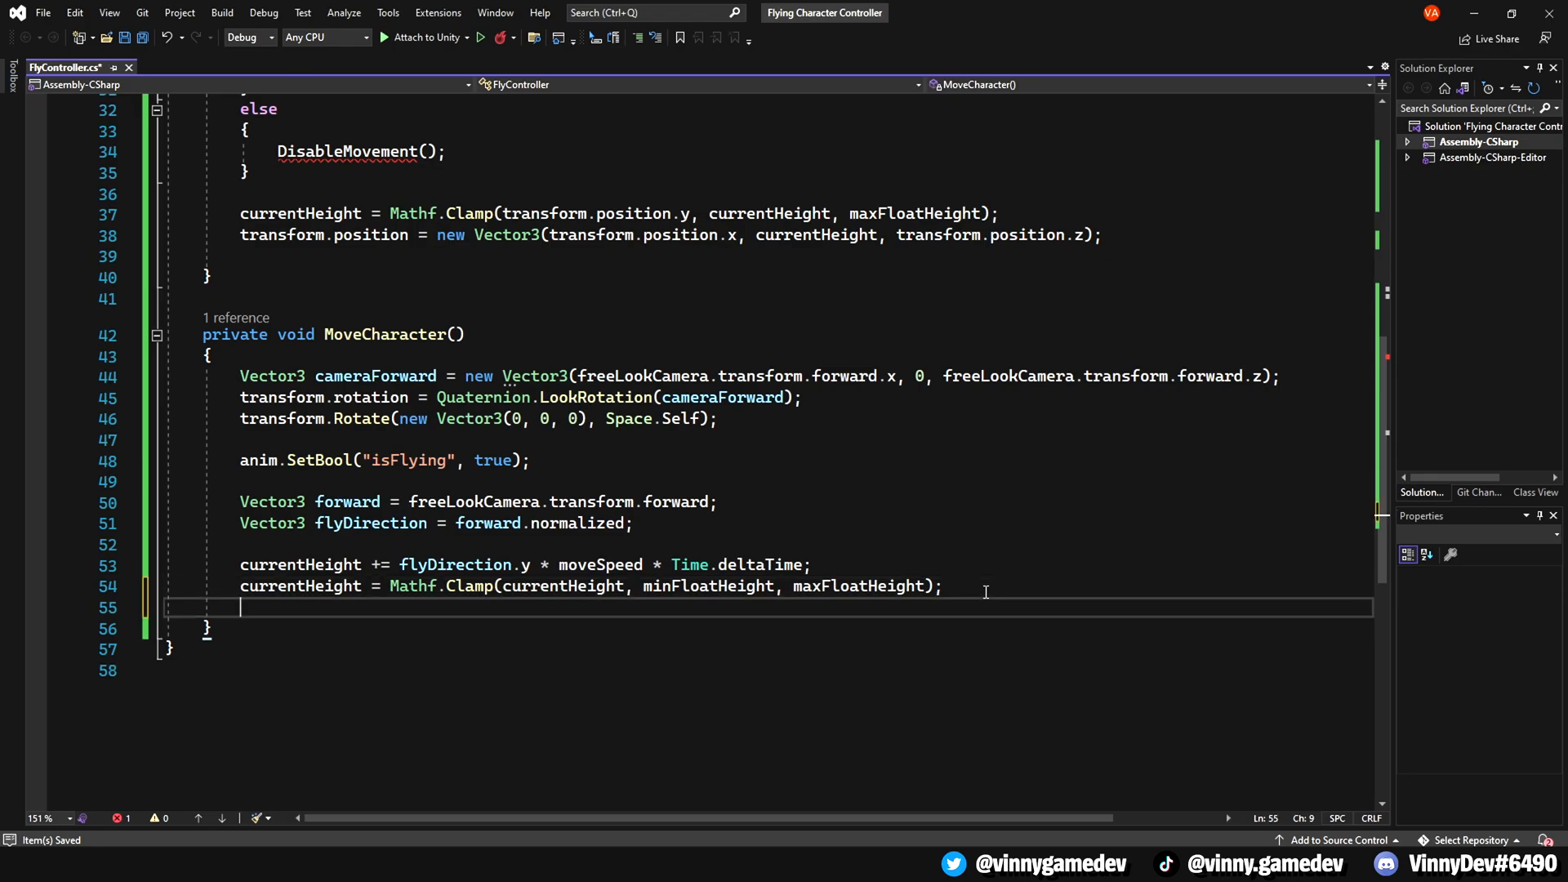
pyautogui.write('transform.position += flyDirection * moveSpeed * Time.deltaTime;')
pyautogui.write('transform.position = new')
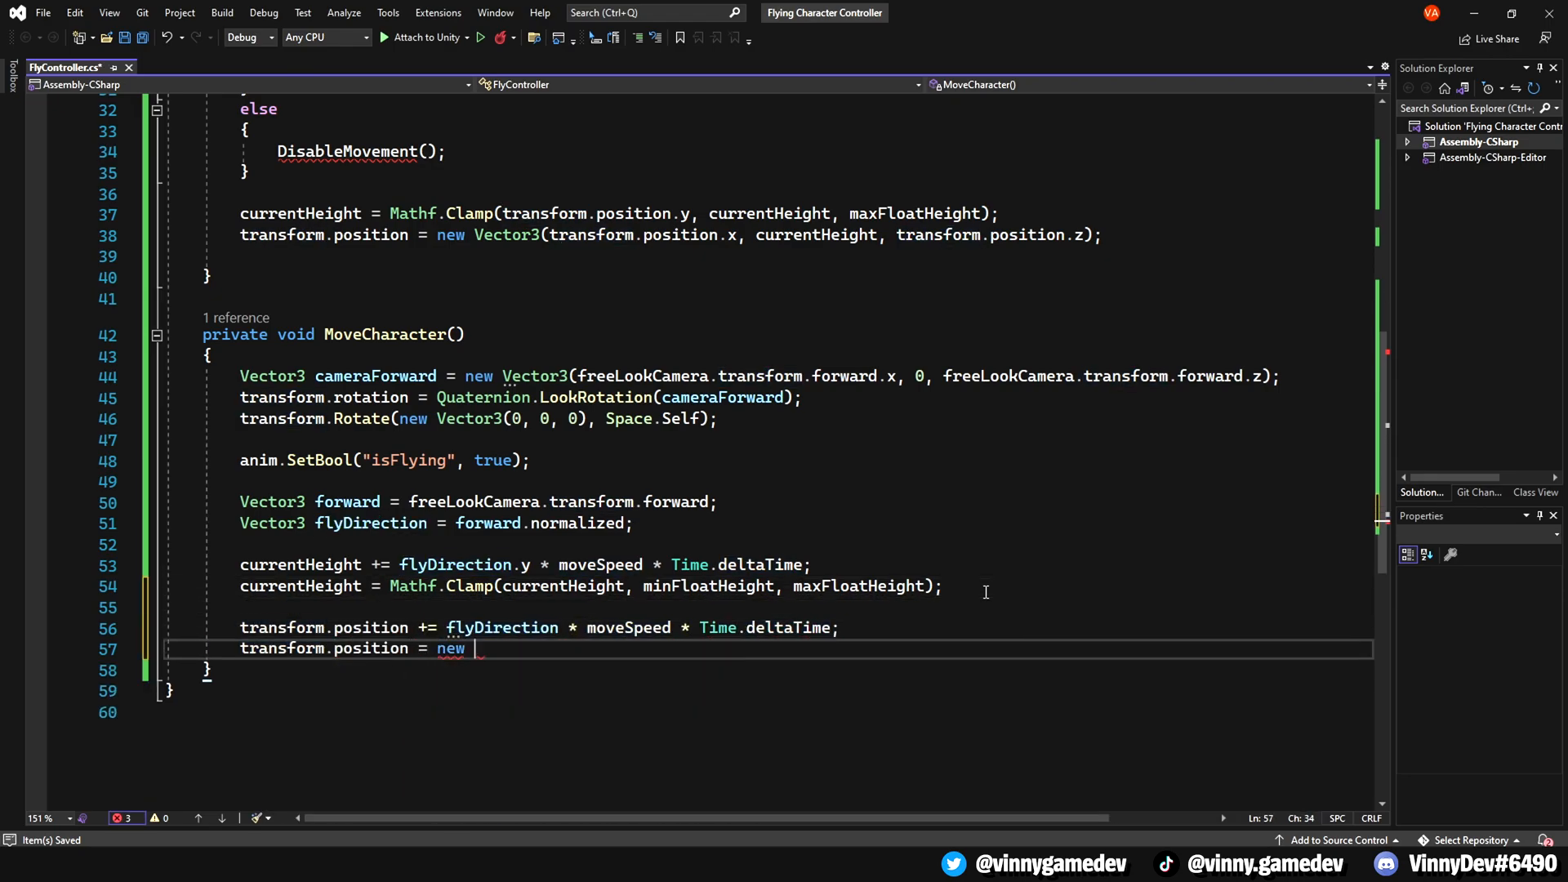
pyautogui.write('Vector3(transform.position.x, currentHeight)')
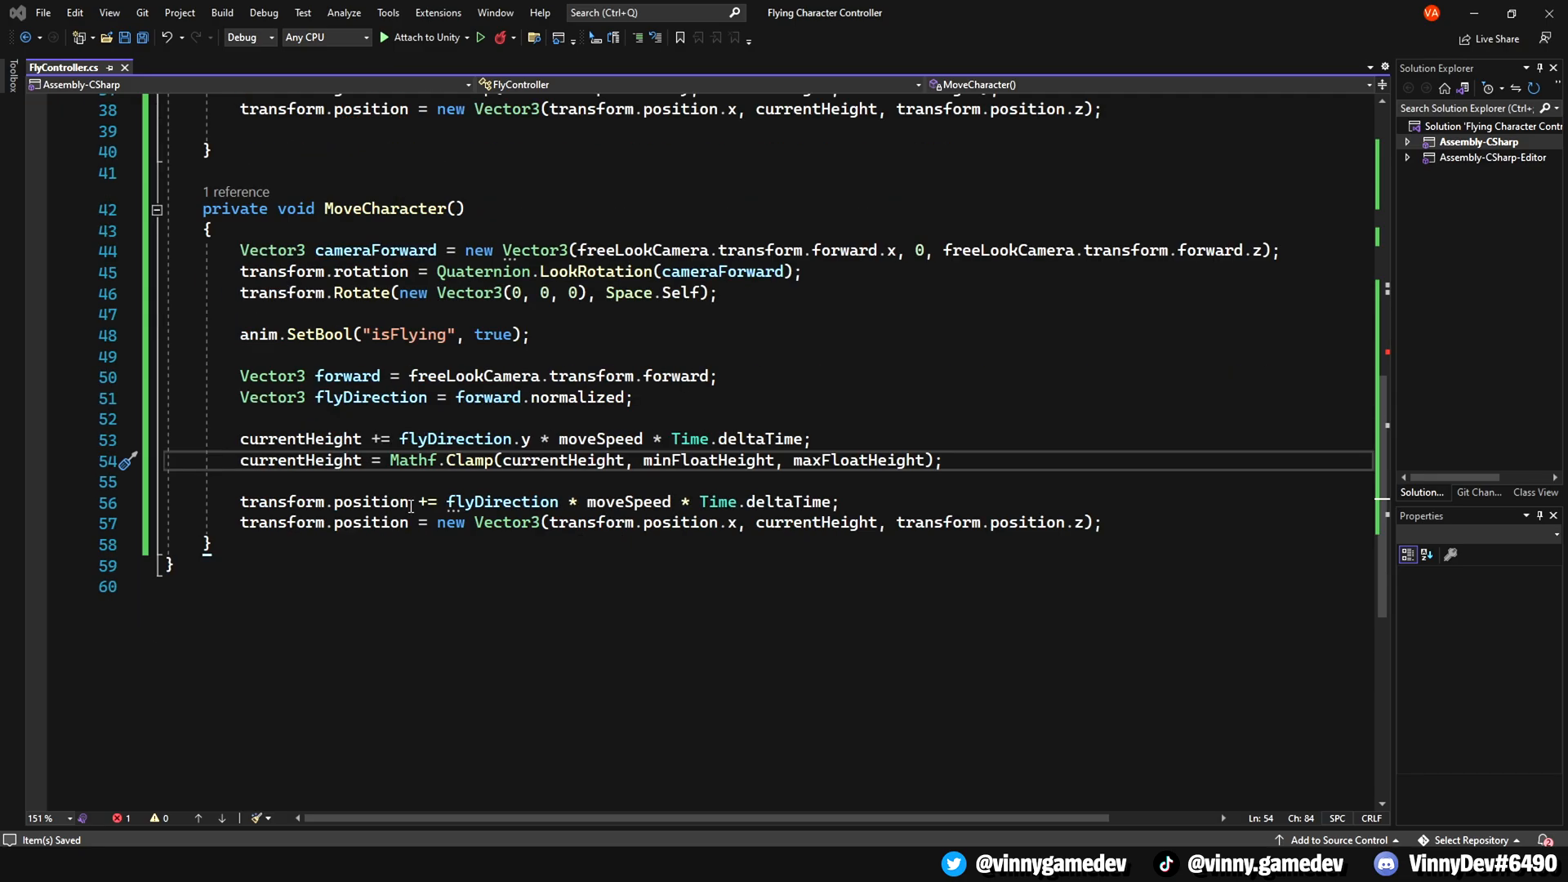
# - Write DisableMovement with anim.SetBool("isFlying", false) and a Quaternion.Euler rotation reset
pyautogui.write('private void DisableMovement()')
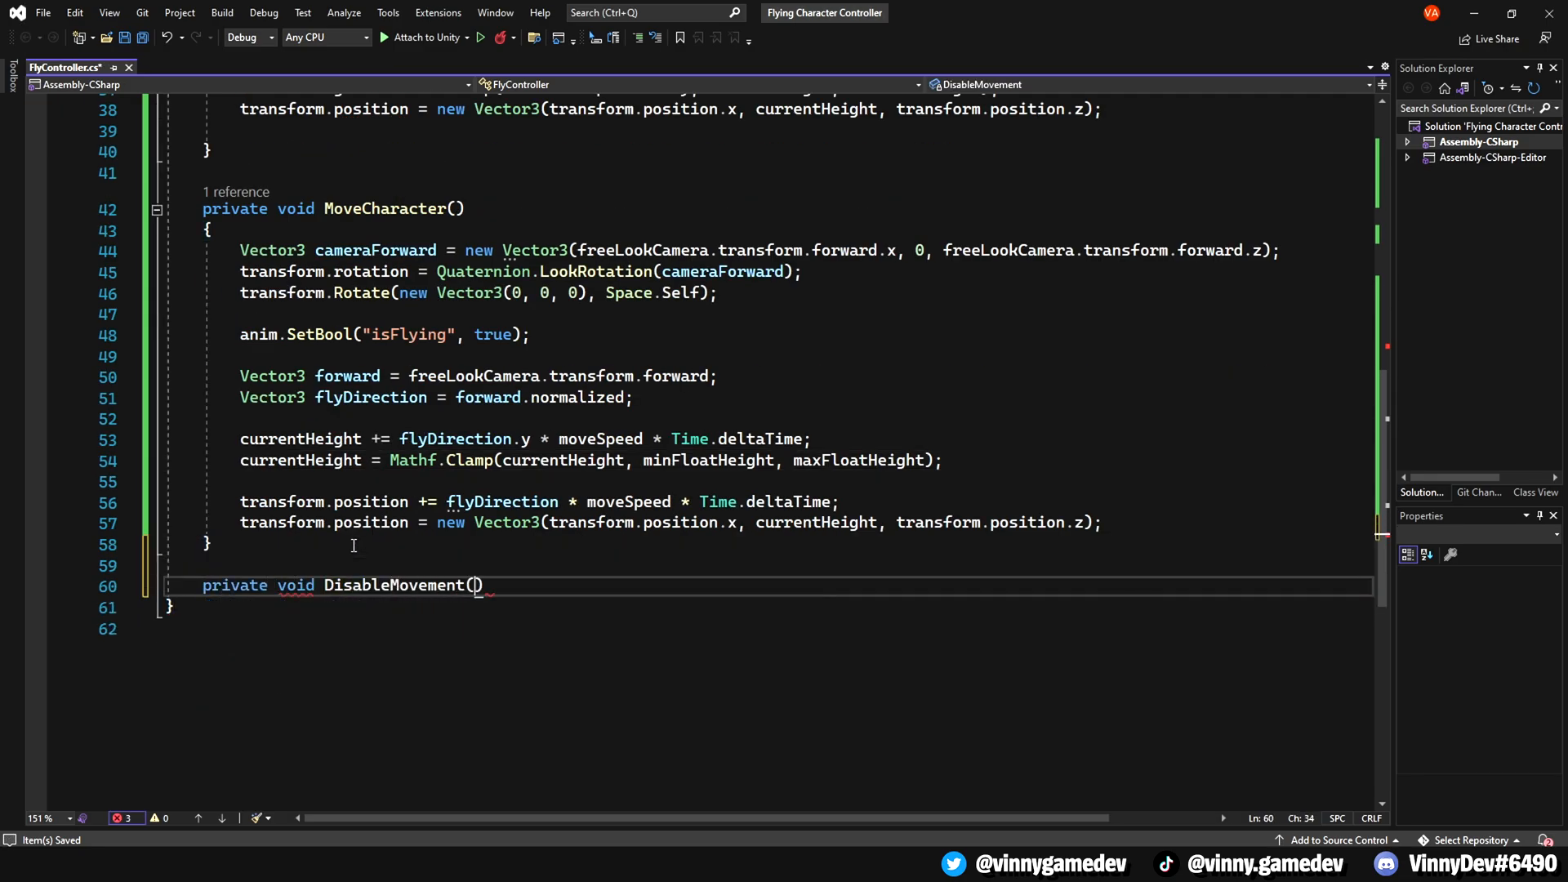
pyautogui.write('anim.SetBool("isFlying", false);')
pyautogui.write('transform.')
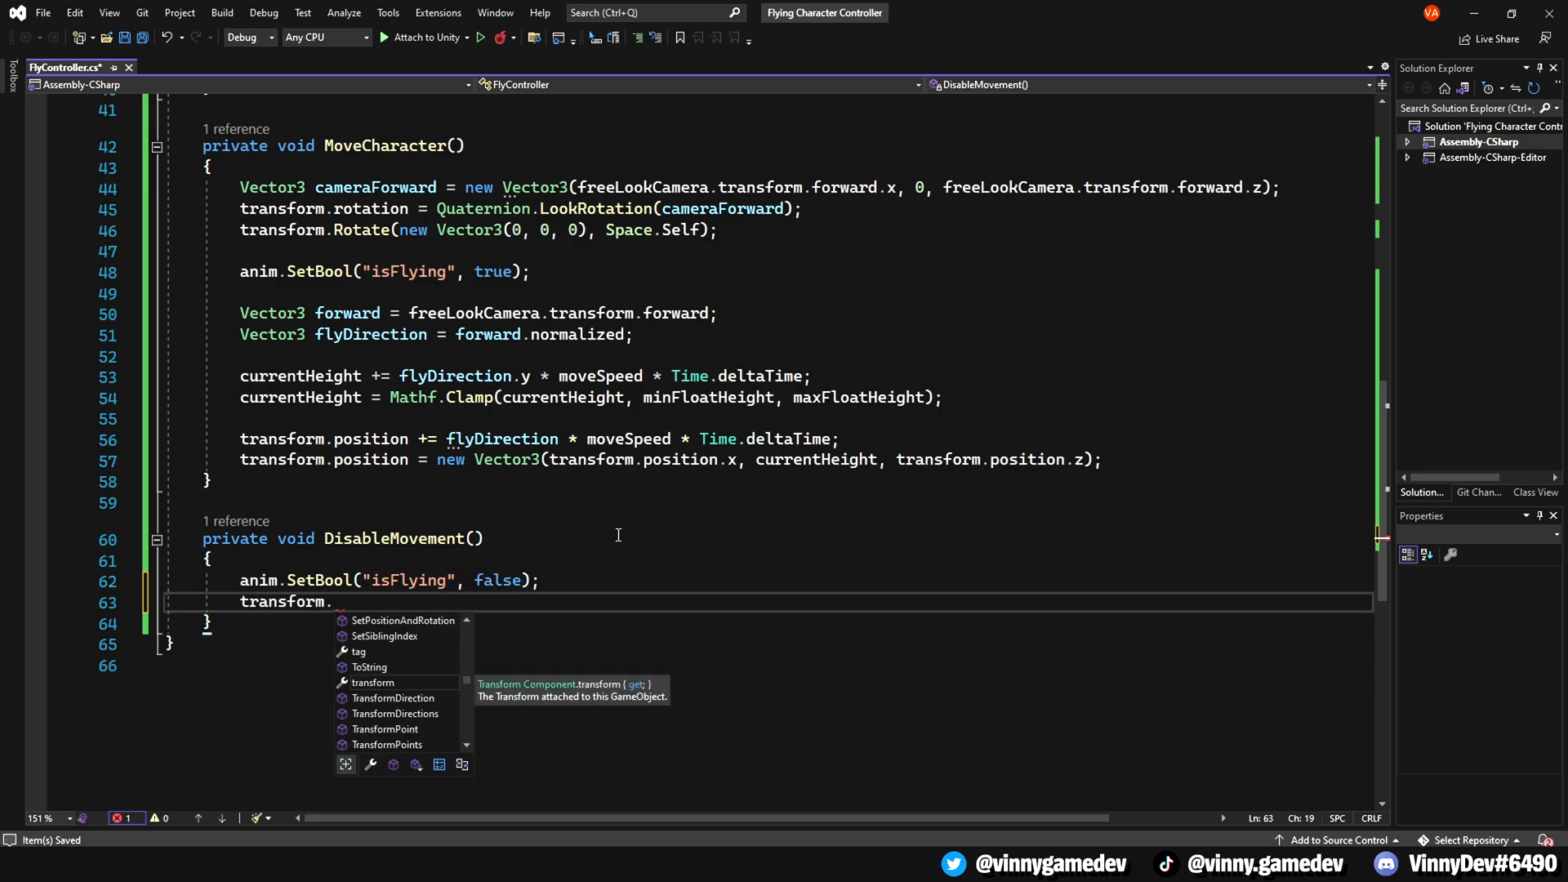
pyautogui.write('rotation = Quaternion.Eul')
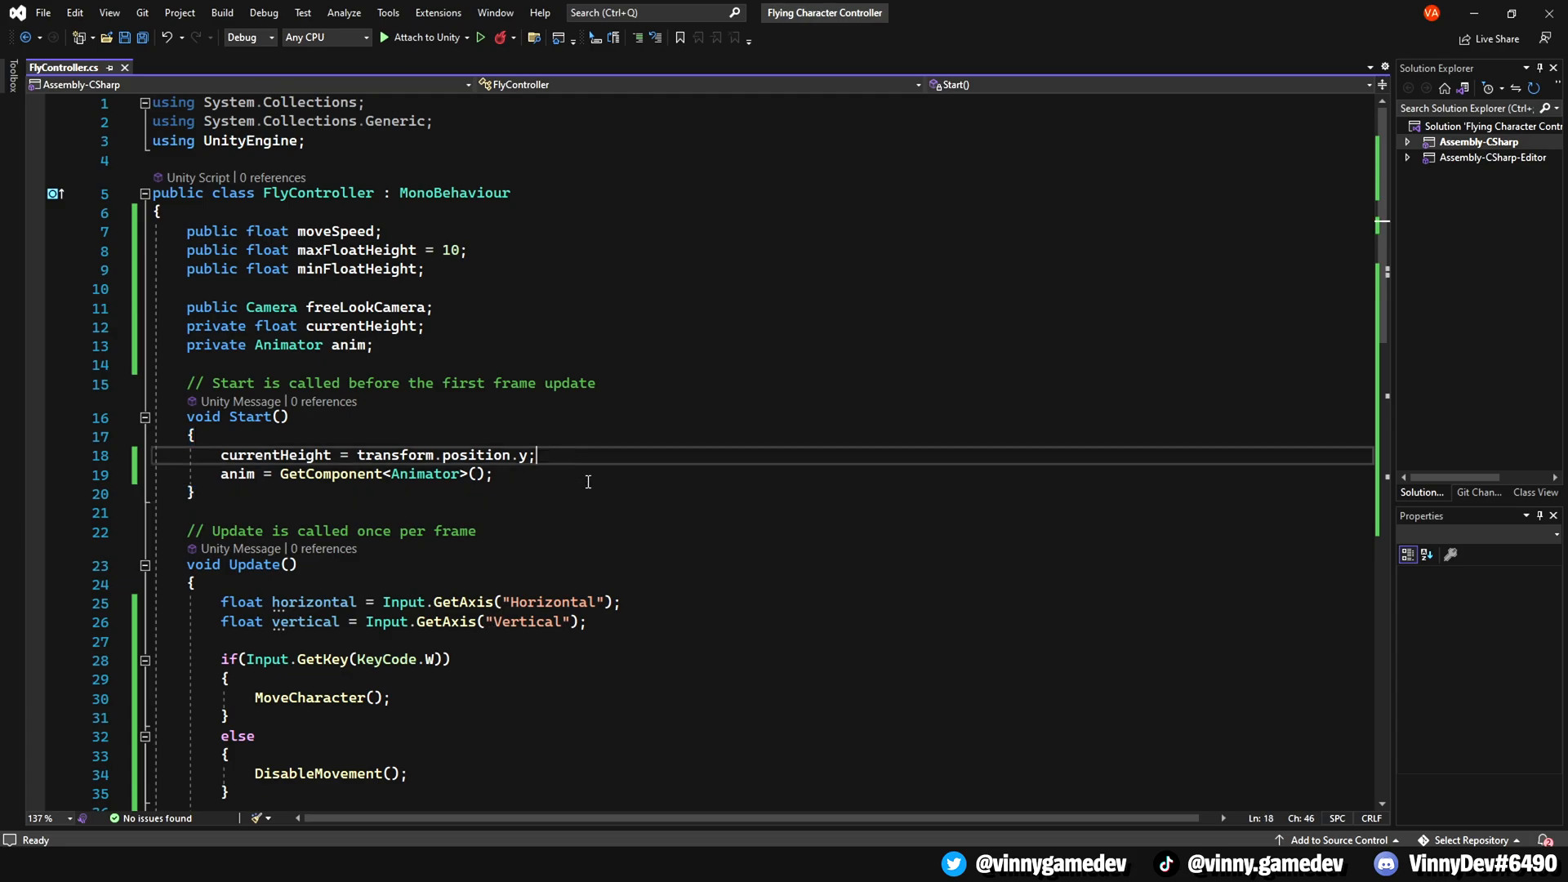
# - Add Cursor.lockState = CursorLockMode.Locked in Start() and save the script
pyautogui.write('Cursor.')
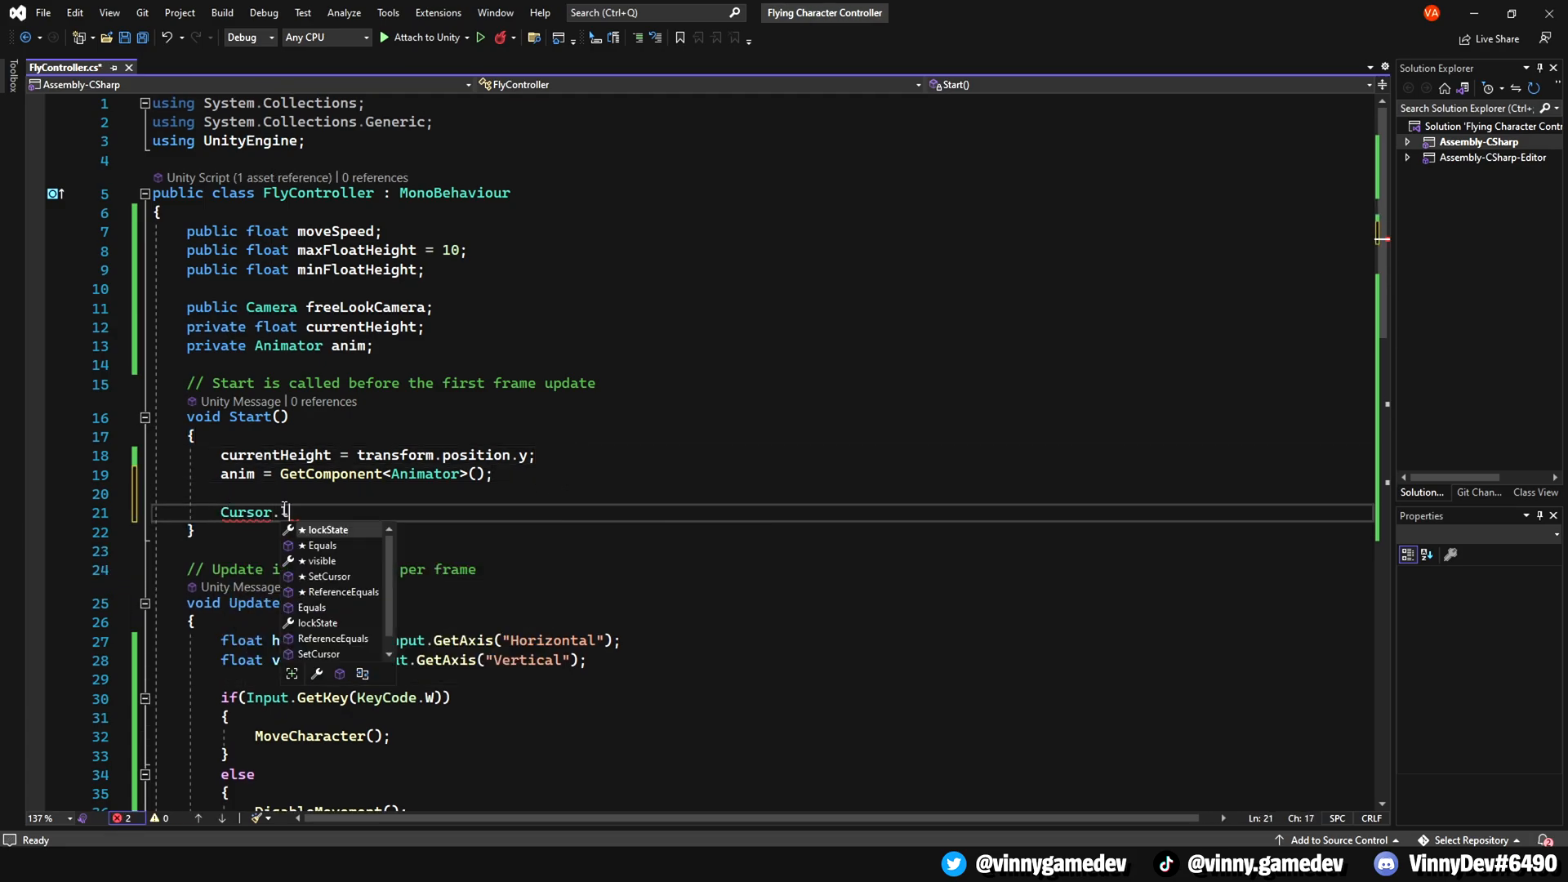
pyautogui.write('lockState = CursorLockMode.Locked;')
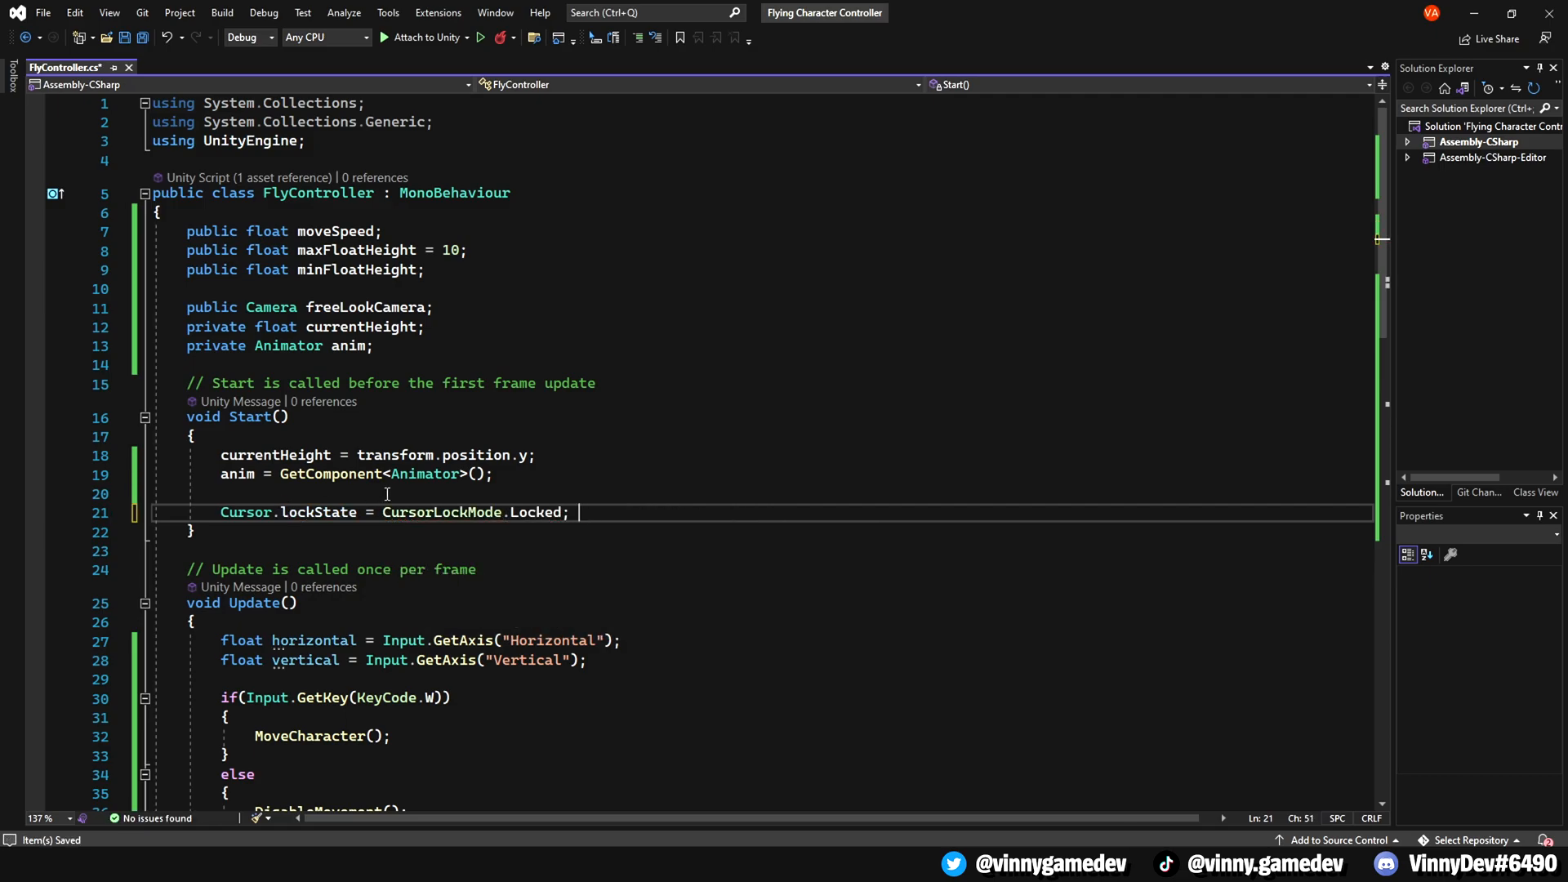
pyautogui.scroll(-3)
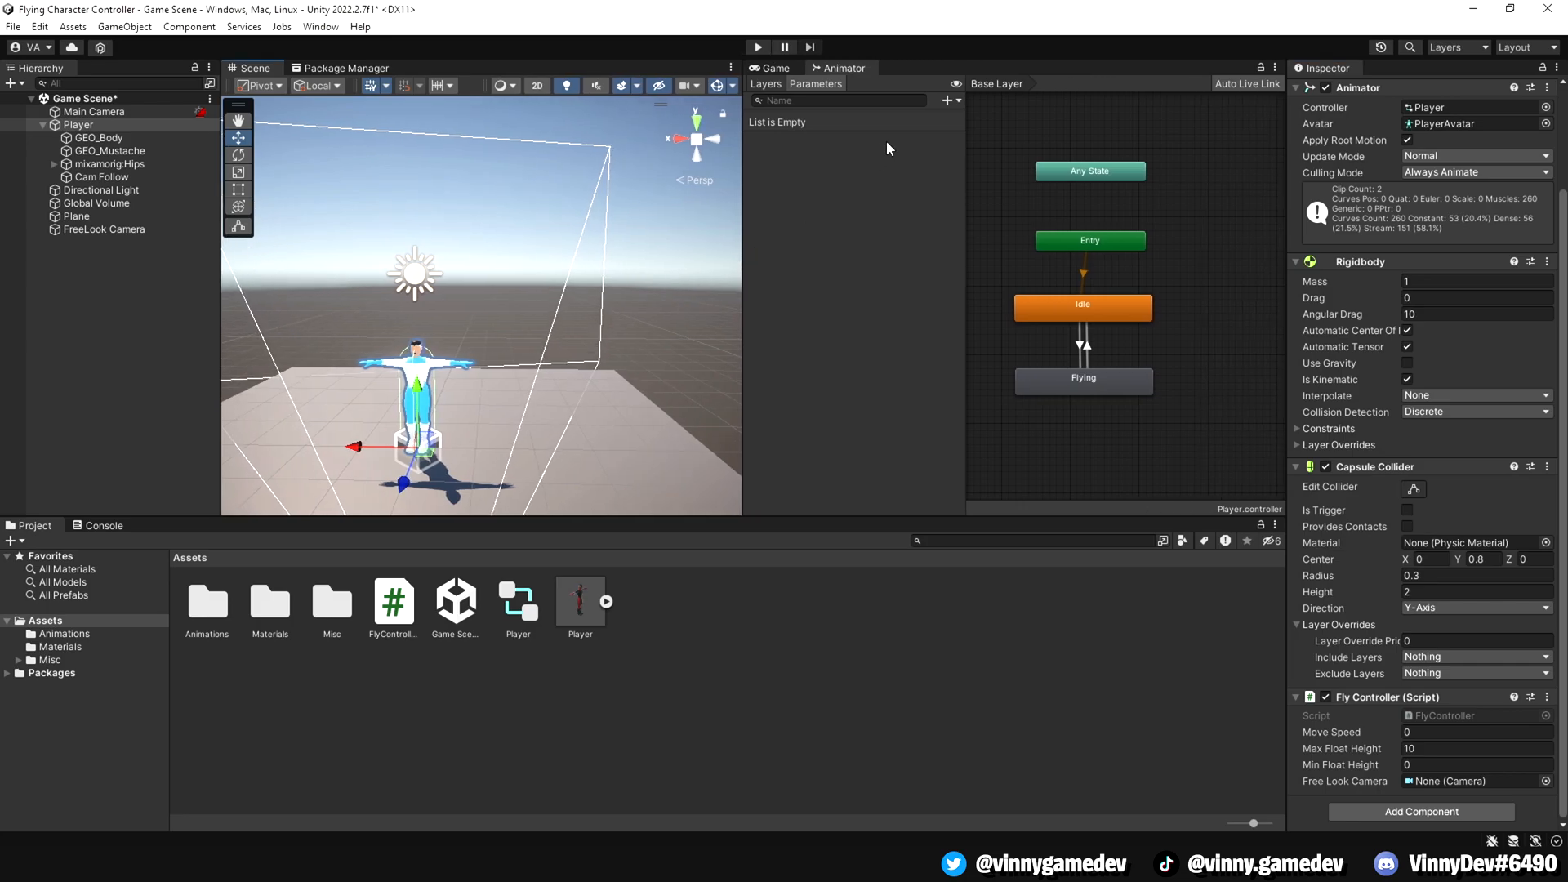
# - Add a bool isFlying parameter and condition the Idle to Flying transition on it
pyautogui.click(947, 100)
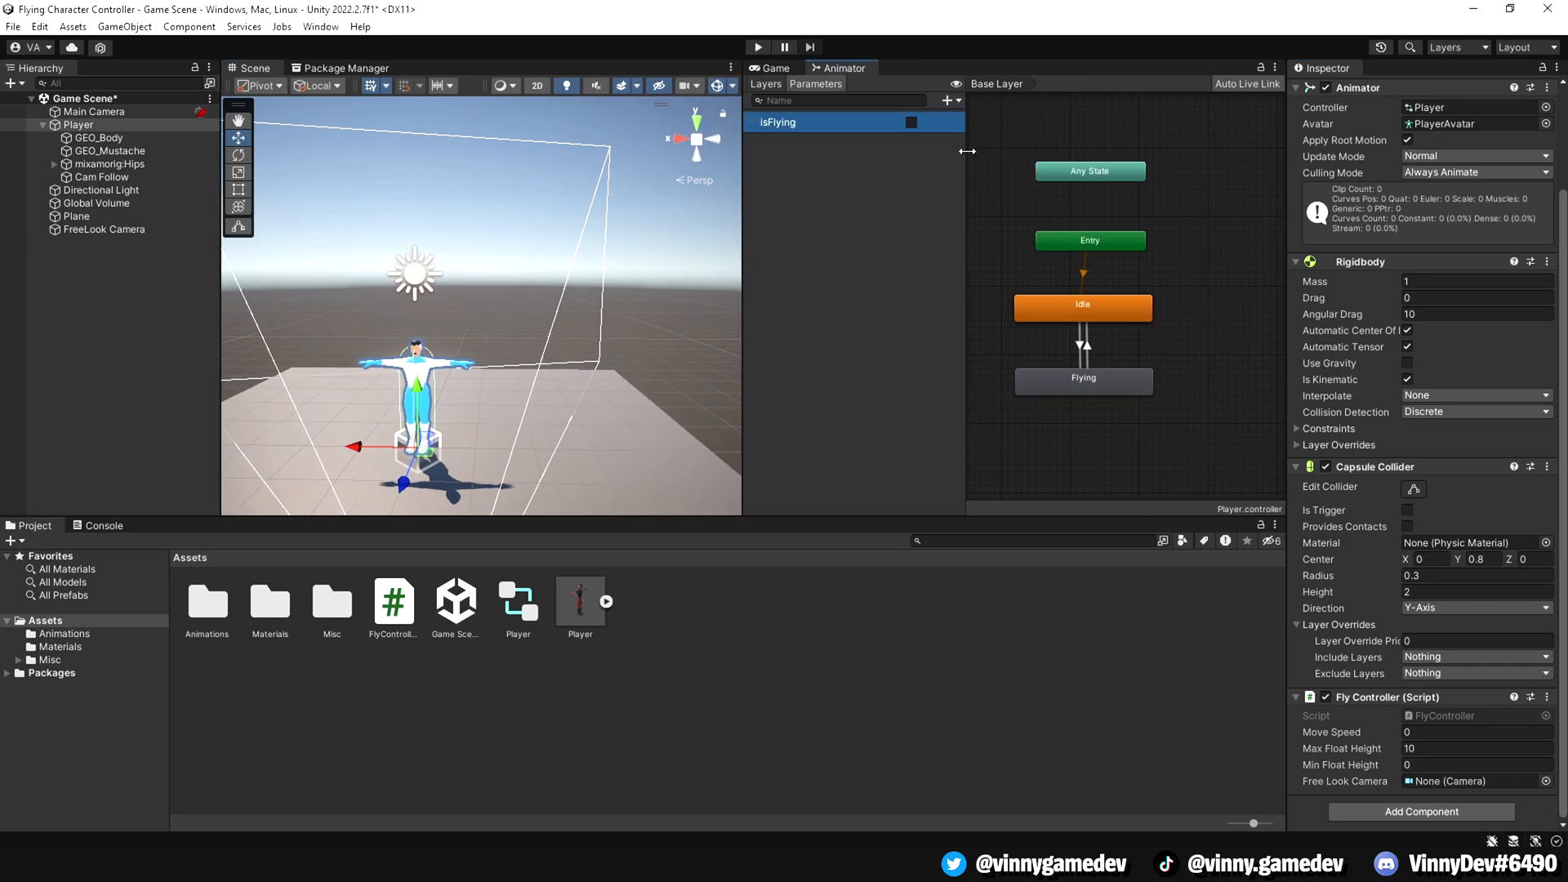
pyautogui.click(1083, 343)
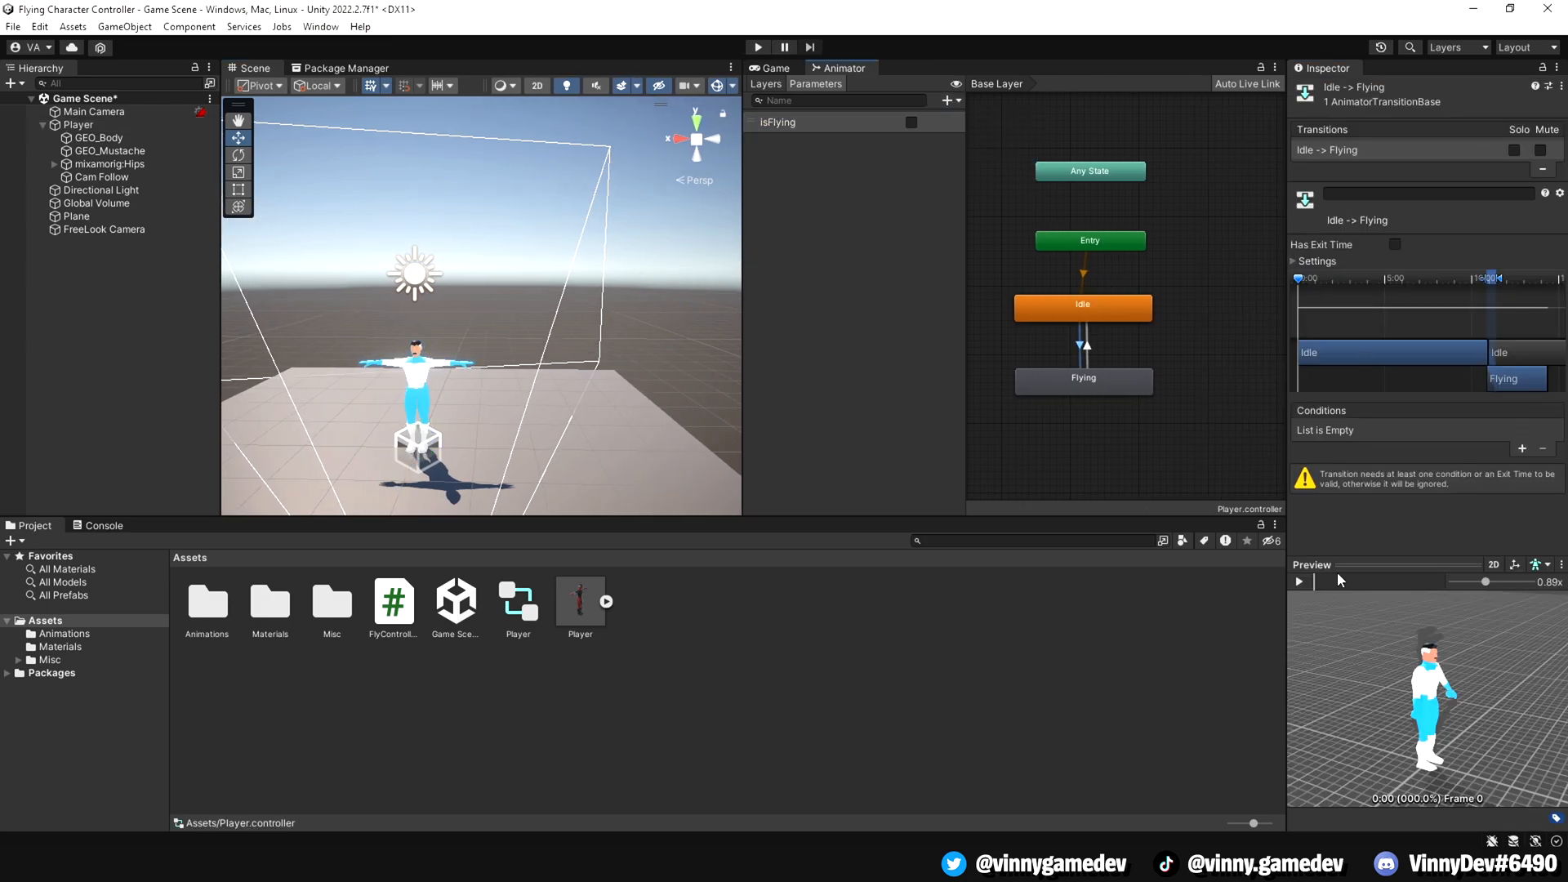
pyautogui.click(1523, 447)
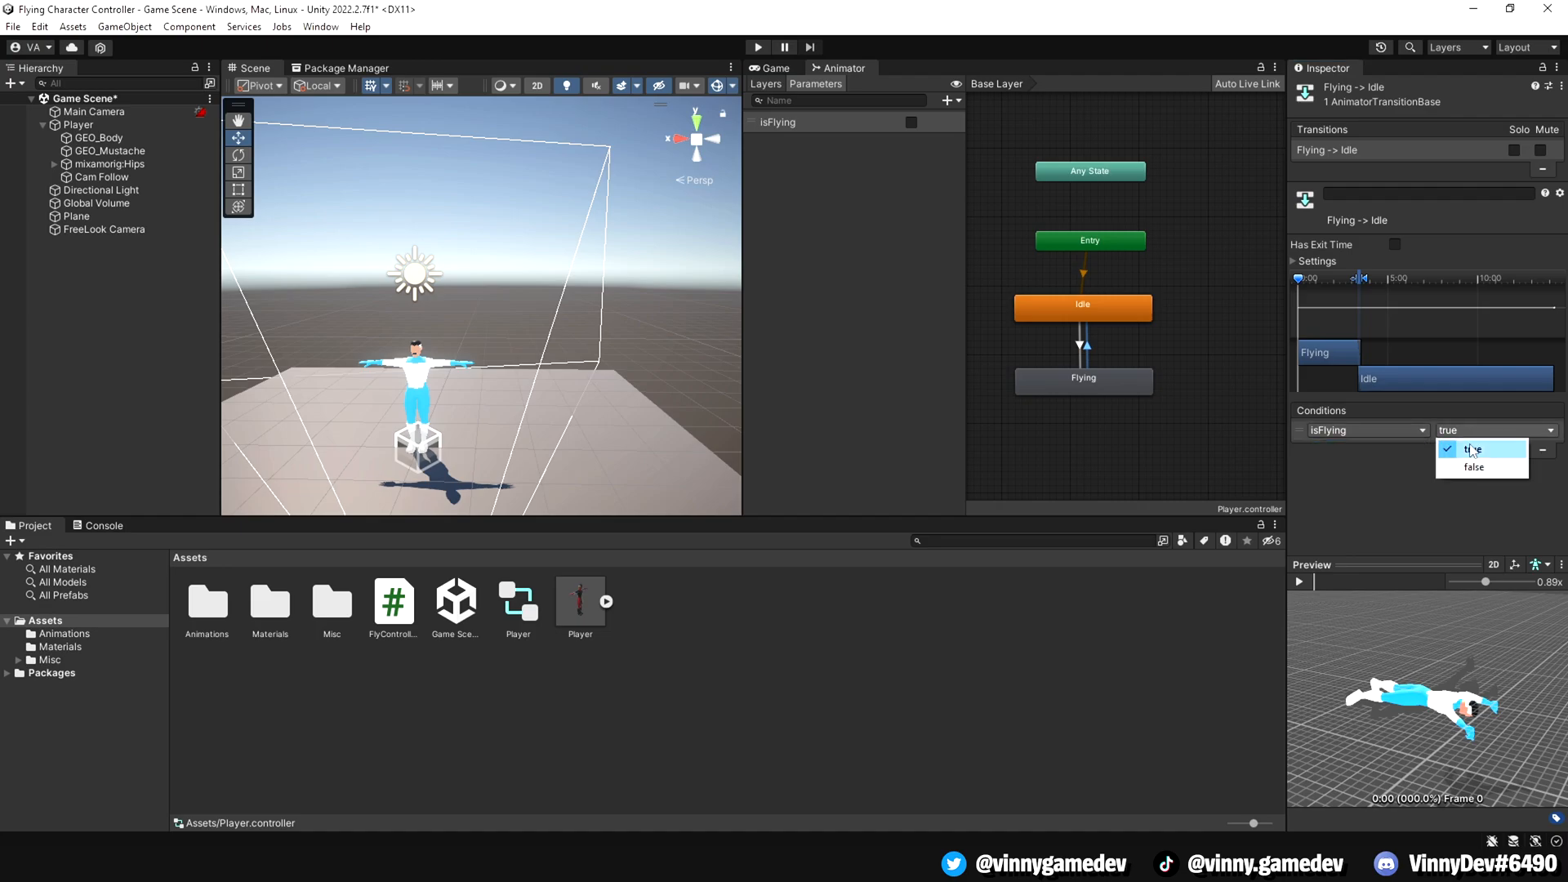
# - Set the Flying to Idle condition to isFlying false and review the transitions' timing
pyautogui.click(1473, 467)
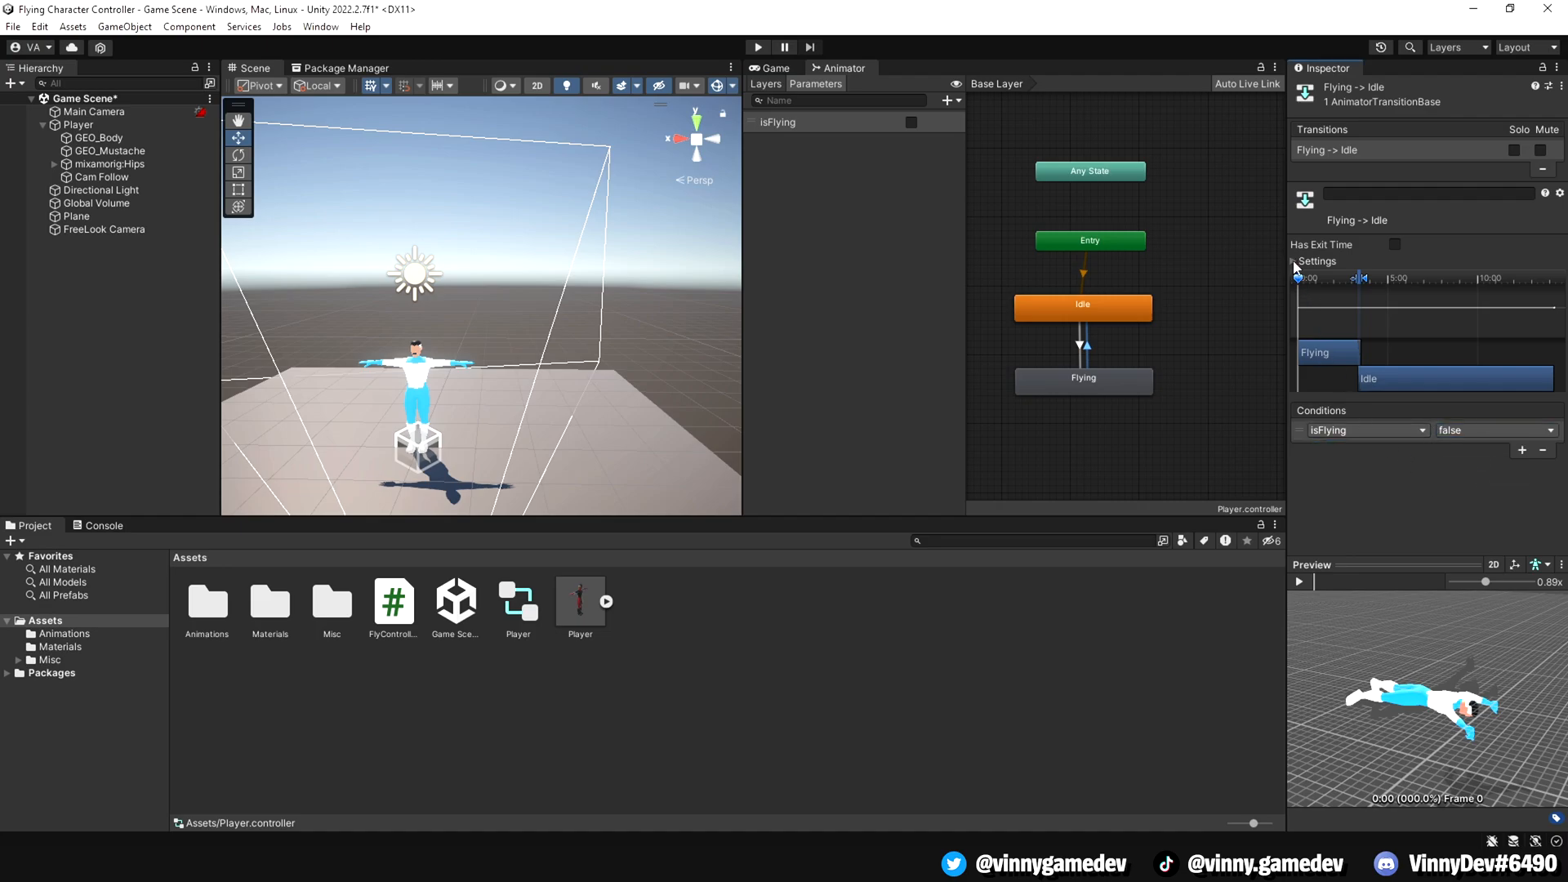
pyautogui.click(1294, 262)
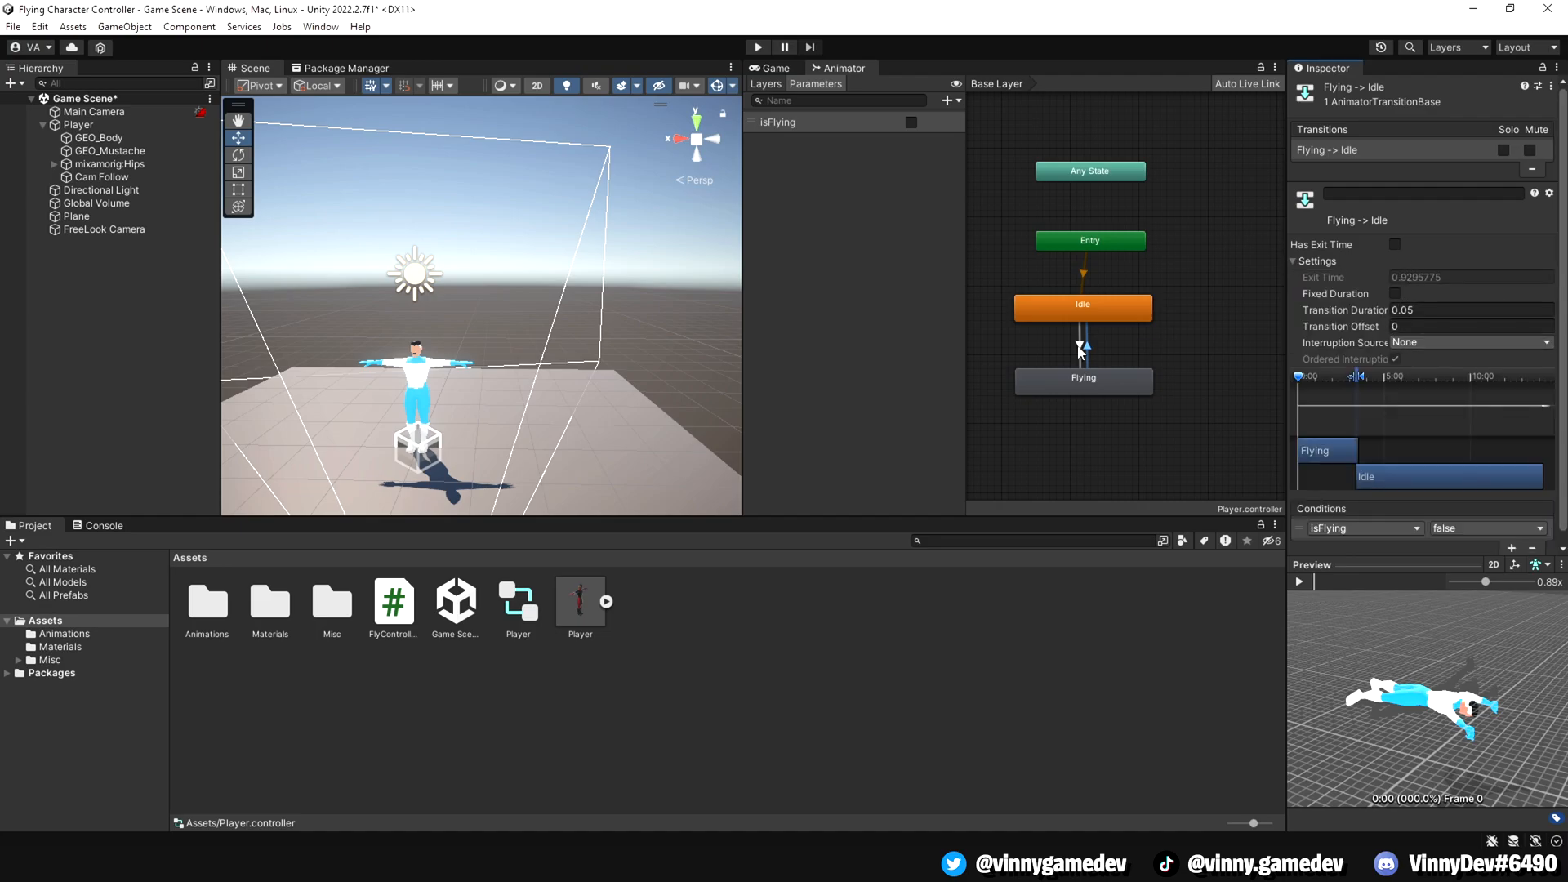
pyautogui.click(1078, 346)
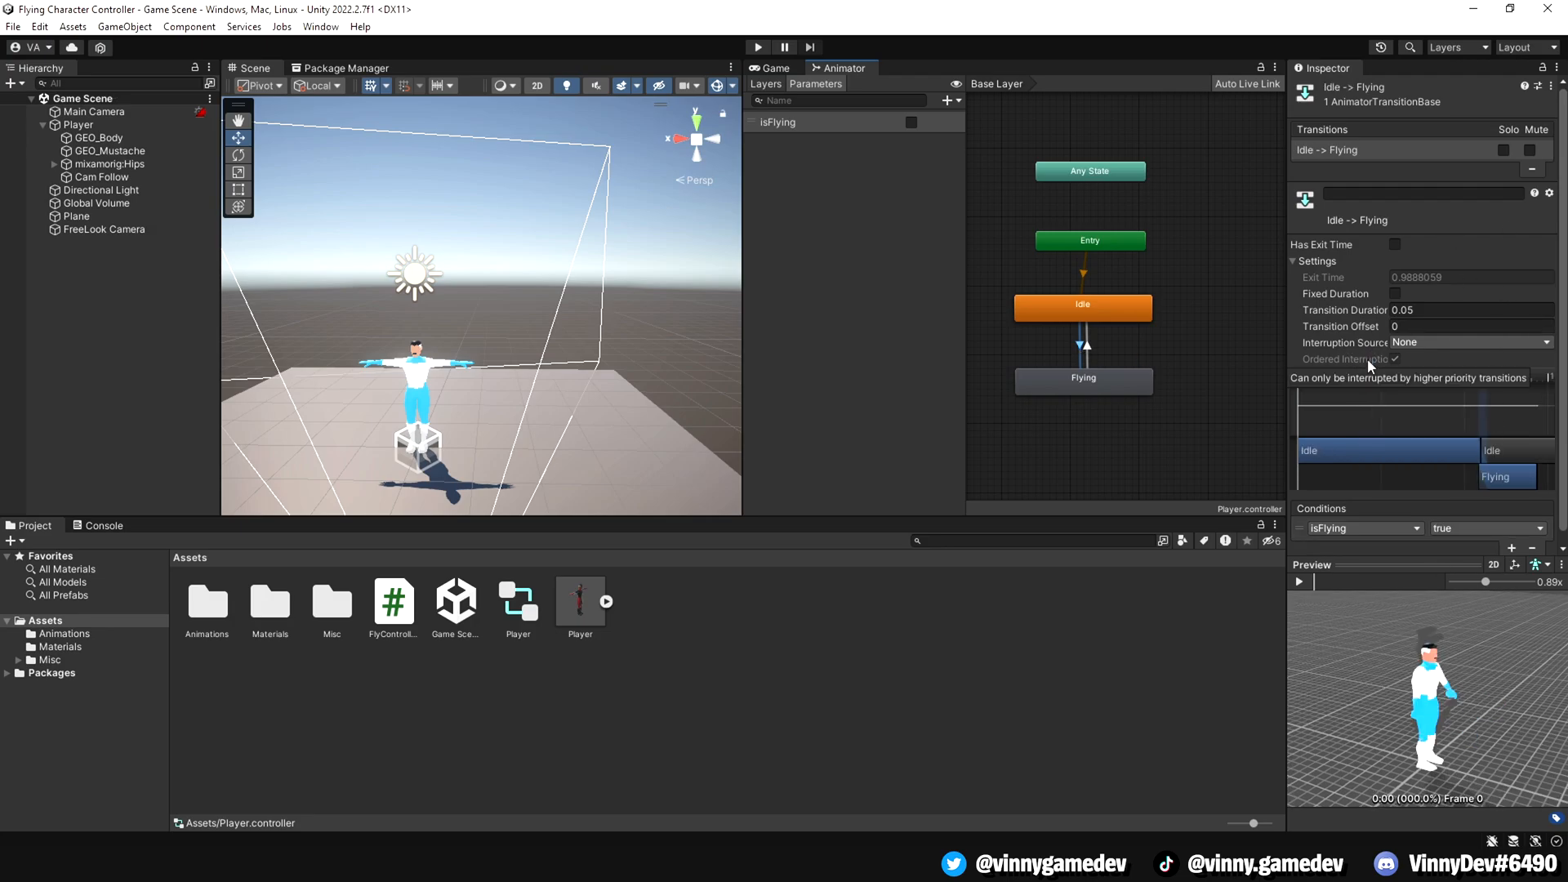
pyautogui.click(78, 124)
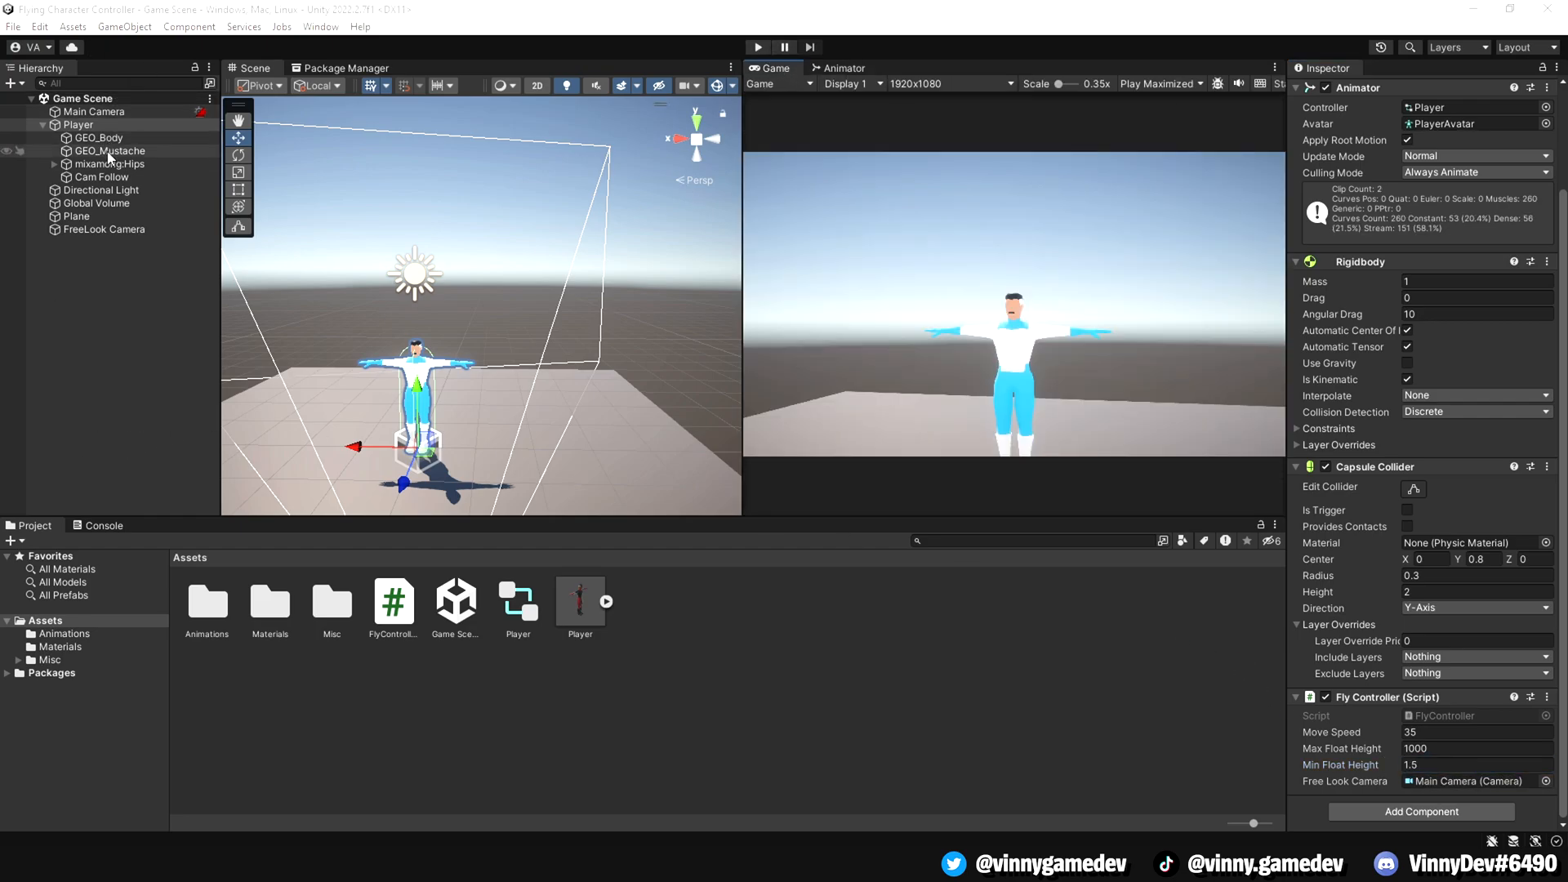
# - On the FreeLook Camera's Axis Control, untick X Axis invert and tick Y Axis invert
pyautogui.click(103, 229)
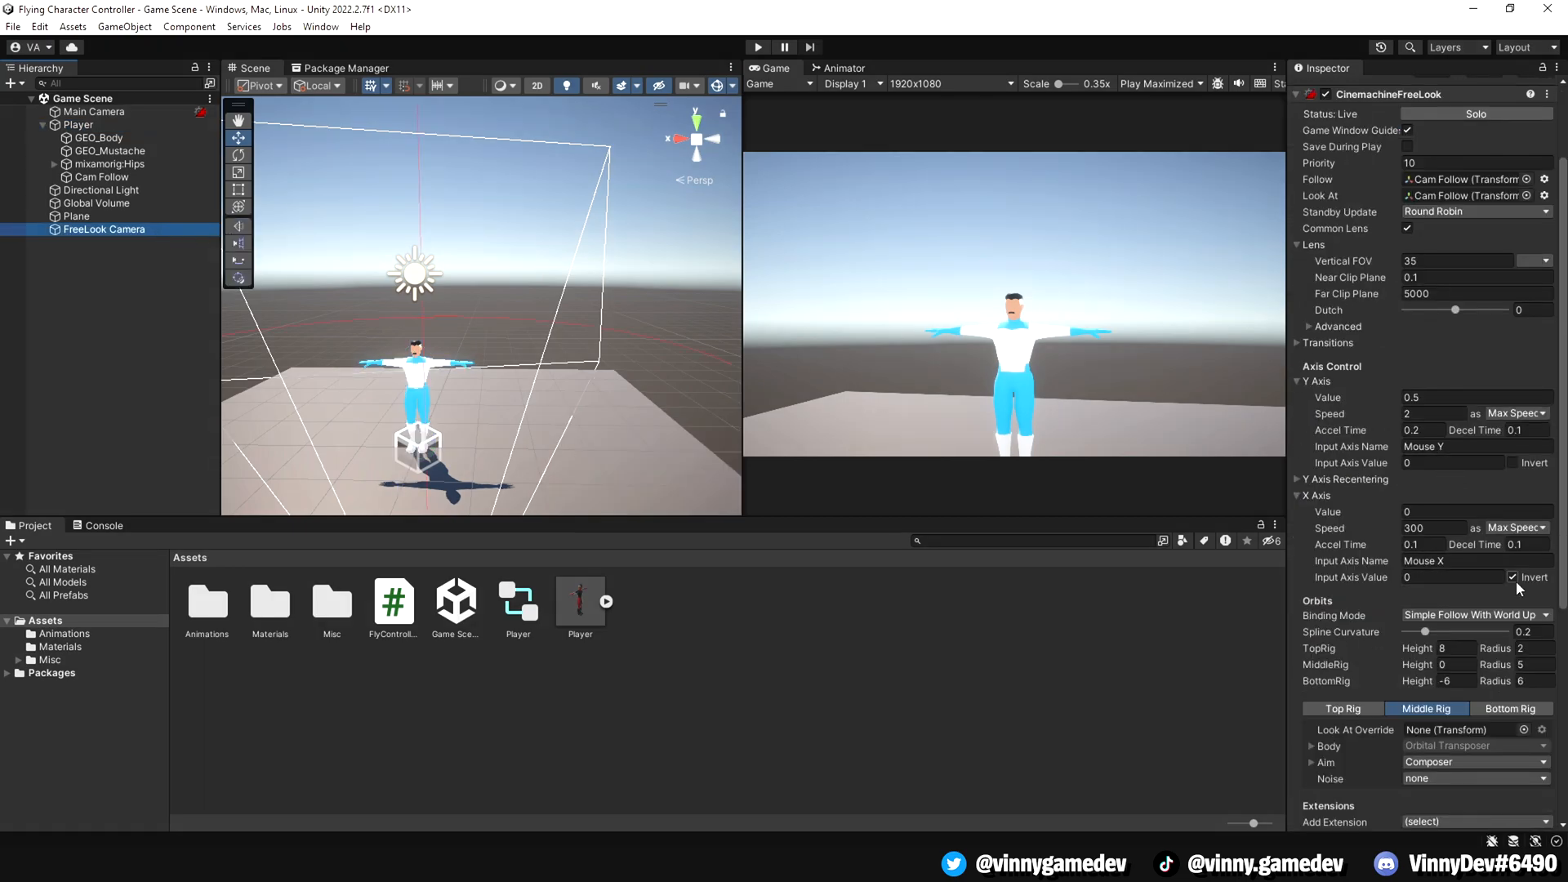
pyautogui.click(1513, 578)
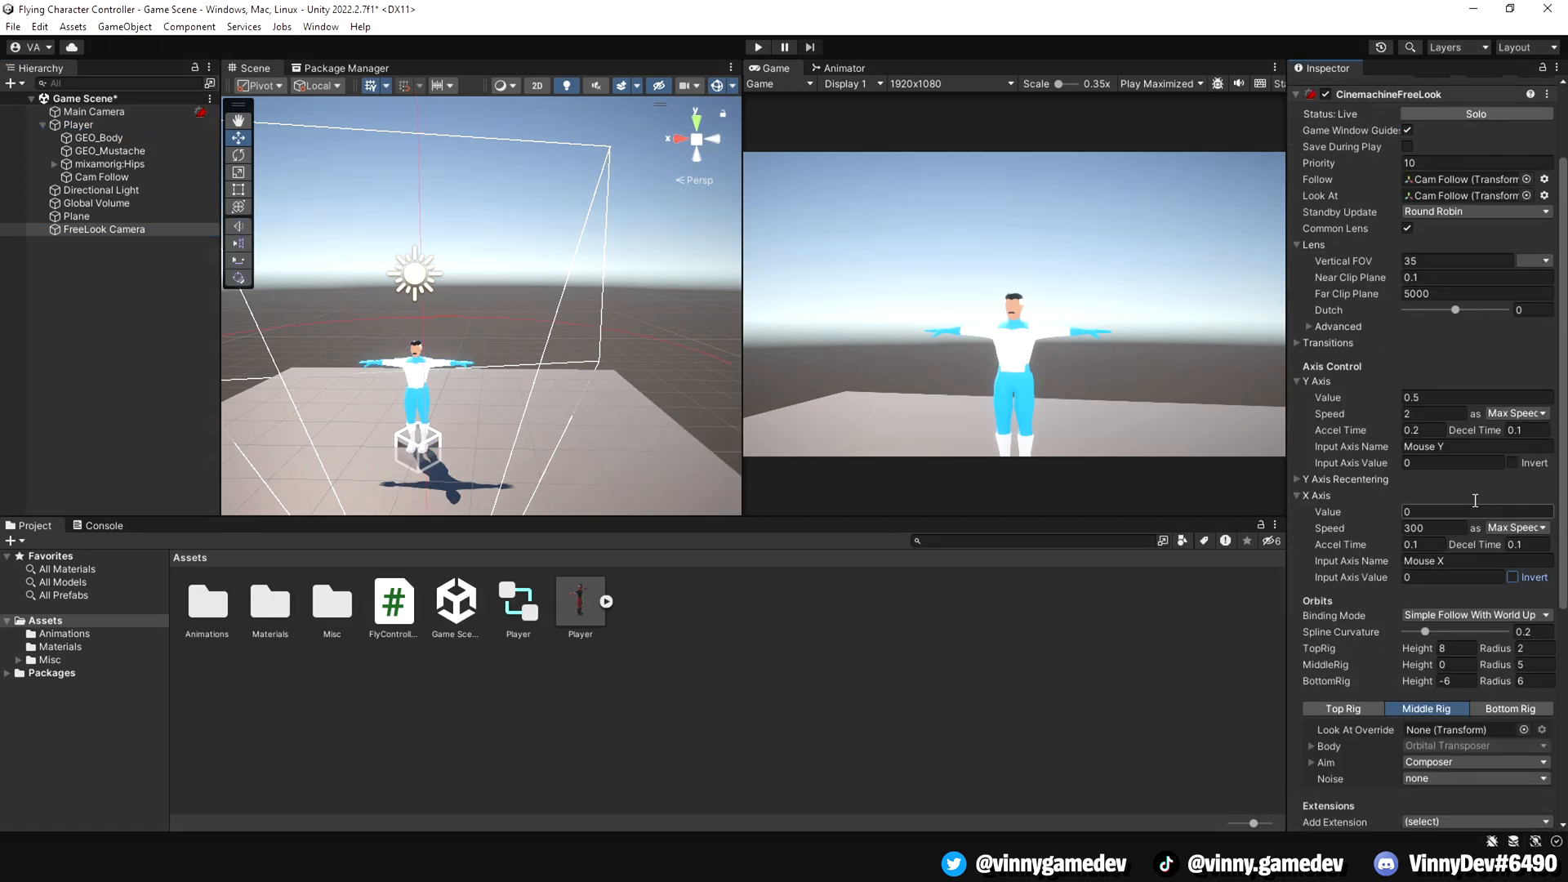
pyautogui.click(1512, 462)
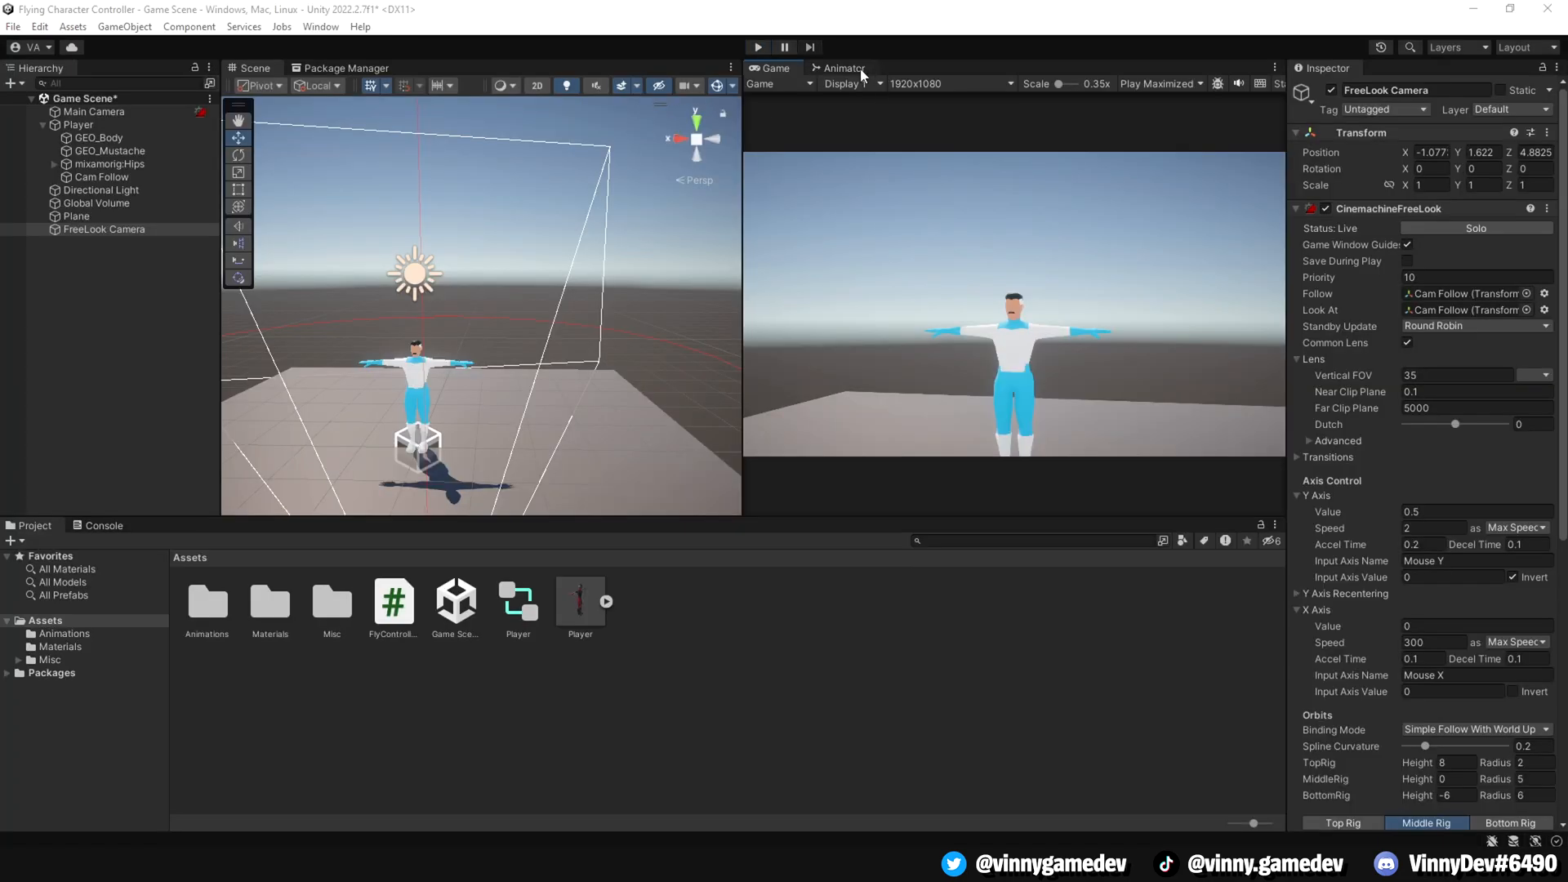
# - Set the Idle to Flying transition duration to 0.01 in its Settings
pyautogui.click(841, 68)
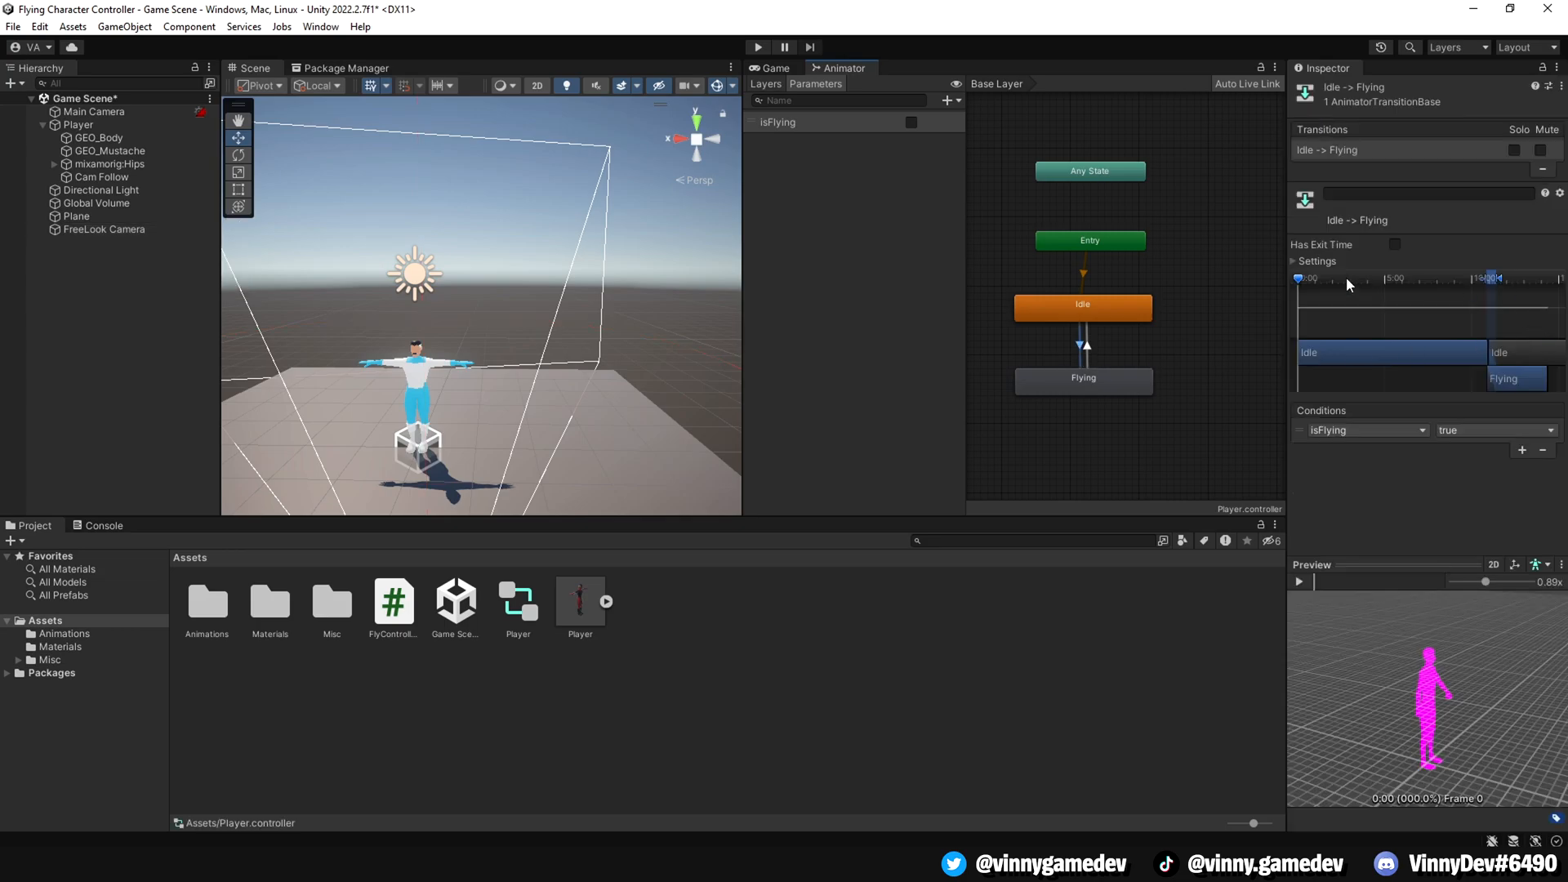
pyautogui.click(1294, 261)
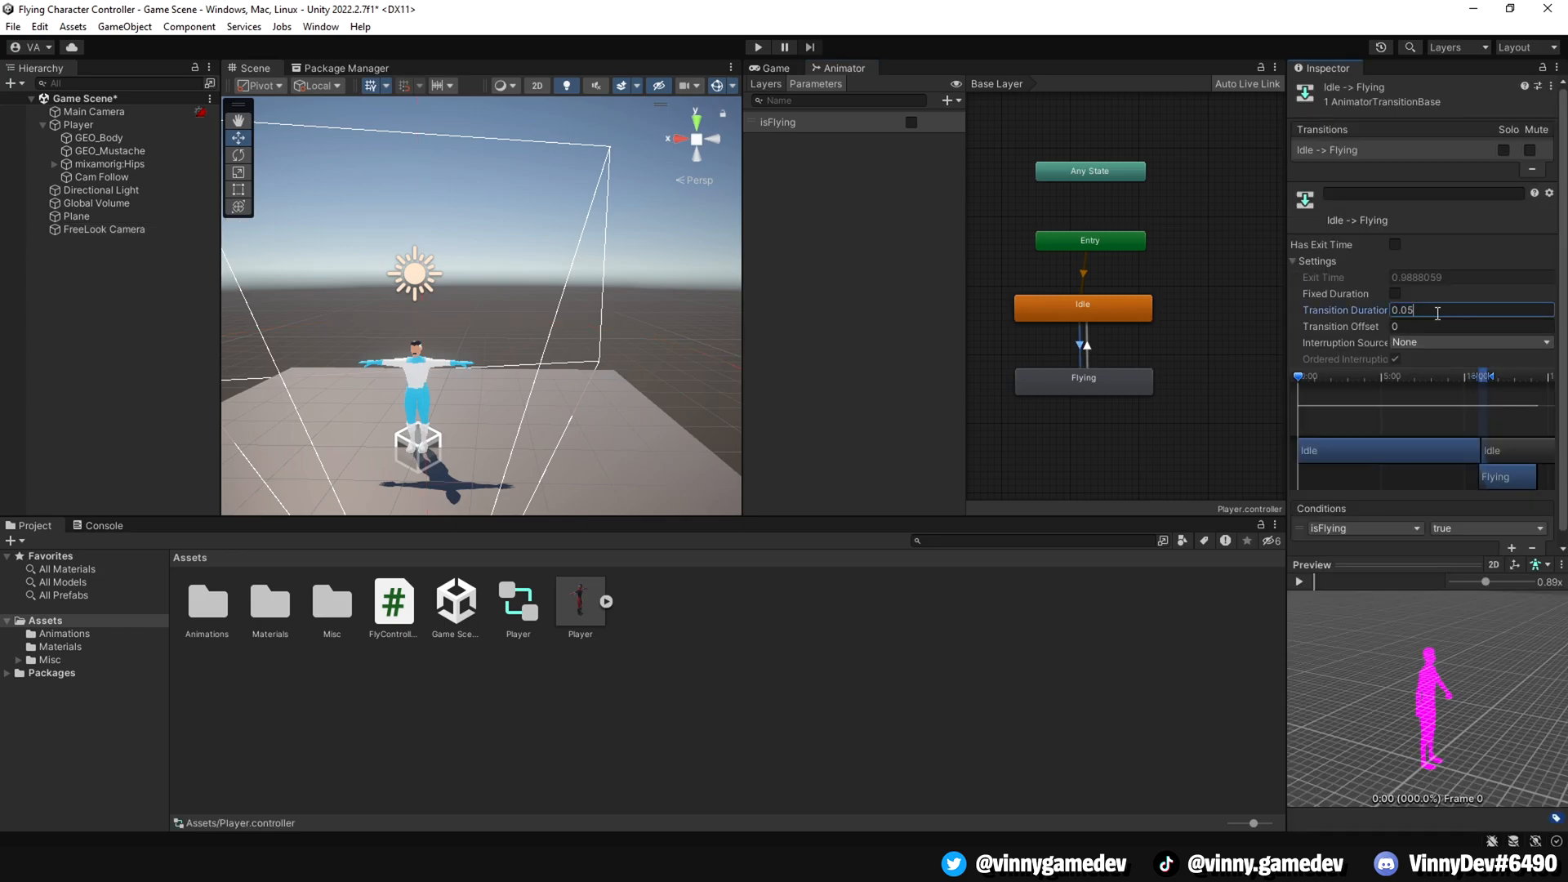
pyautogui.write('0.01')
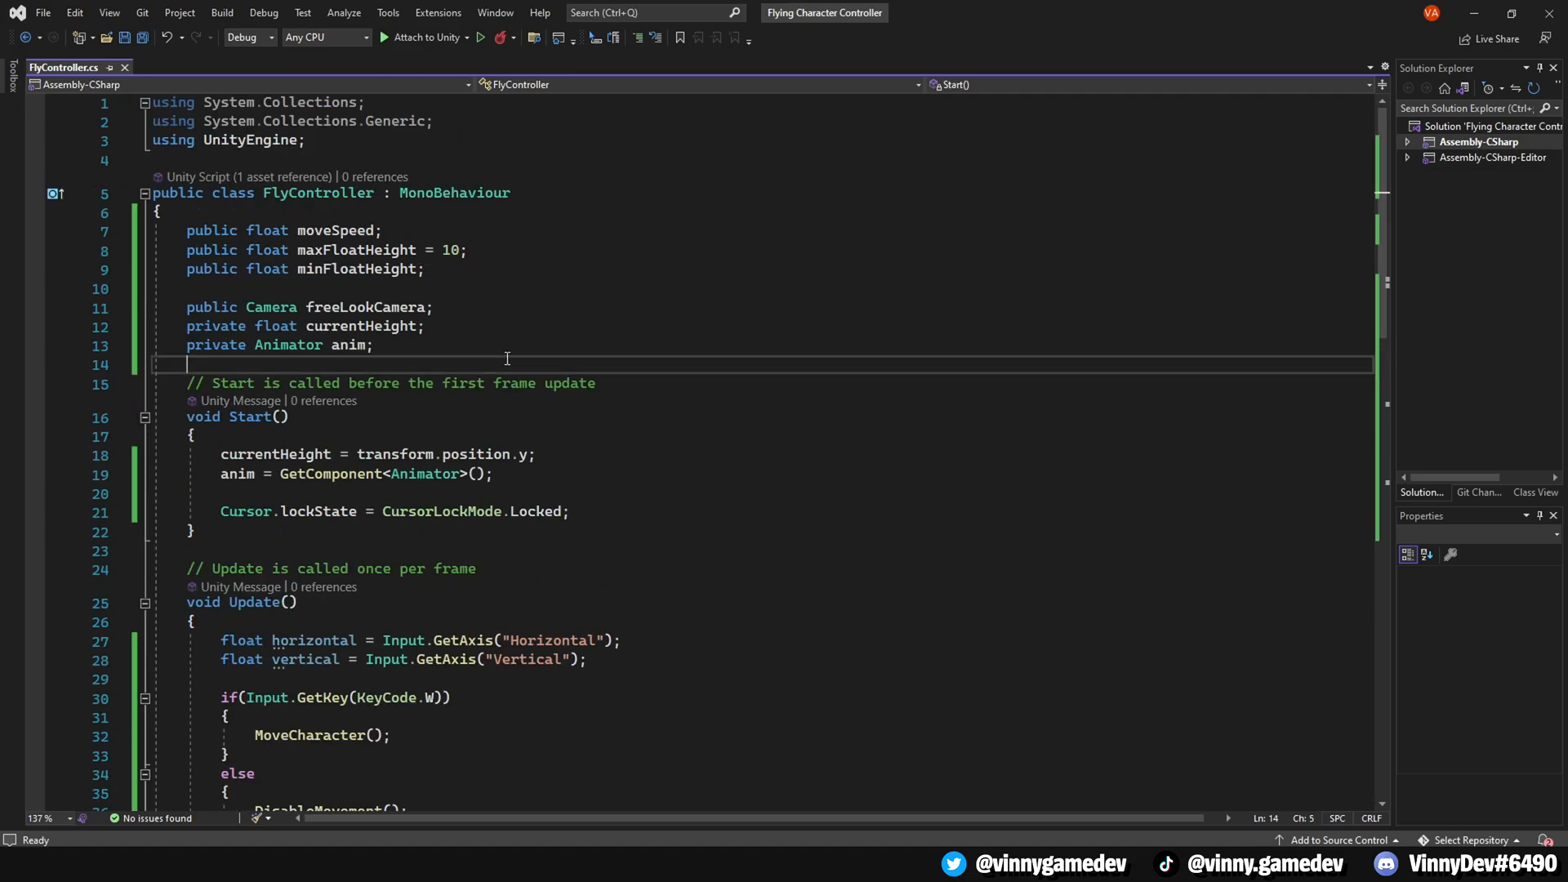
# - Declare private float xRotation and set it in Update from freeLookCamera.transform.rotation.eulerAngles
pyautogui.write('private float xRotation;')
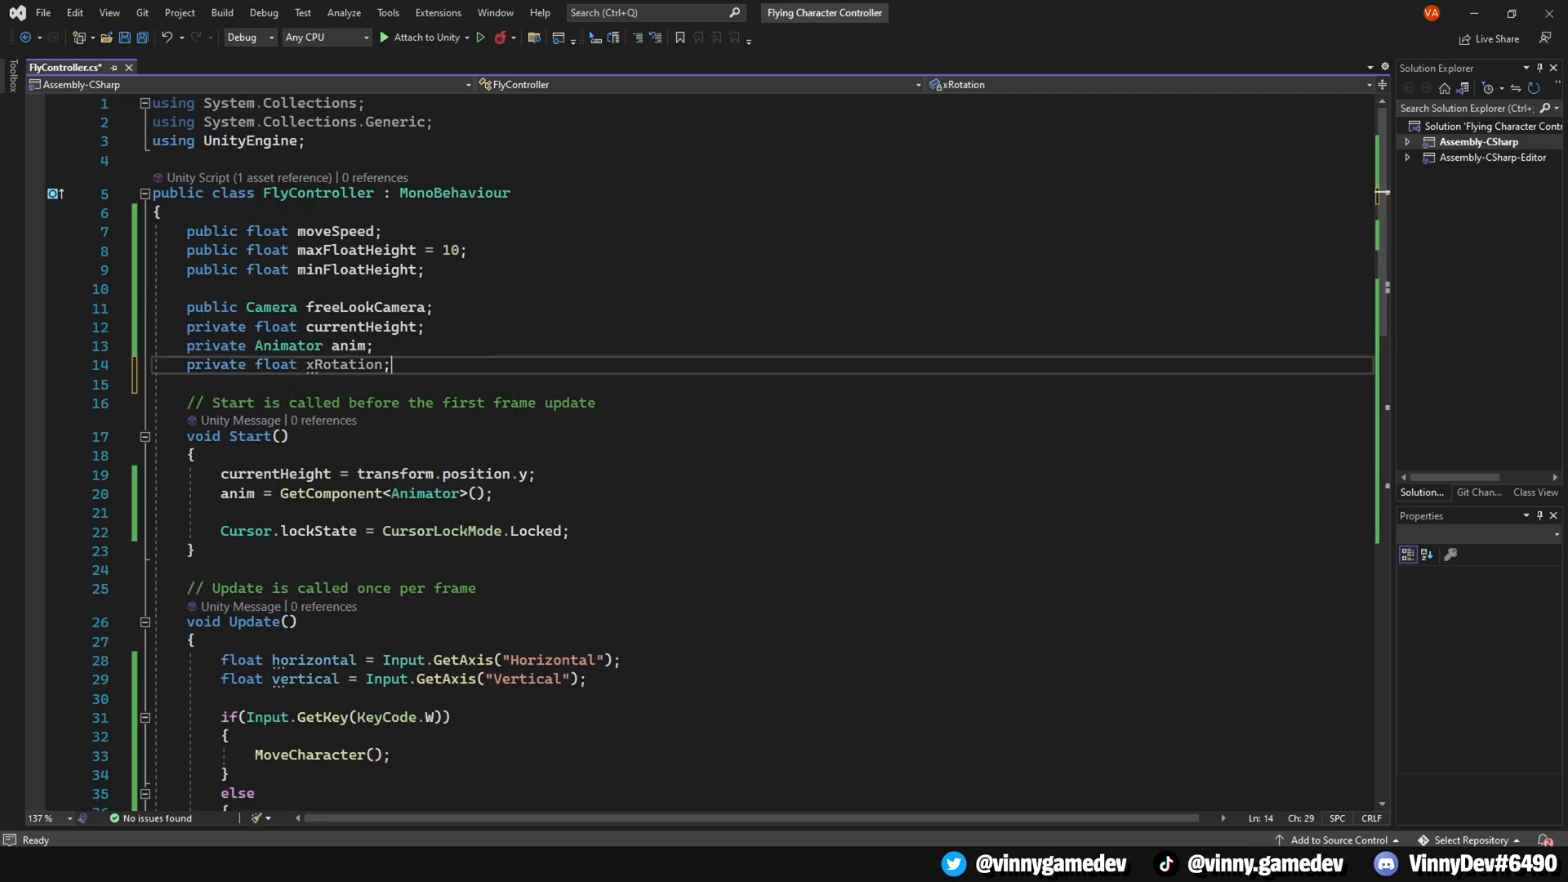
pyautogui.write('xRotation')
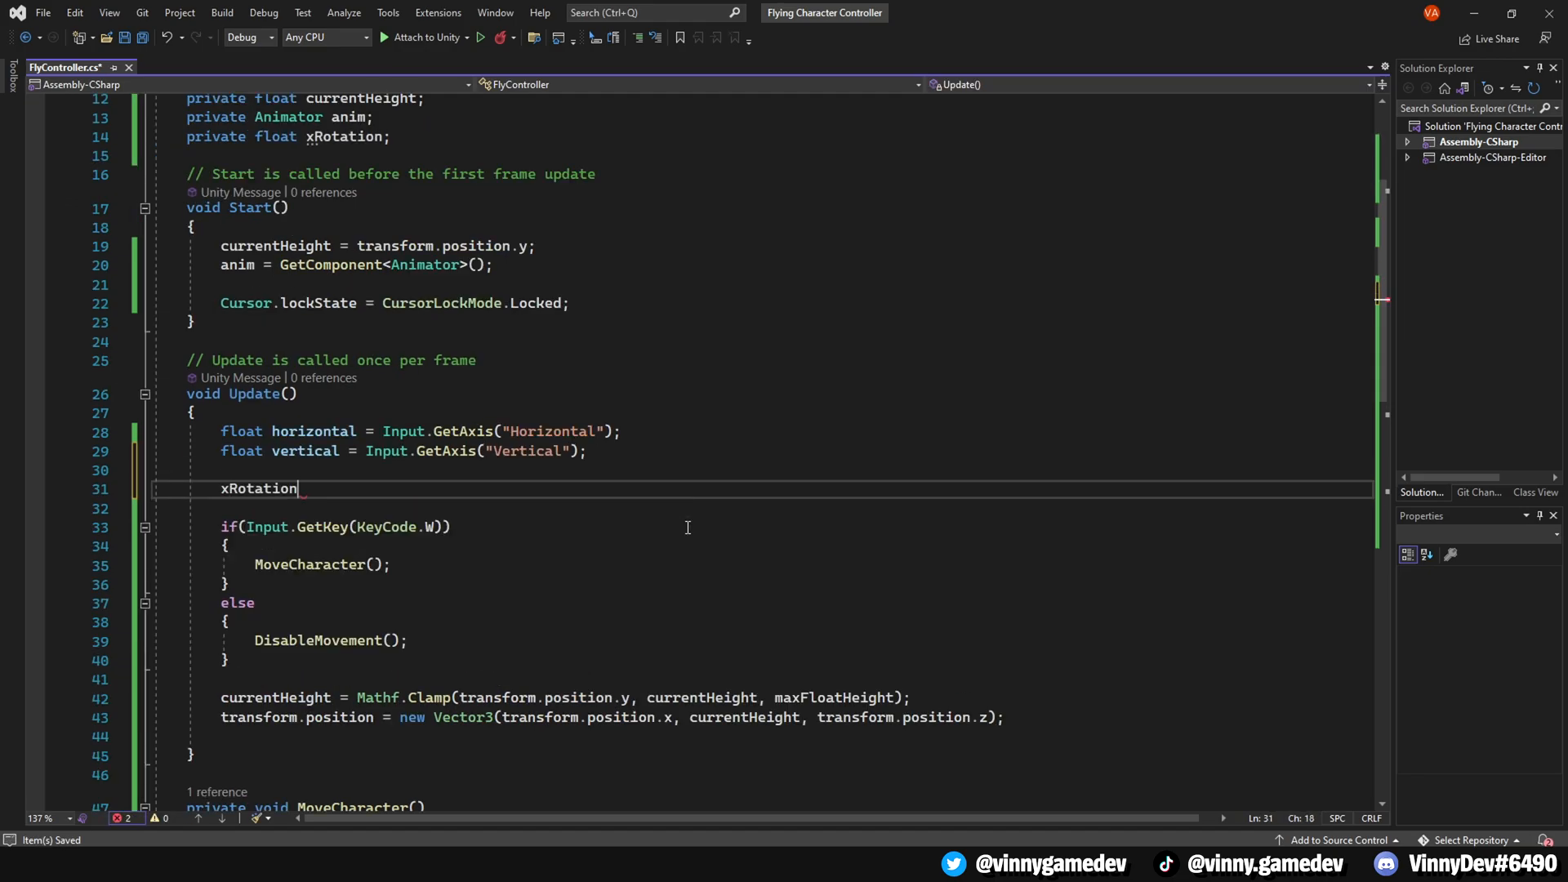
pyautogui.write('= freeLookCamera.transform.rotat')
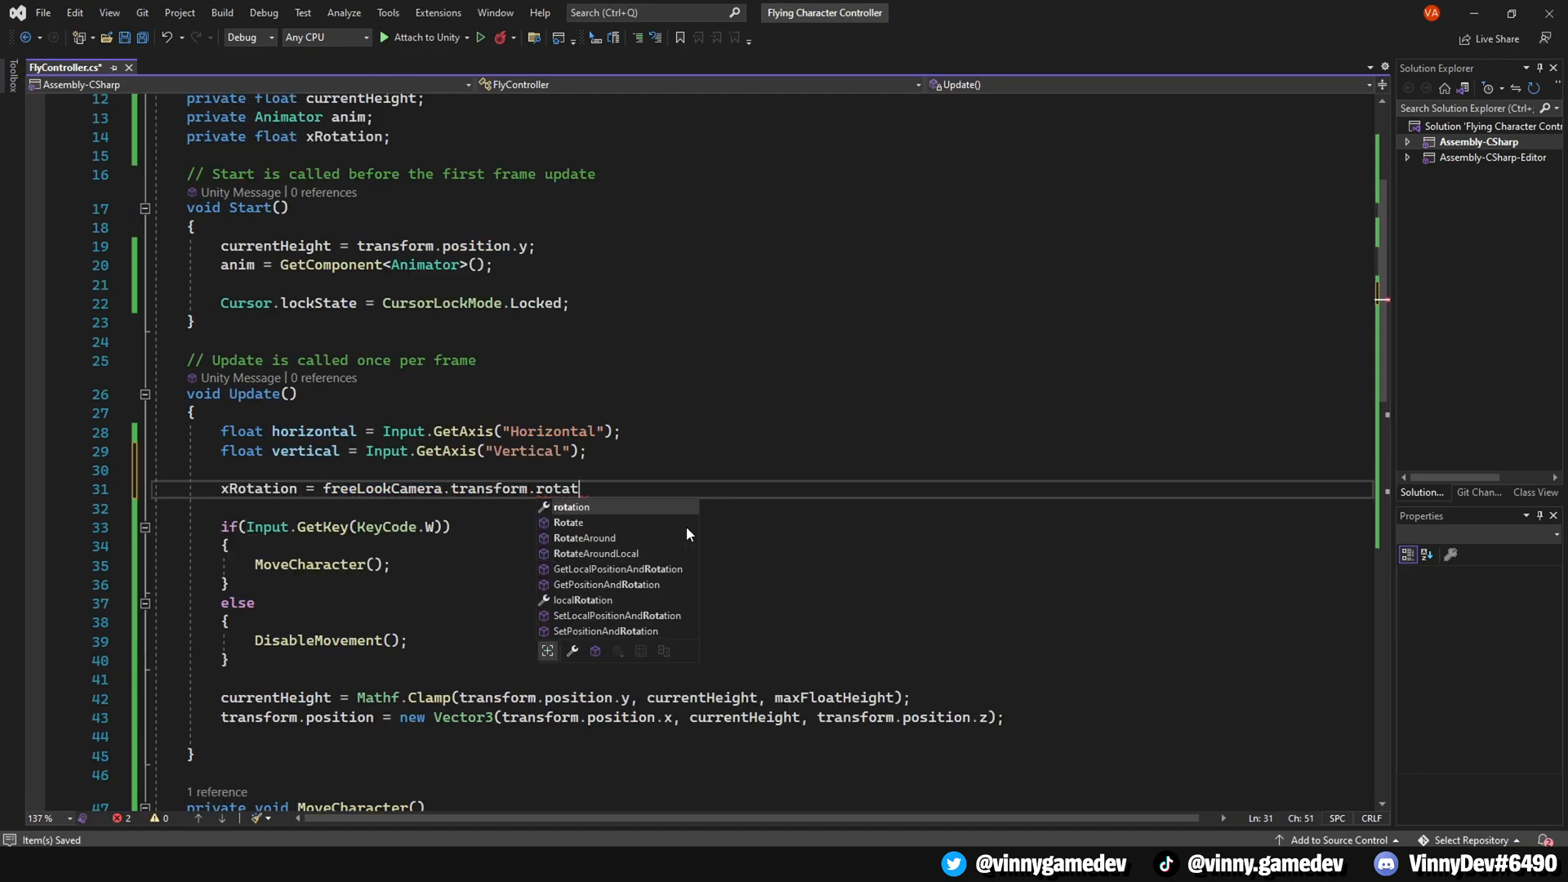
pyautogui.write('ion.eulerAngles.magnitude,')
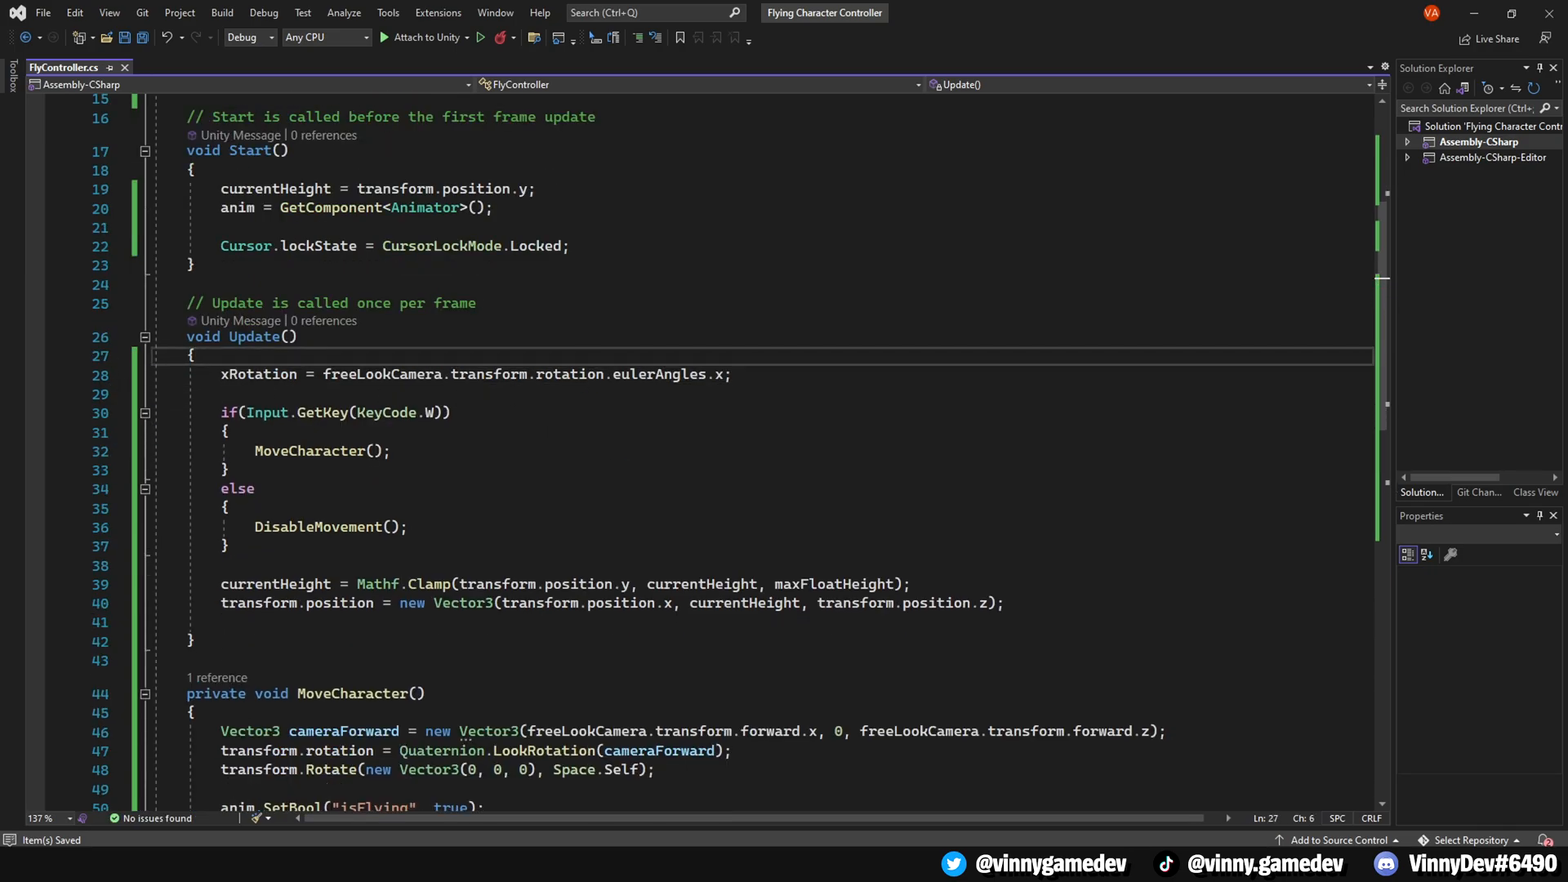
pyautogui.scroll(-3)
pyautogui.write('using Cinemachine;')
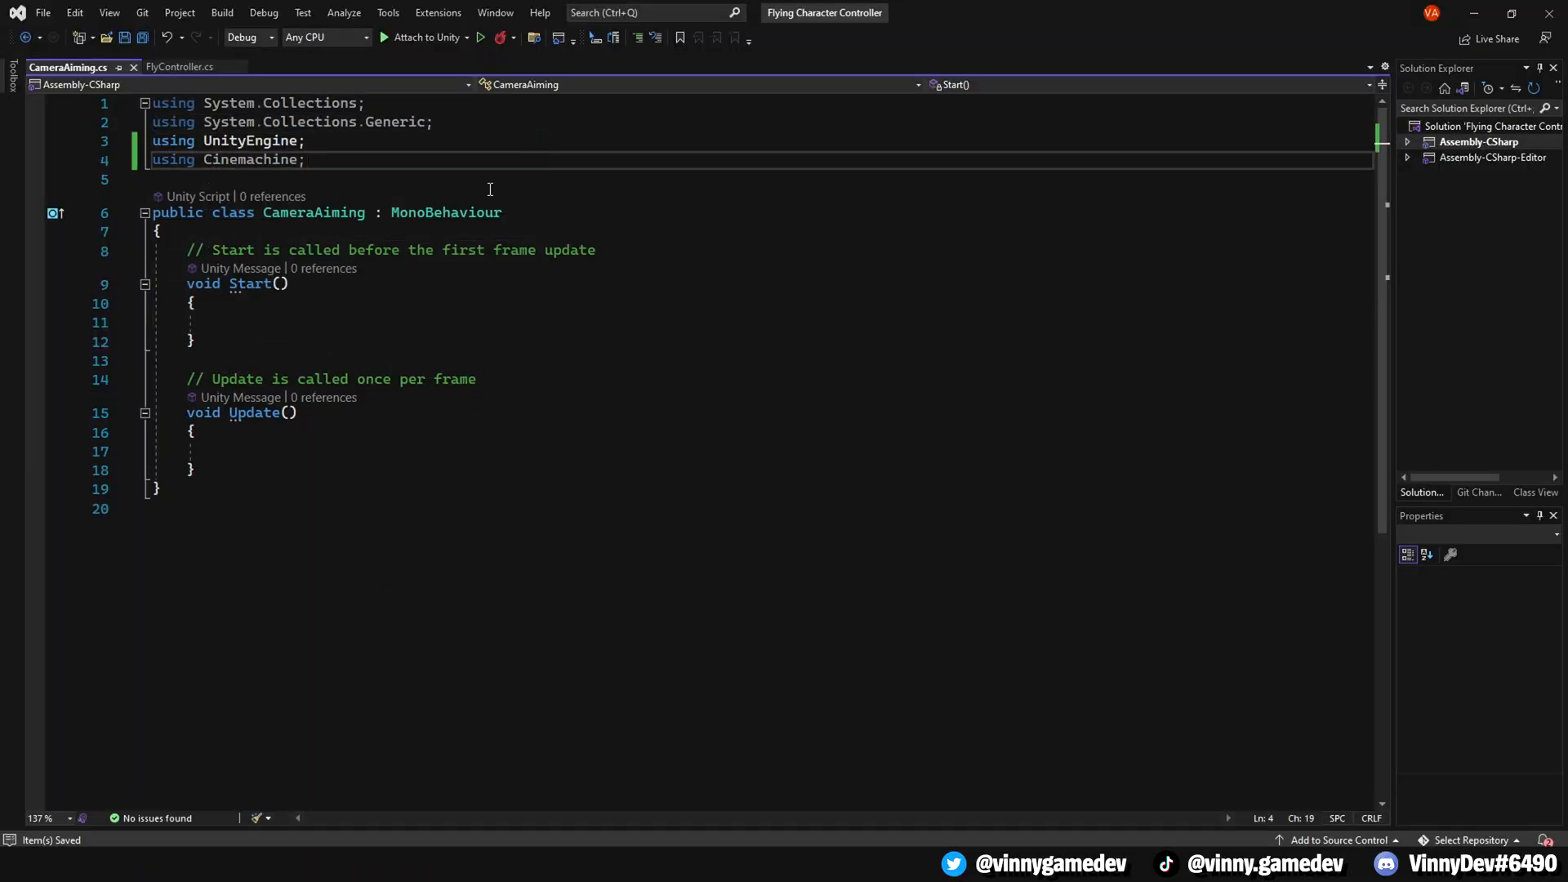
# - Declare public CinemachineFreeLook freeLookCamera, zoomSpeed = 5, startFOV and zoomedOutFOV fields
pyautogui.write('public vo')
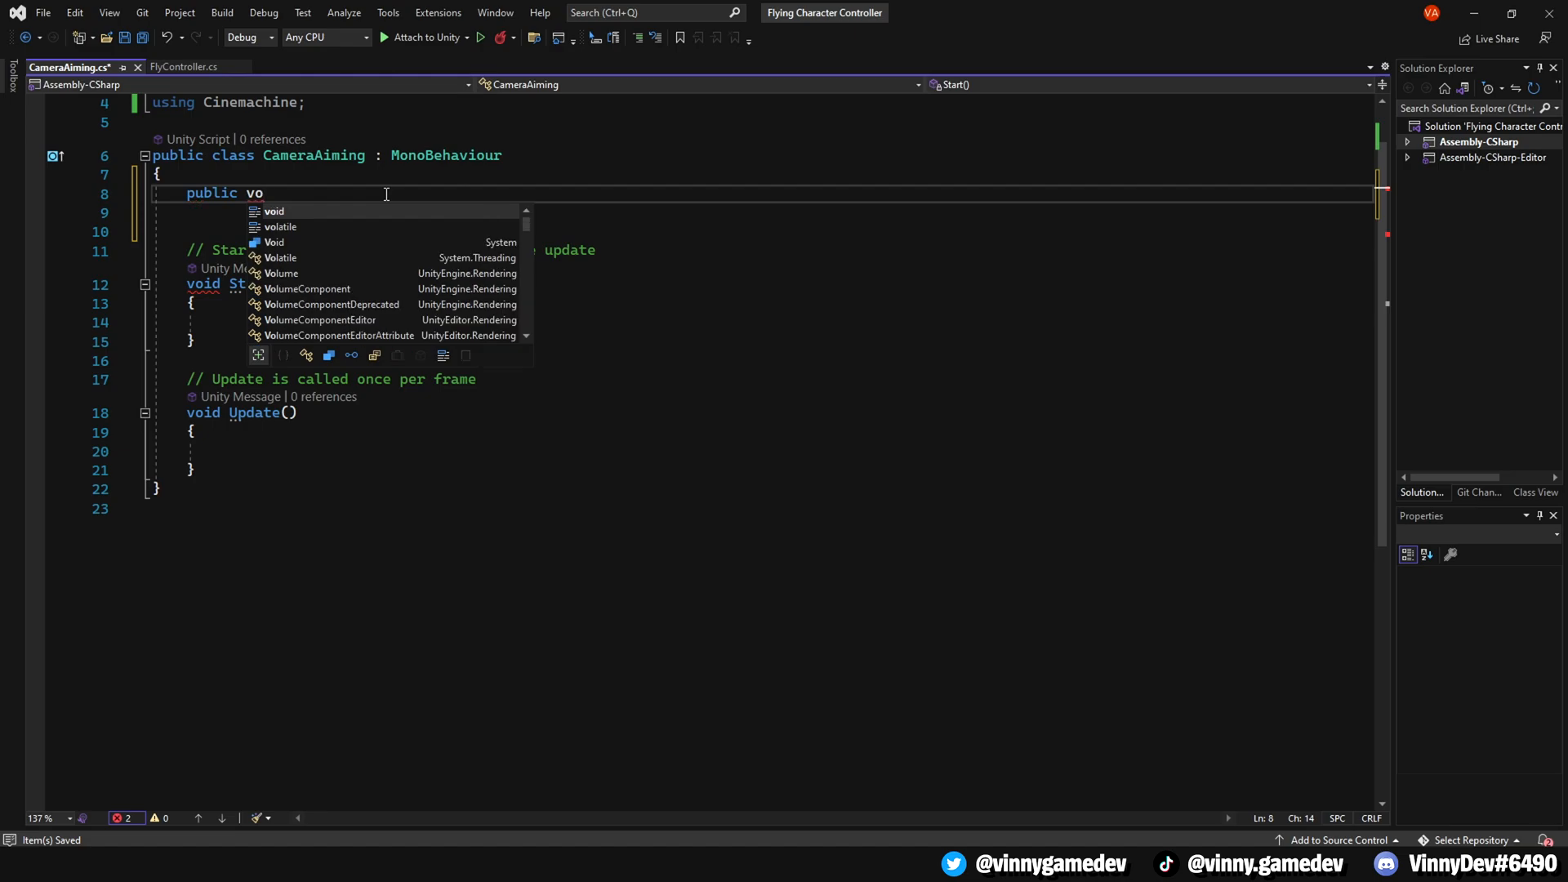
pyautogui.write('CinemachineFreeLook')
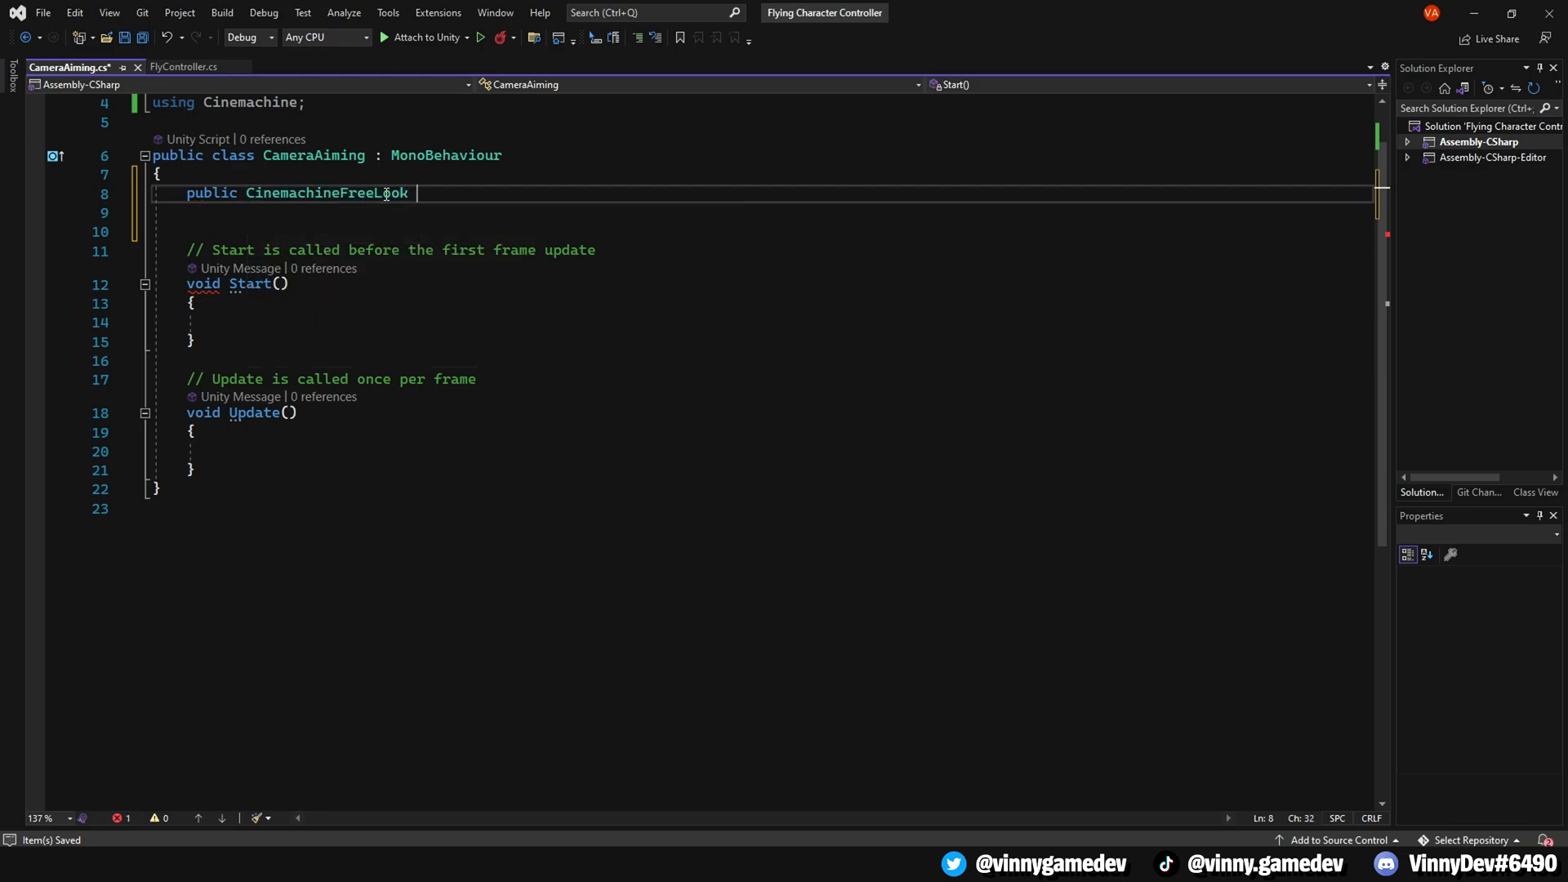
pyautogui.write('freeLookCamera;')
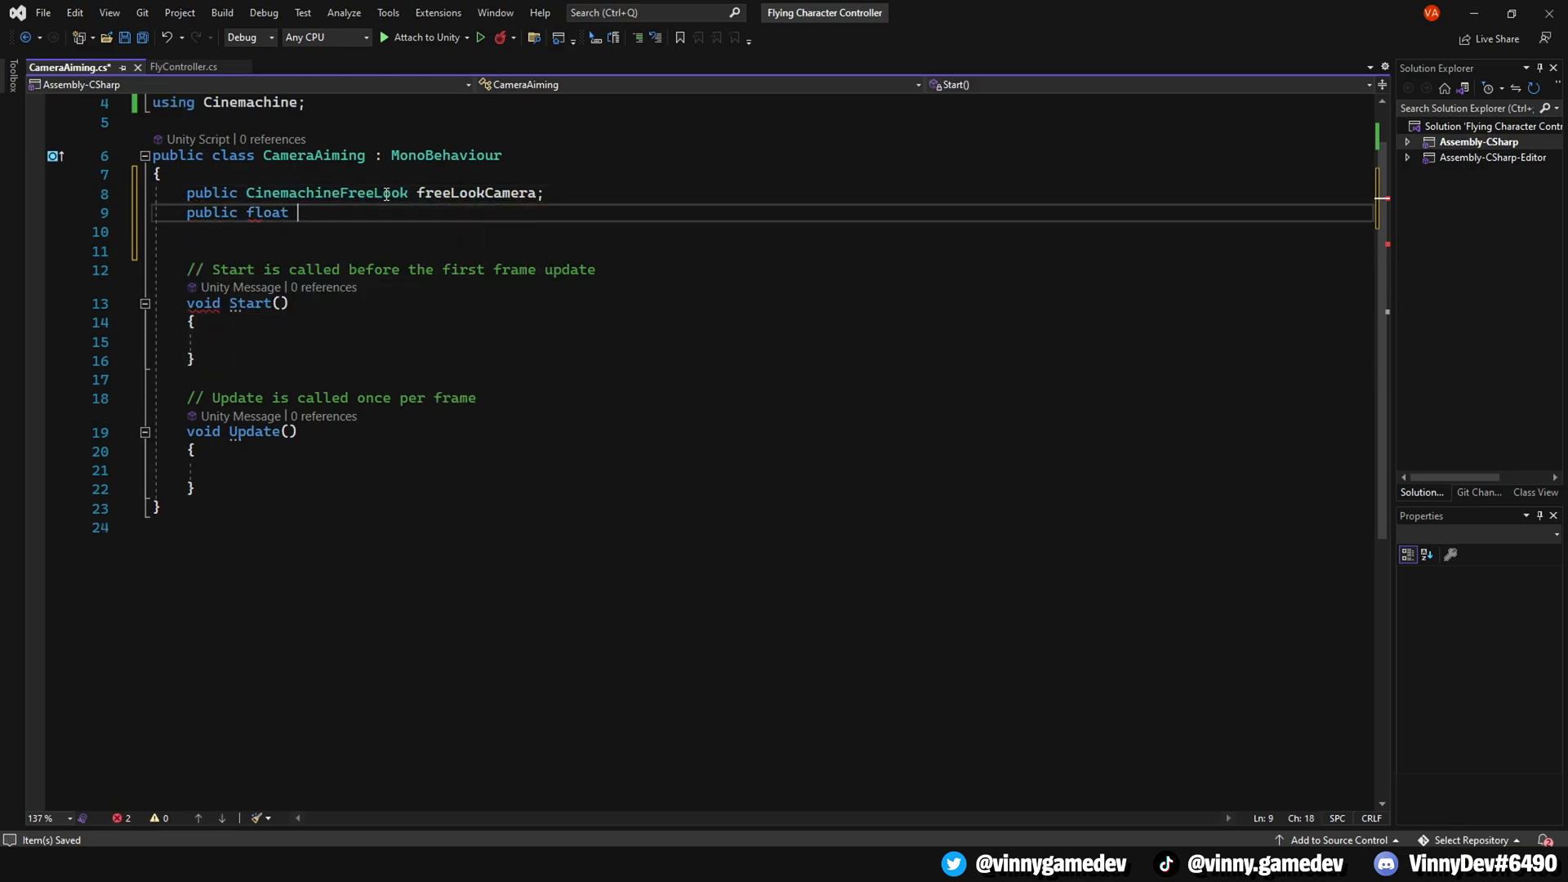
pyautogui.write('zoomSpeed = 5;')
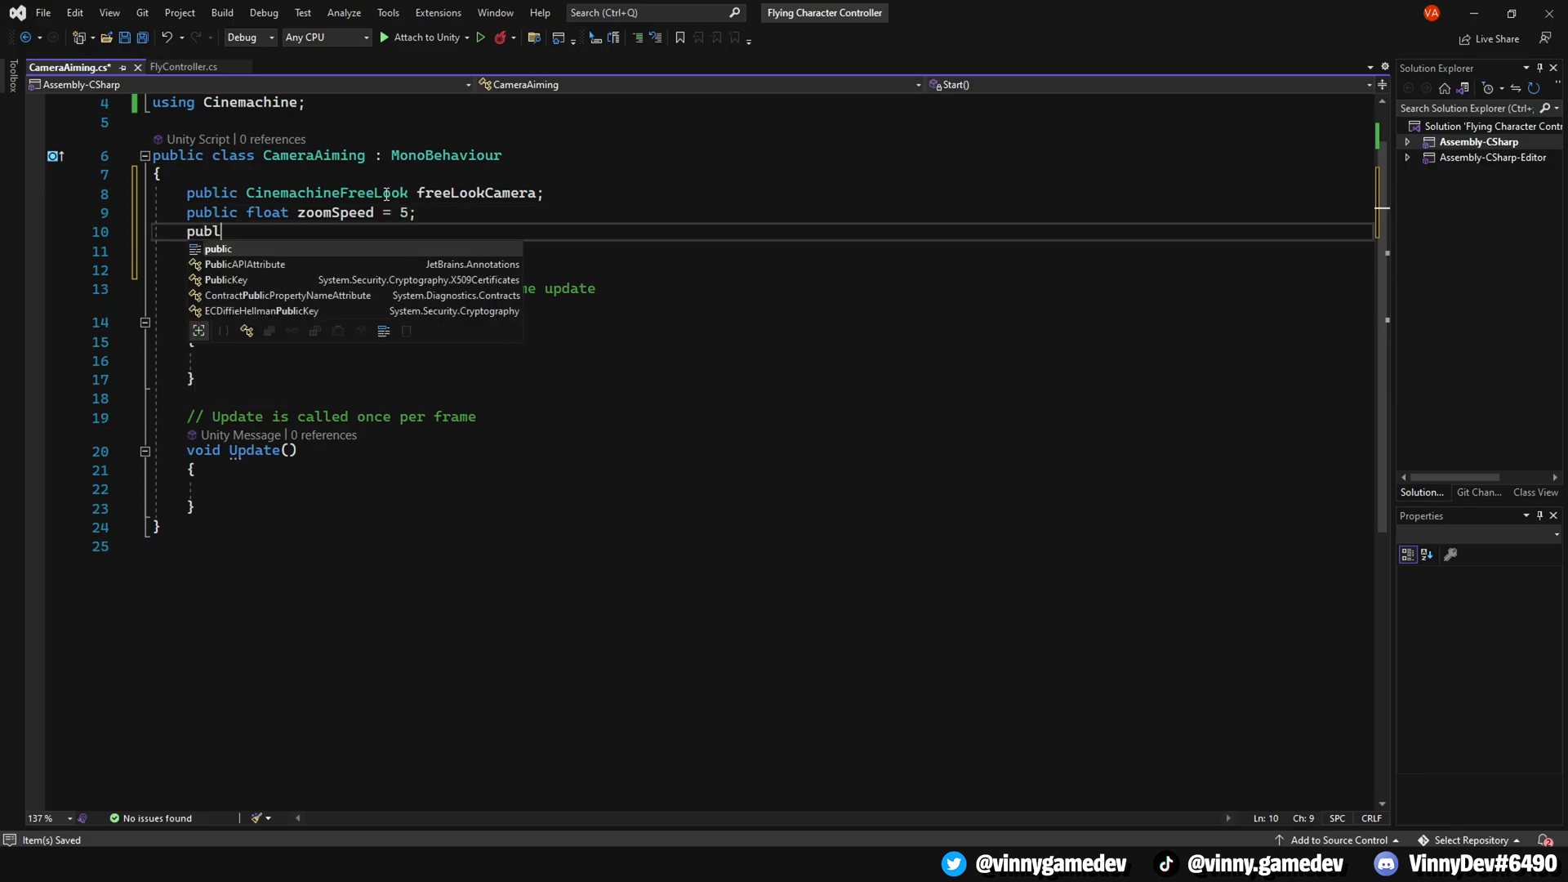
pyautogui.write('ic float startFOV;')
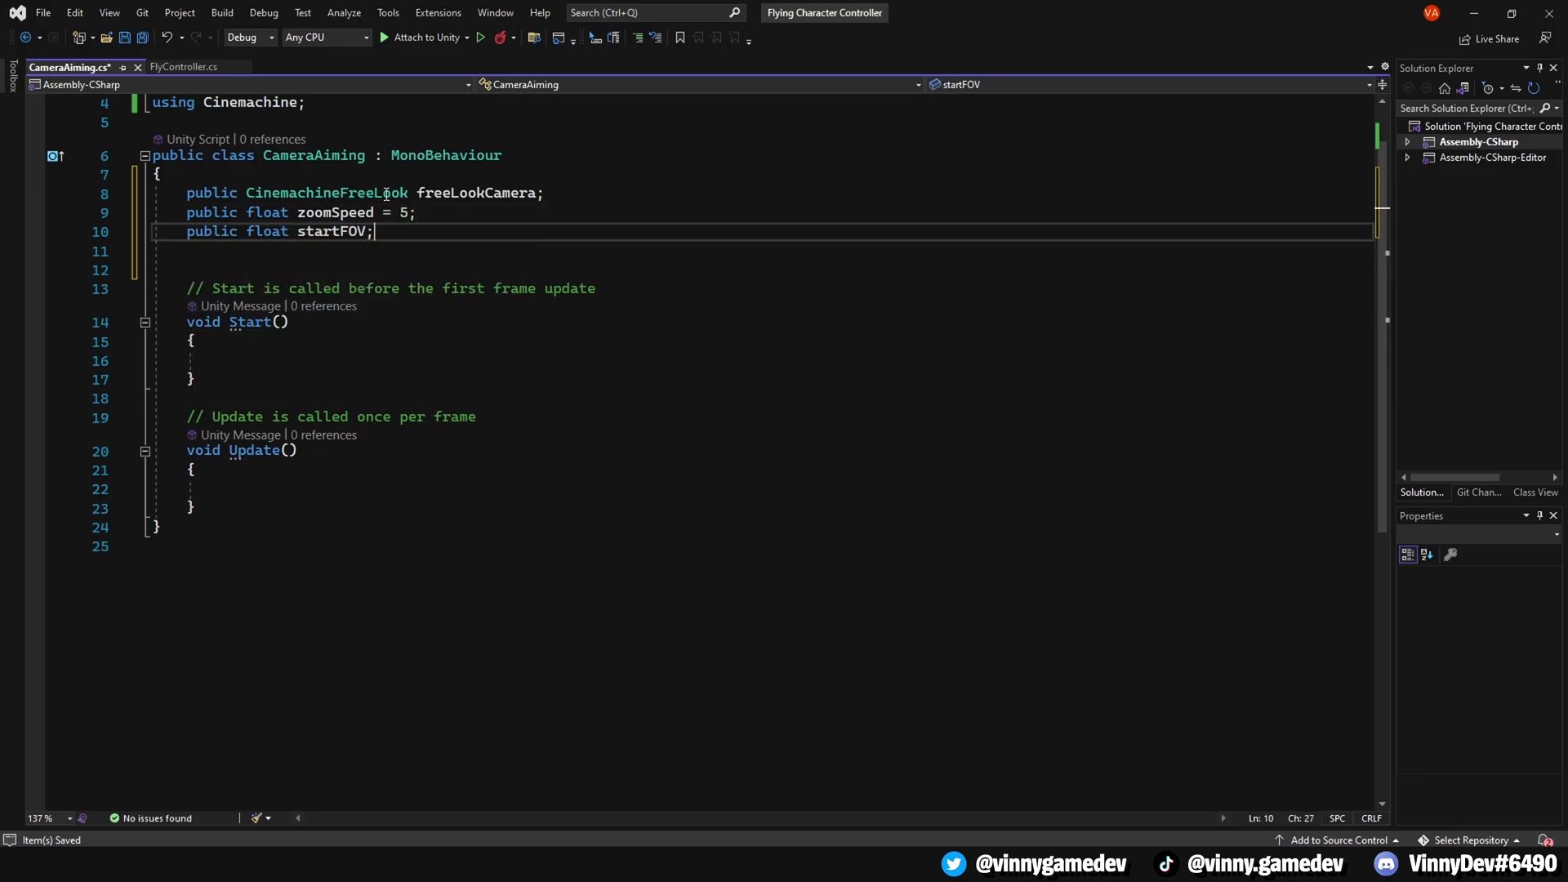
pyautogui.write('public float zoomedOutFOV;')
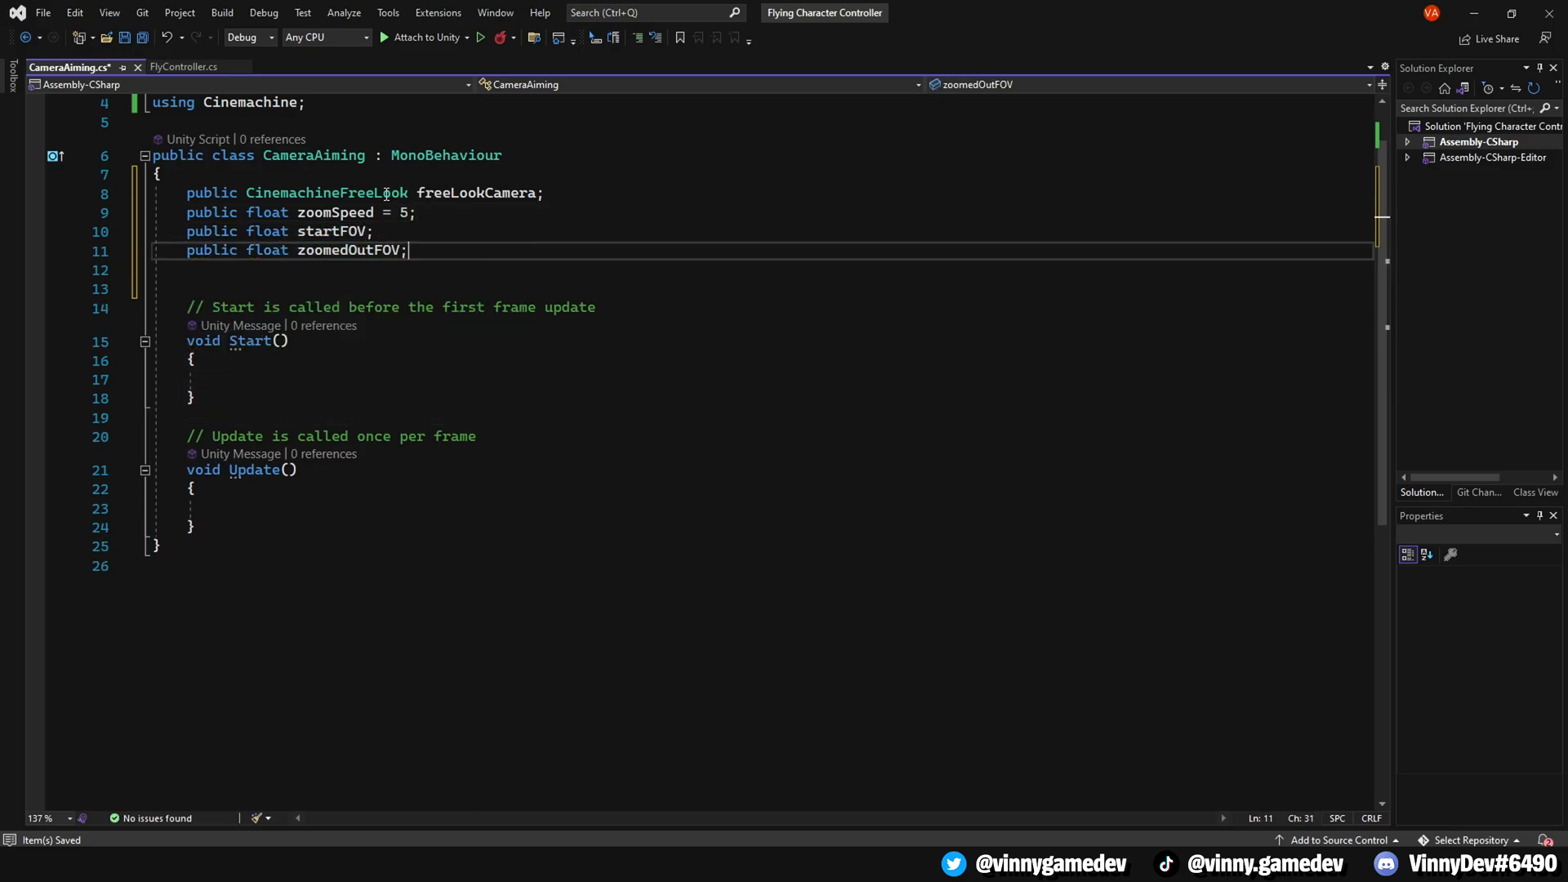
# - Declare public offSetStart and offSetEnd plus private targetFOV, targetOffset and isZoomingOut fields
pyautogui.write('public float offSetStart;')
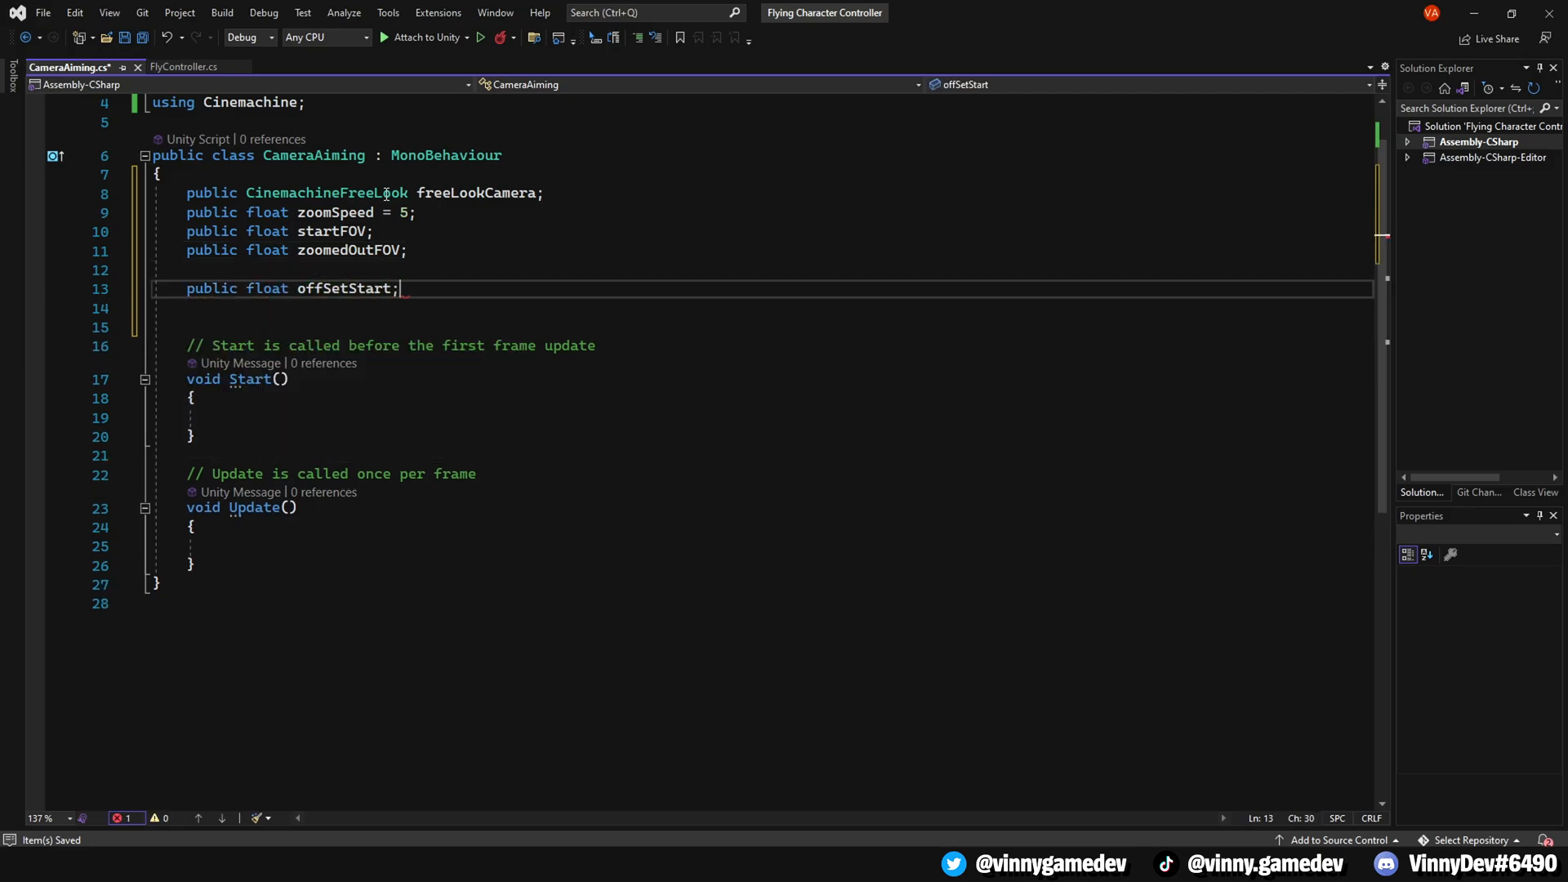
pyautogui.write('public float offSetEnd;')
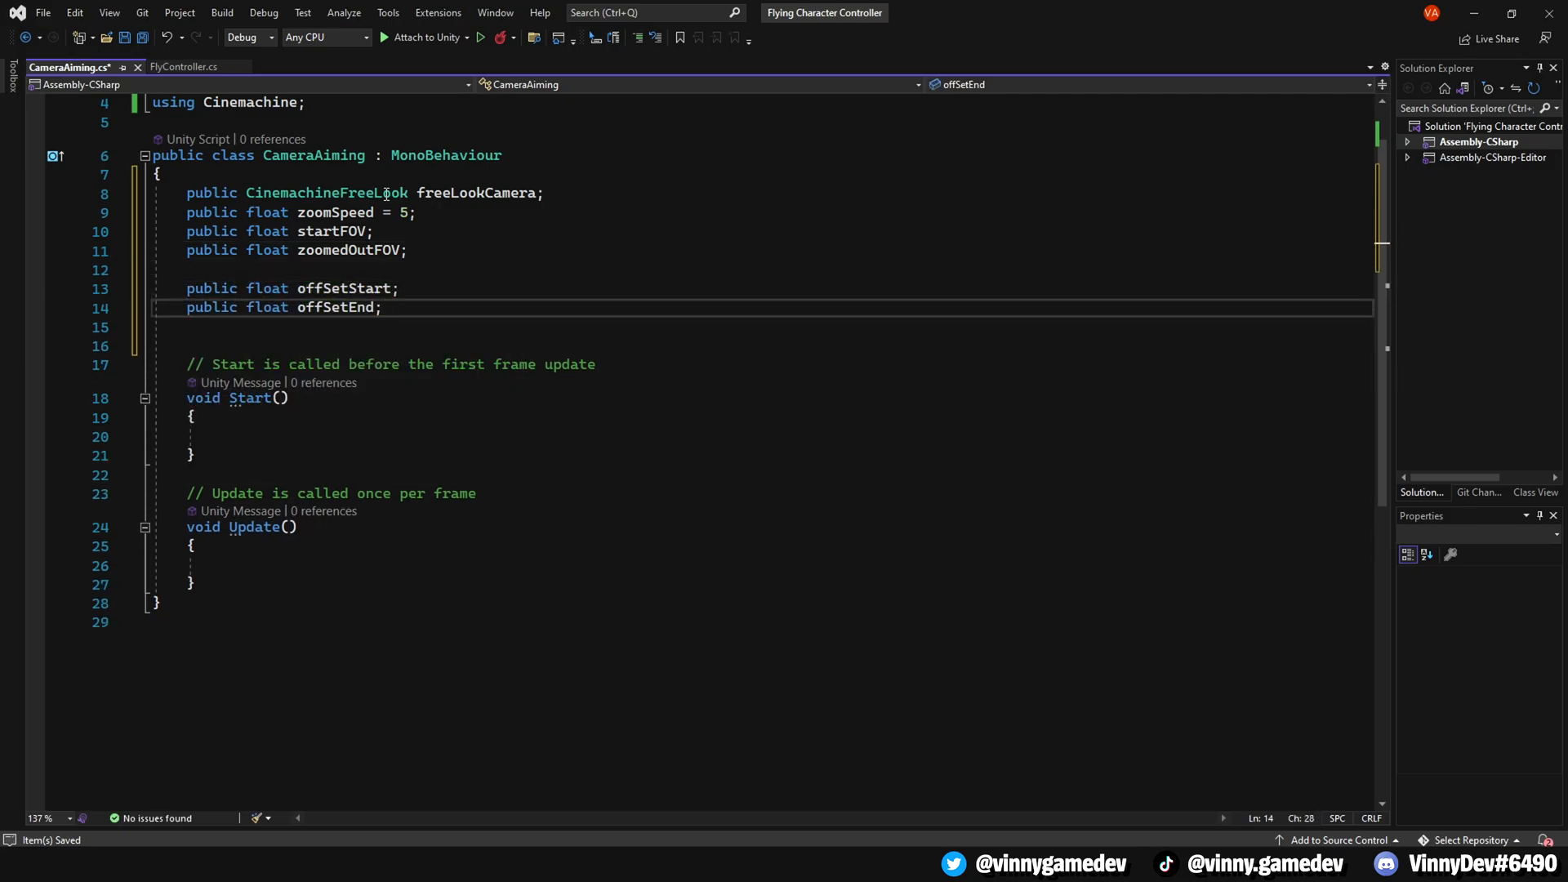
pyautogui.write('private float T')
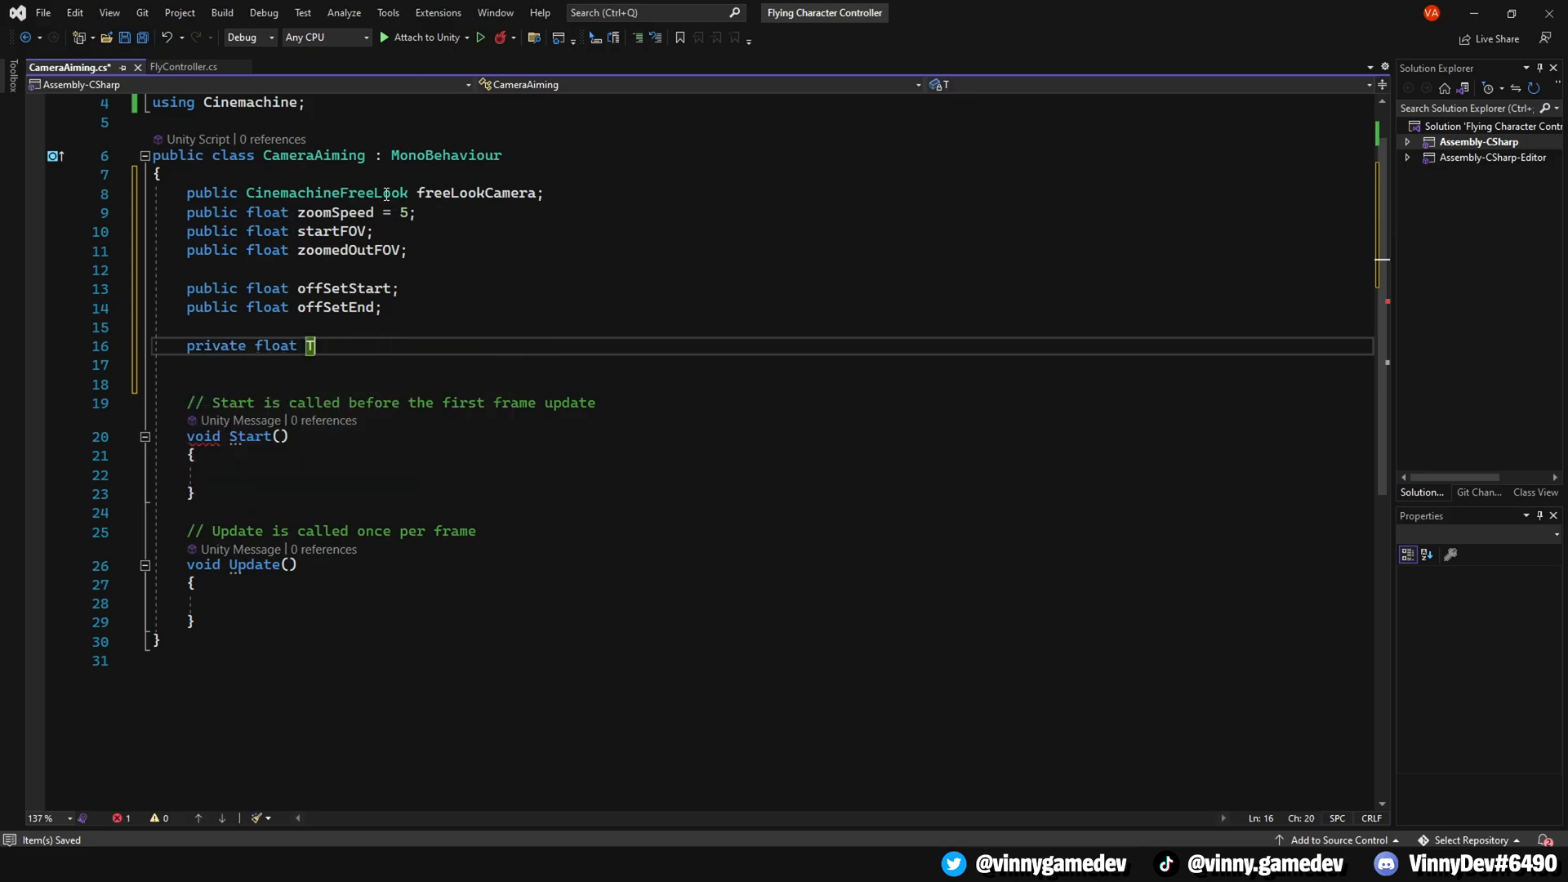
pyautogui.write('argetFOV;')
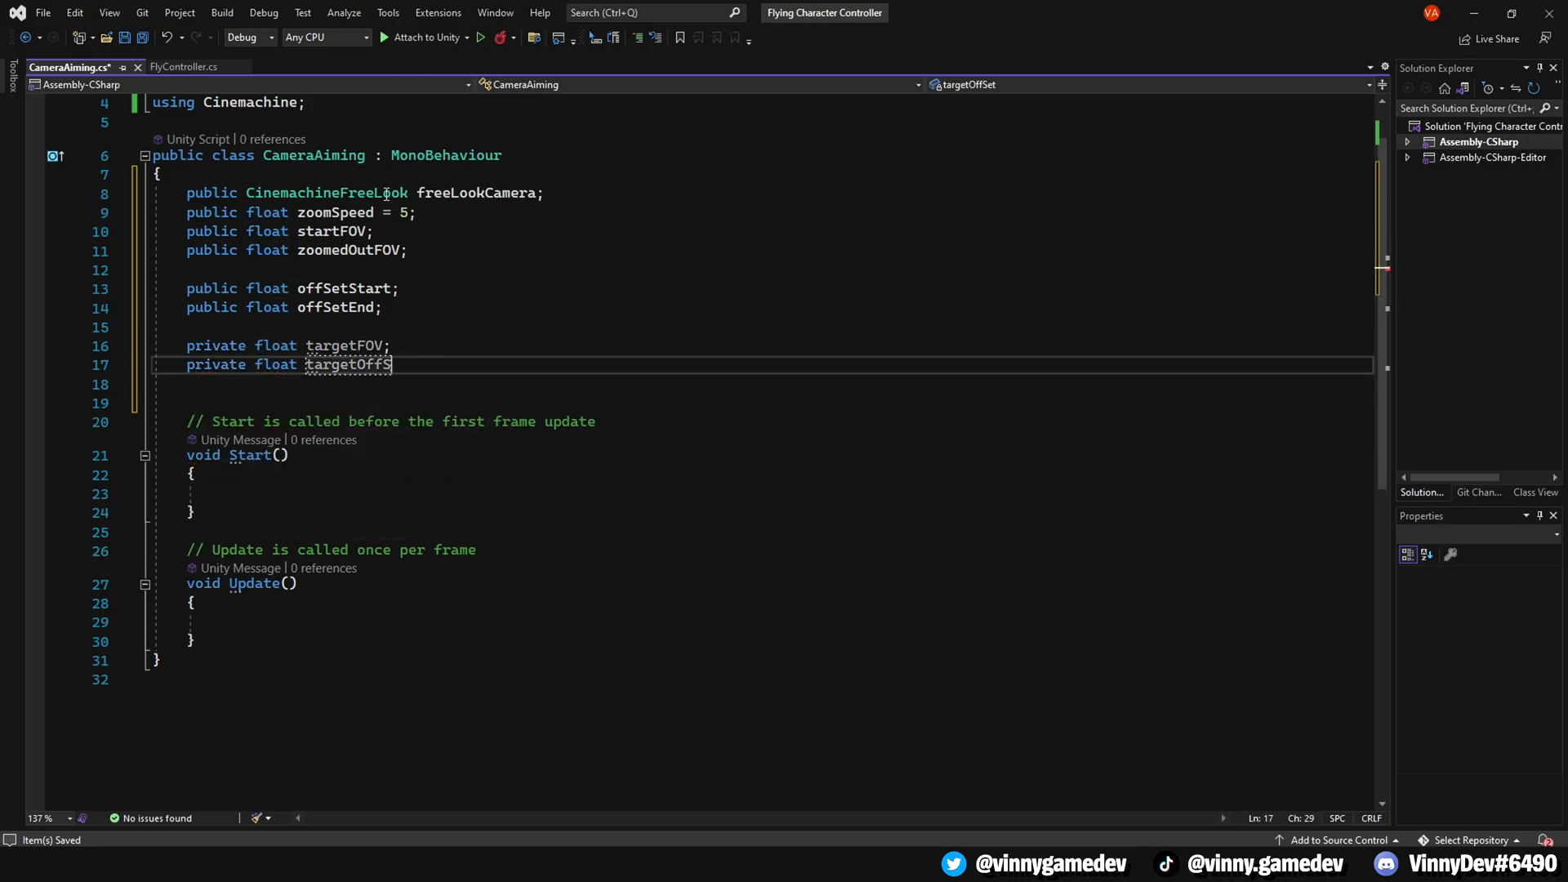
pyautogui.write('et;')
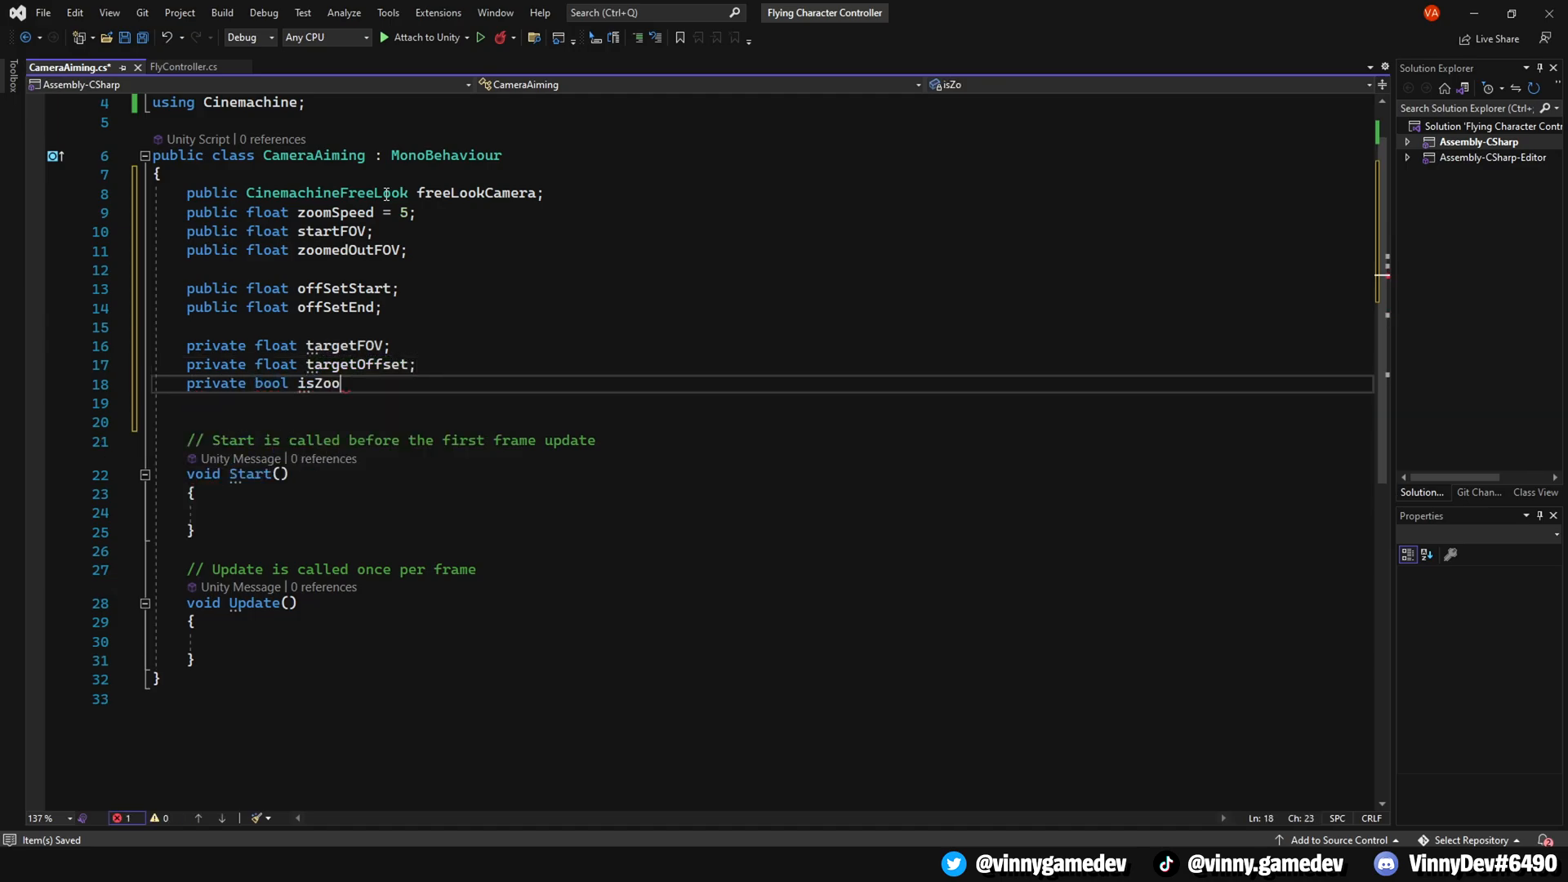
pyautogui.write('mingOut;')
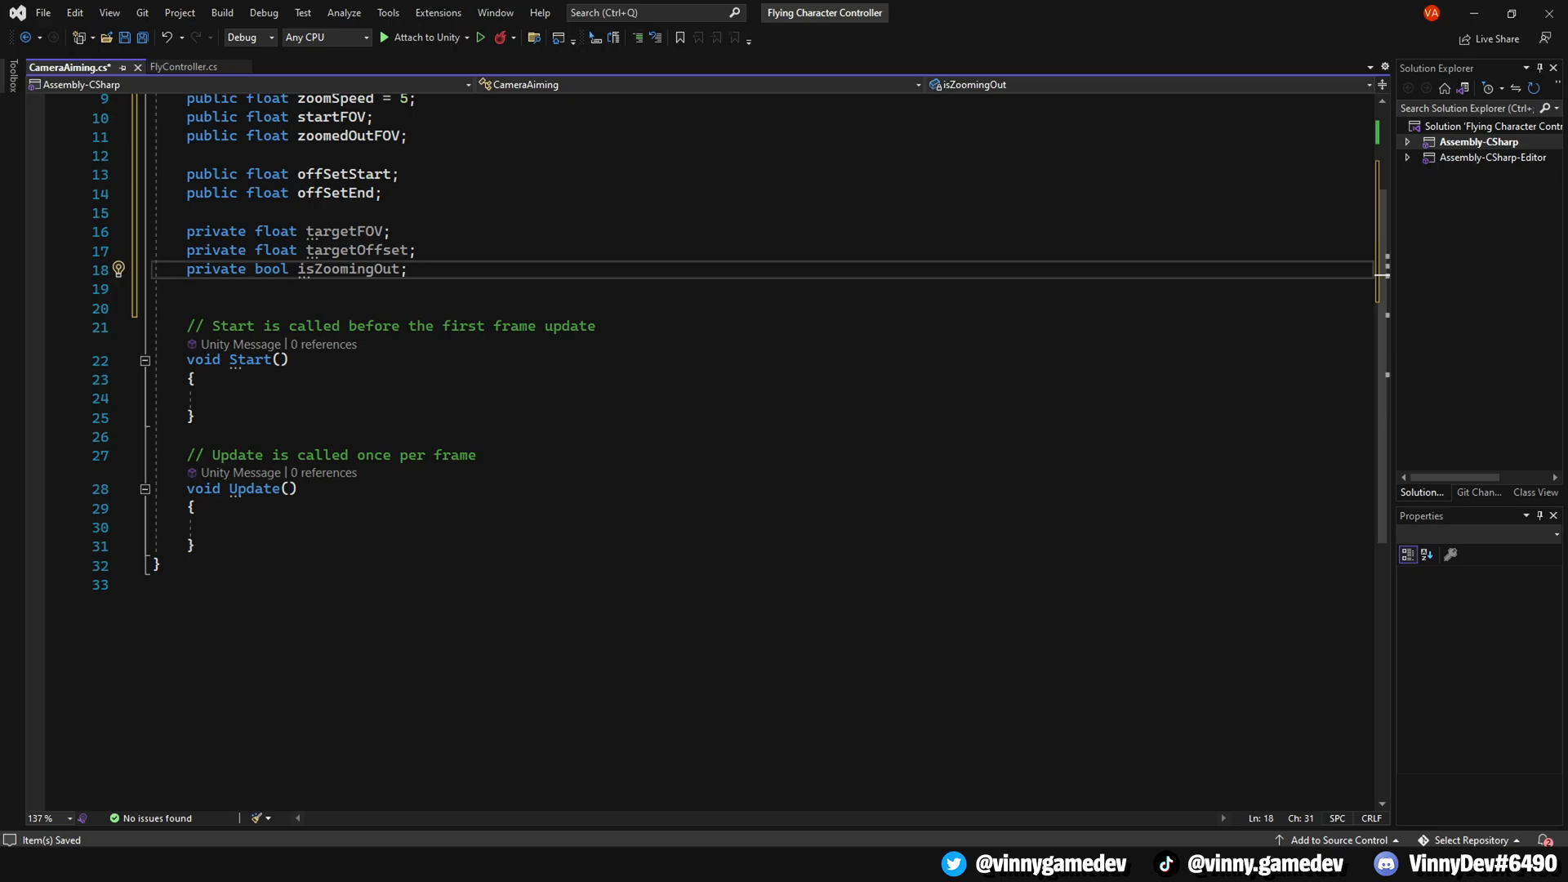
# - Initialise targetFOV in Start and set isZoomingOut from Input.GetKey(KeyCode.W) in Update
pyautogui.write('targetFOV = startFOV;')
pyautogui.write('targetOffset = offSetStart;')
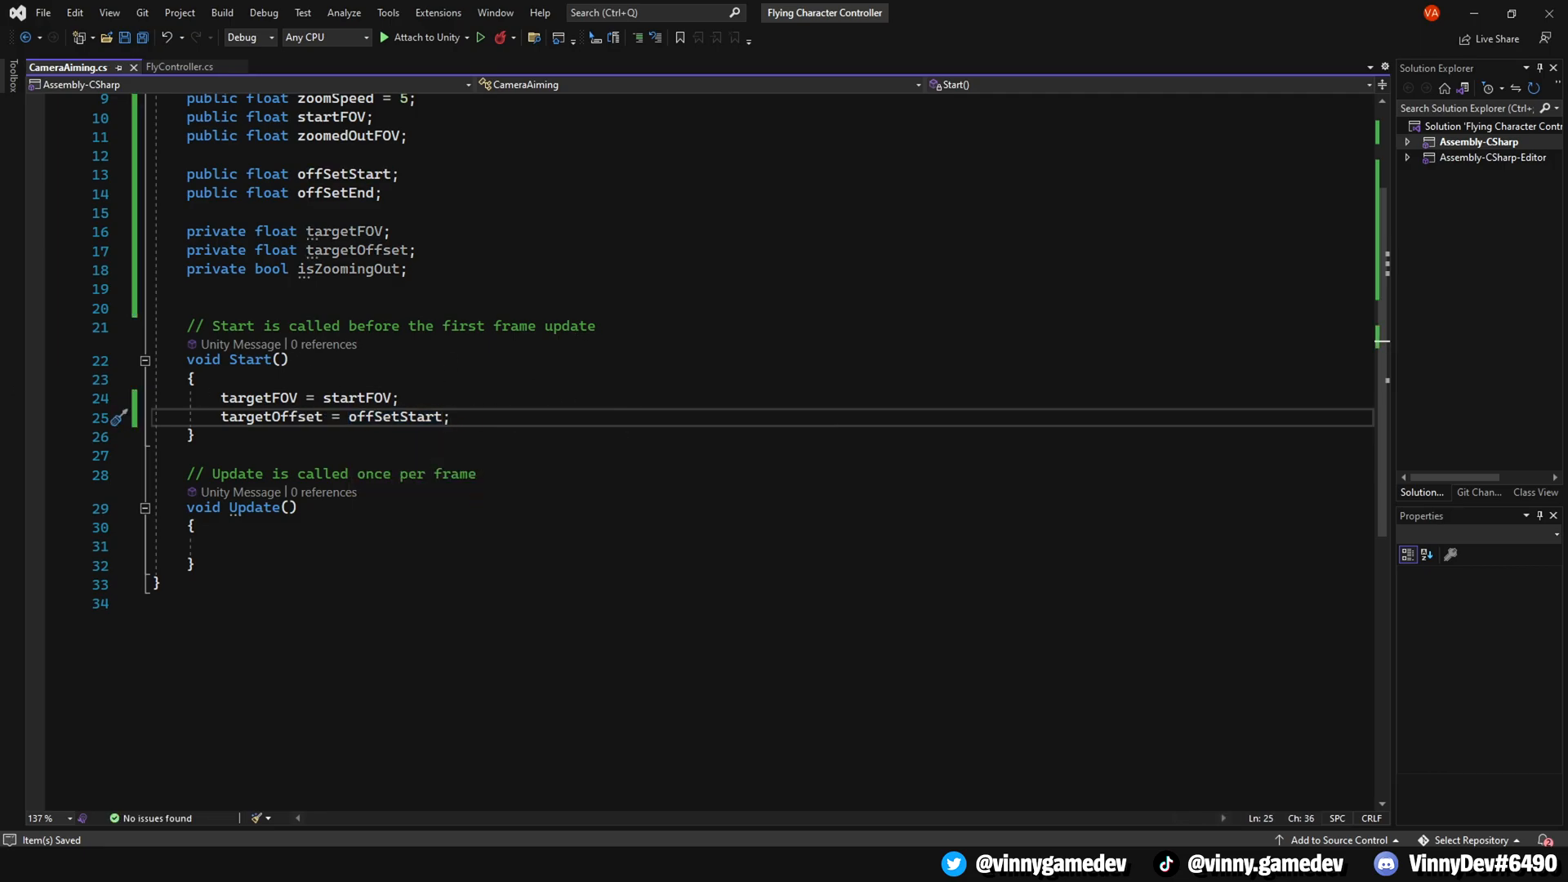
pyautogui.write('isZoomingOut = Input.GetKey(KeyCode.W);')
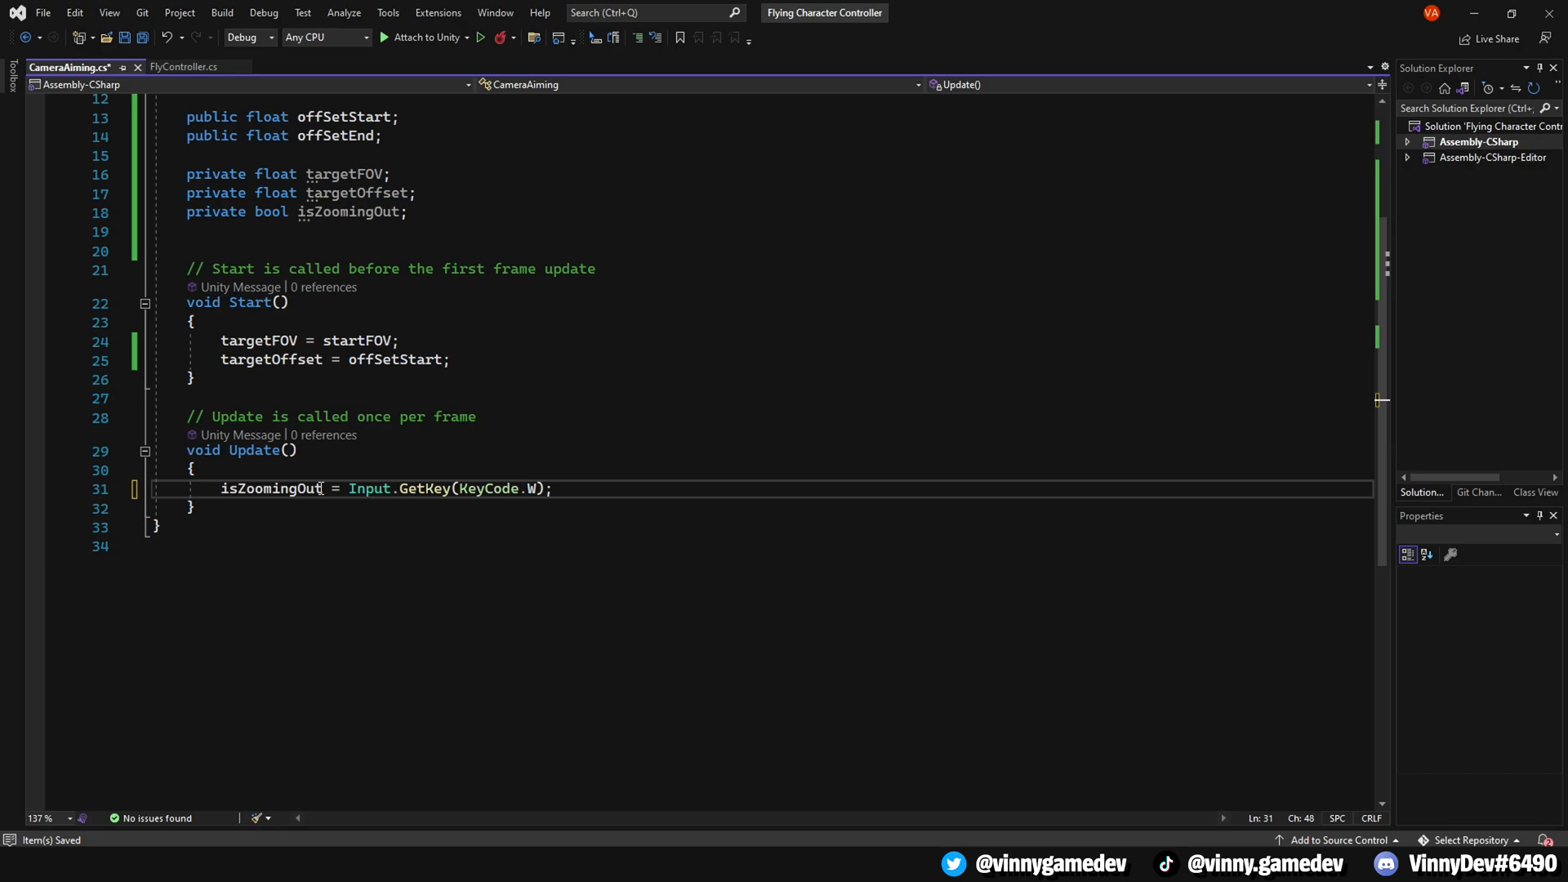
pyautogui.write('tar')
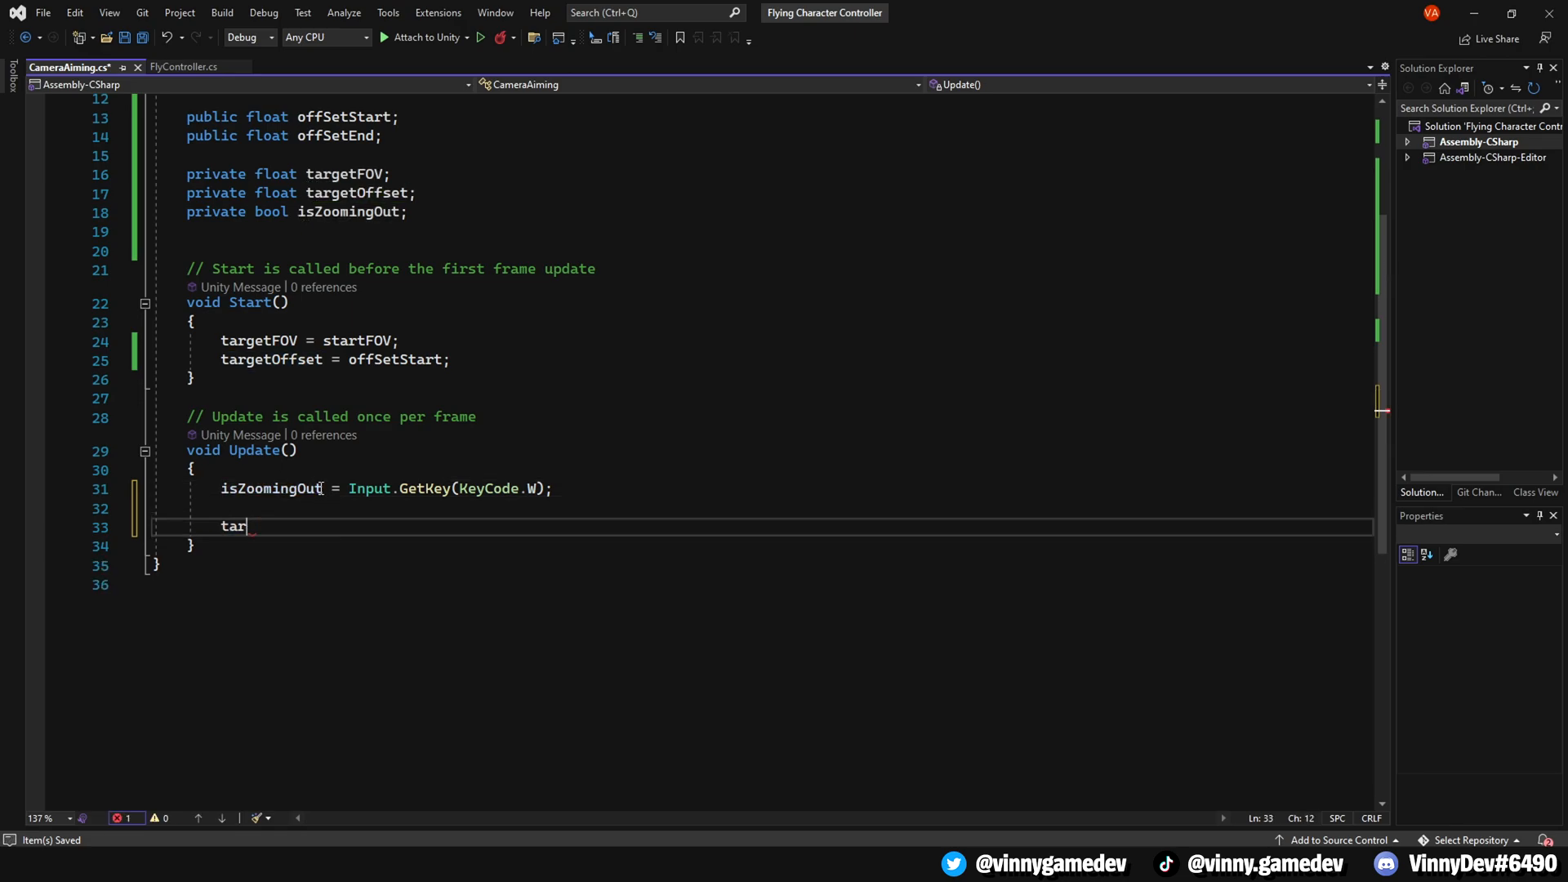
pyautogui.write('getFOV = isZoomingOut ? zoomedOutFOV :')
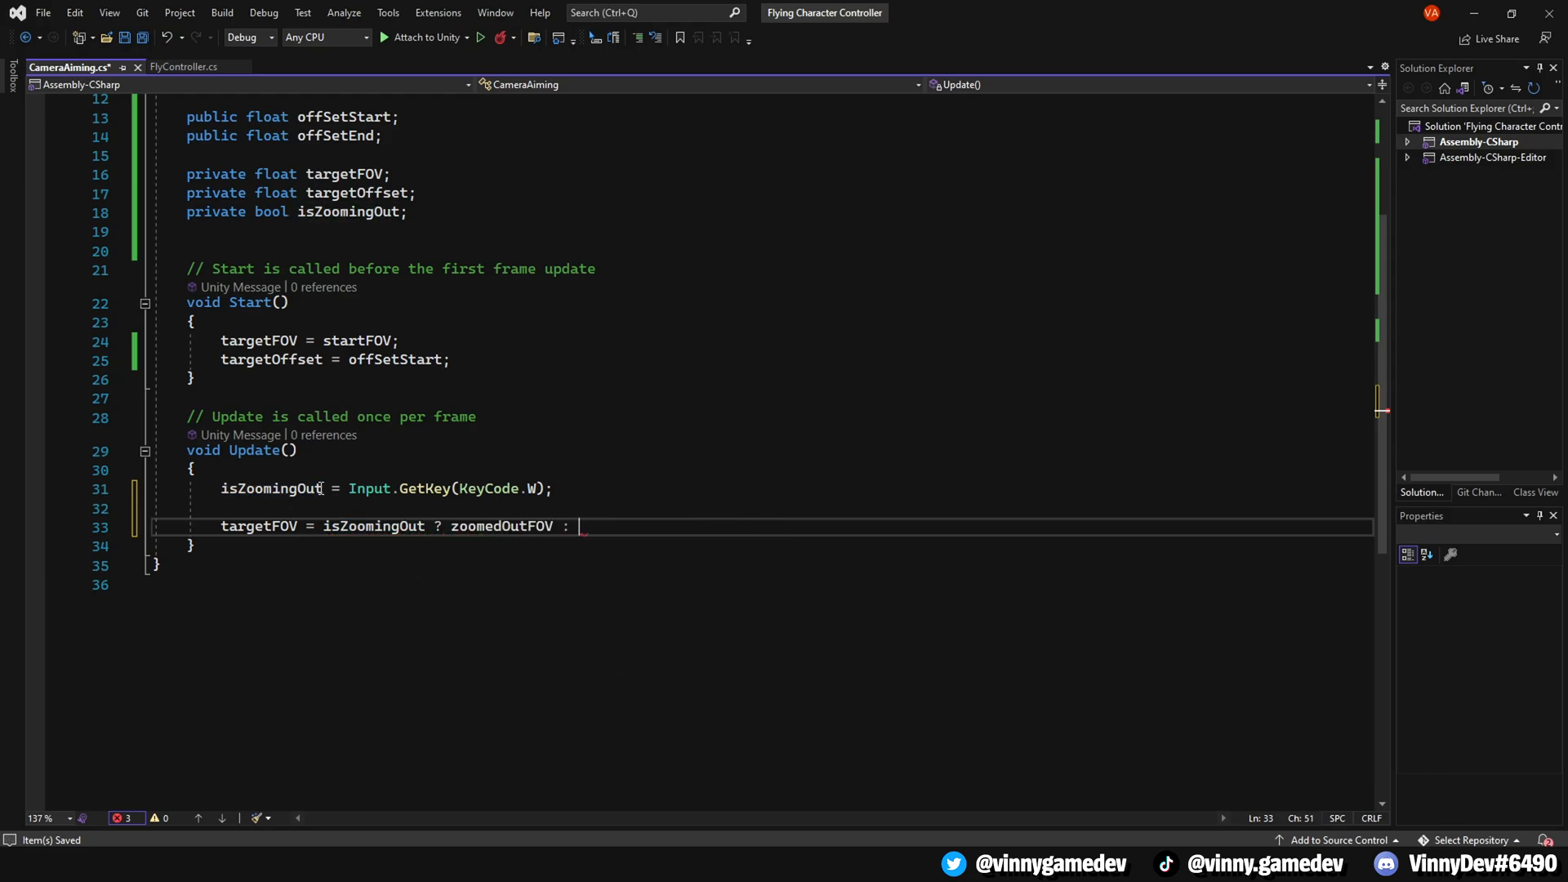
# - Assign targetFOV and targetOffset with isZoomingOut ternaries choosing zoomed-out or start values
pyautogui.write('startFOV;')
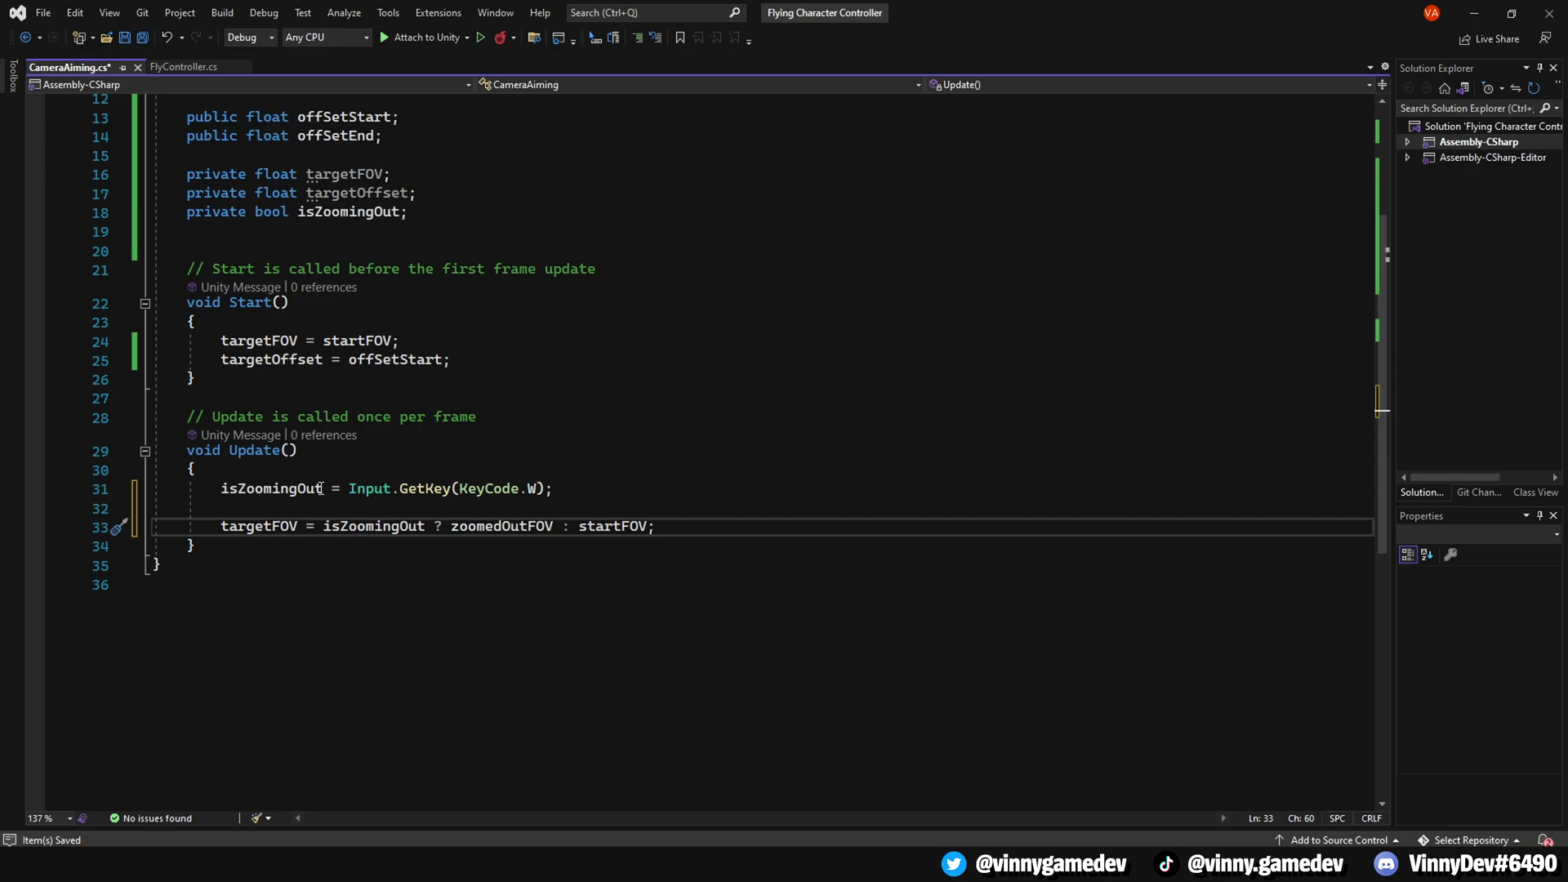
pyautogui.write('targetOffset = isZoomingOut ?')
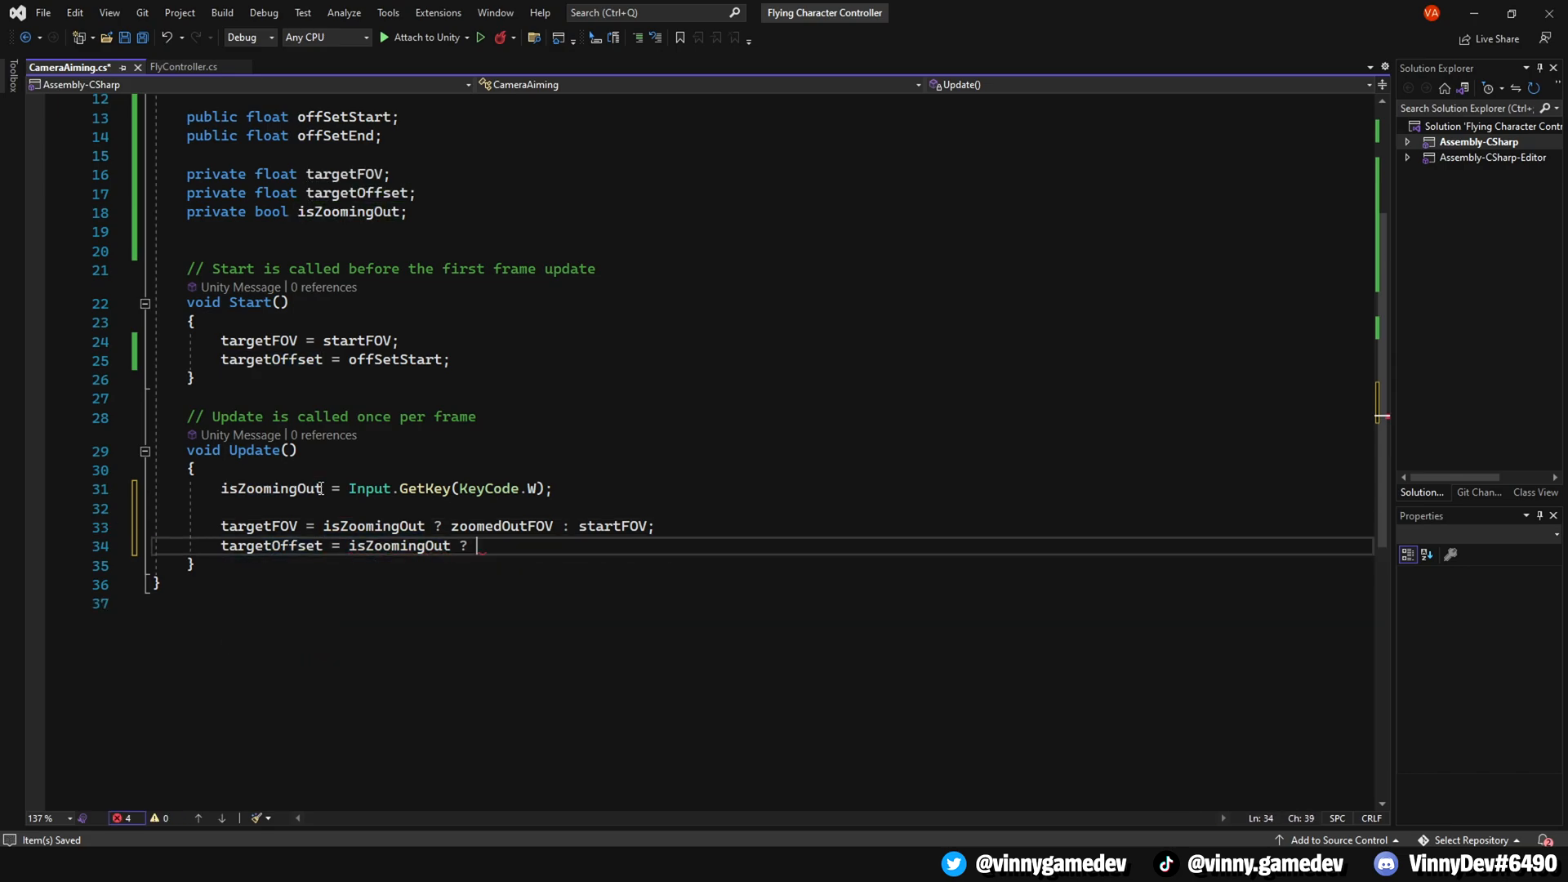
pyautogui.write('offSetEnd : offSetStart;')
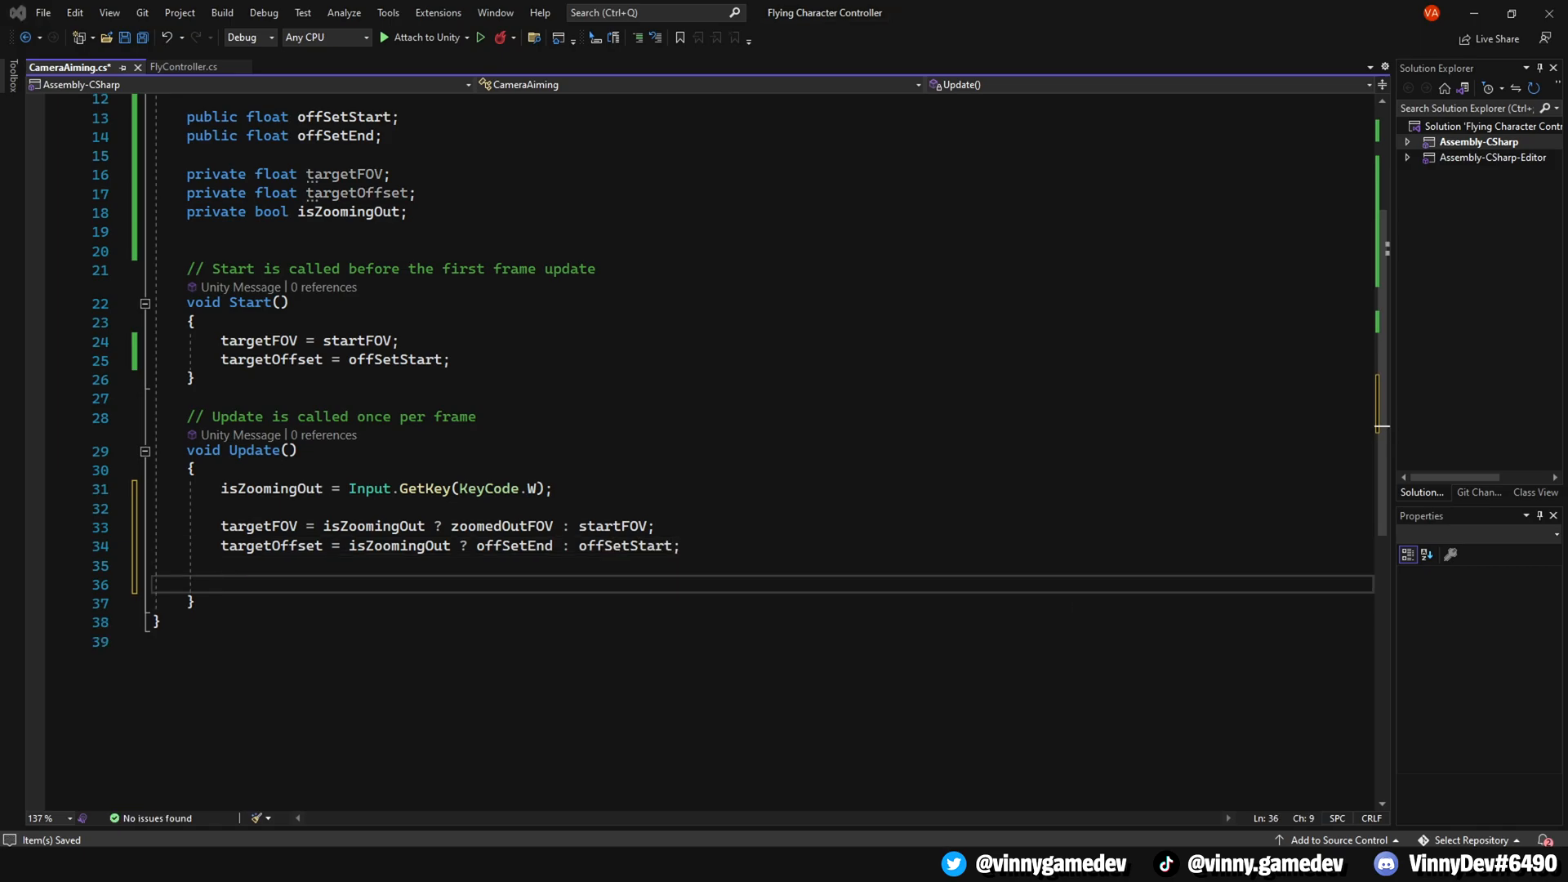
pyautogui.write('float newFOV = math')
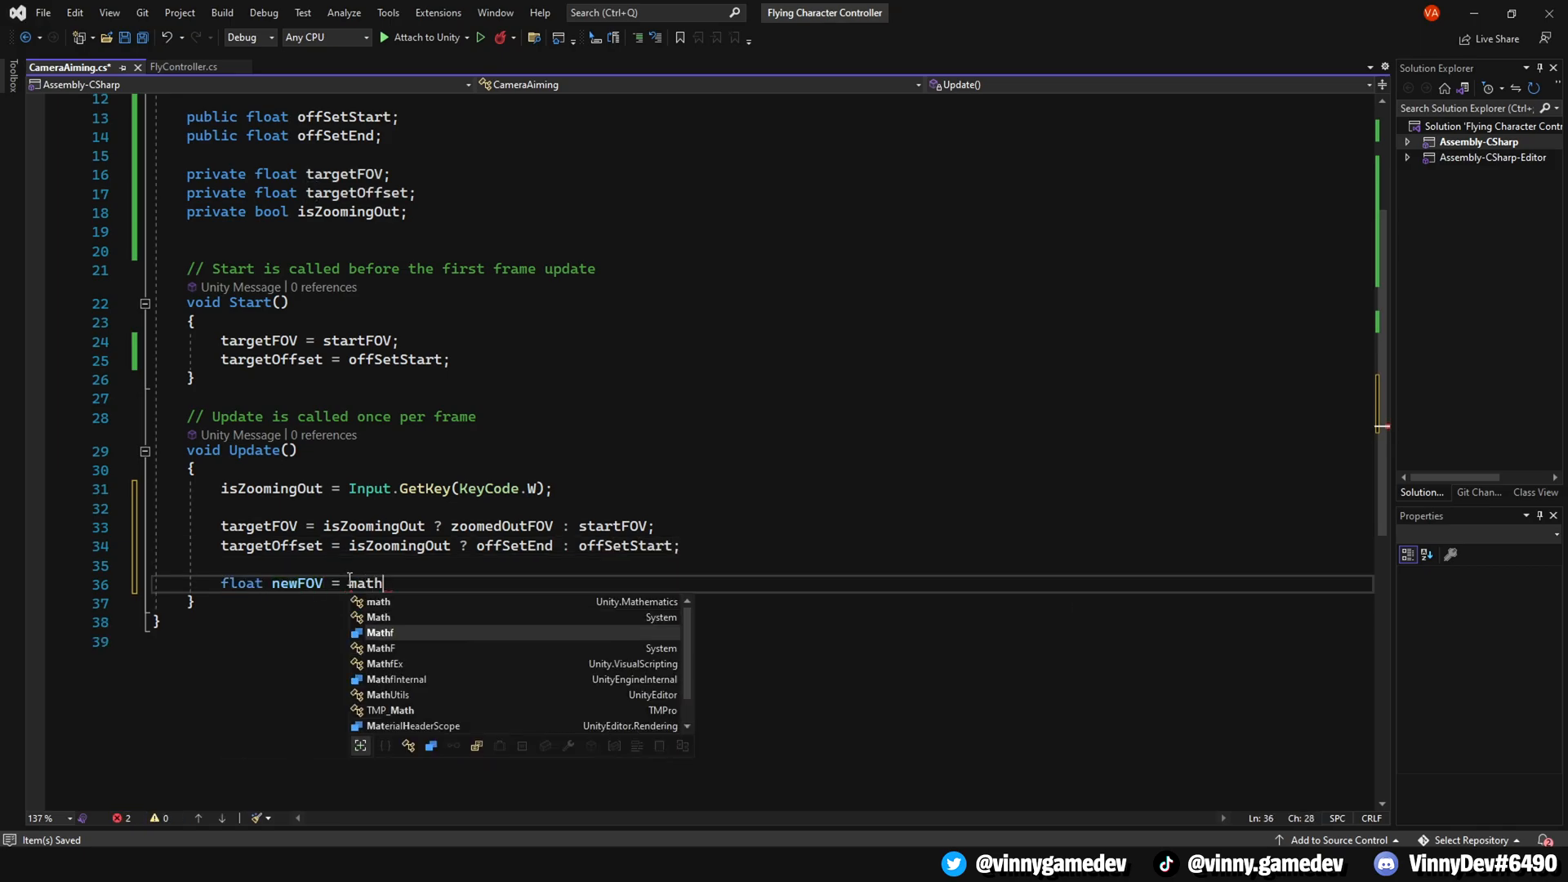
# - Compute newFOV and newOffset with Mathf.Lerp from the camera radius and middle-rig composer offset
pyautogui.write('f.Lerp(freeLookCamera.m_Orbits[1].m_Radius, targetFOV')
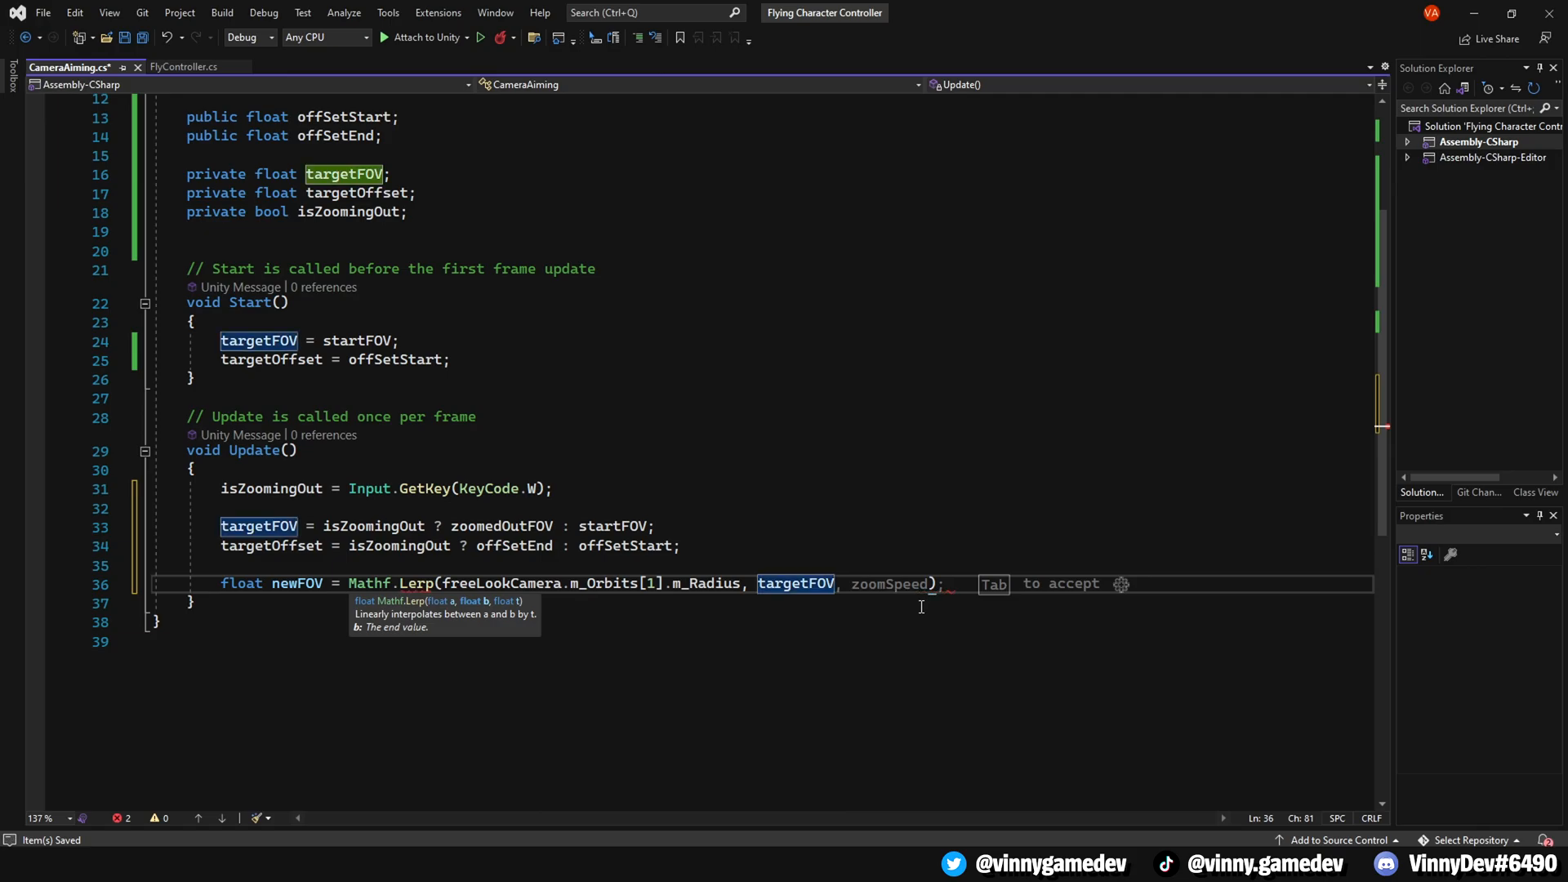
pyautogui.press('Tab')
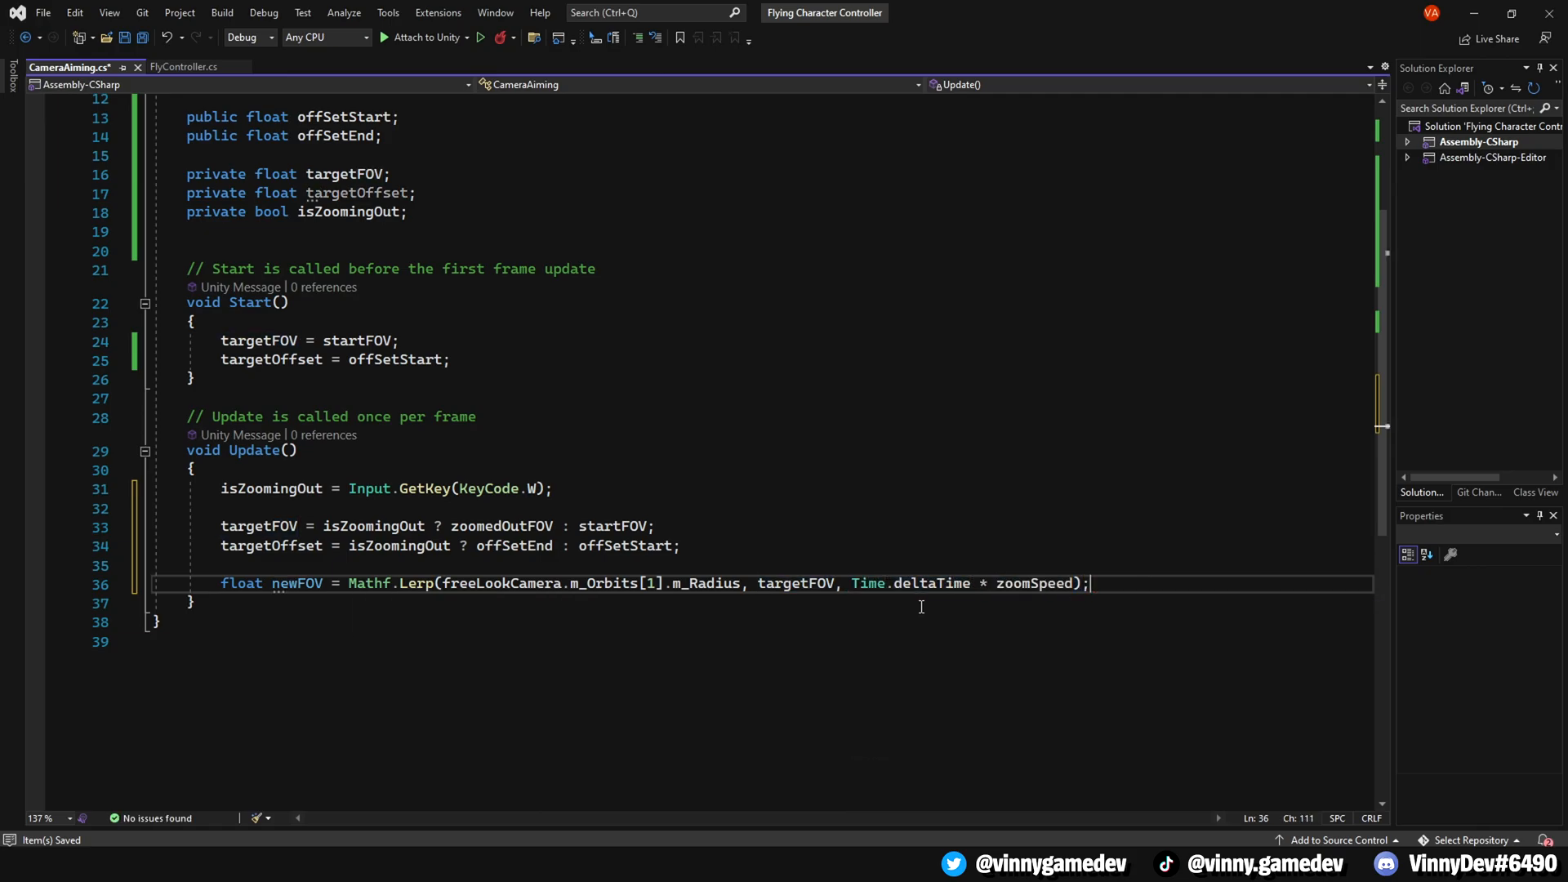
pyautogui.write('float newOffset')
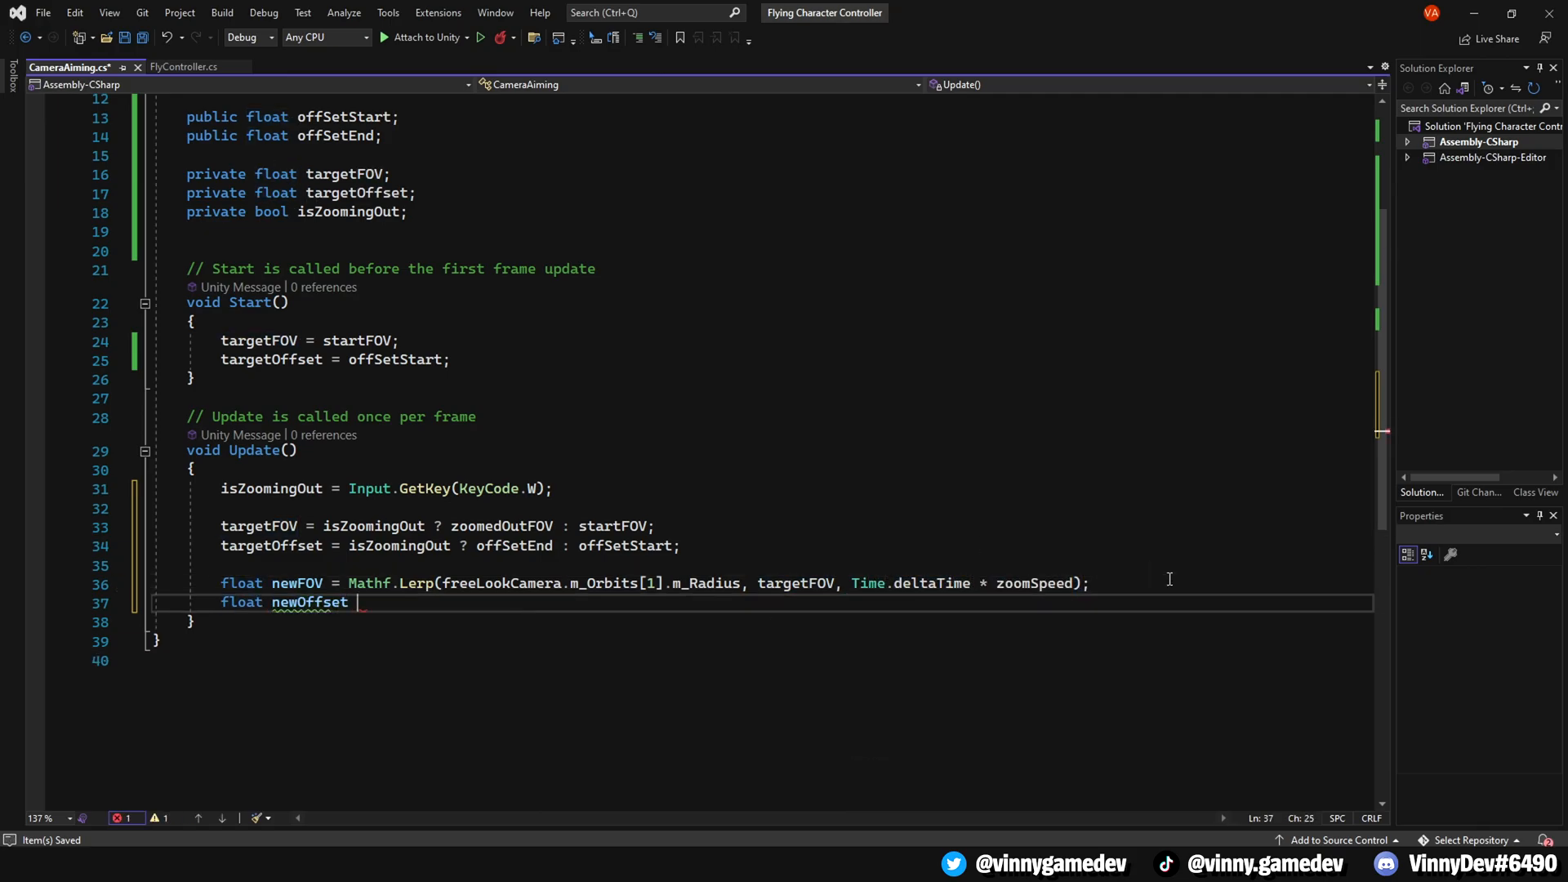
pyautogui.write('= Mathf.Lerp(freeLookCamera.GetRig')
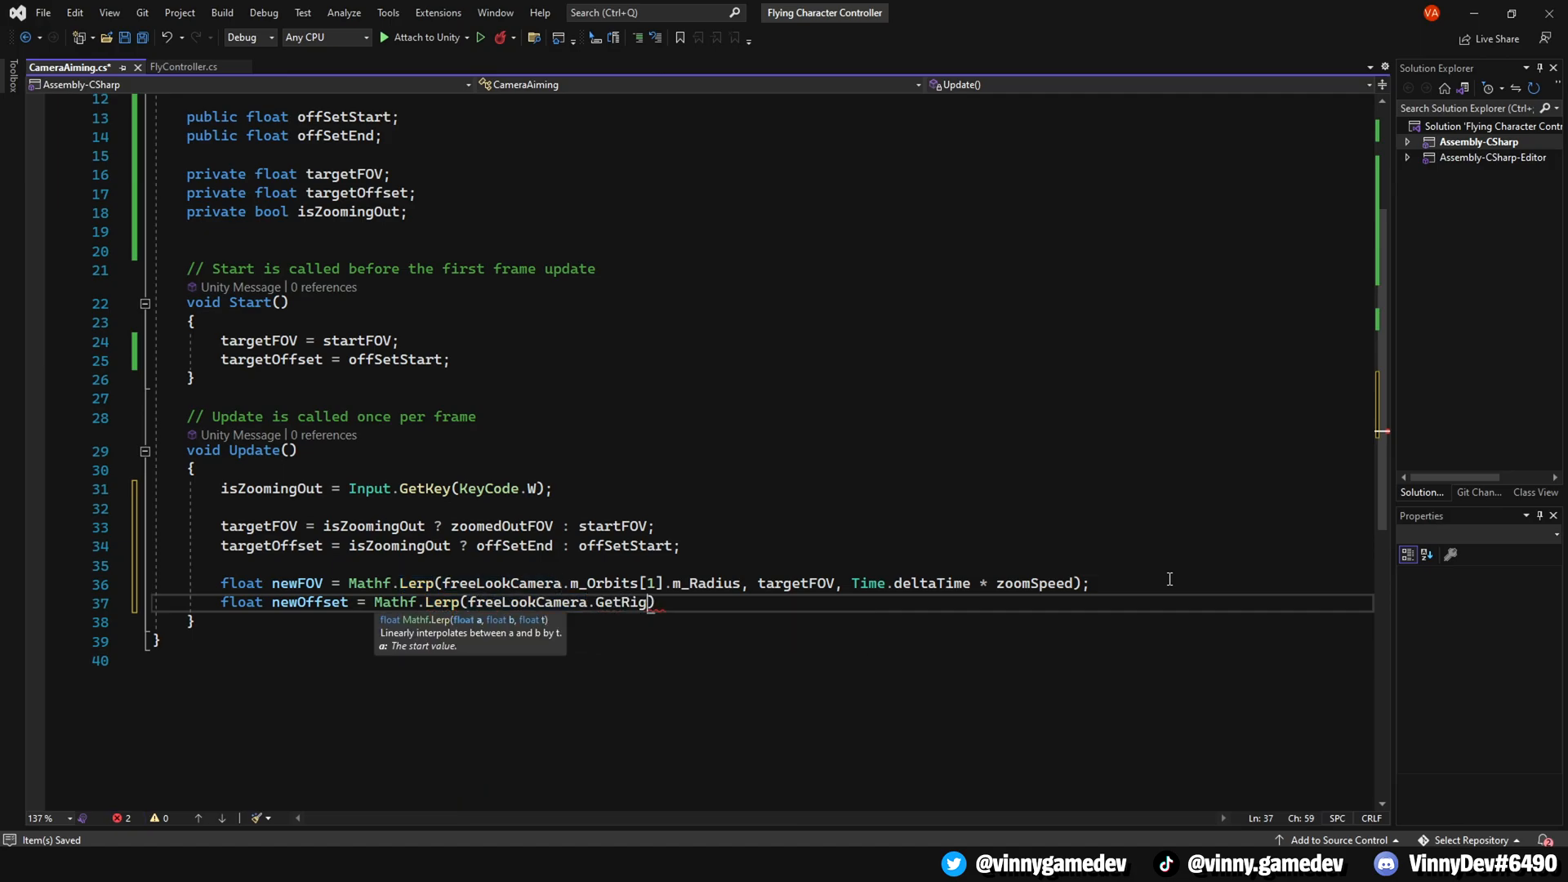
pyautogui.write('(1).GetCinemachineComponent')
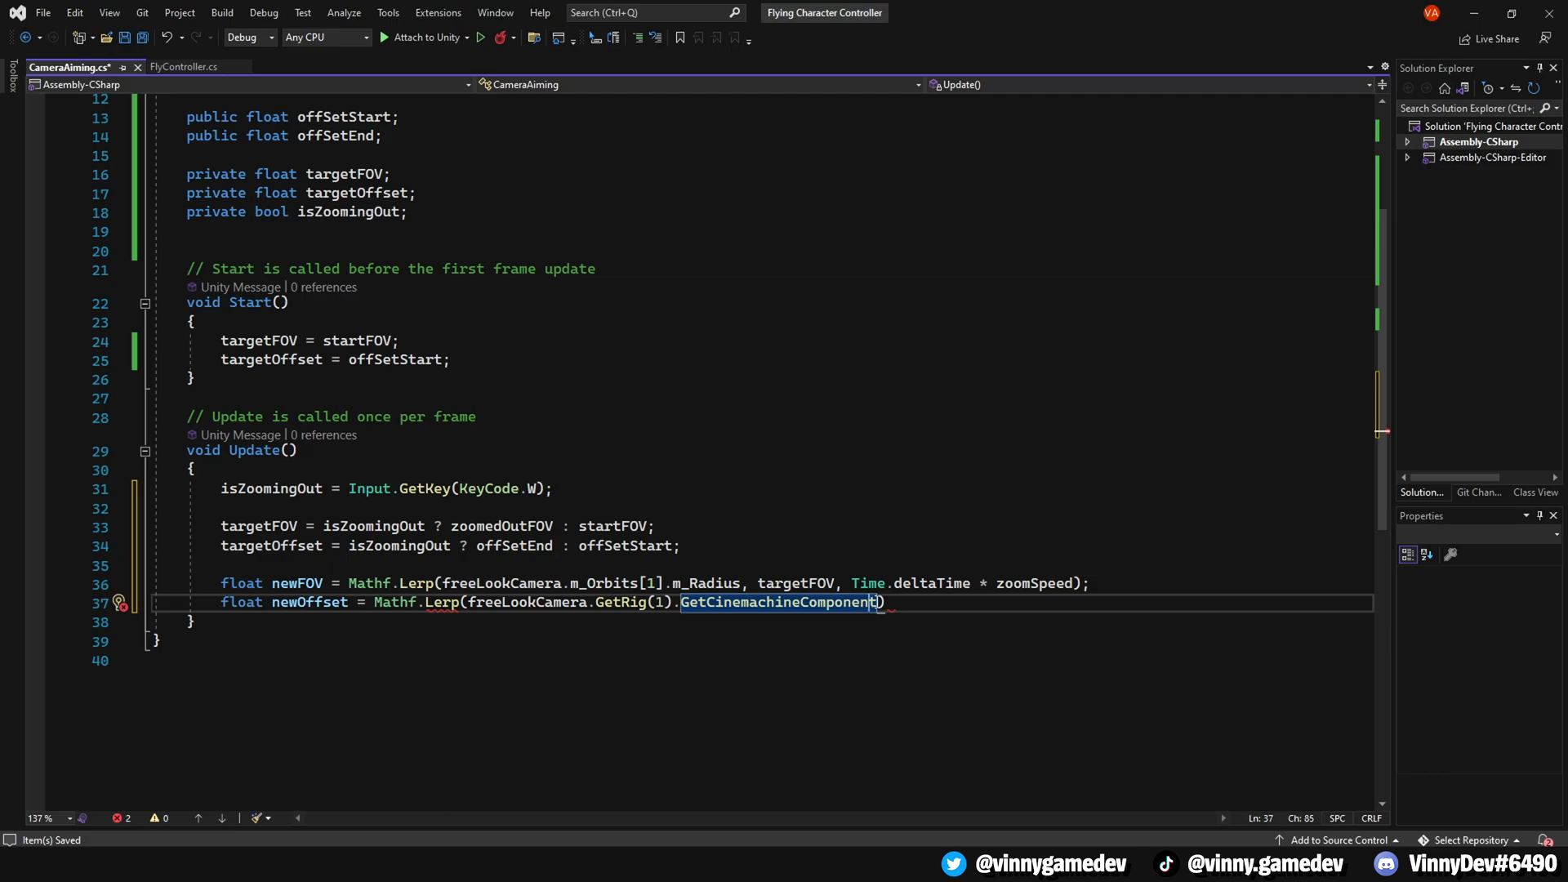
pyautogui.write('<CinemachineComposer>(')
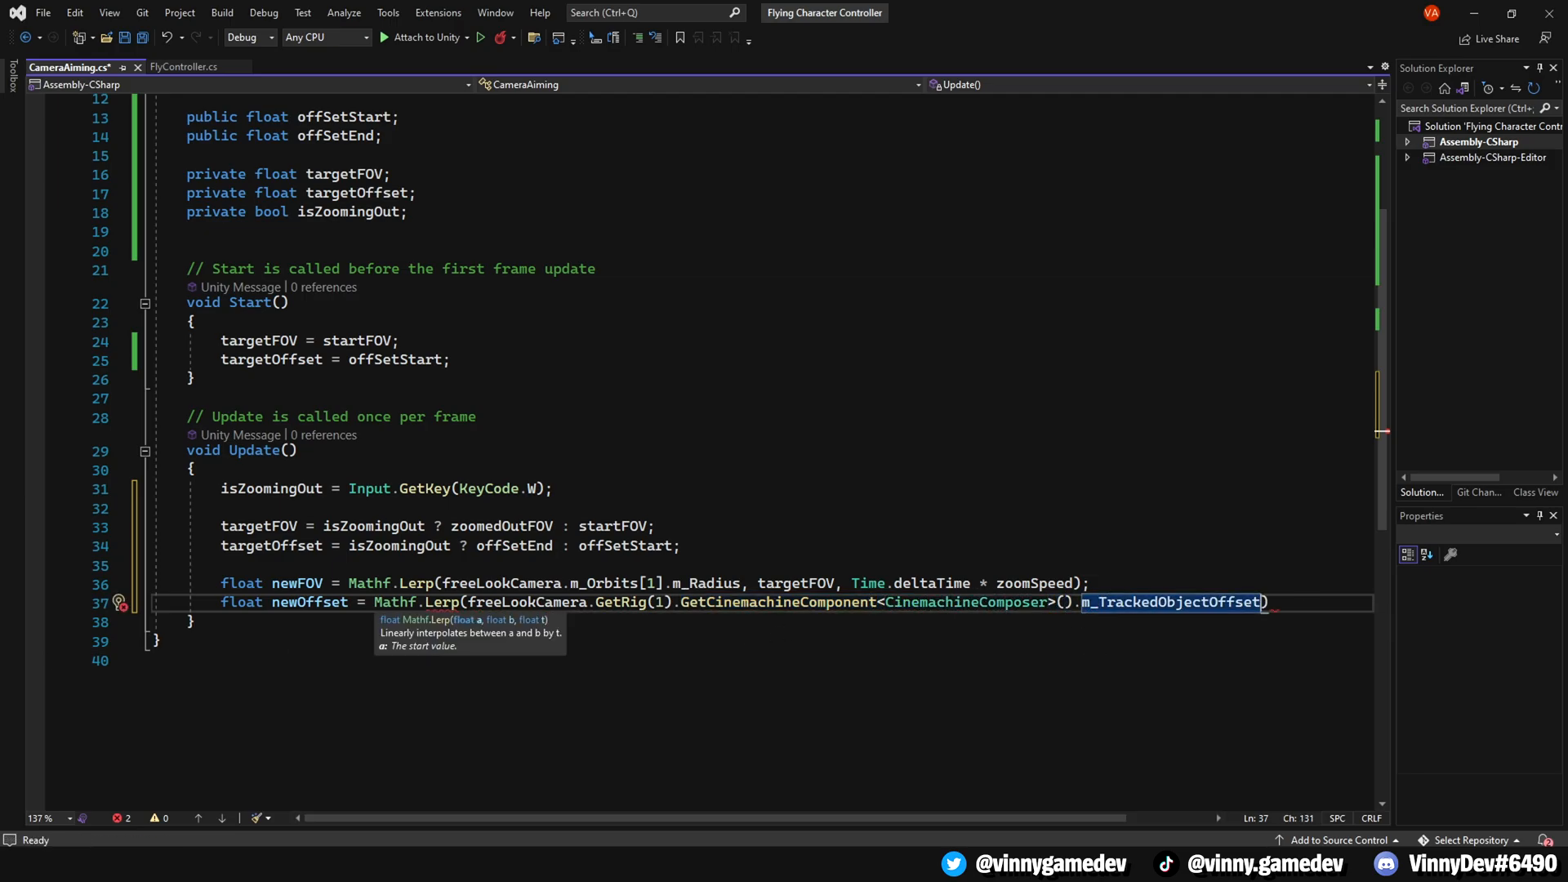
pyautogui.write('.x,')
pyautogui.write('targetOffset, Time.deltaTime * zoomSpeed);)')
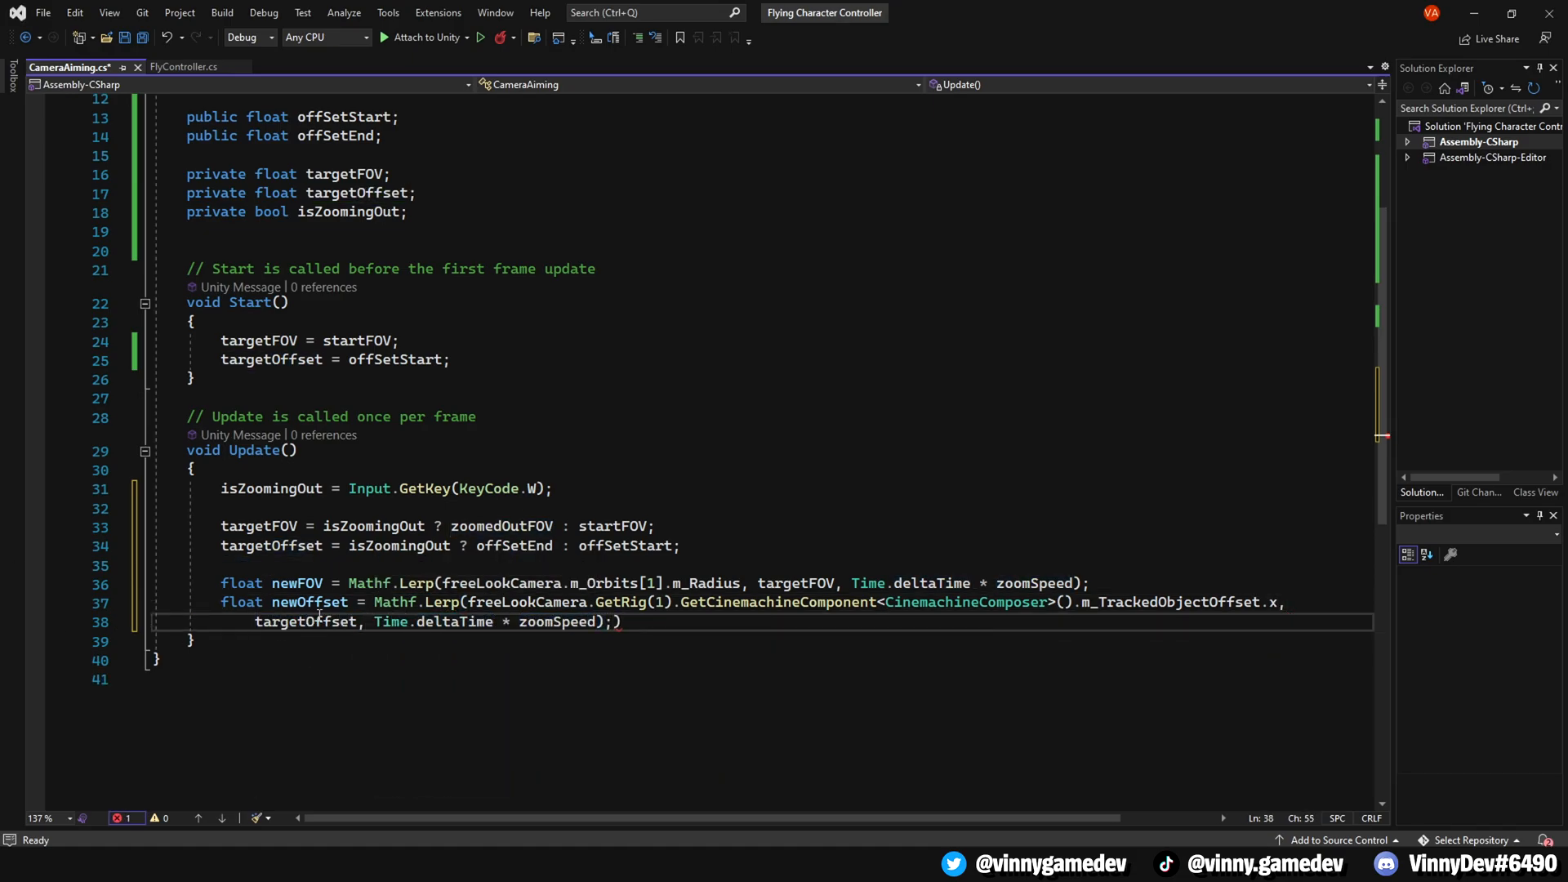
# - Get the middle rig's CinemachineComposer and apply newOffset and m_Orbits[1].m_Radius = newFOV
pyautogui.write('Cinem')
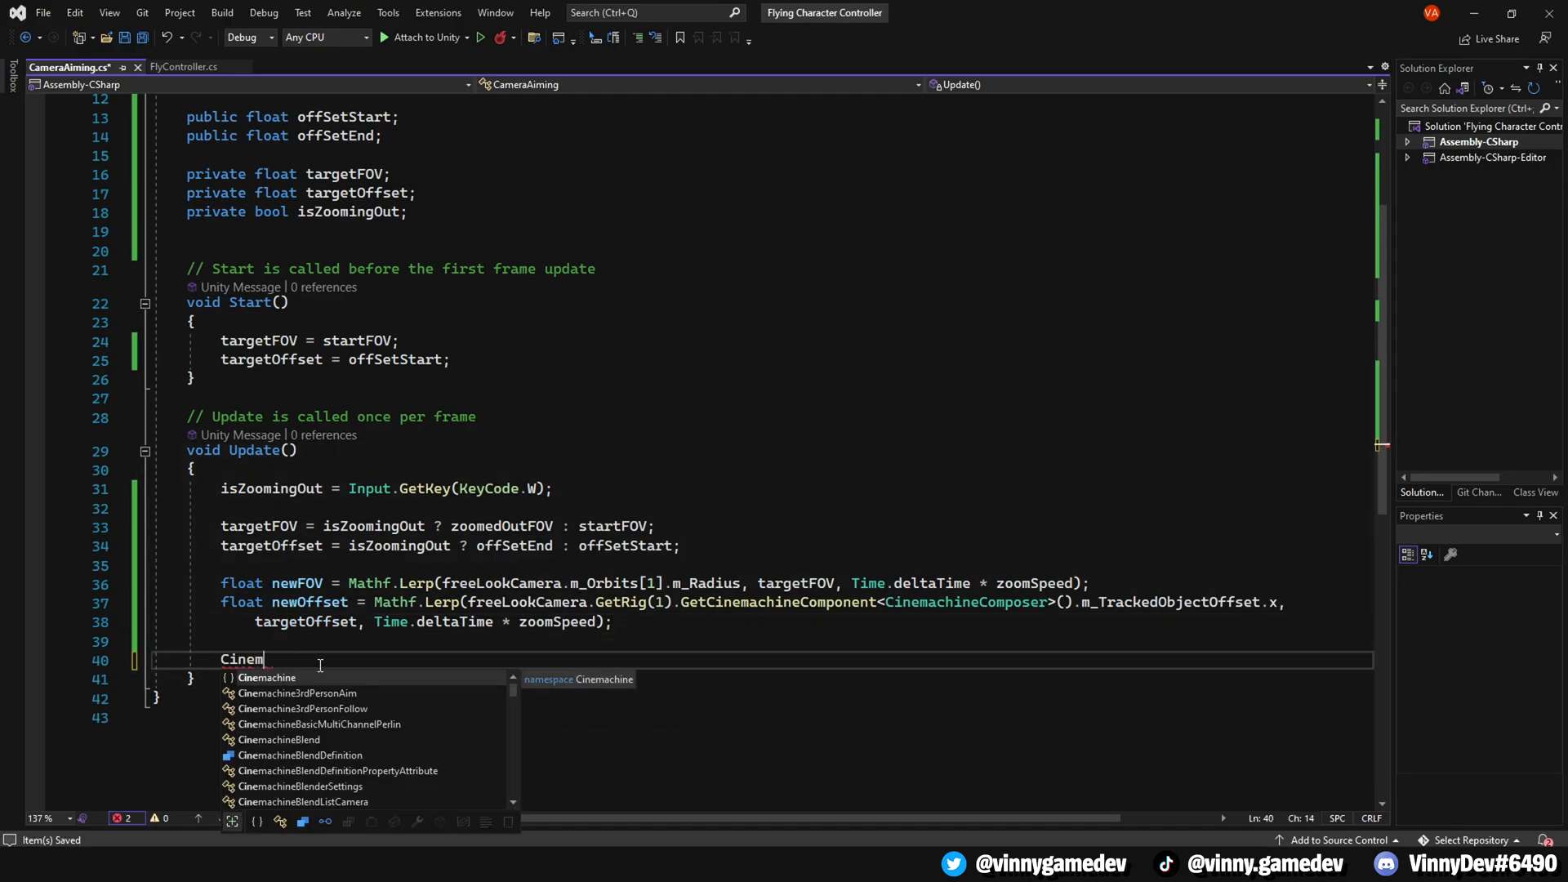
pyautogui.write('CinemachineComposer composer')
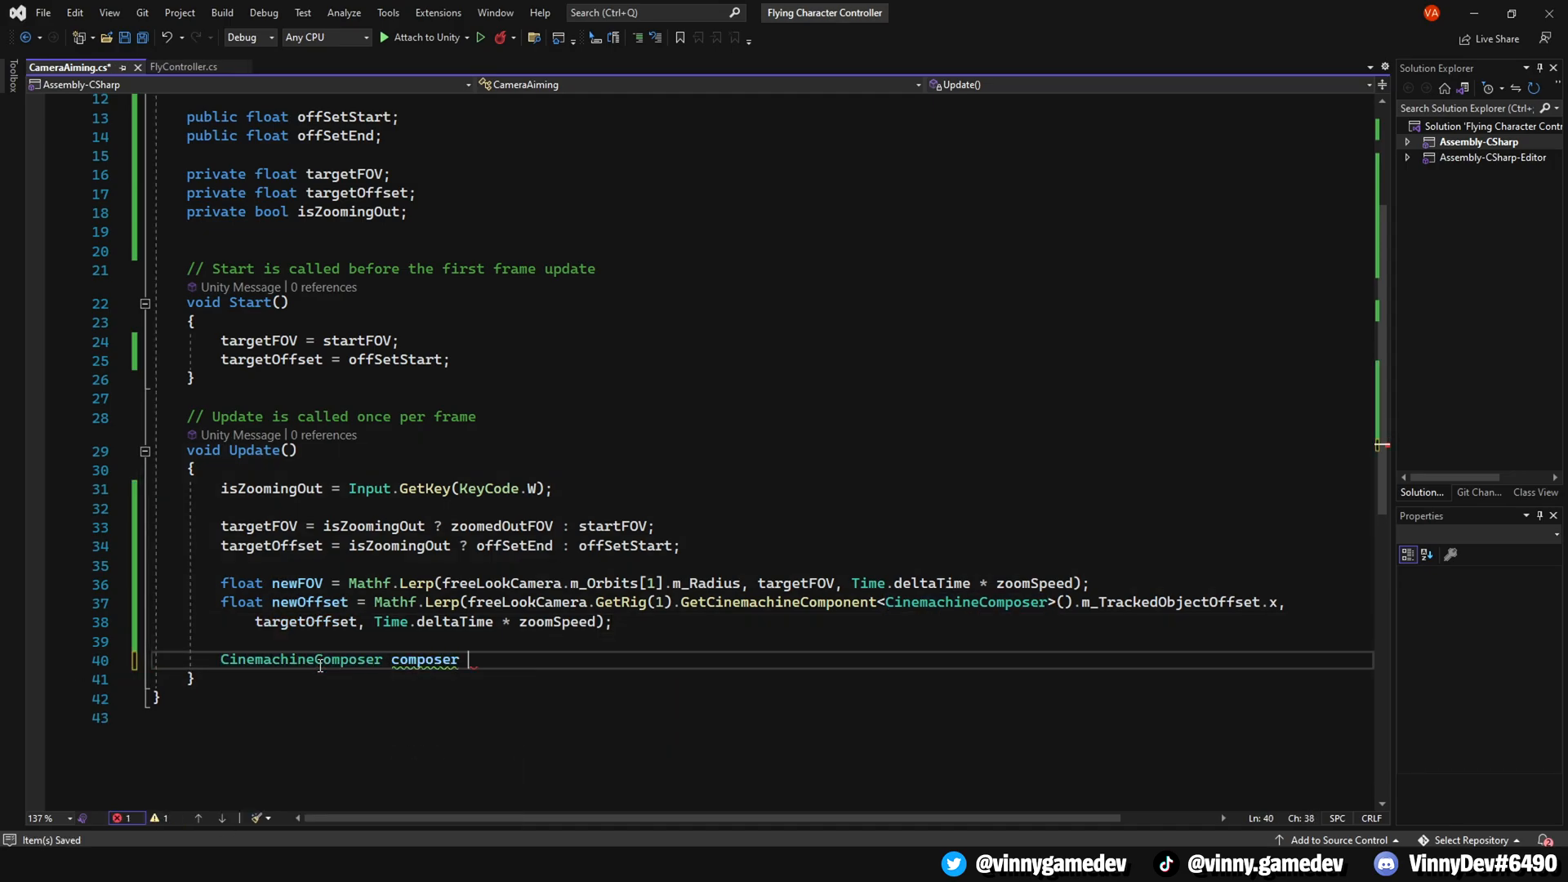
pyautogui.write('= freeLookCamera.GetRig(1).GetCinemachineComponent')
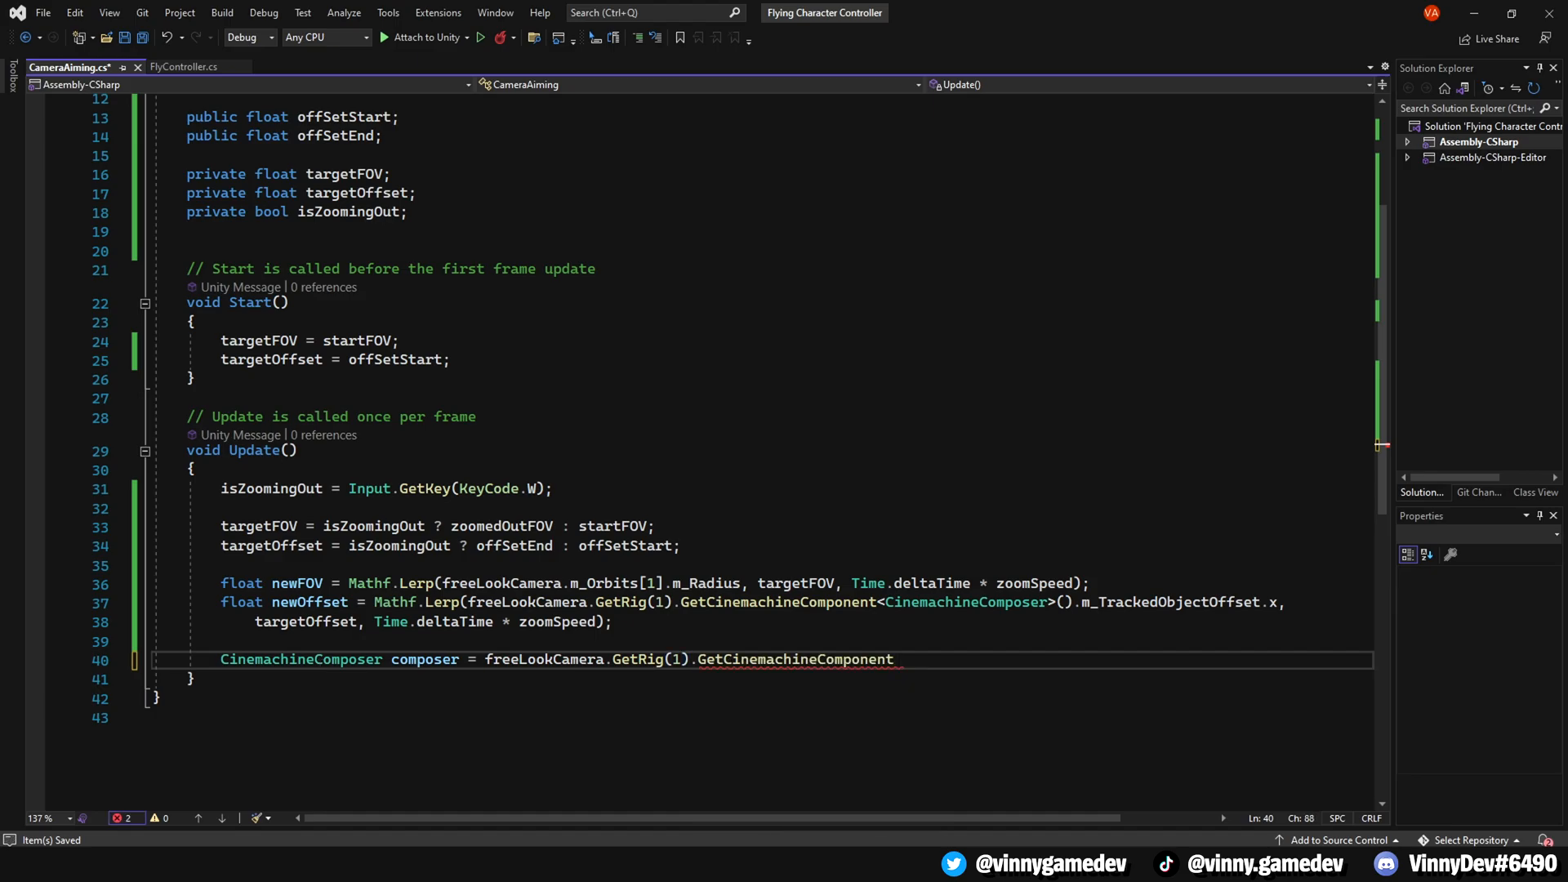
pyautogui.write('<CinemachineComposer>();')
pyautogui.write('freeLookCamera')
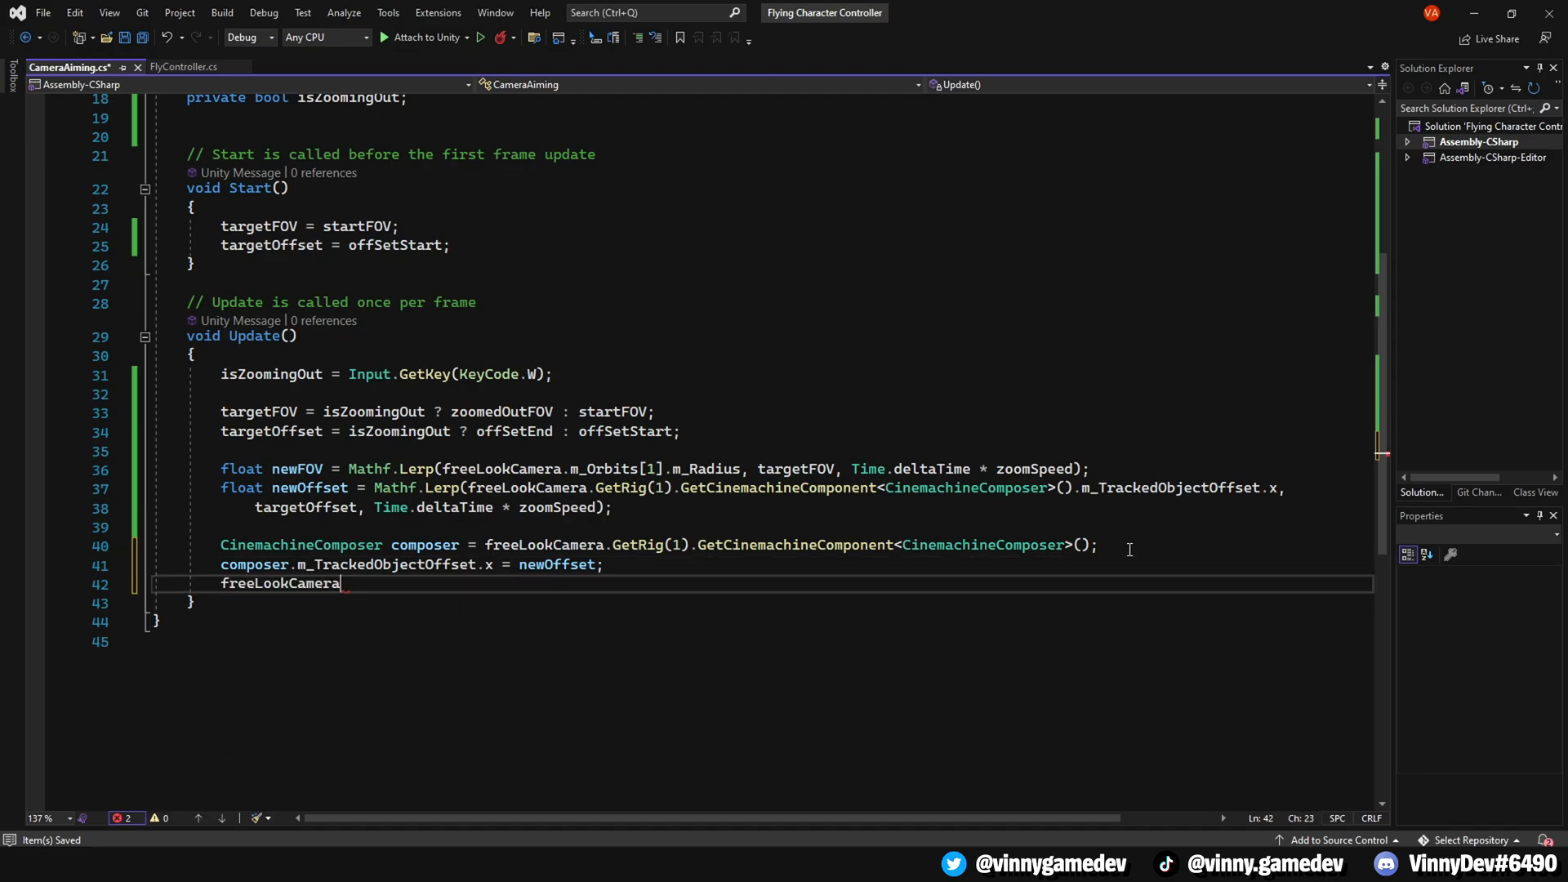
pyautogui.write('.m_Orbits[1].m_Radius = newF')
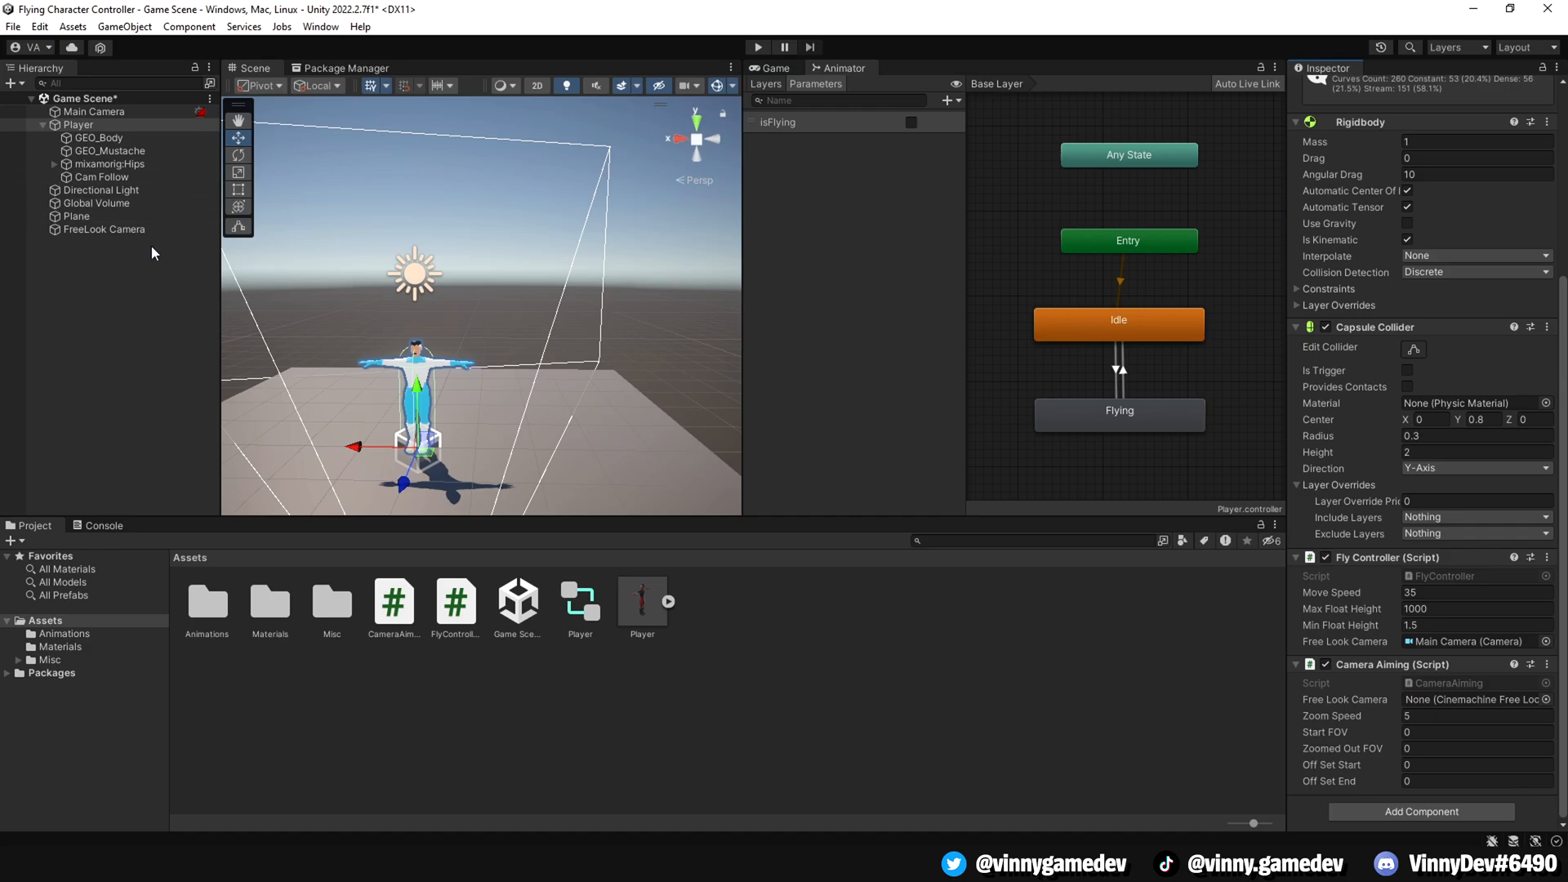
# - Assign FreeLook Camera to Camera Aiming with zoom speed 10, start FOV 4, zoomed-out FOV 6, offset start 0.45
pyautogui.click(1473, 699)
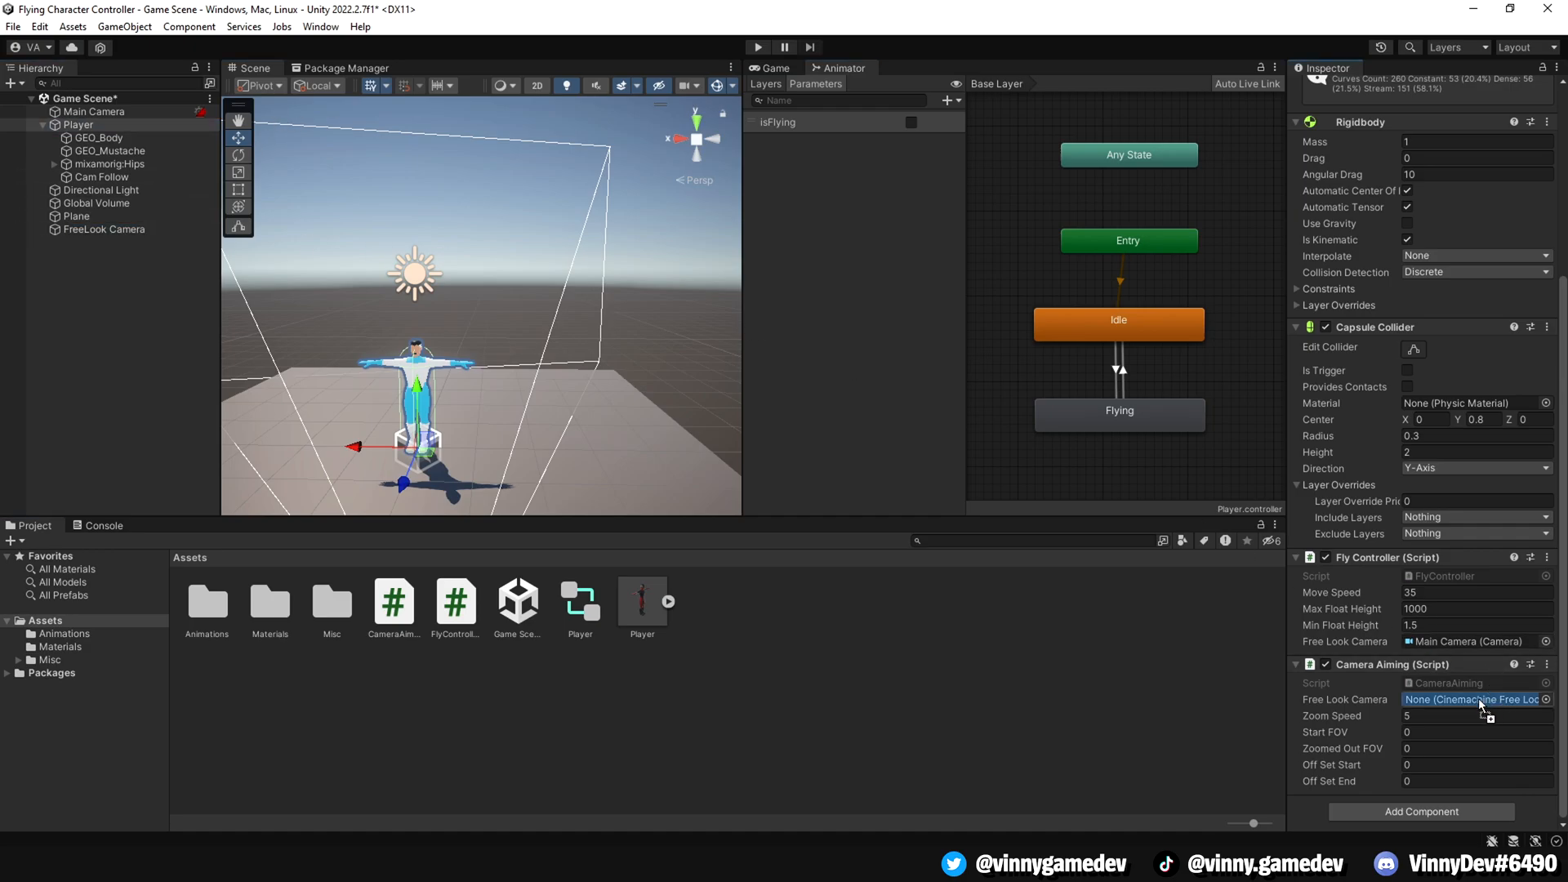
pyautogui.click(1475, 716)
pyautogui.write('4')
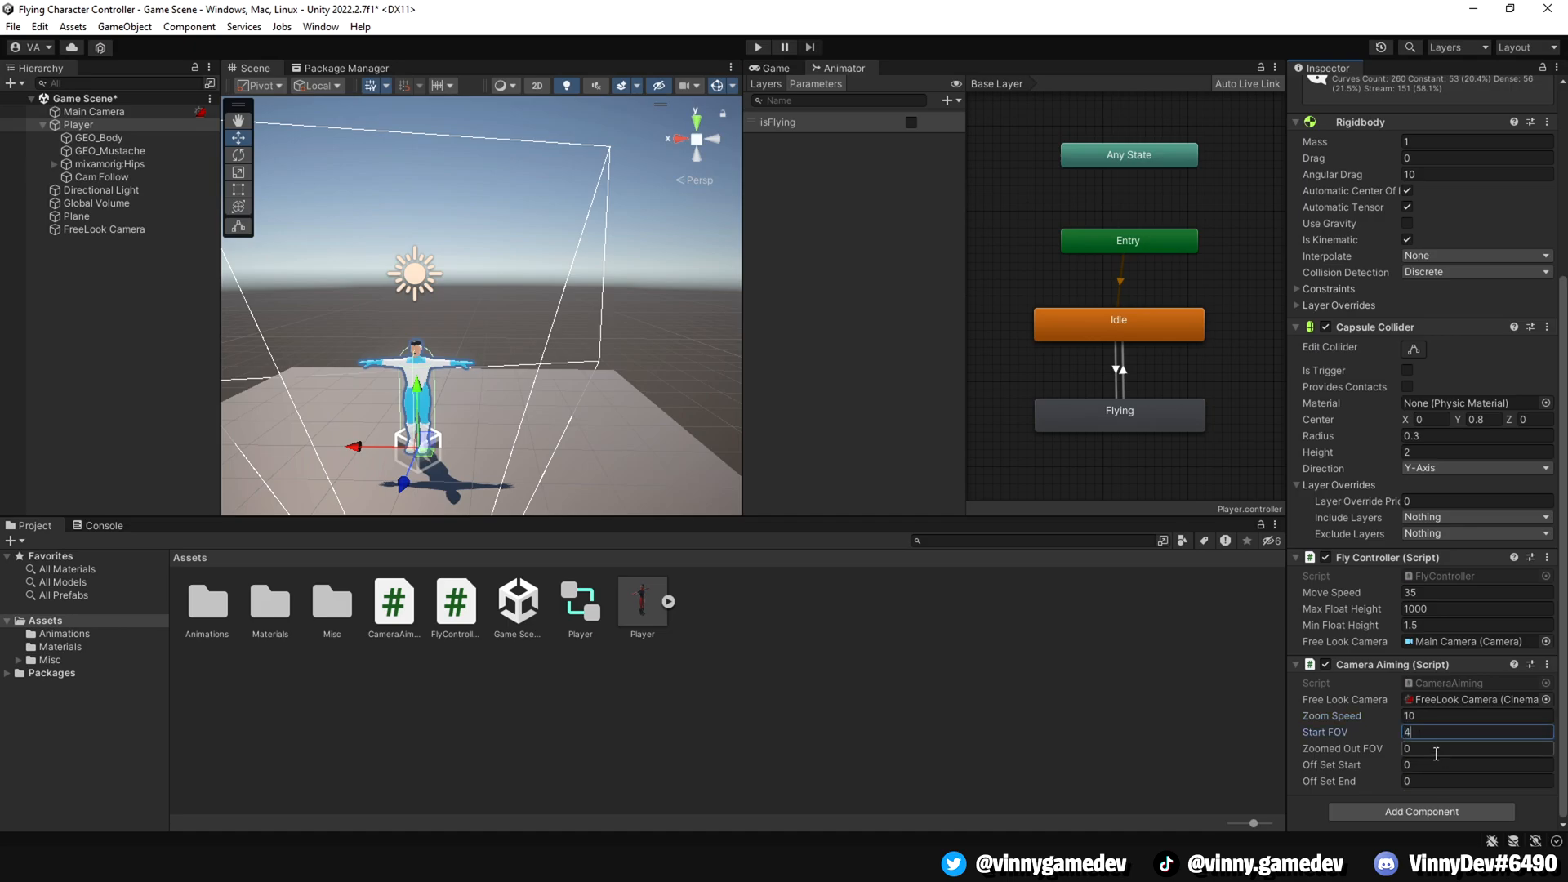
pyautogui.click(1477, 748)
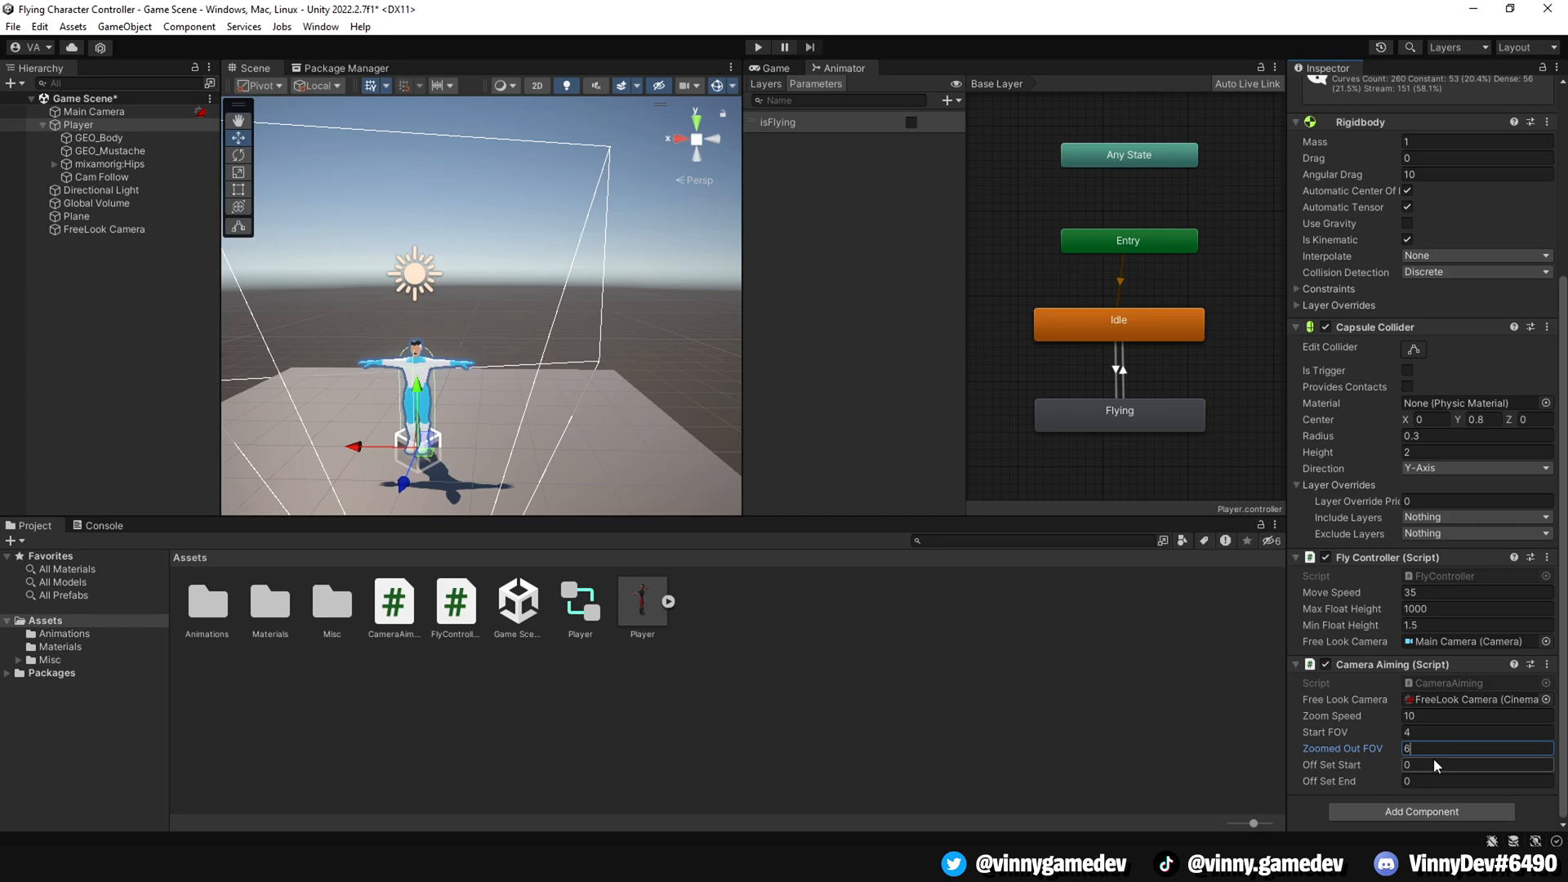
pyautogui.write('.45')
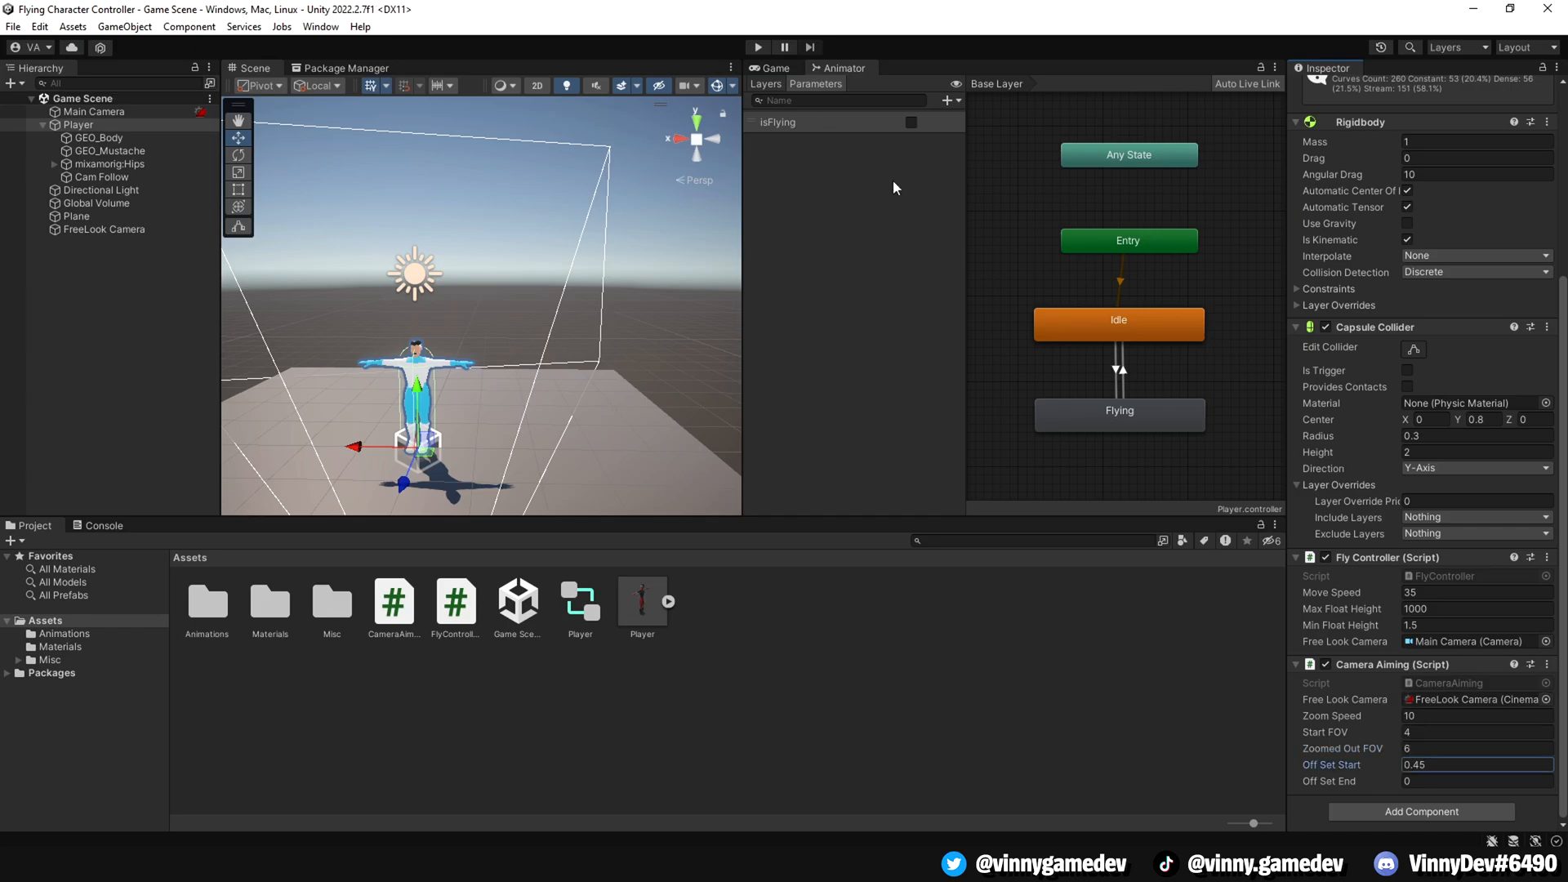
pyautogui.click(104, 228)
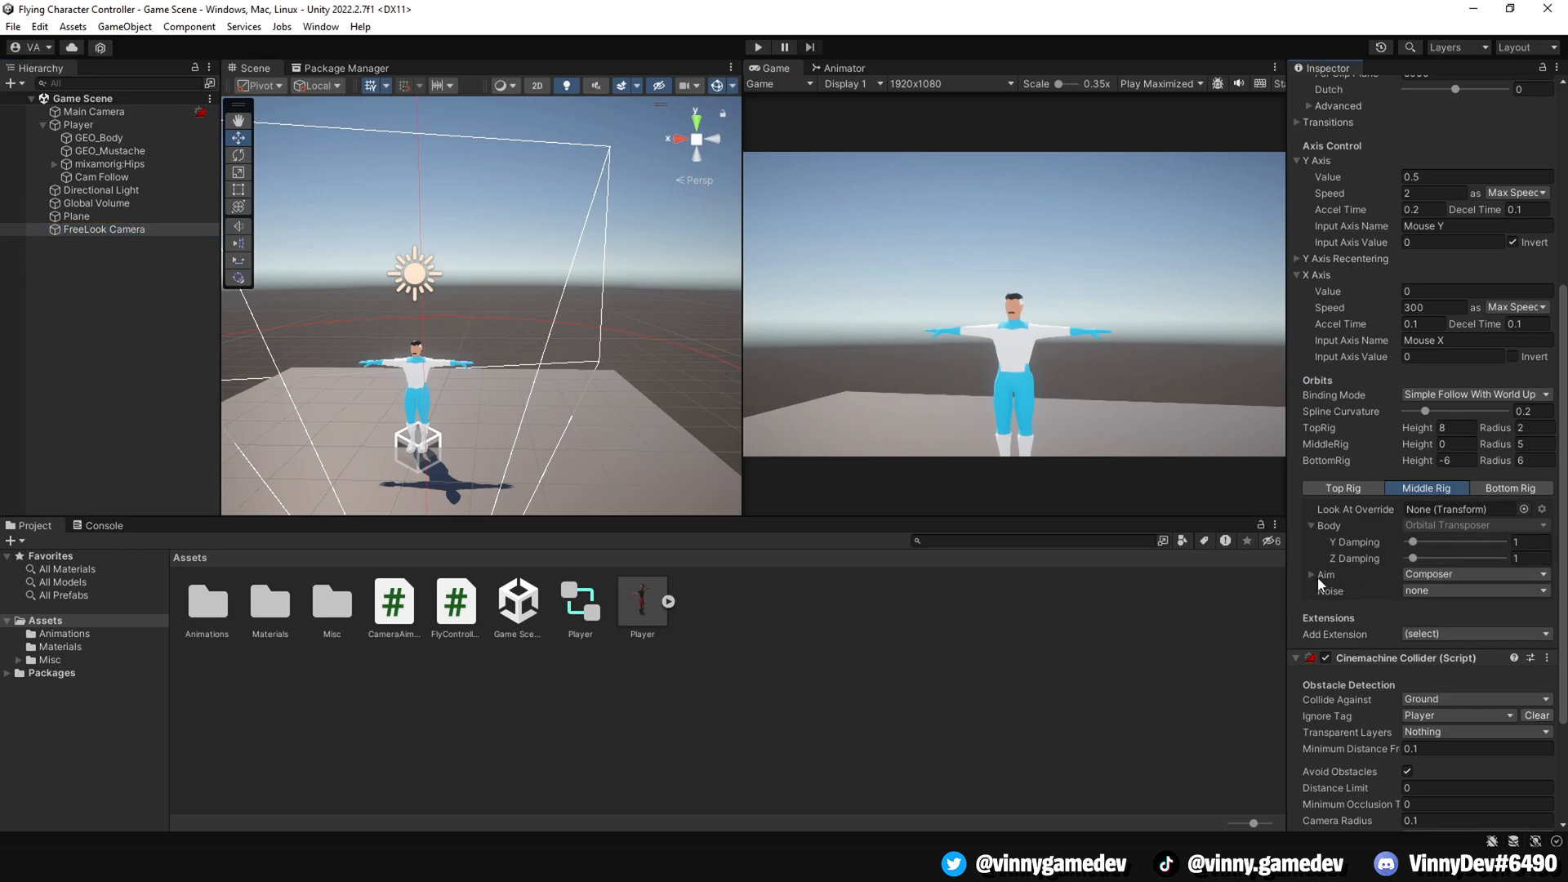
# - Enter Play mode so the flying character appears in the maximized Game view
pyautogui.click(1310, 575)
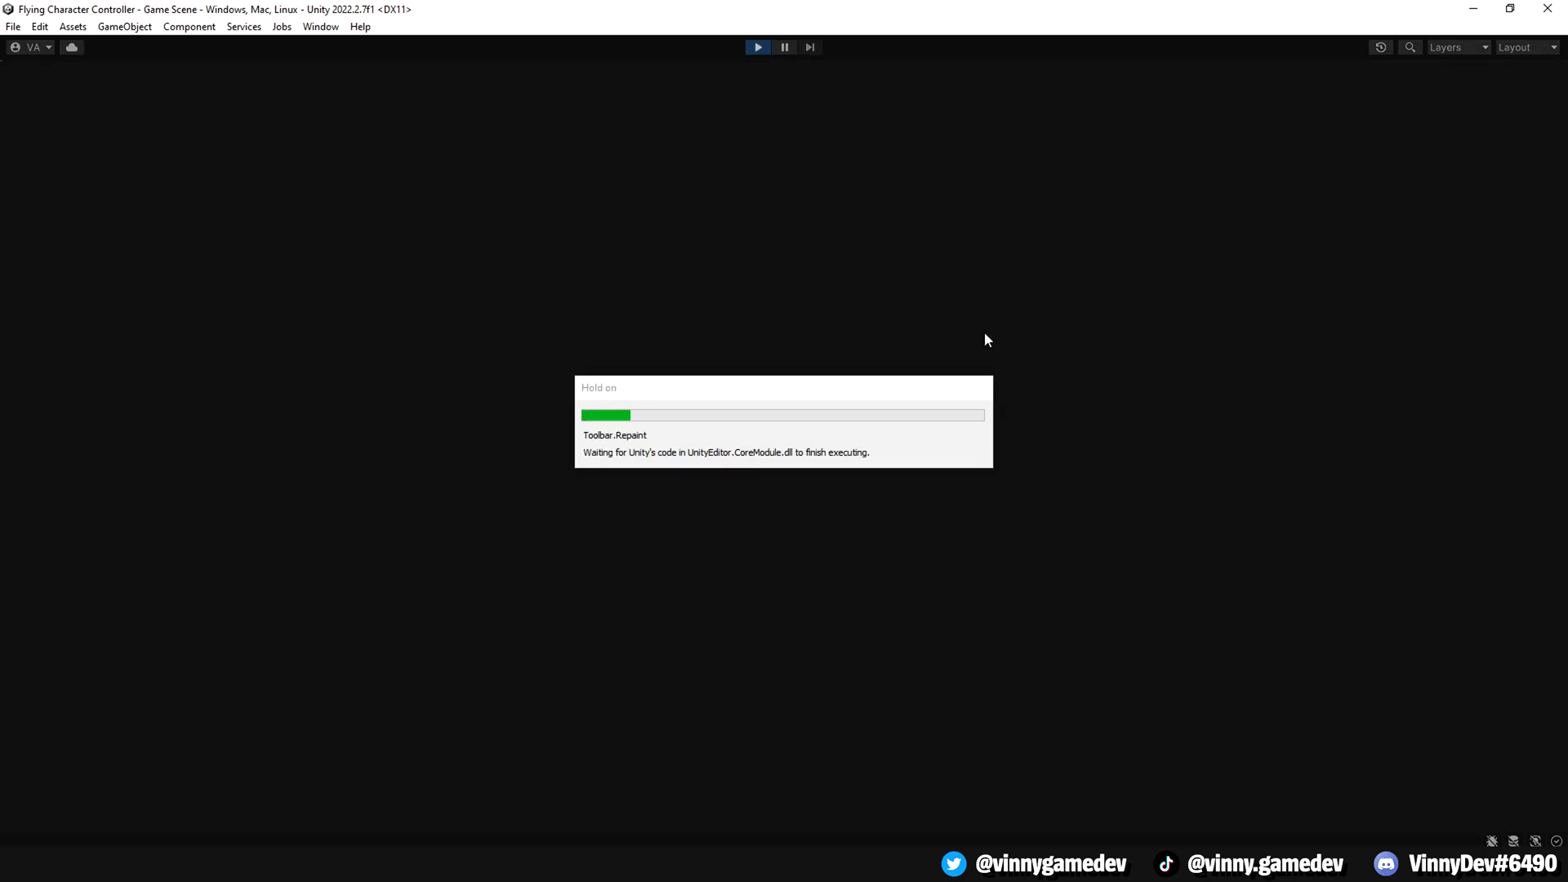
pyautogui.click(758, 45)
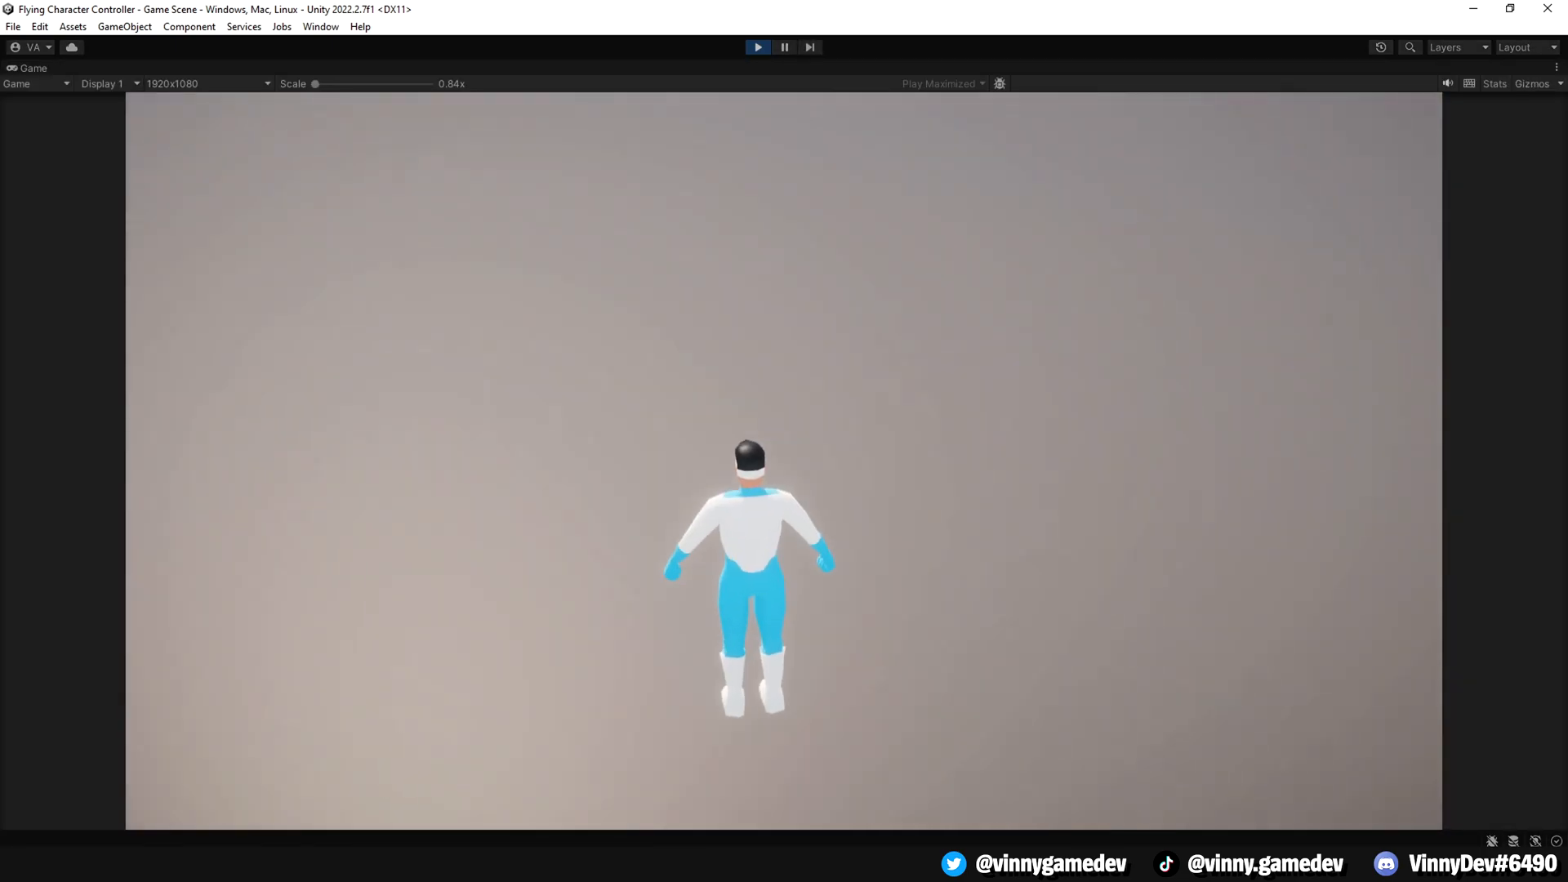